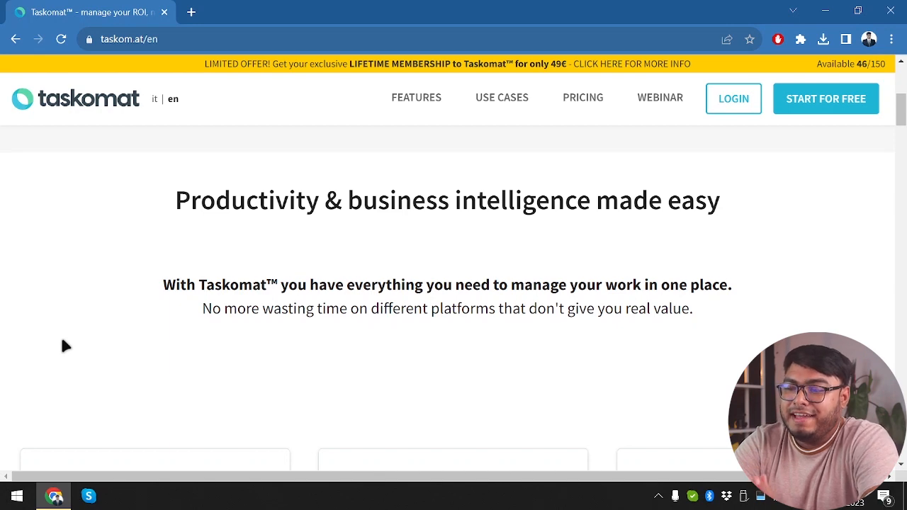
mouse_move(453, 414)
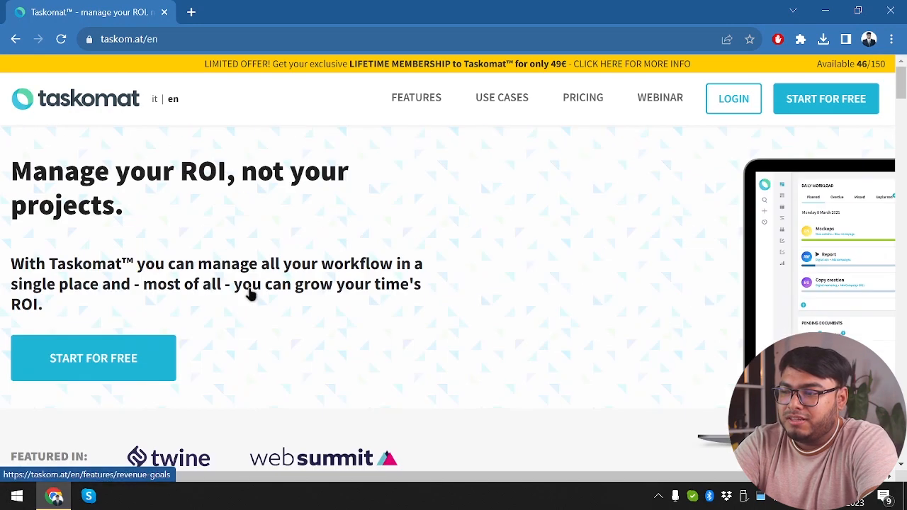
- Scroll through the Taskomat landing page and deselect the highlighted heading text
scroll("down", 3)
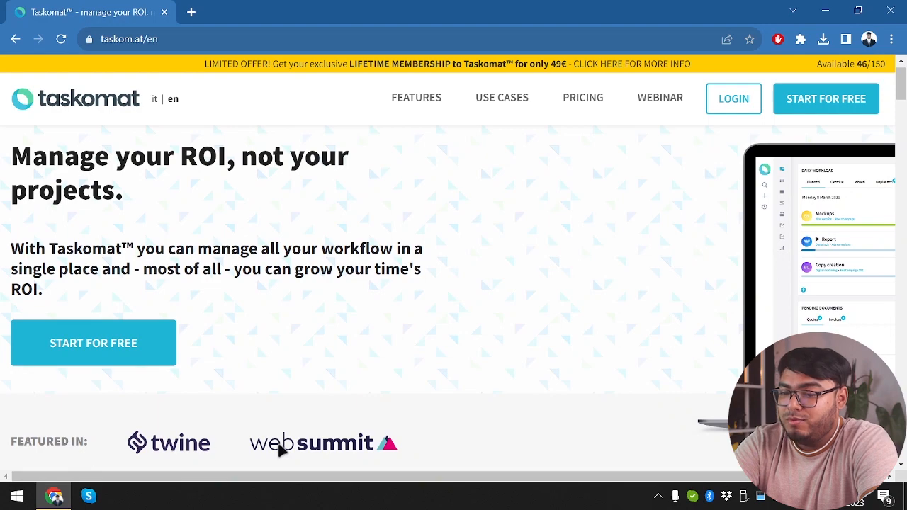
scroll("down", 3)
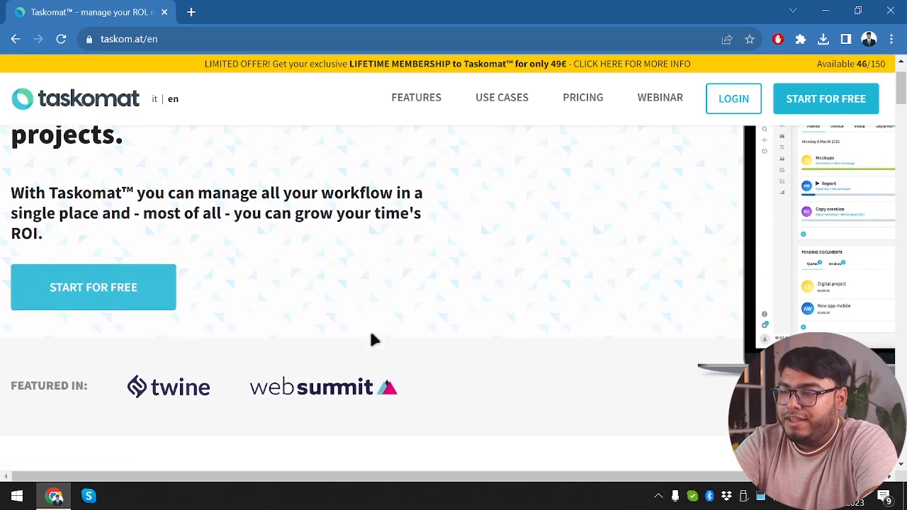
scroll("down", 3)
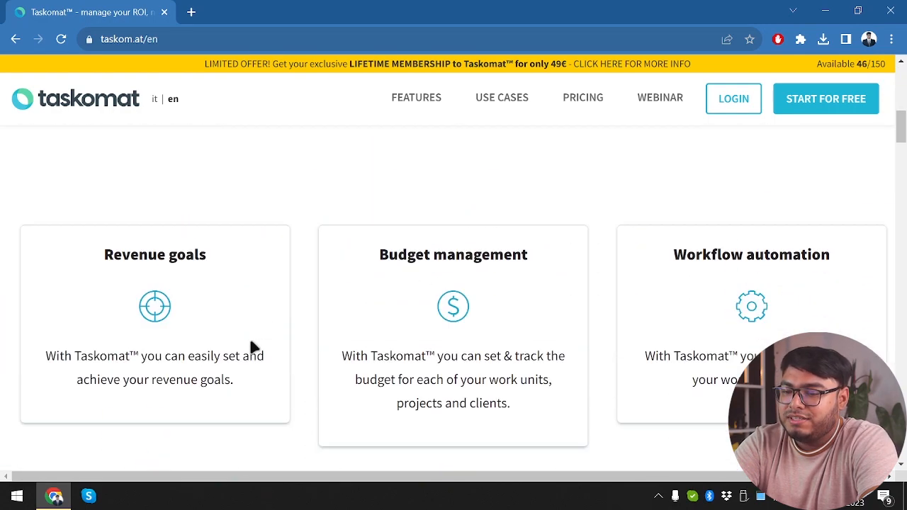
scroll("down", 3)
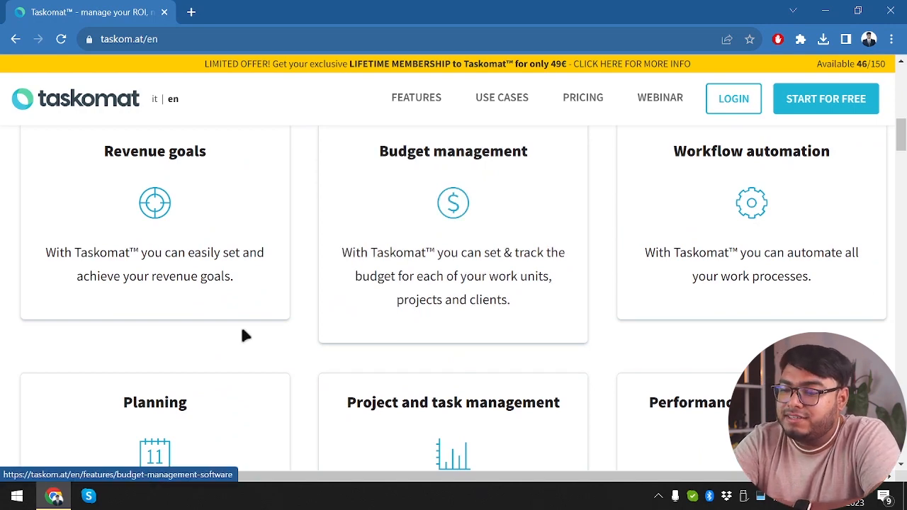
scroll("down", 3)
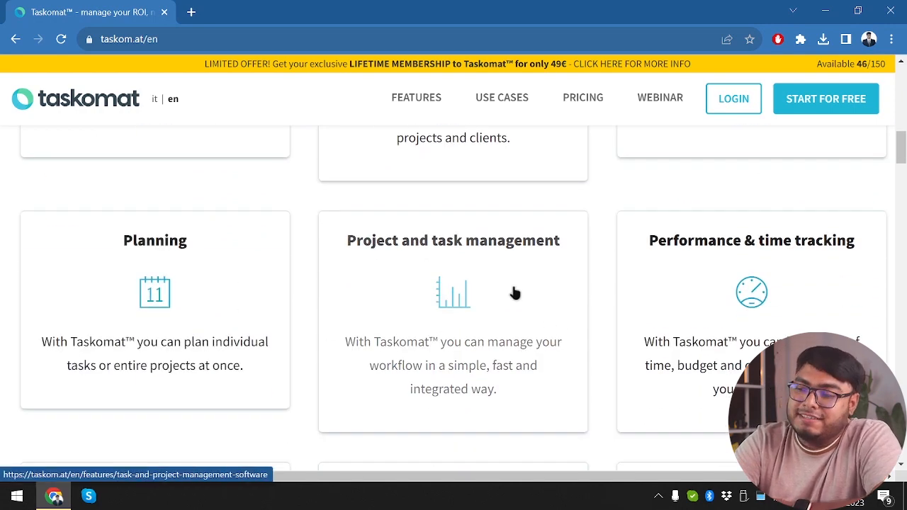
scroll("down", 3)
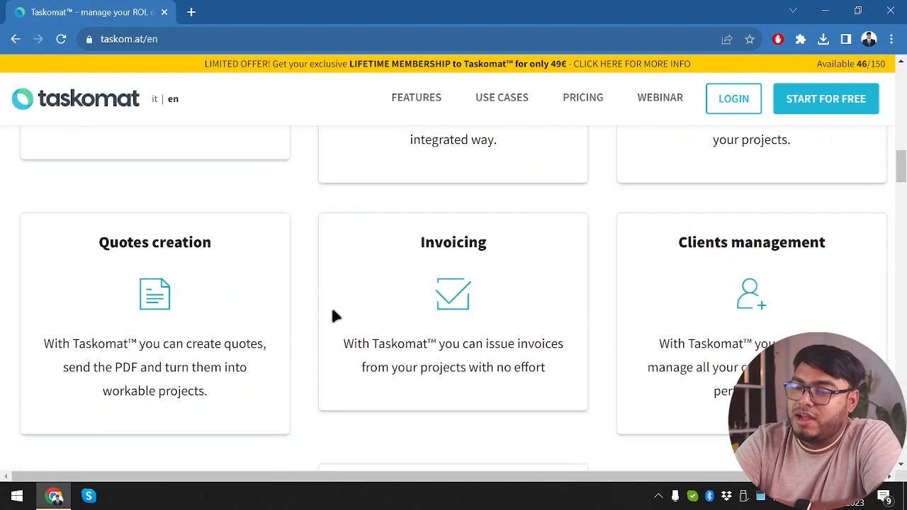
mouse_move(406, 237)
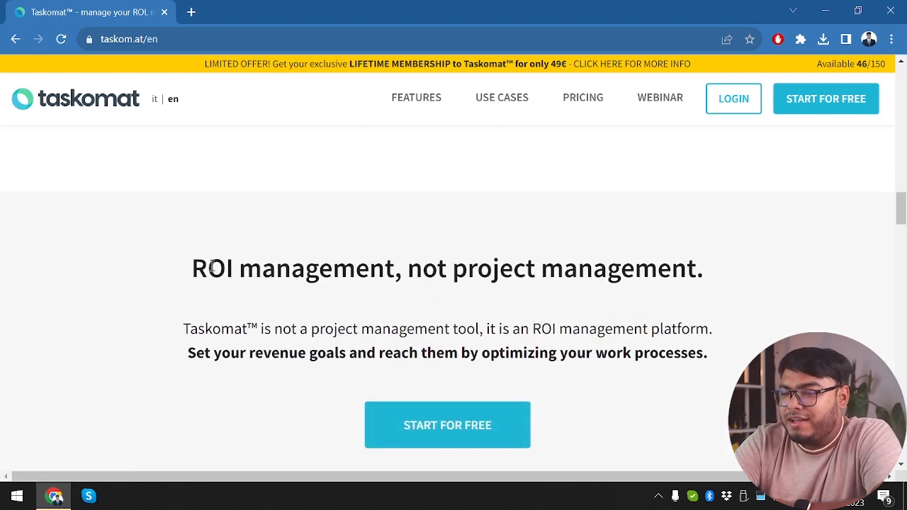
mouse_move(268, 311)
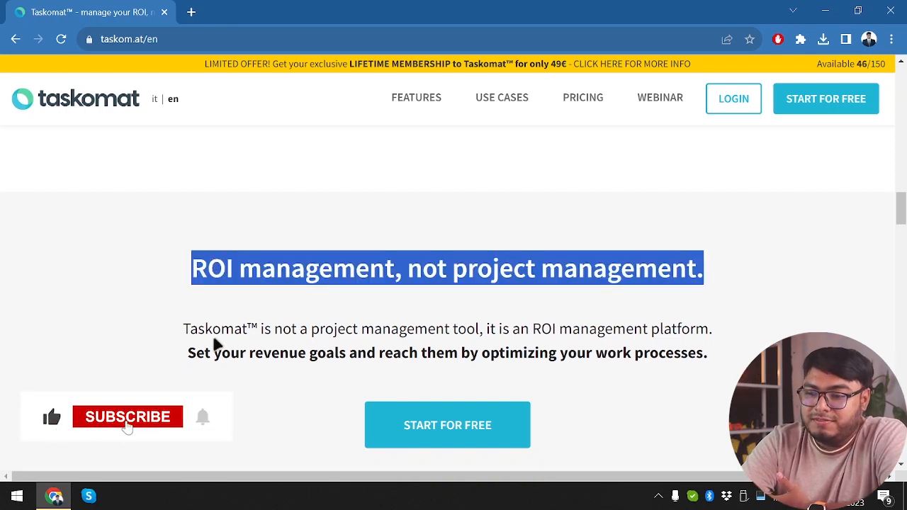
left_click(127, 417)
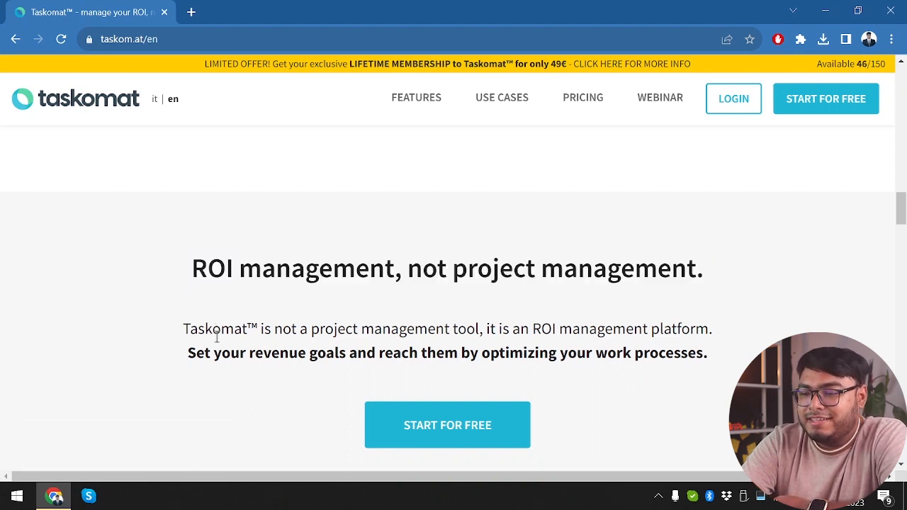
mouse_move(379, 323)
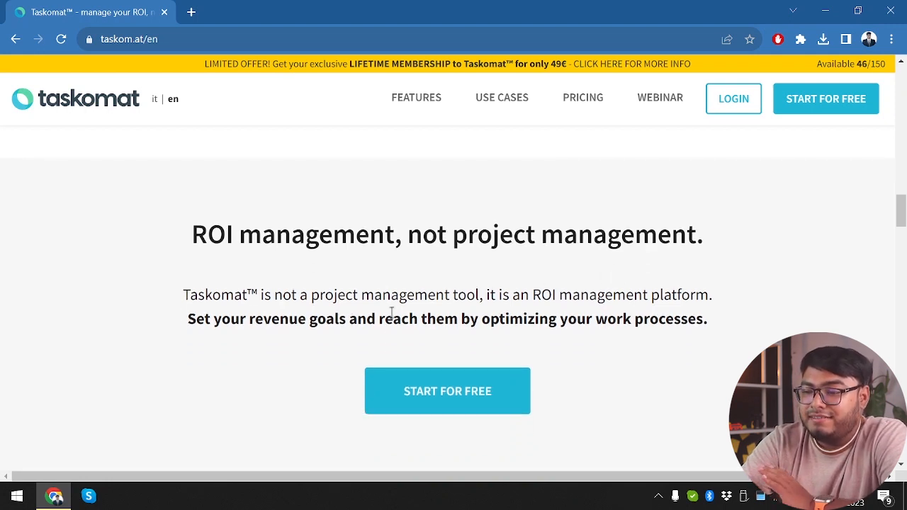
- Read further down the landing page's feature sections and back up
scroll("down", 3)
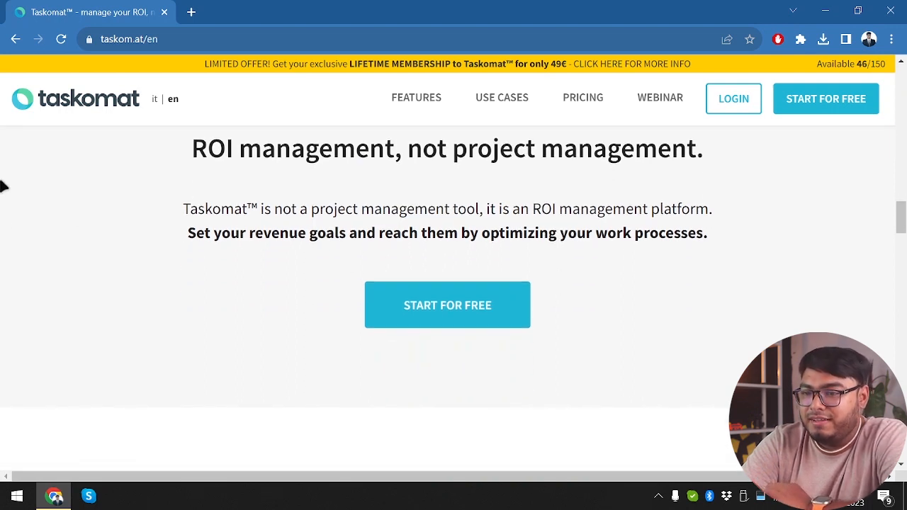
mouse_move(347, 326)
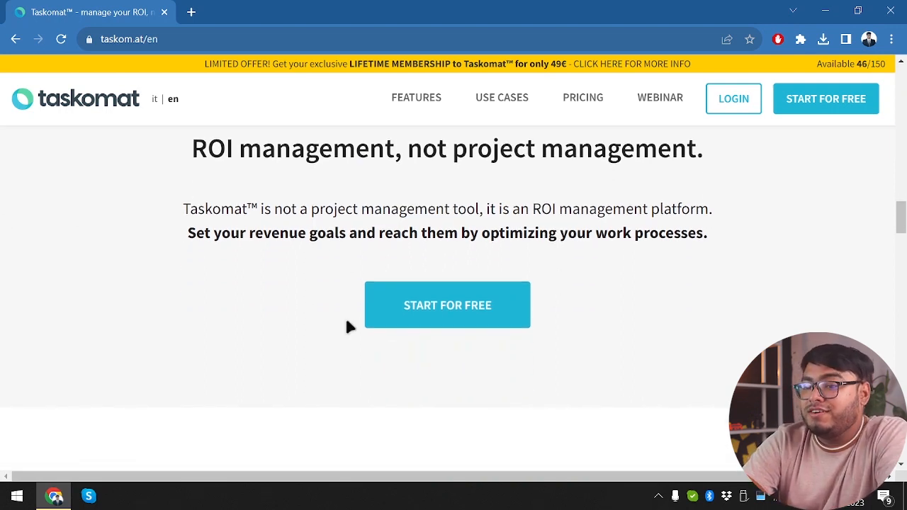
scroll("down", 3)
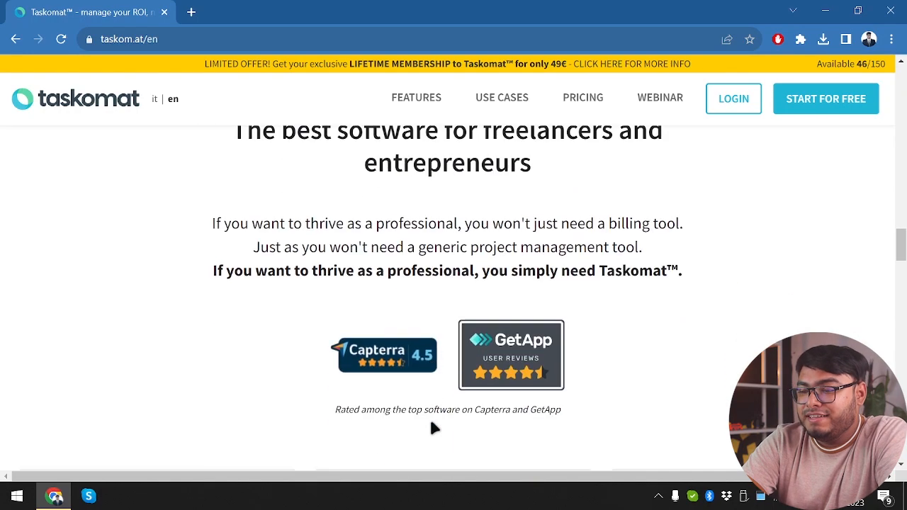
scroll("down", 3)
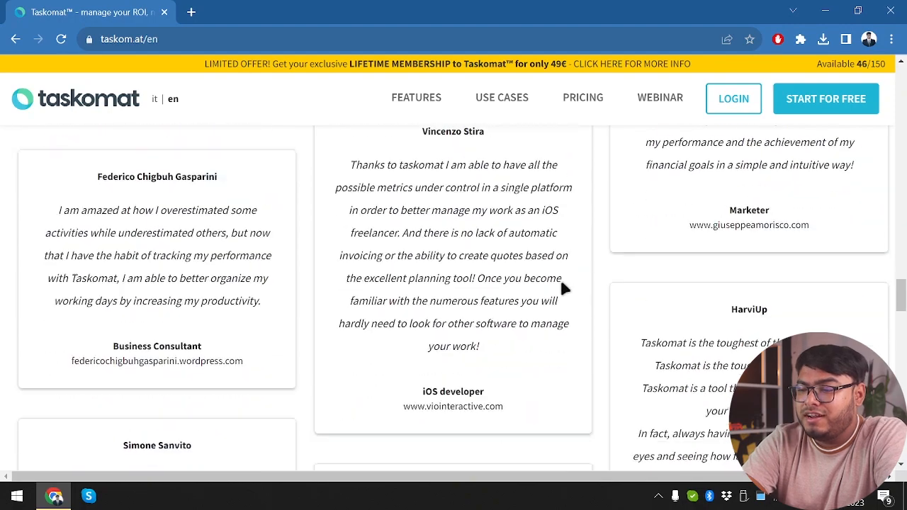
scroll("down", 3)
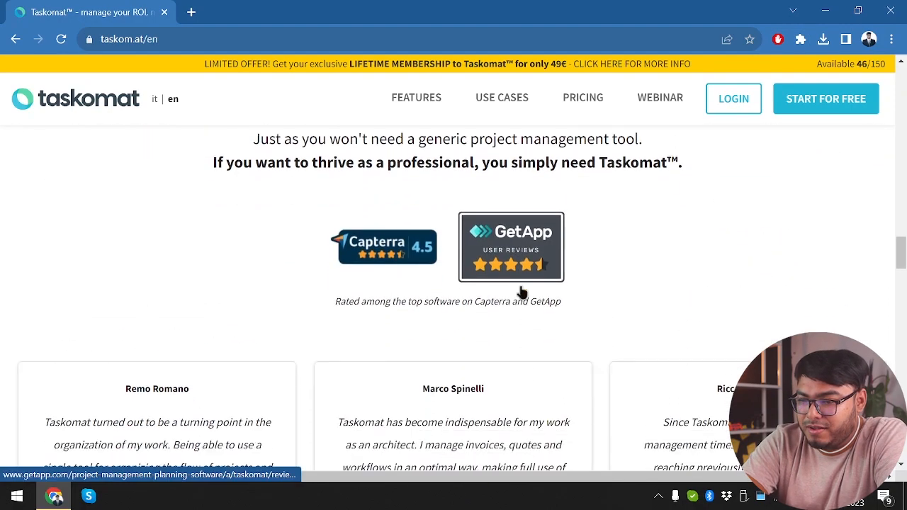
scroll("down", 3)
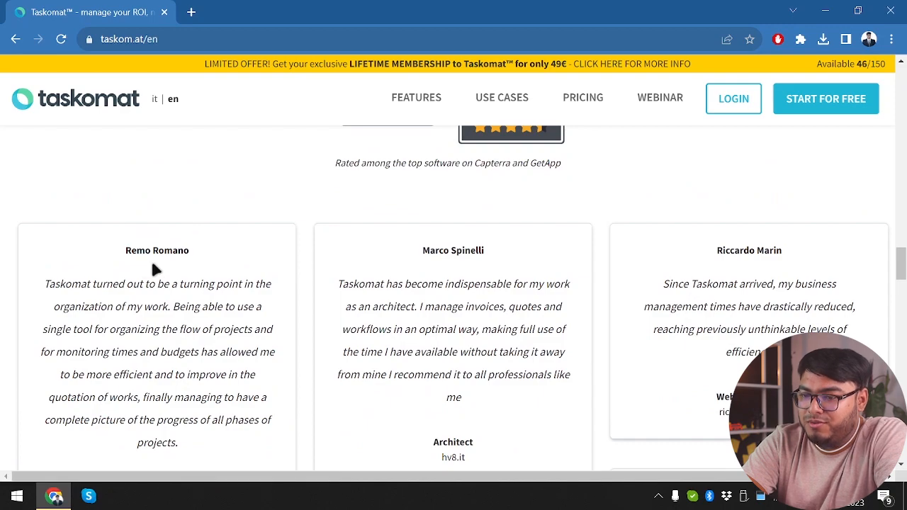
scroll("down", 3)
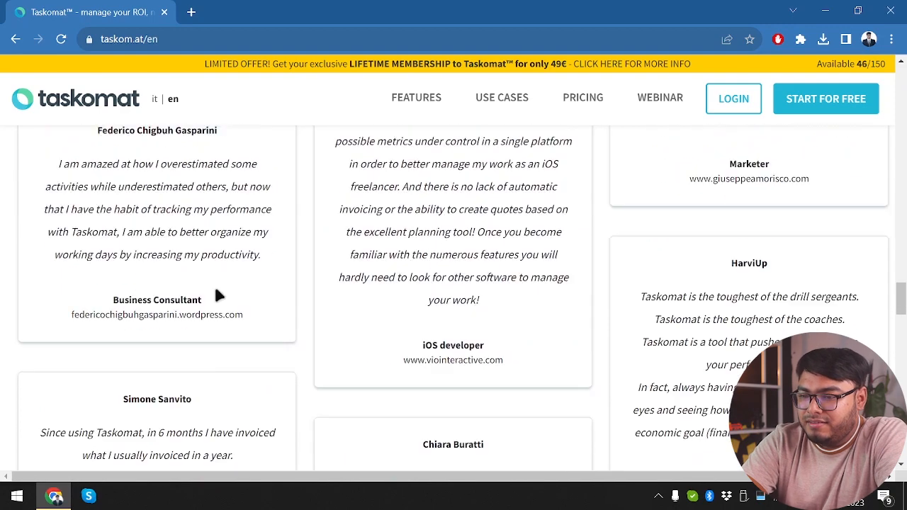
scroll("up", 3)
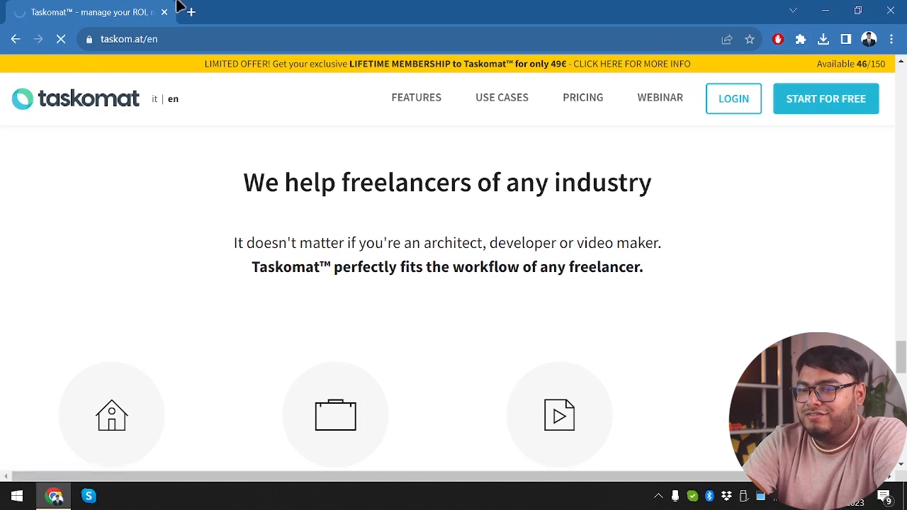
- View the Free, Unlimited (8.90€/month) and Enterprise plans on the Pricing page
left_click(583, 96)
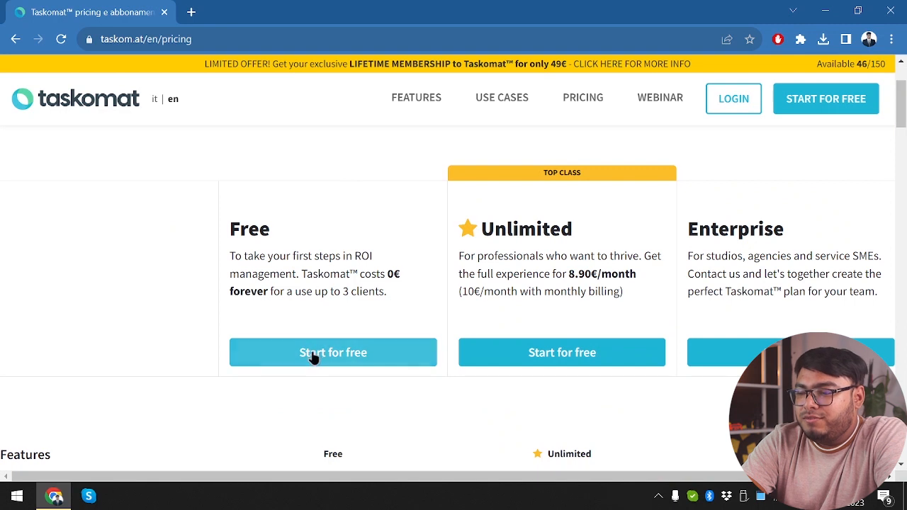
mouse_move(816, 239)
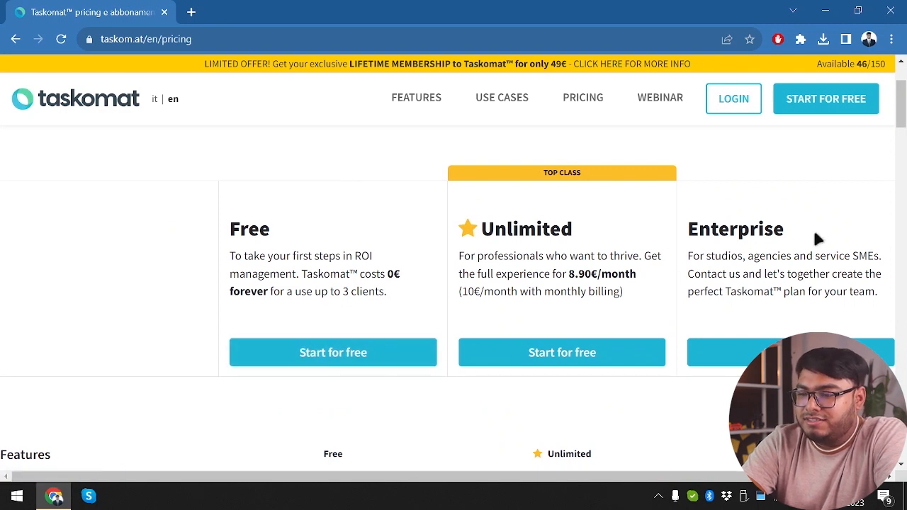
mouse_move(494, 261)
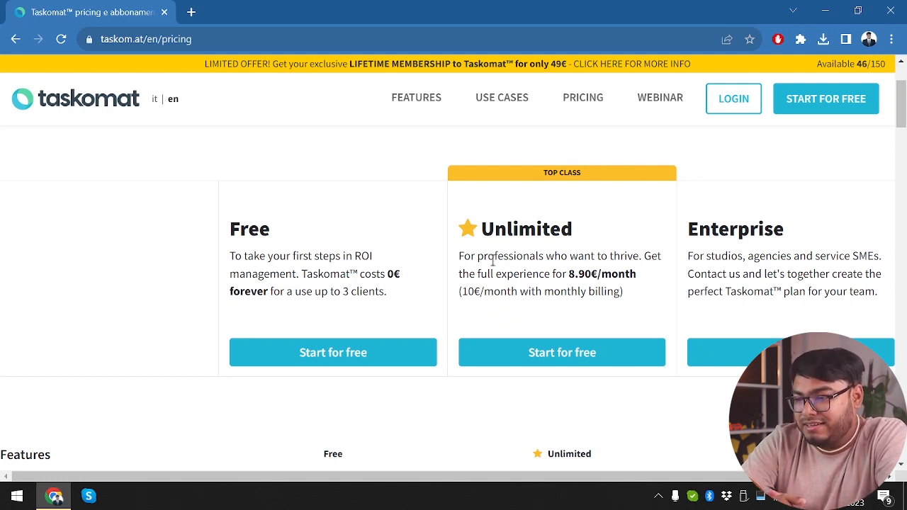
mouse_move(612, 354)
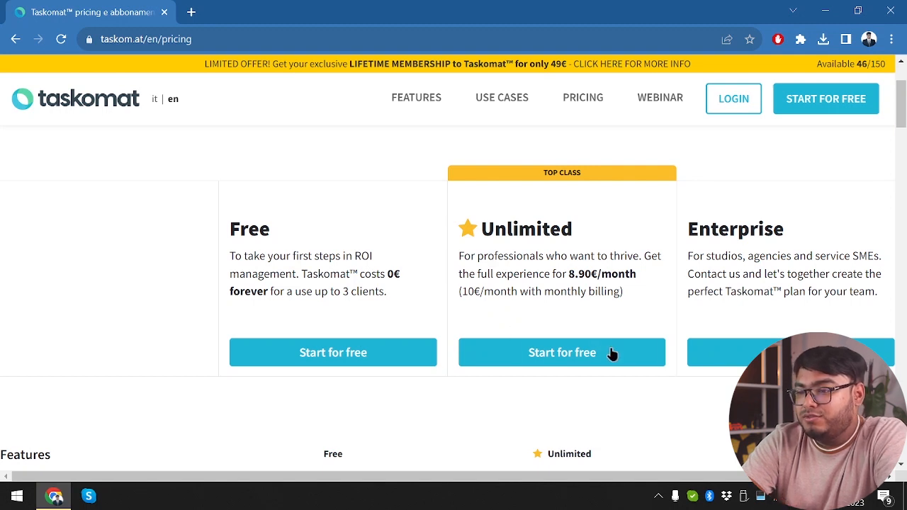
mouse_move(598, 309)
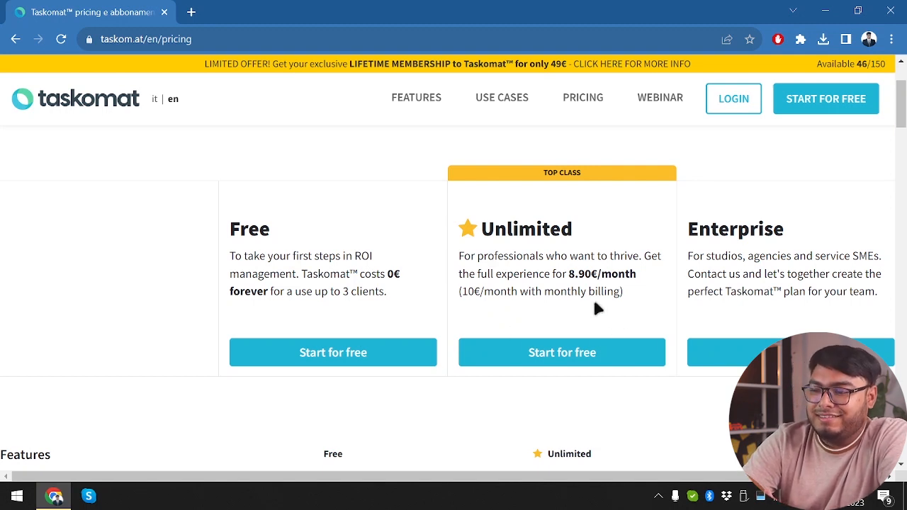
mouse_move(539, 324)
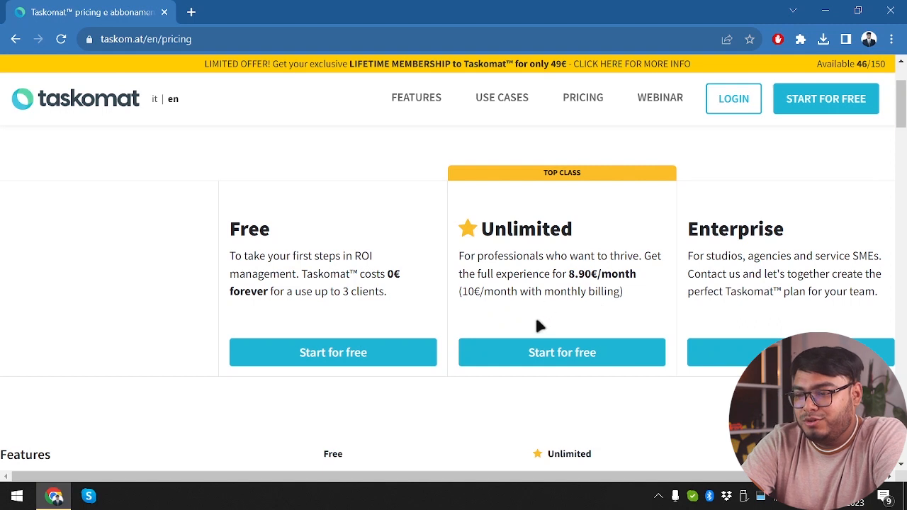
scroll("down", 3)
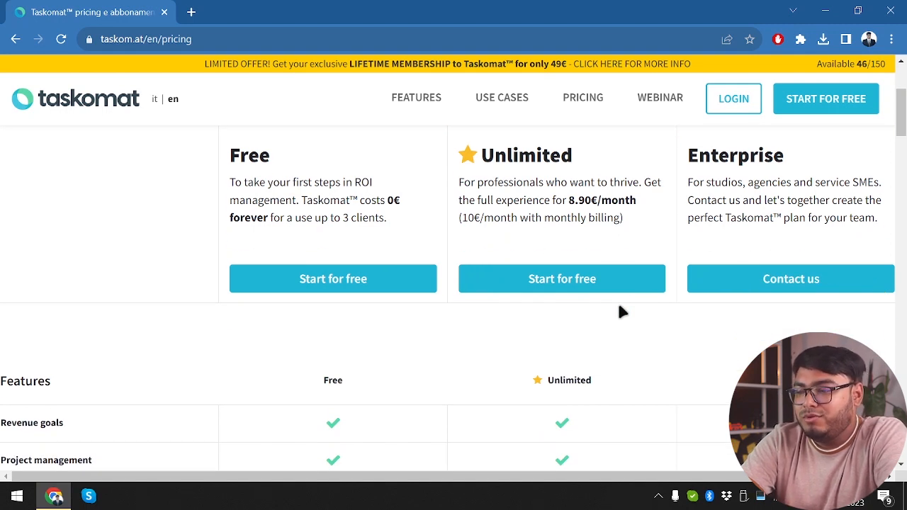
scroll("up", 3)
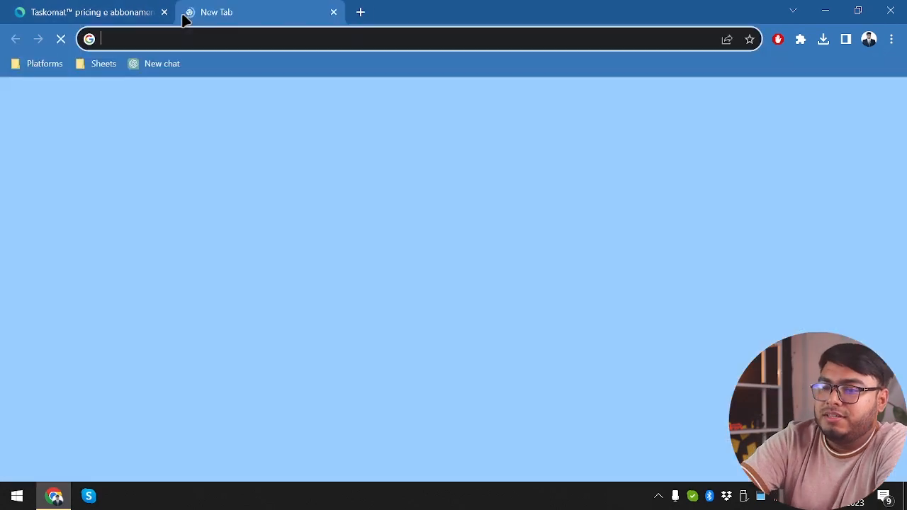
- Search Google for 'taskomat lifetime deal' and scan the $39 deal results
type("taskomat lifetime deal")
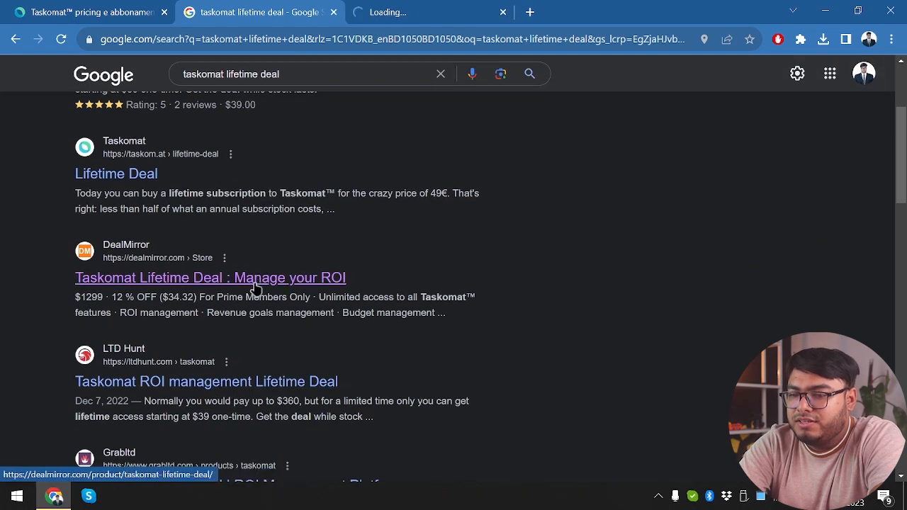
left_click(210, 276)
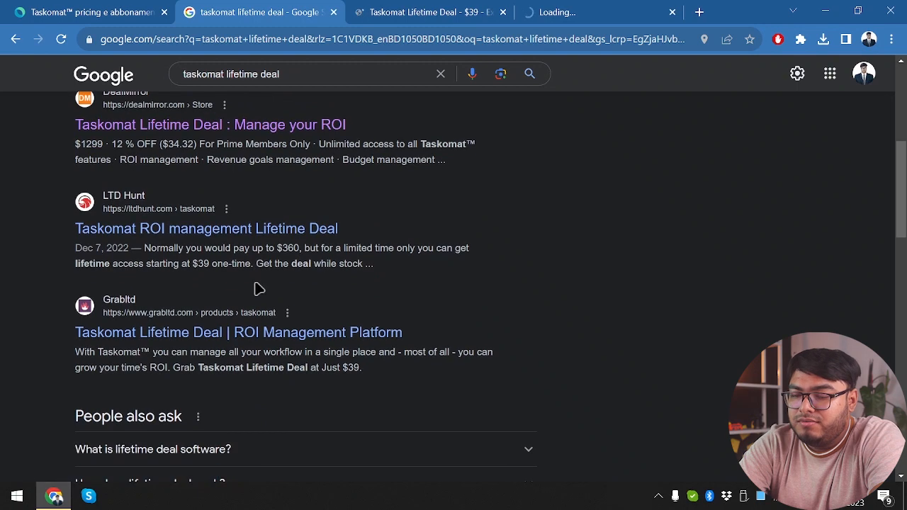
scroll("down", 3)
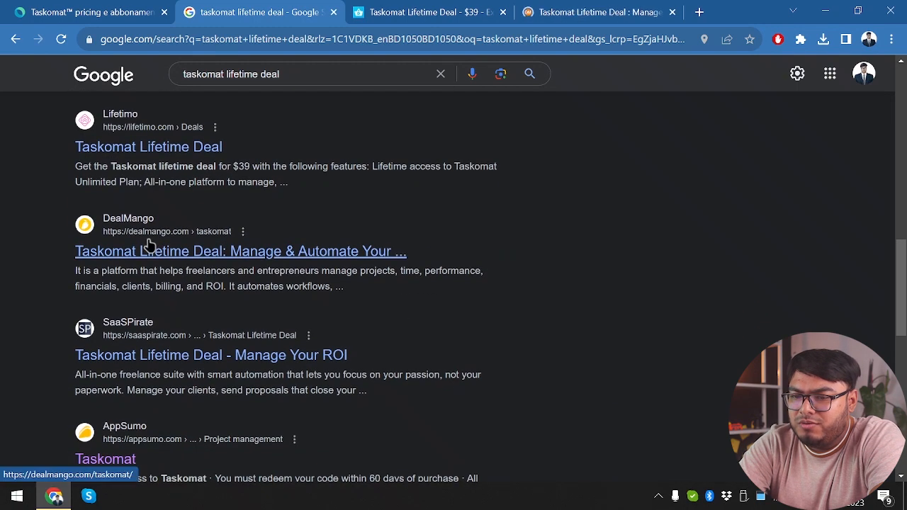
scroll("down", 3)
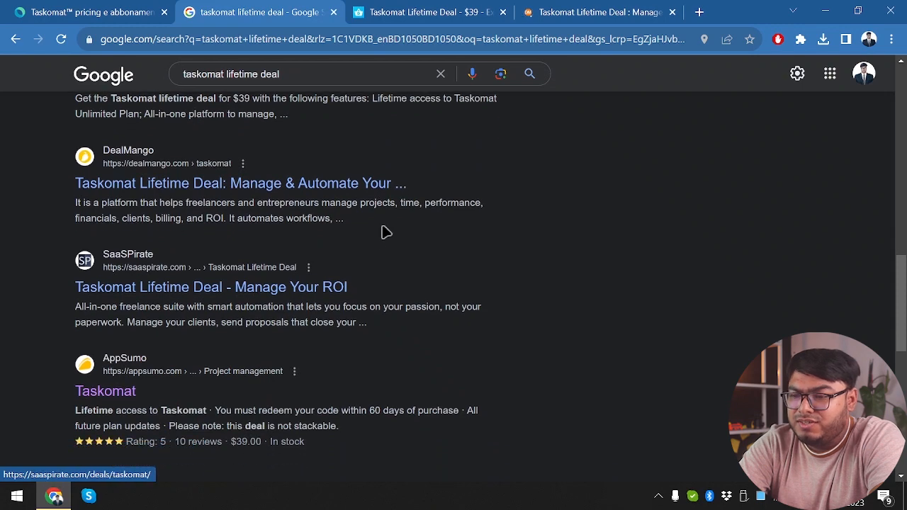
scroll("down", 3)
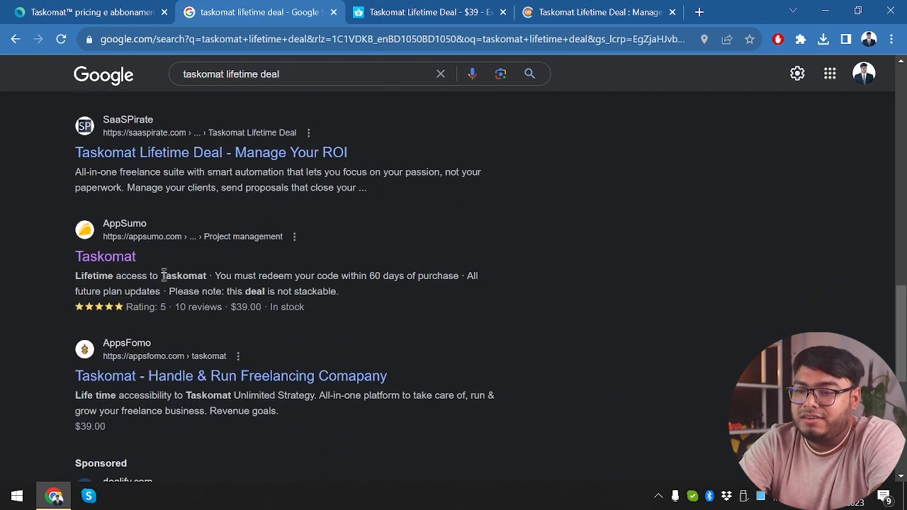
scroll("down", 3)
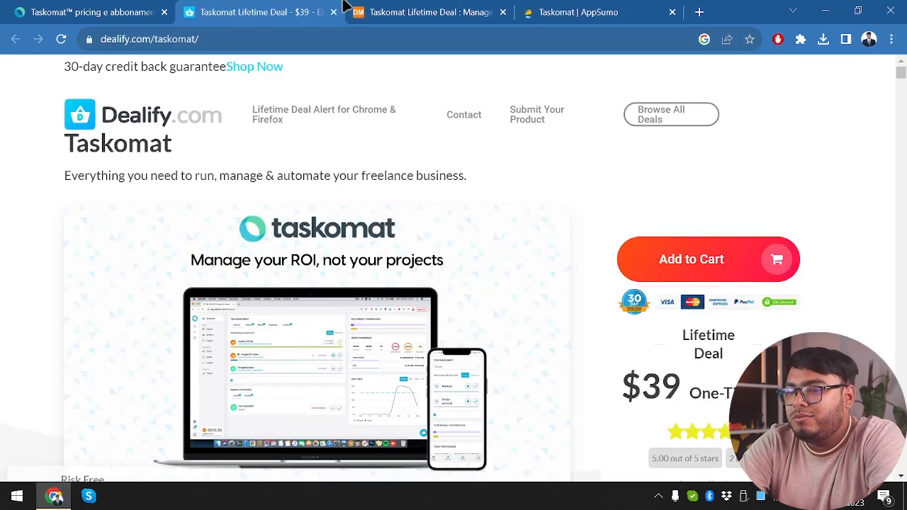
- Glance at AppSumo's Taskomat listing, then return to Dealify's deal page and start reading it
left_click(425, 11)
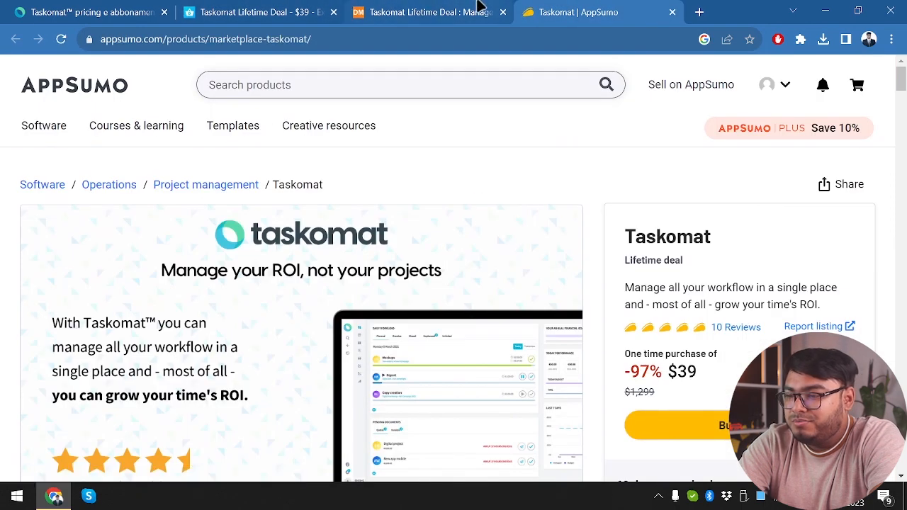
left_click(258, 11)
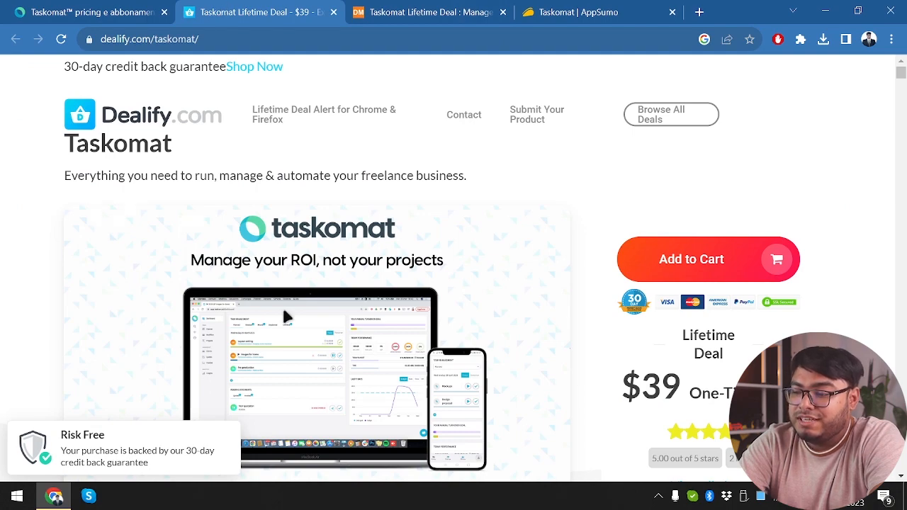
scroll("down", 3)
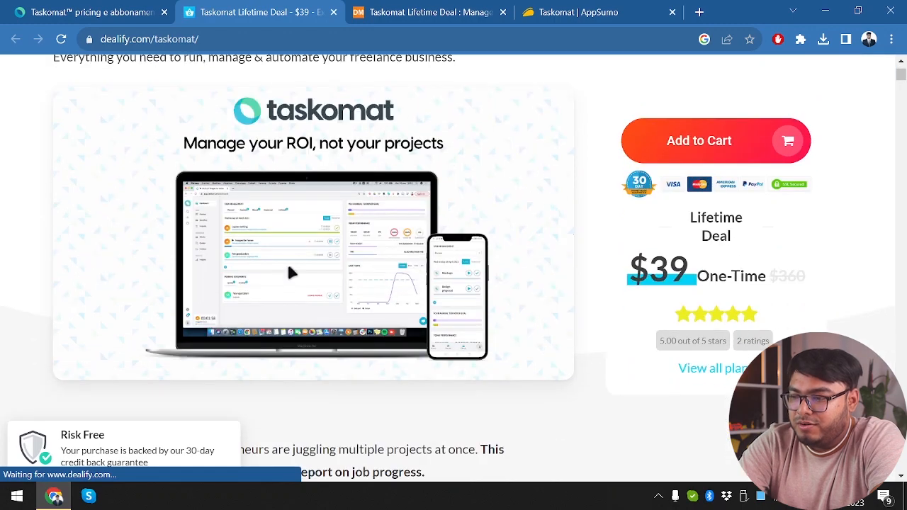
scroll("down", 3)
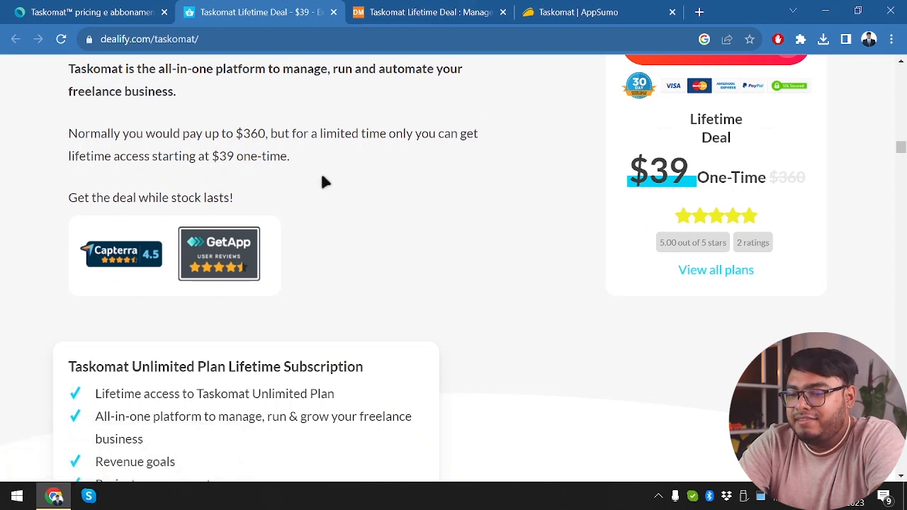
- Read Dealify's plan features, FAQs and founder's note
scroll("down", 3)
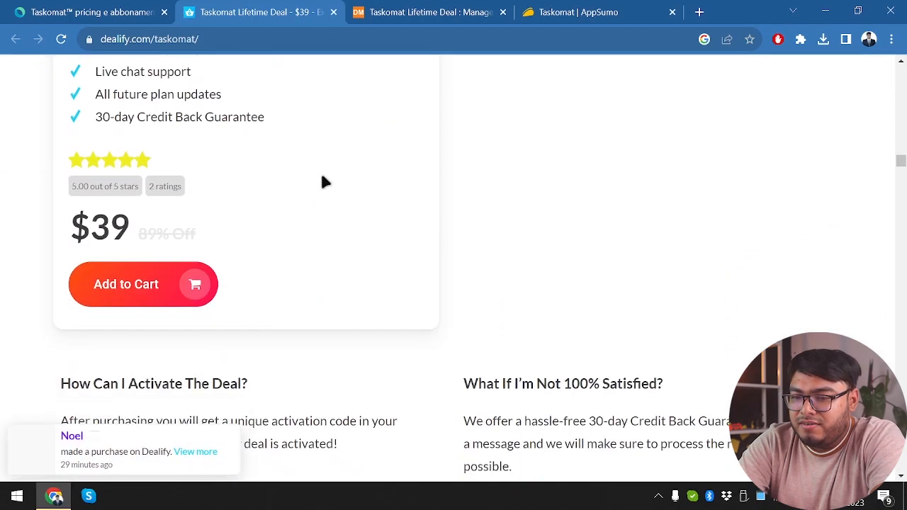
scroll("down", 3)
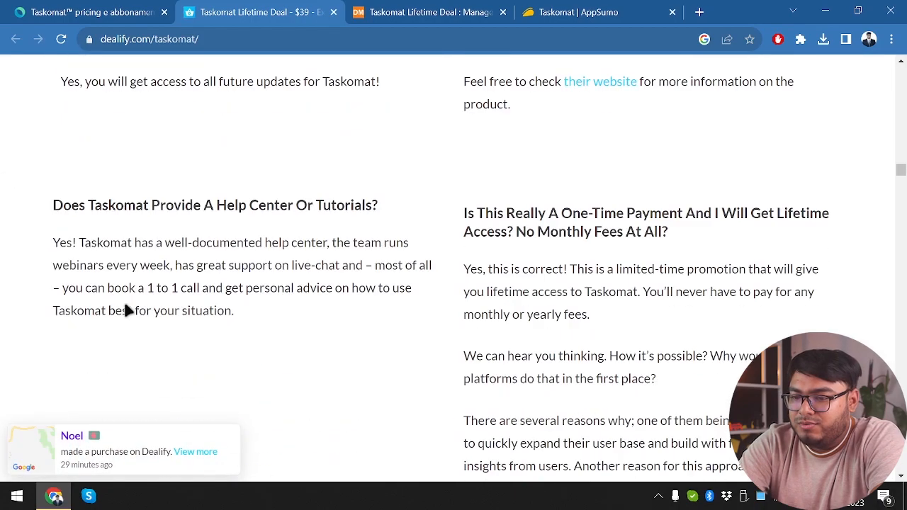
scroll("down", 3)
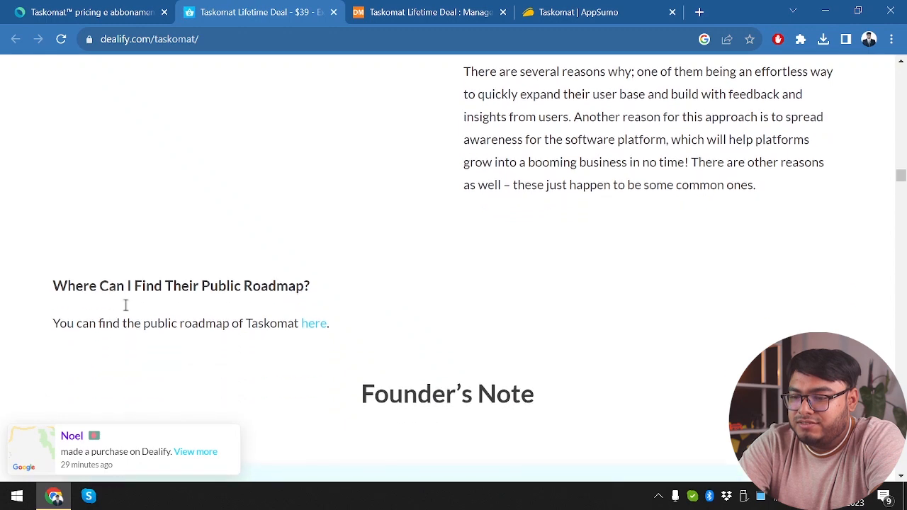
scroll("up", 3)
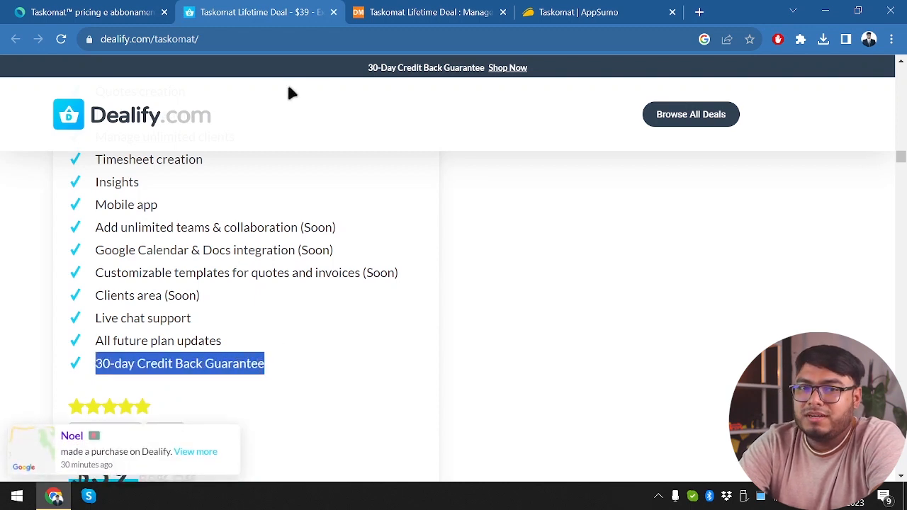
mouse_move(248, 218)
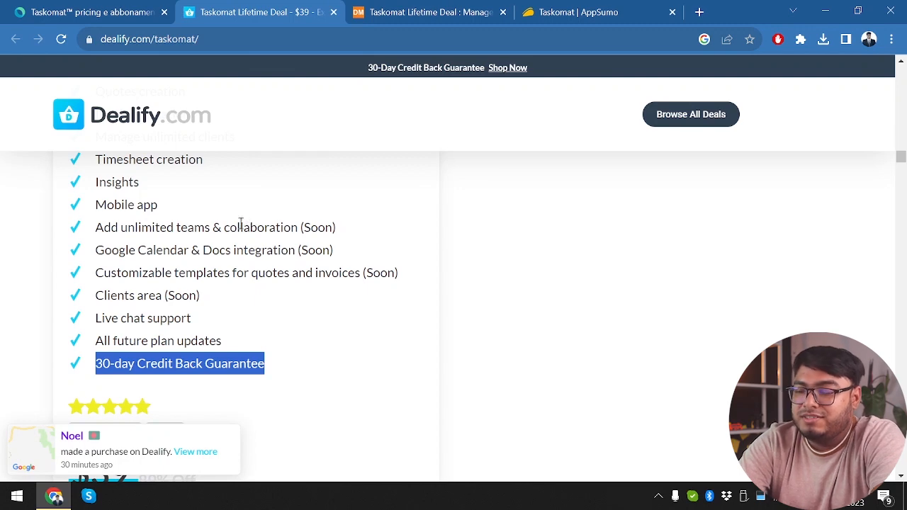
mouse_move(258, 11)
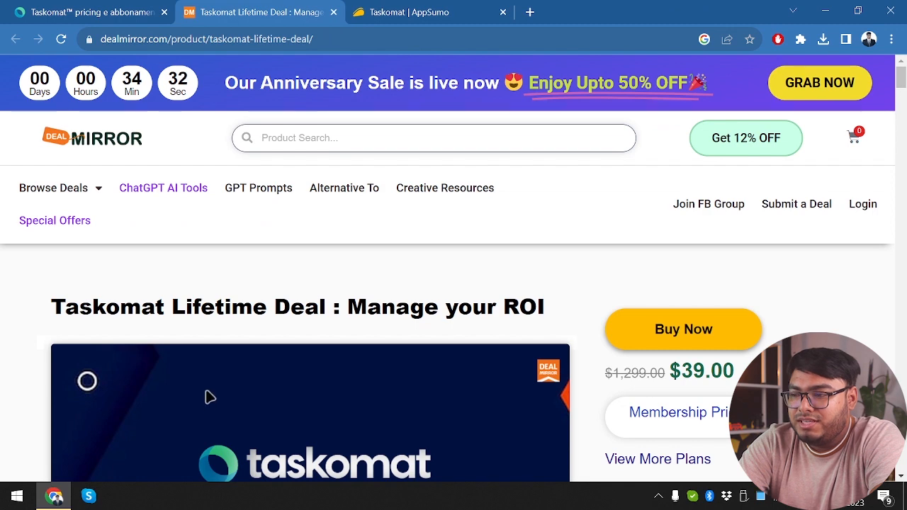
scroll("down", 3)
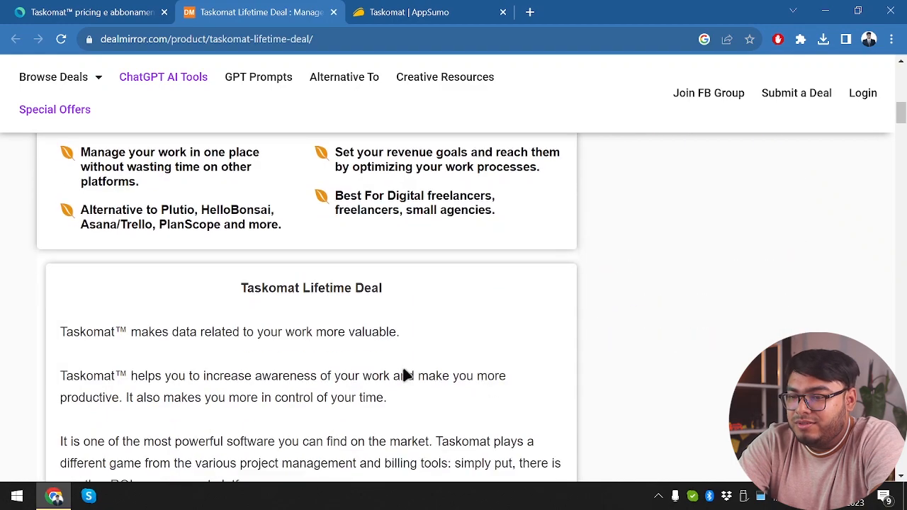
scroll("down", 3)
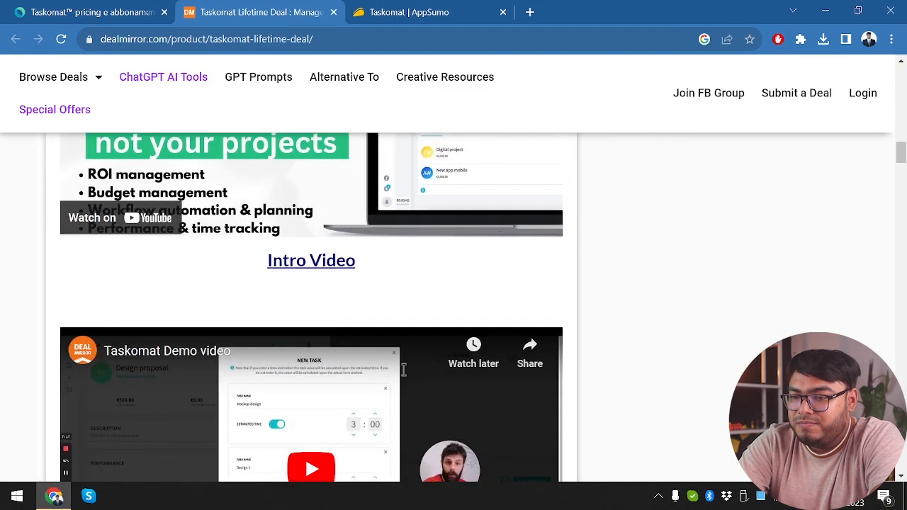
scroll("down", 3)
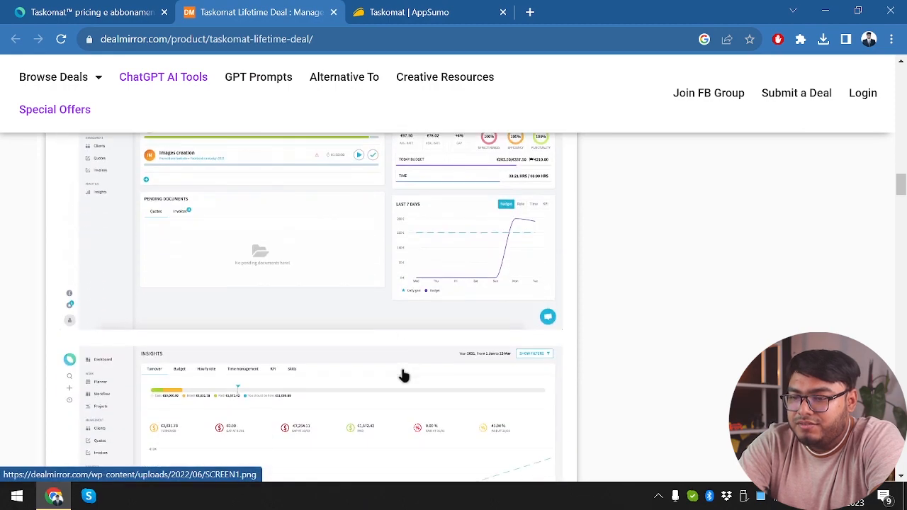
scroll("down", 3)
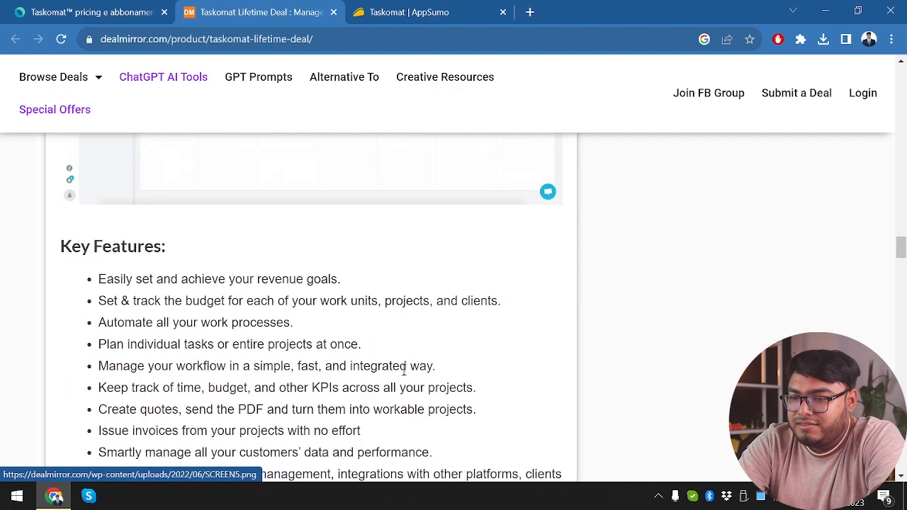
scroll("down", 3)
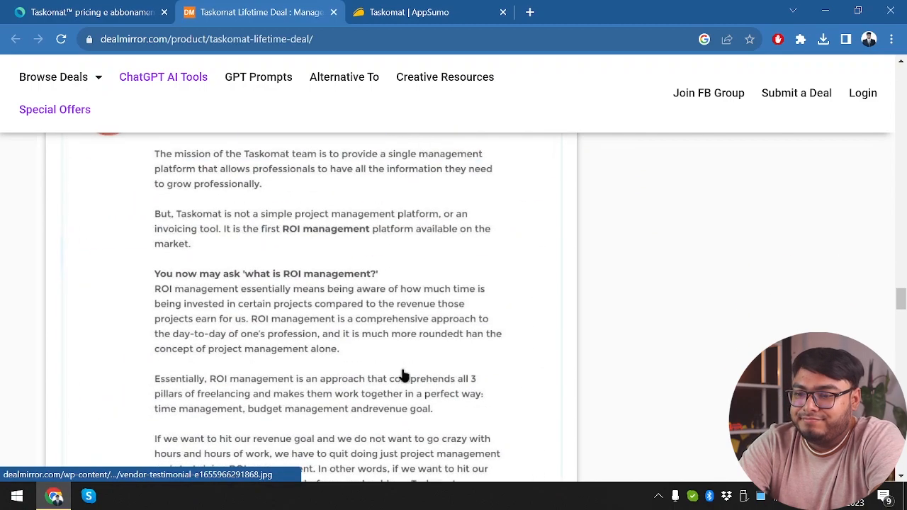
scroll("down", 3)
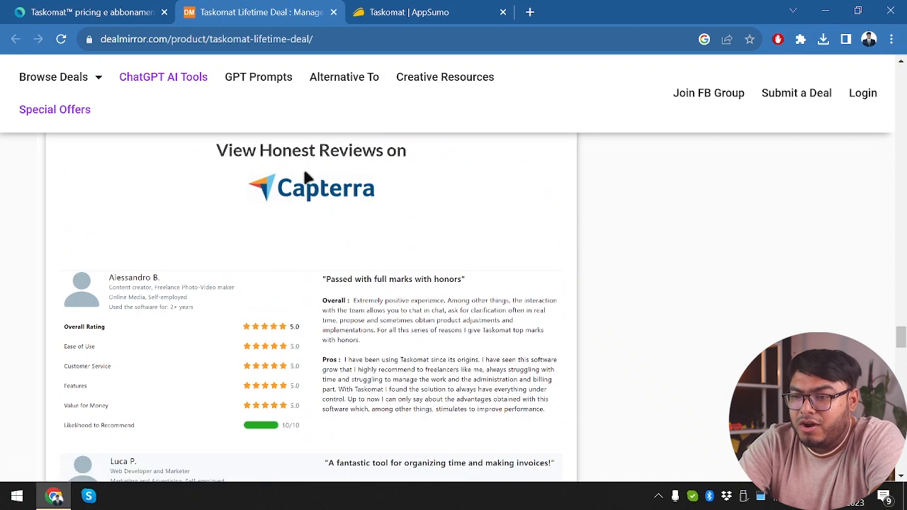
scroll("down", 3)
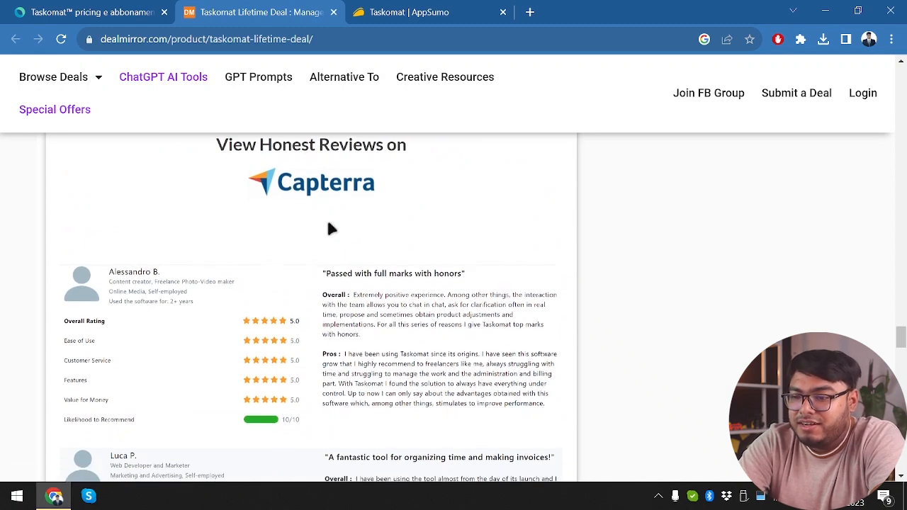
scroll("up", 3)
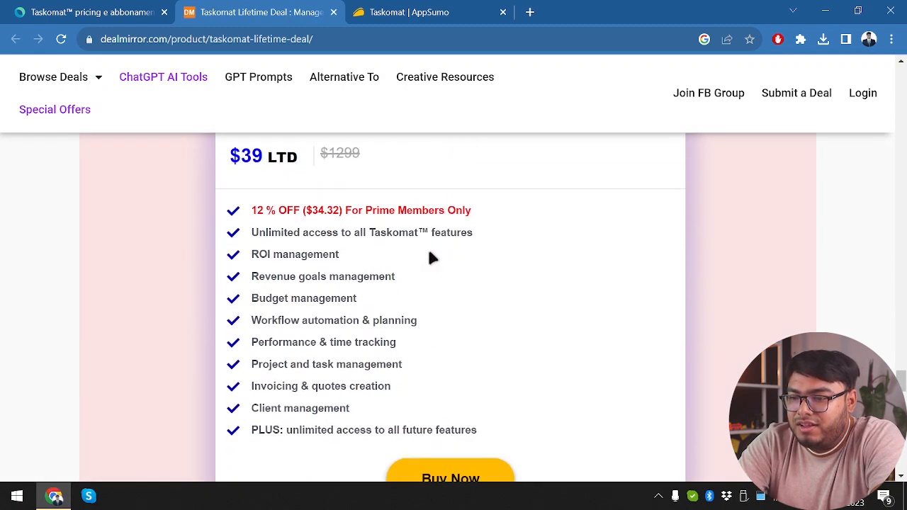
mouse_move(320, 229)
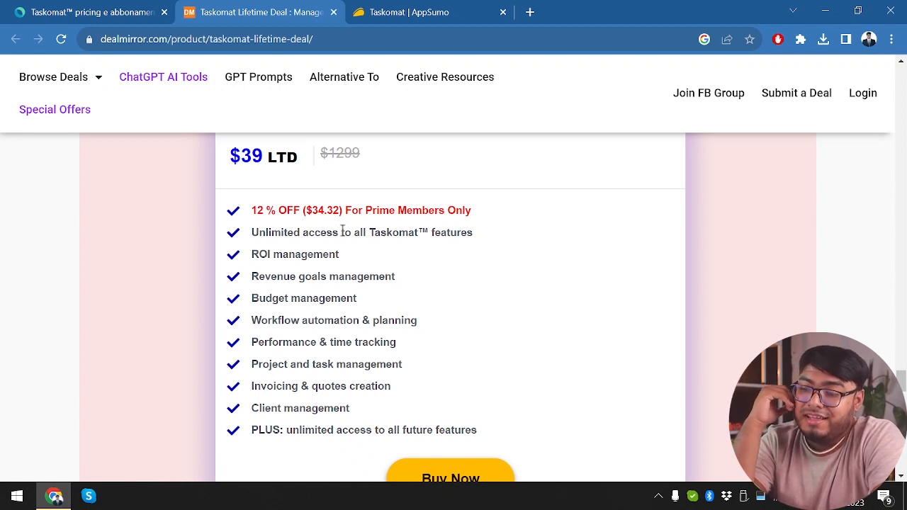
mouse_move(482, 404)
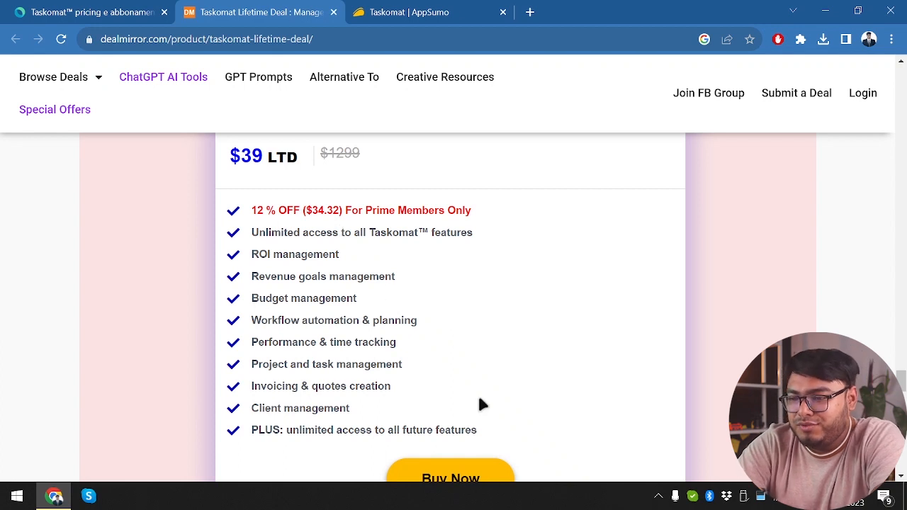
scroll("down", 3)
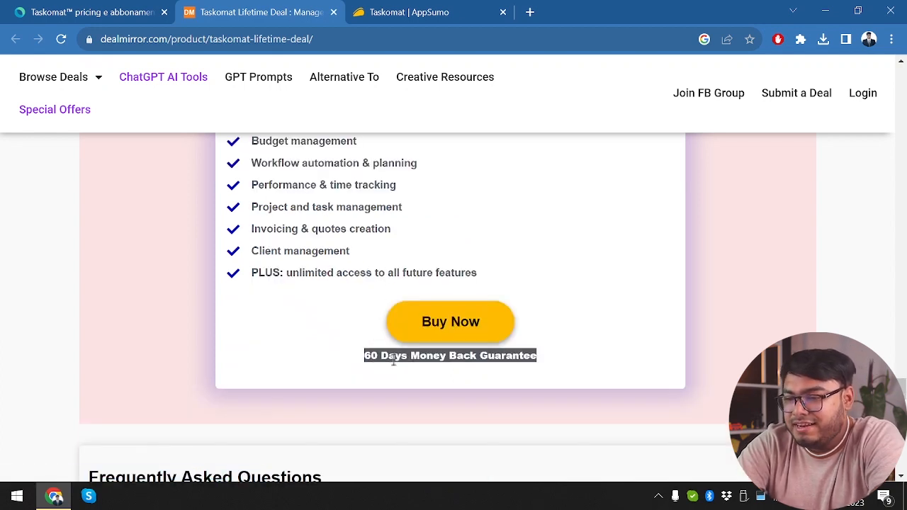
scroll("down", 3)
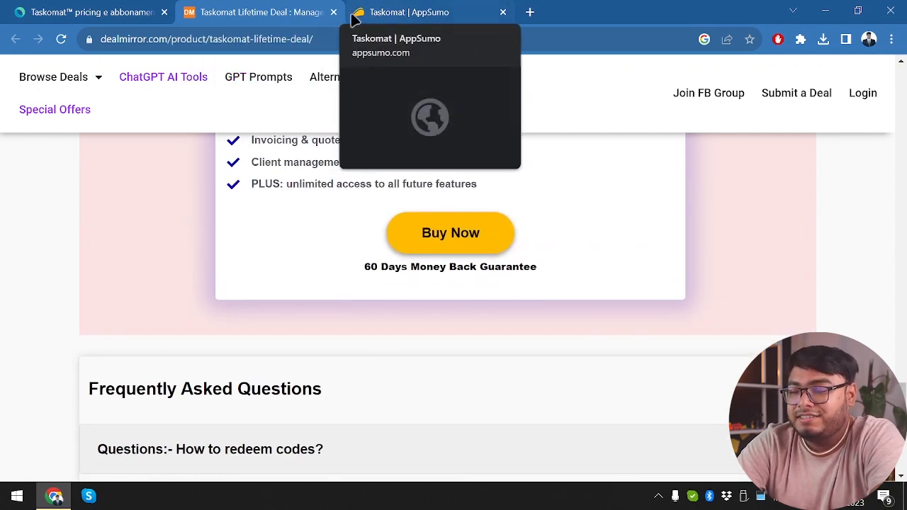
- Close the DealMirror page and scroll AppSumo's Taskomat overview down to the Product Update entries
left_click(255, 11)
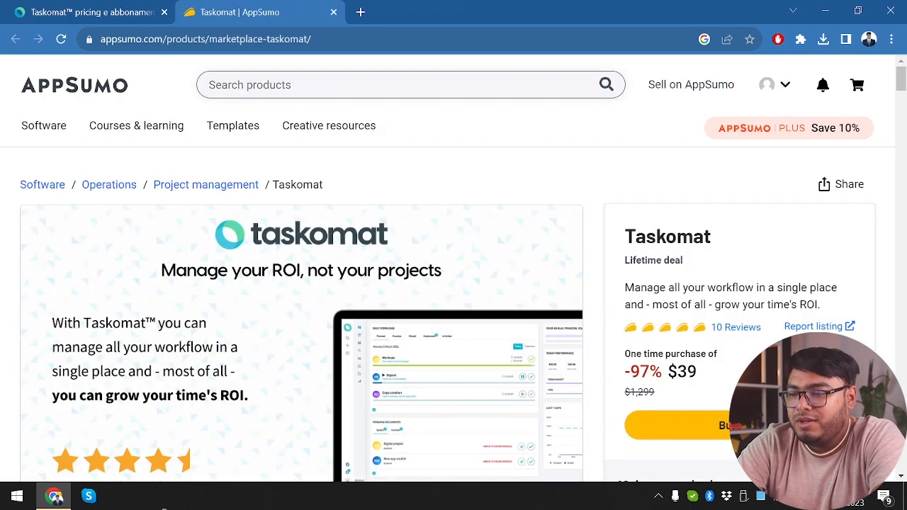
mouse_move(666, 324)
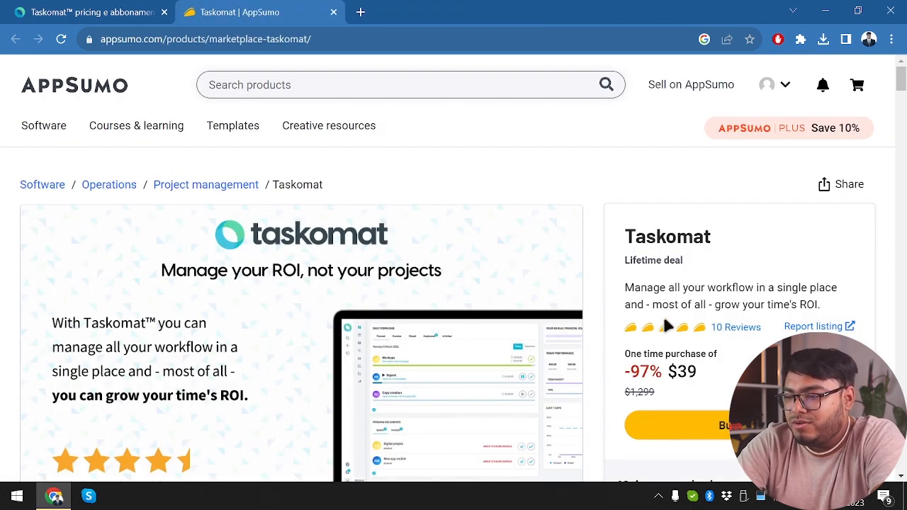
scroll("down", 3)
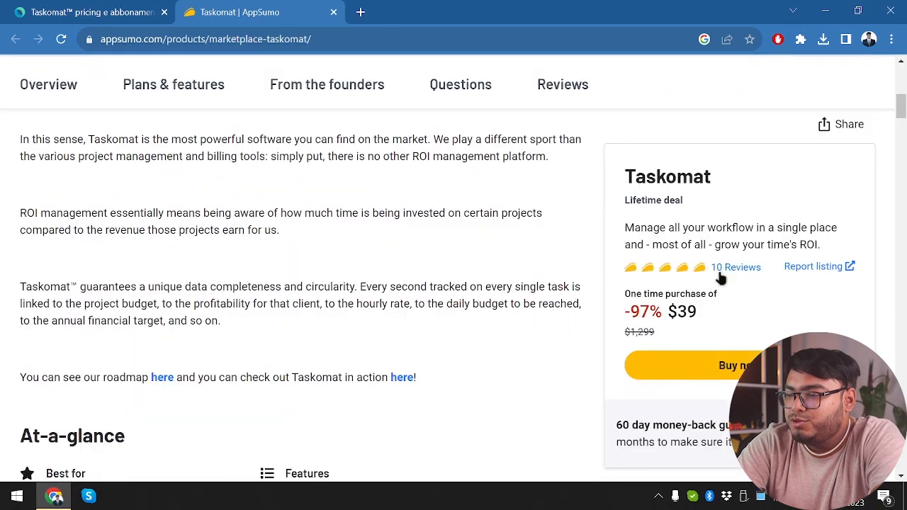
scroll("down", 3)
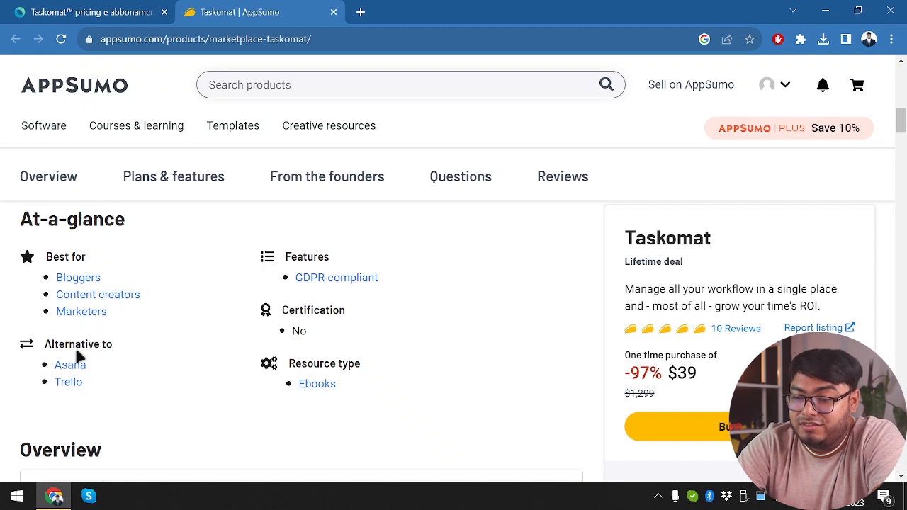
scroll("down", 3)
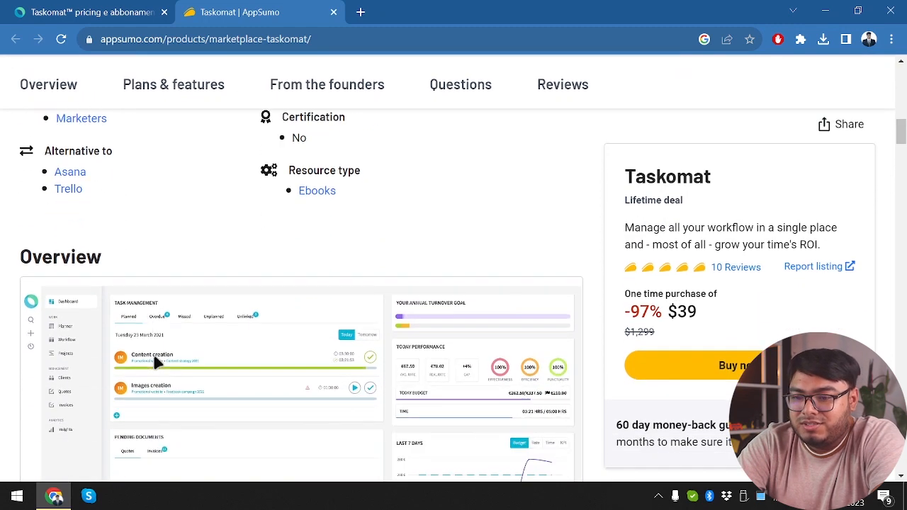
scroll("down", 3)
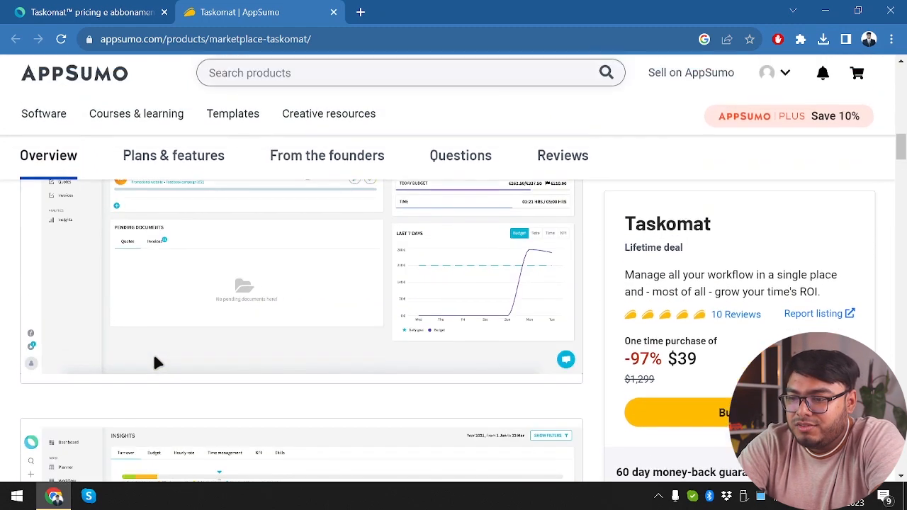
scroll("down", 3)
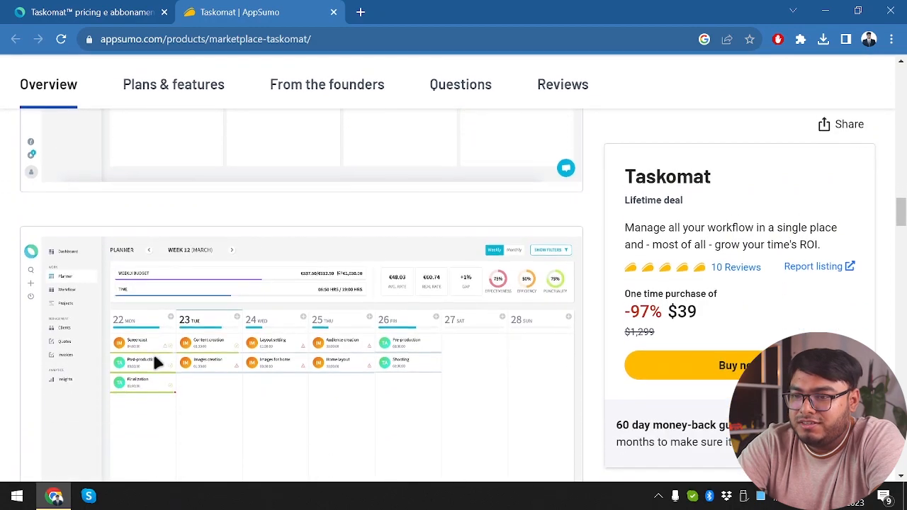
scroll("down", 3)
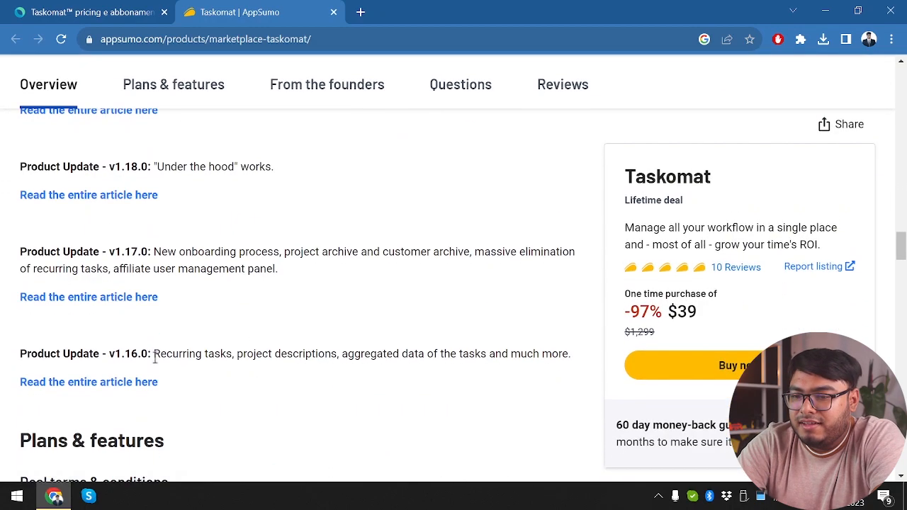
- Review AppSumo's Plans & features: $39 plan card, deal terms and founders' note
left_click(173, 85)
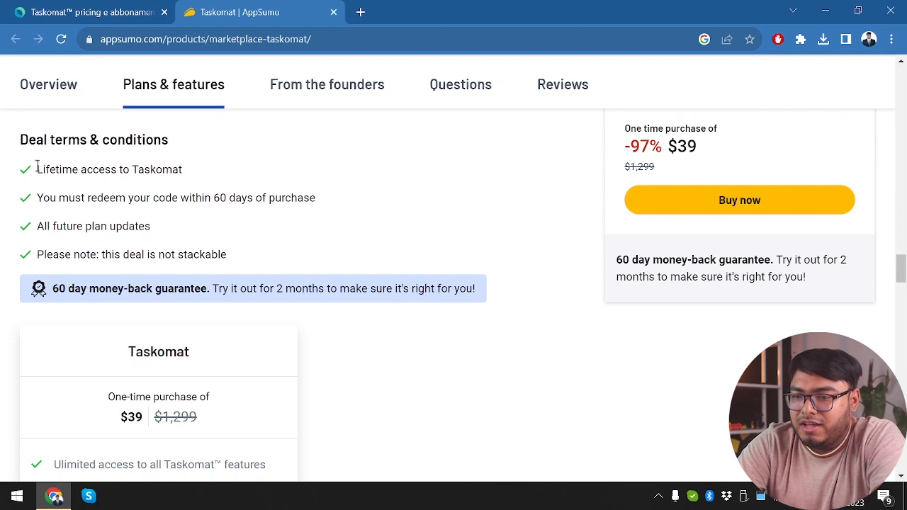
scroll("down", 3)
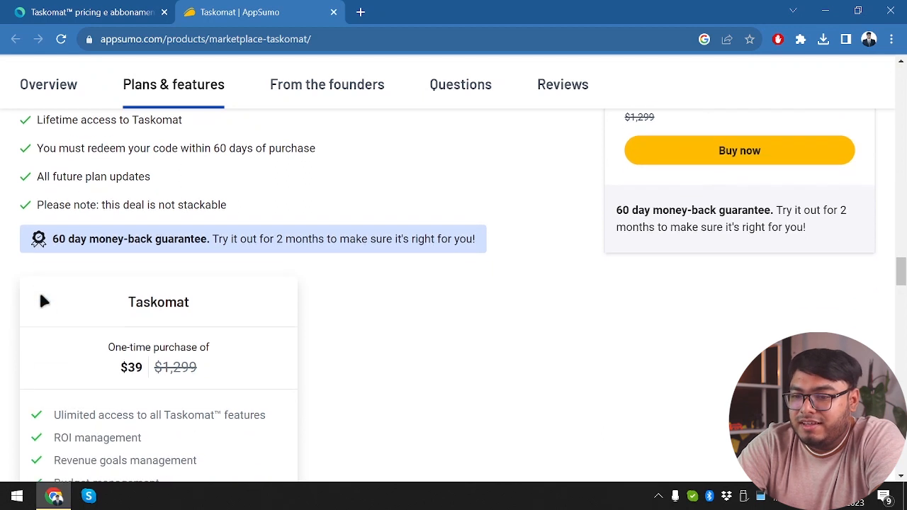
mouse_move(99, 238)
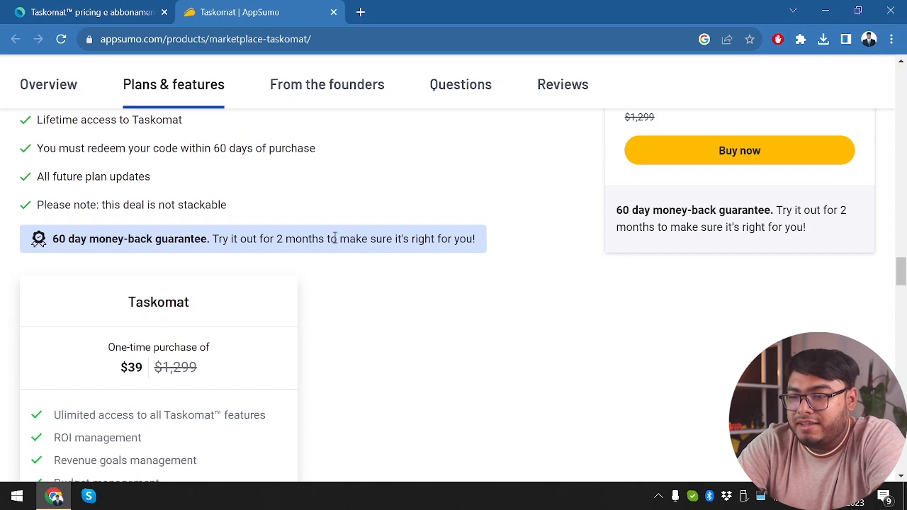
scroll("down", 3)
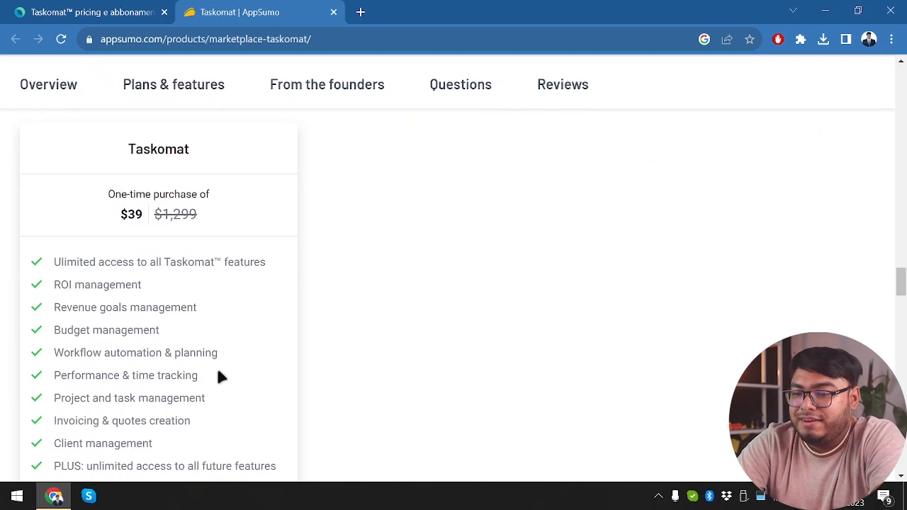
scroll("down", 3)
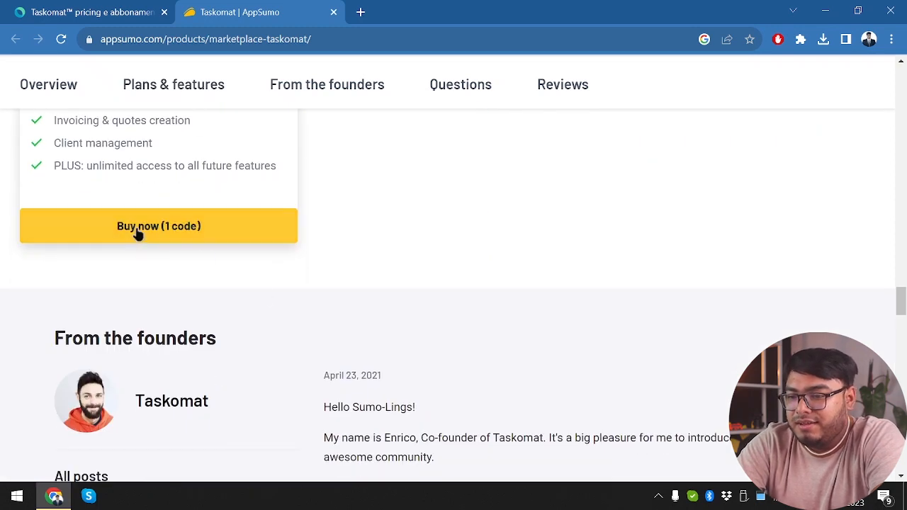
mouse_move(215, 249)
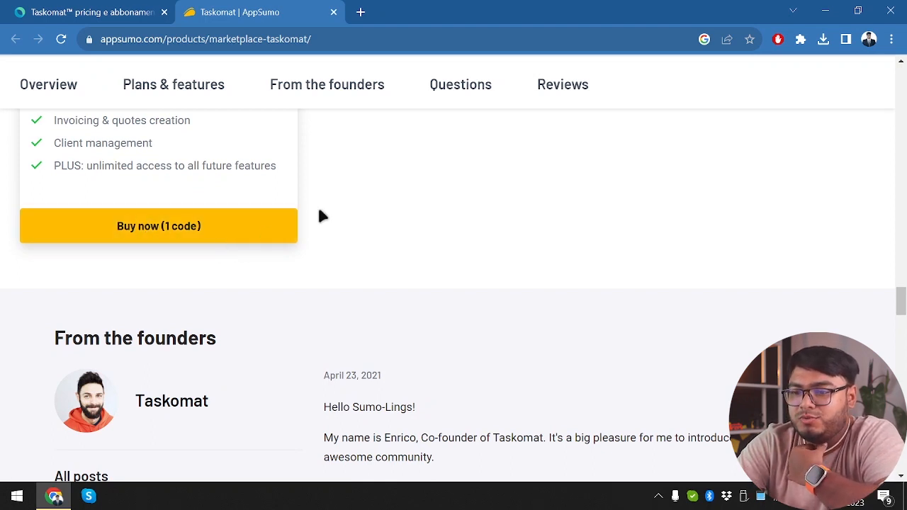
scroll("up", 3)
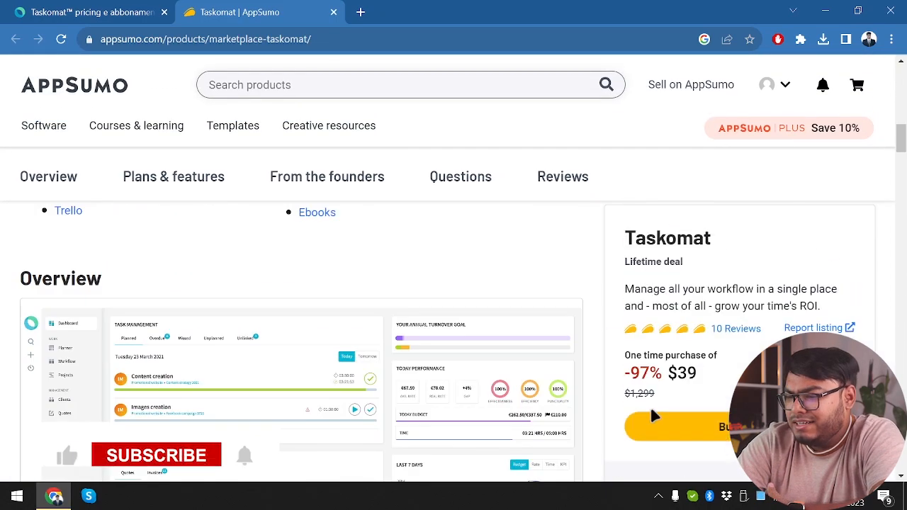
scroll("down", 3)
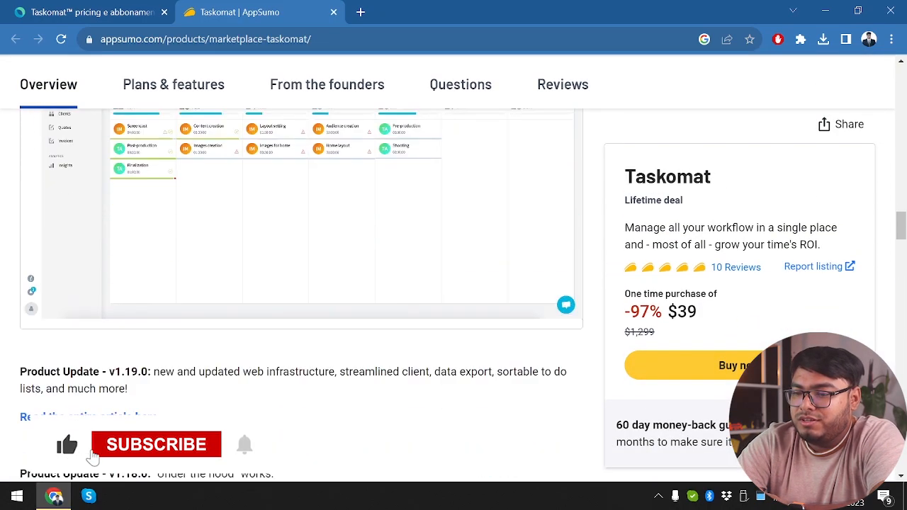
left_click(156, 445)
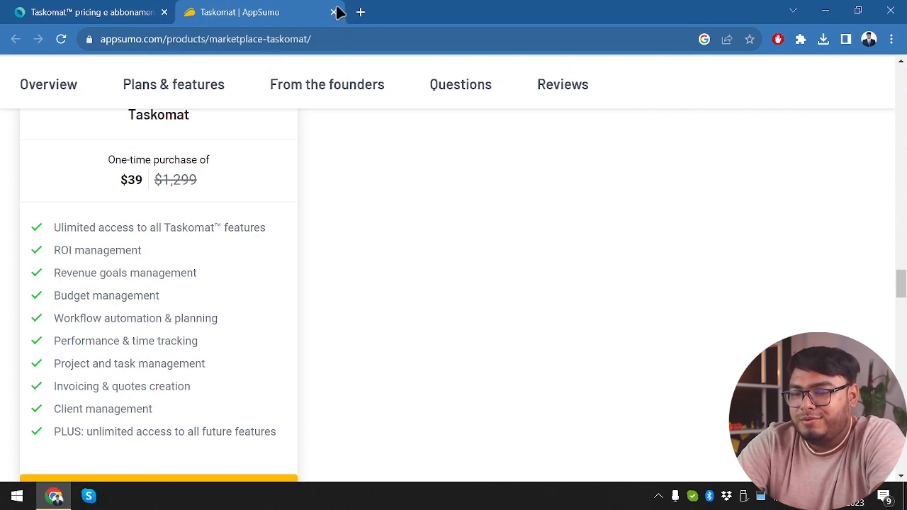
mouse_move(255, 12)
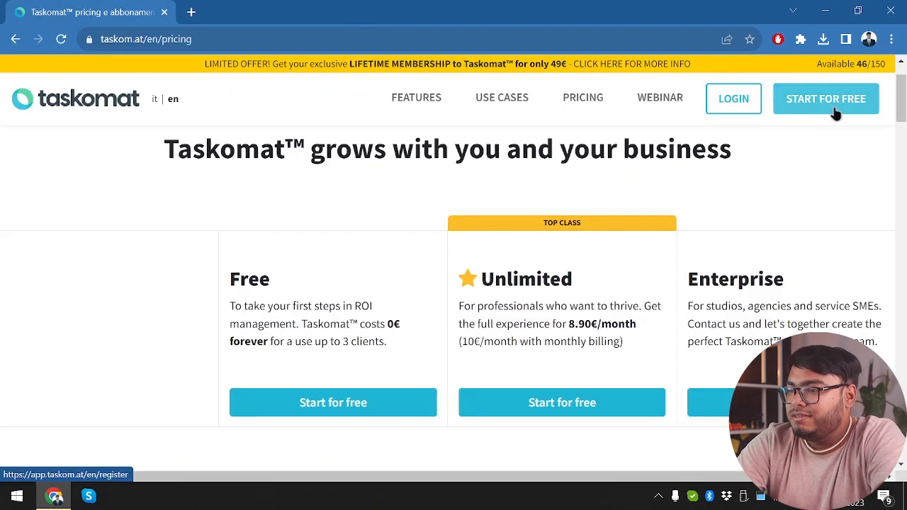
- Start a free Taskomat registration, enter first name 'Sultan' and tick the terms agreement
left_click(825, 99)
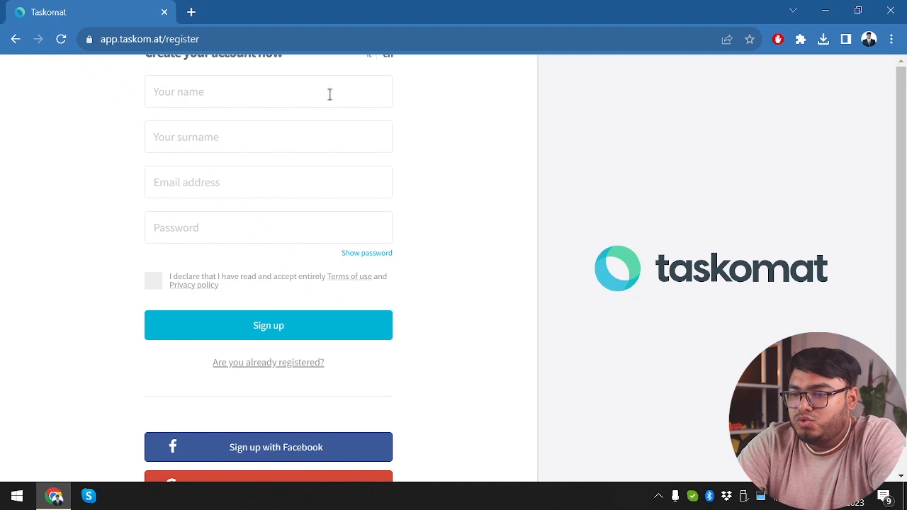
left_click(268, 91)
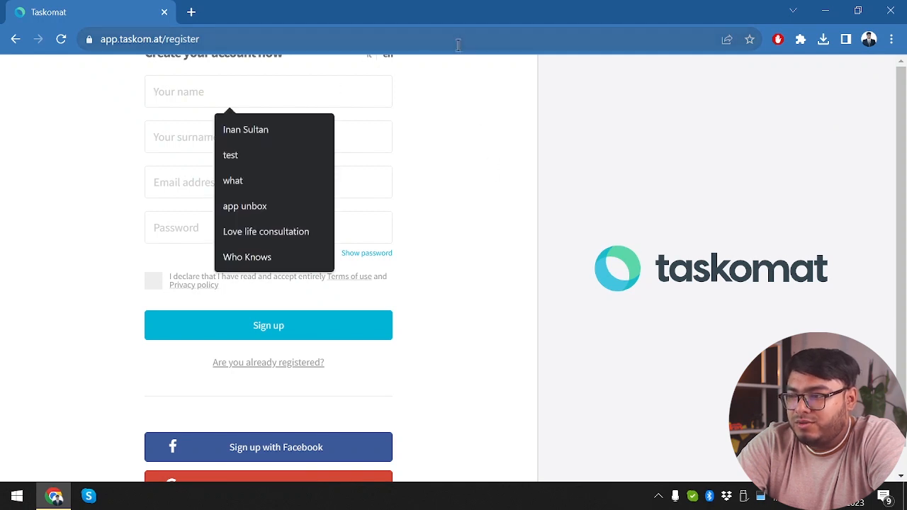
left_click(678, 209)
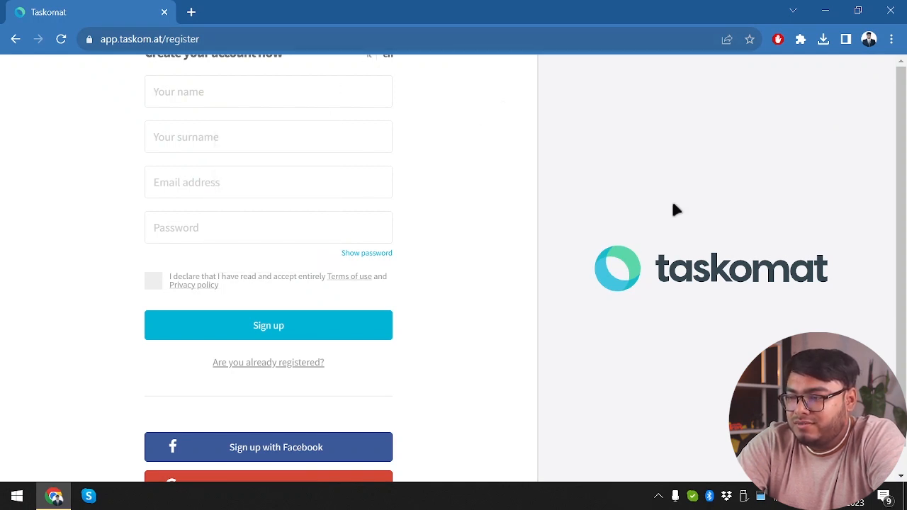
mouse_move(663, 164)
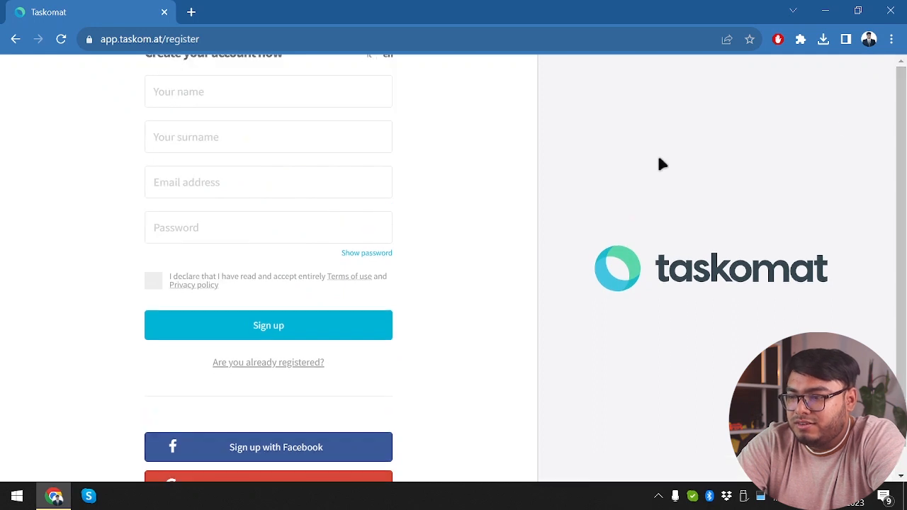
scroll("down", 3)
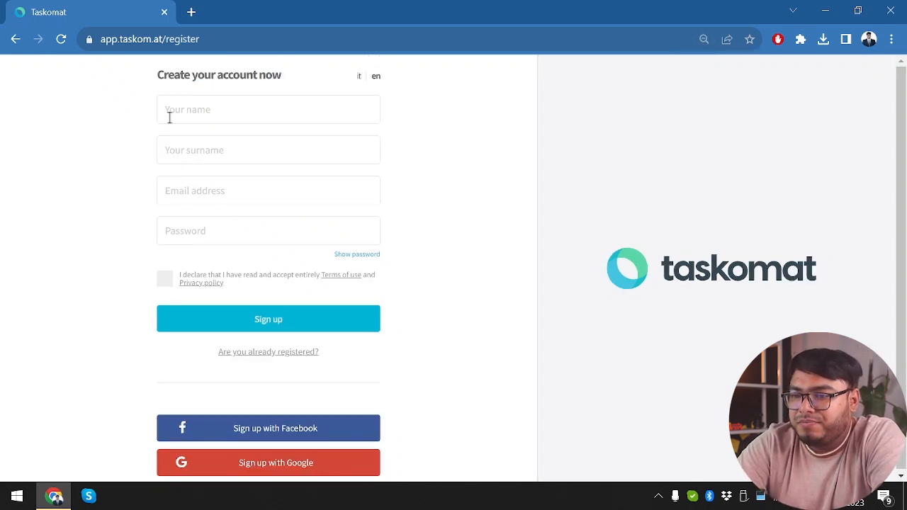
type("Sultan")
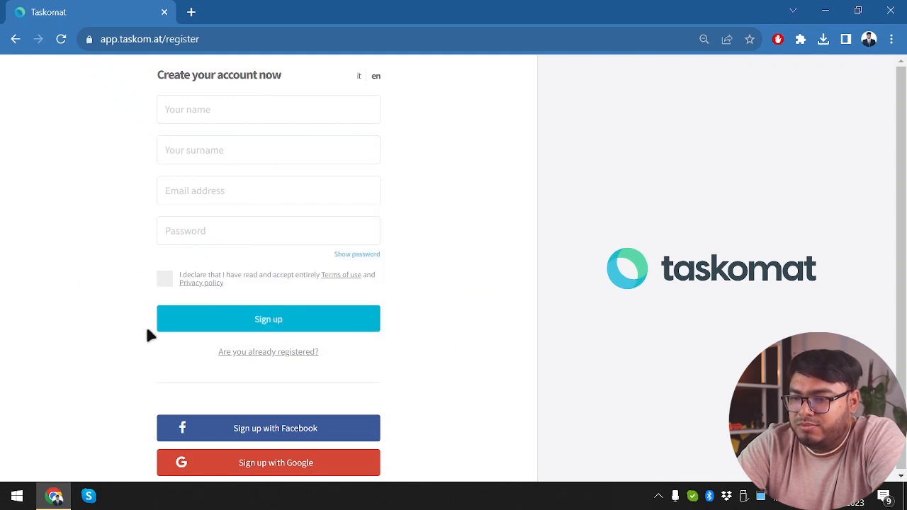
left_click(164, 277)
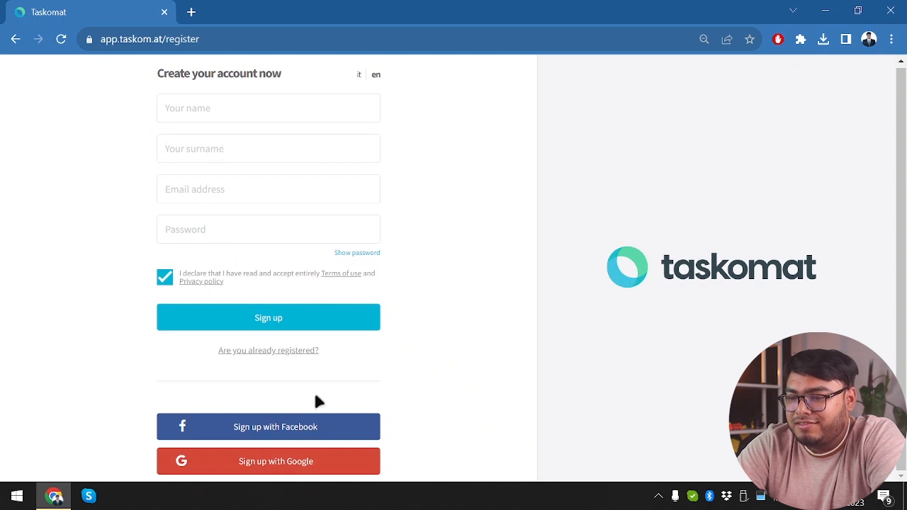
- Sign up with Google using the existing account and land on the Taskomat dashboard
left_click(268, 462)
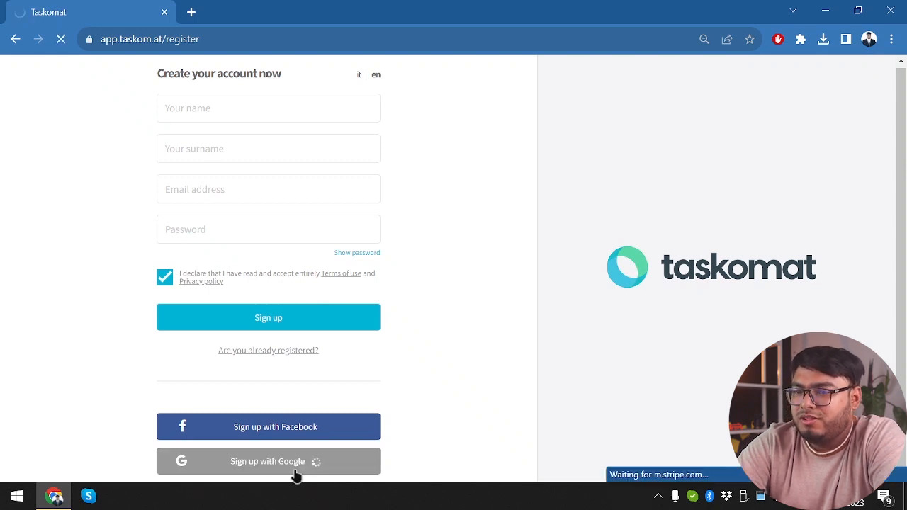
left_click(268, 462)
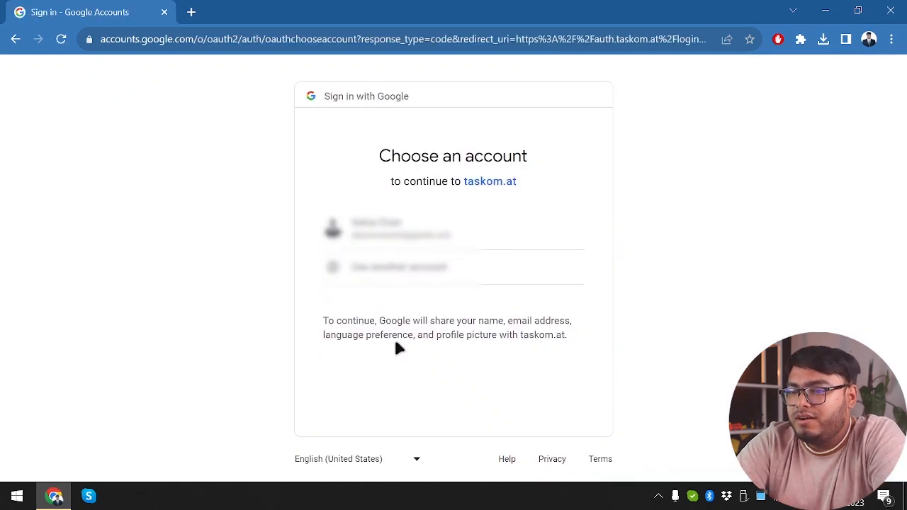
left_click(400, 230)
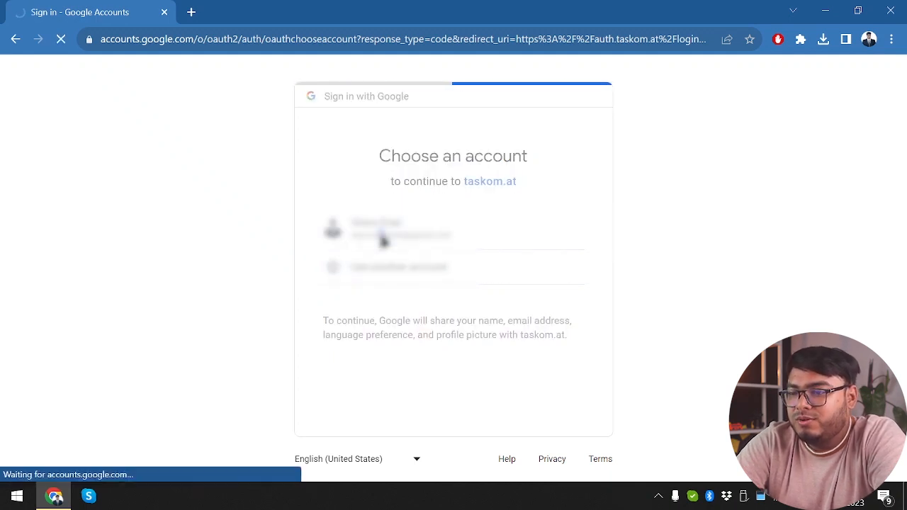
left_click(385, 229)
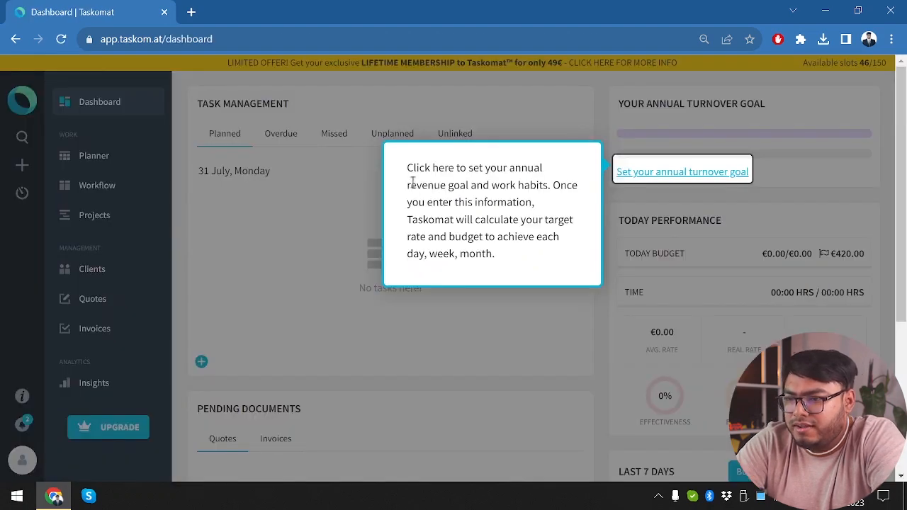
mouse_move(496, 255)
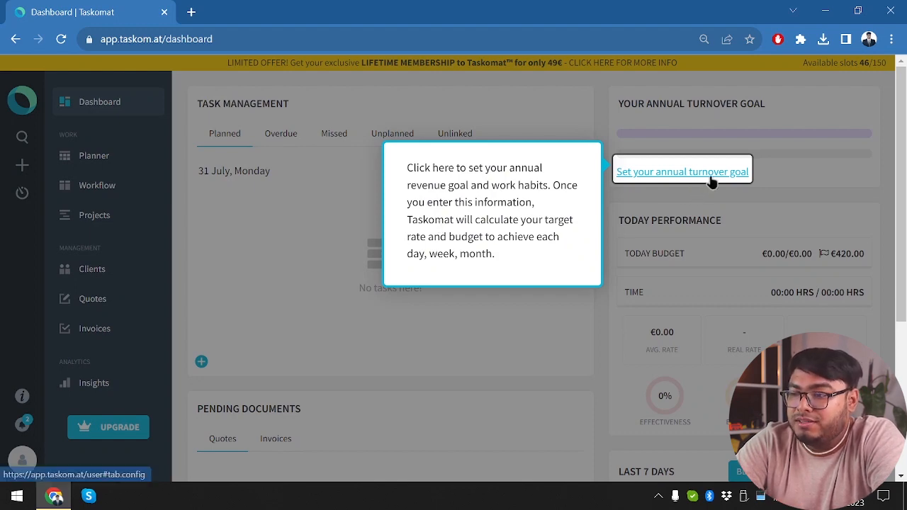
- Walk through the ROI Management tour and save the €100,000 annual turnover goal
left_click(680, 171)
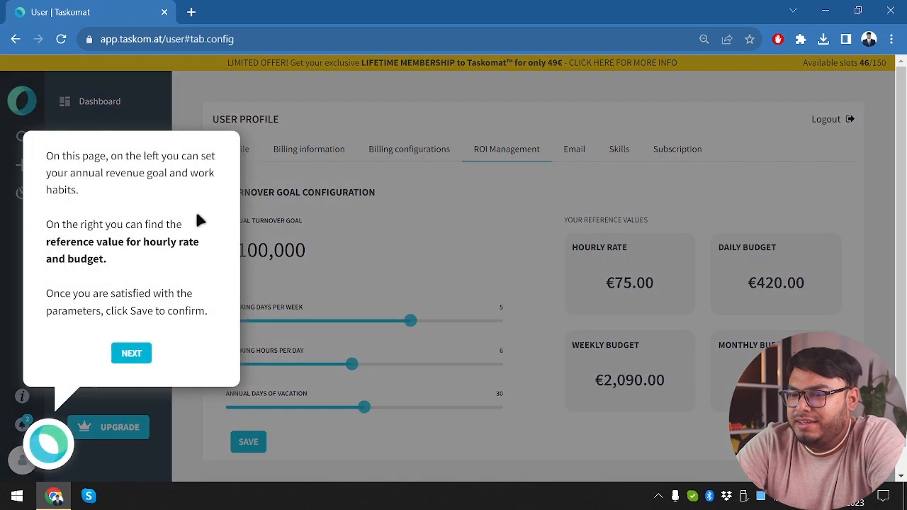
left_click(131, 353)
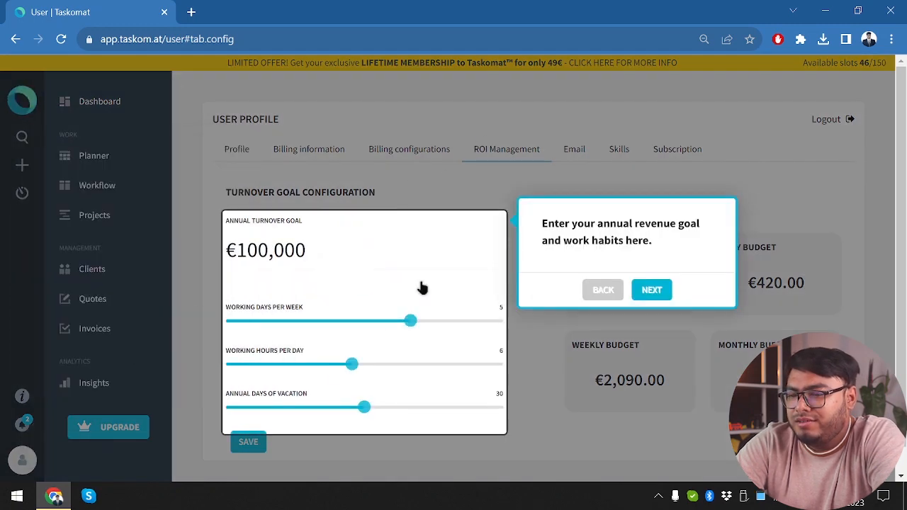
left_click(651, 290)
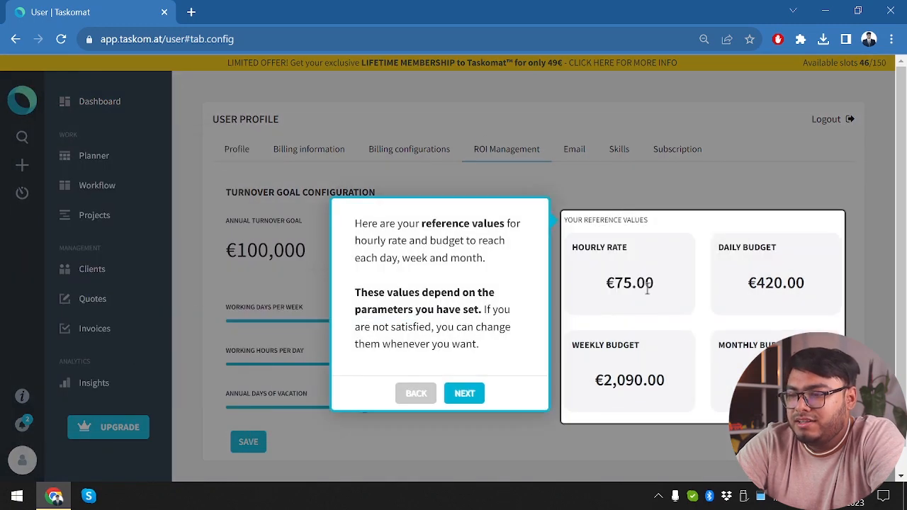
left_click(465, 394)
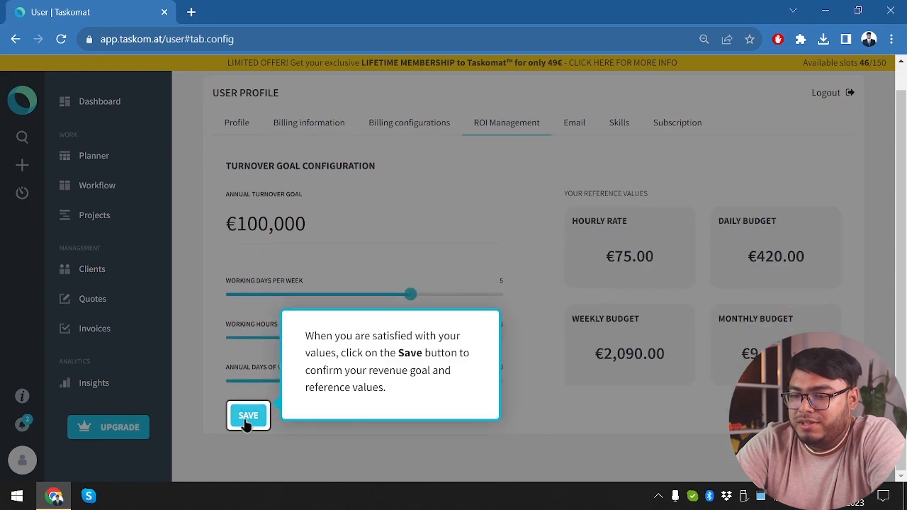
left_click(248, 415)
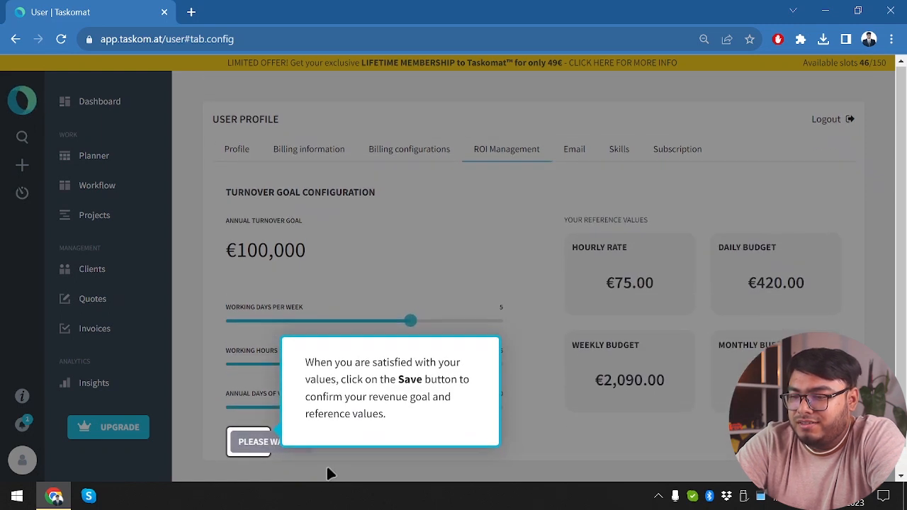
left_click(246, 442)
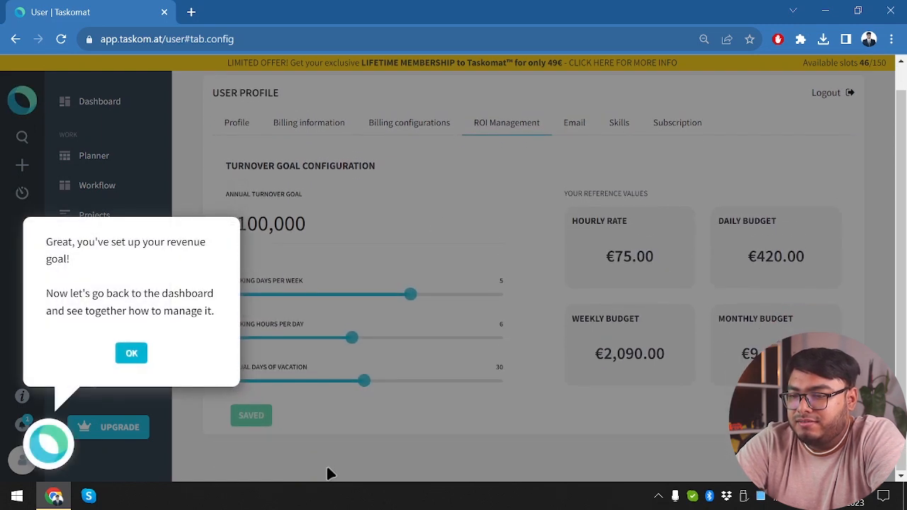
left_click(131, 353)
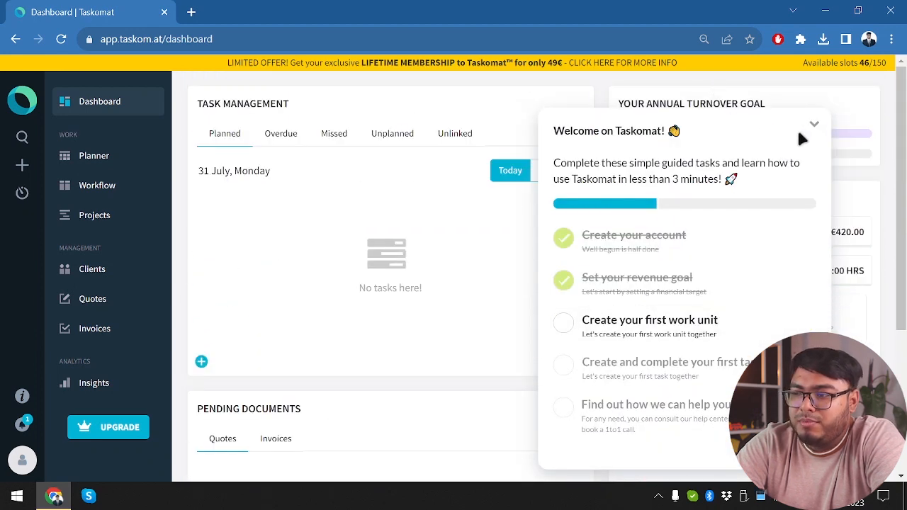
- Collapse the Welcome on Taskomat onboarding checklist on the dashboard
left_click(813, 124)
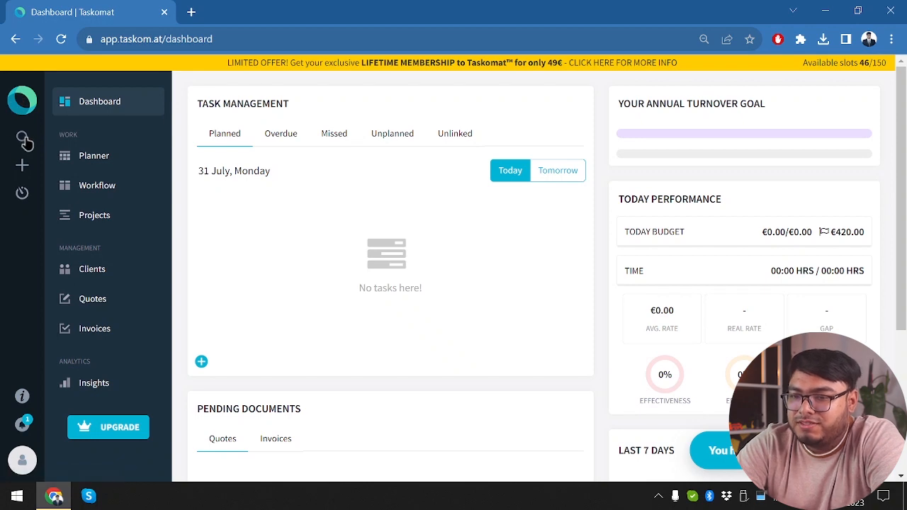
- Peek at the Search panel, the Add new options and the Create a task form
left_click(23, 136)
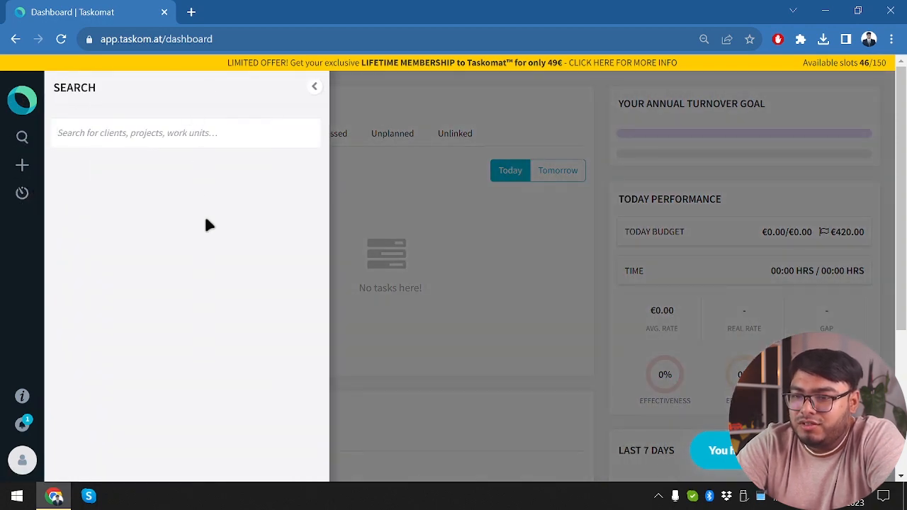
left_click(315, 87)
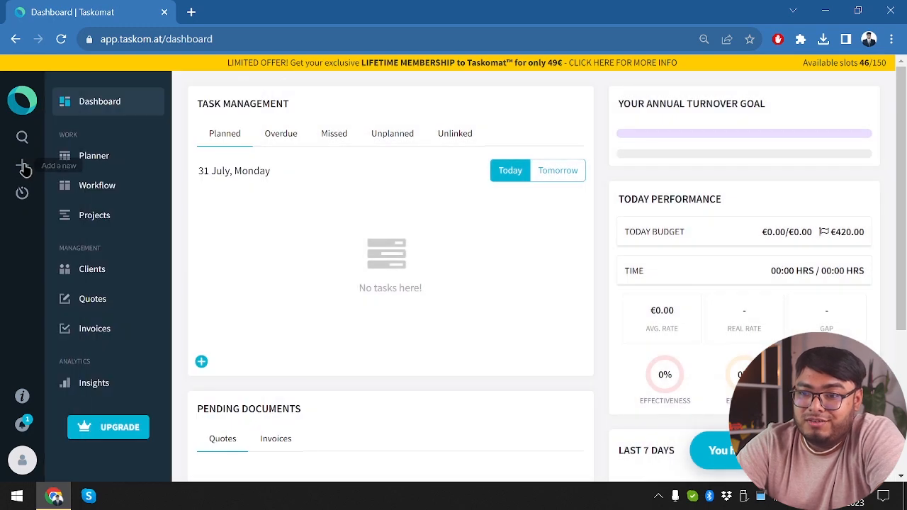
left_click(23, 165)
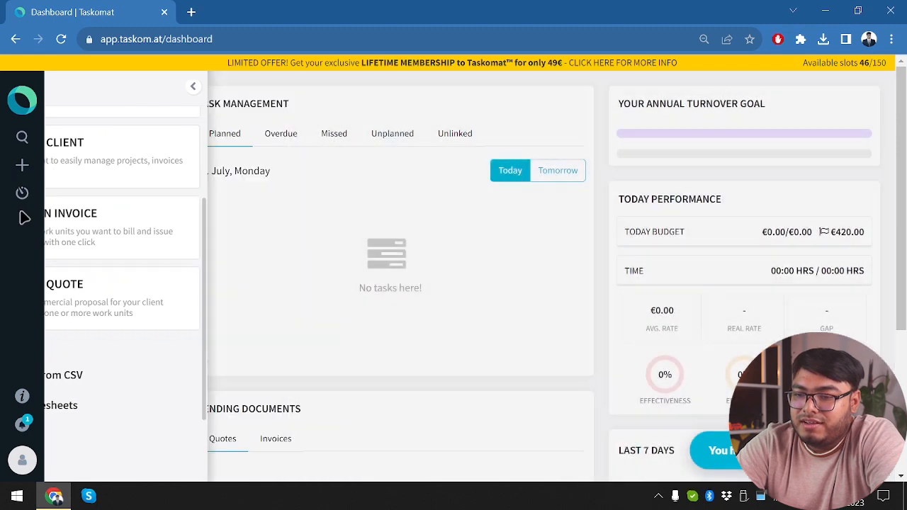
left_click(23, 164)
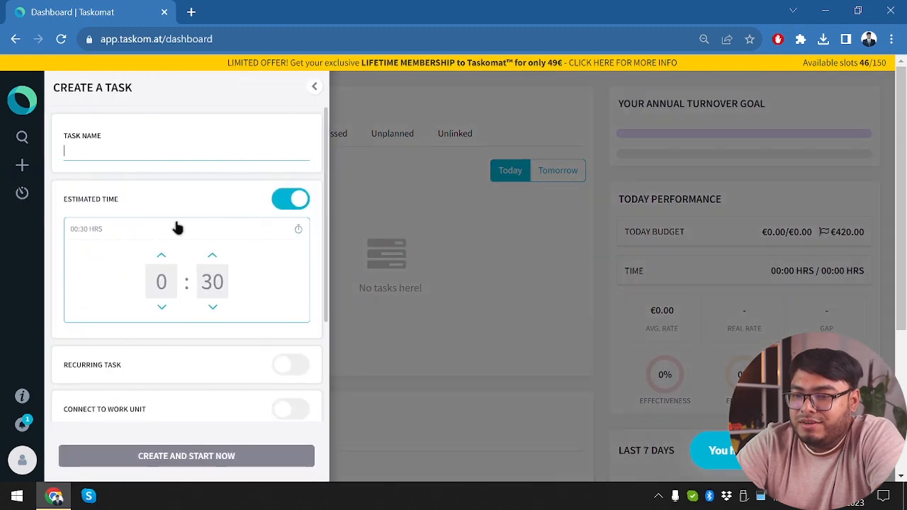
left_click(315, 87)
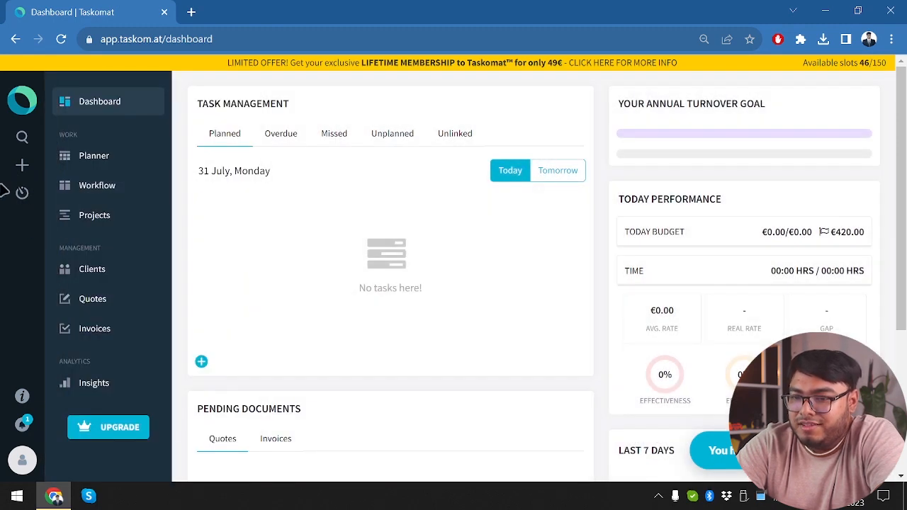
- Reopen and close the task form, check Notifications, and land on the user profile page
left_click(202, 362)
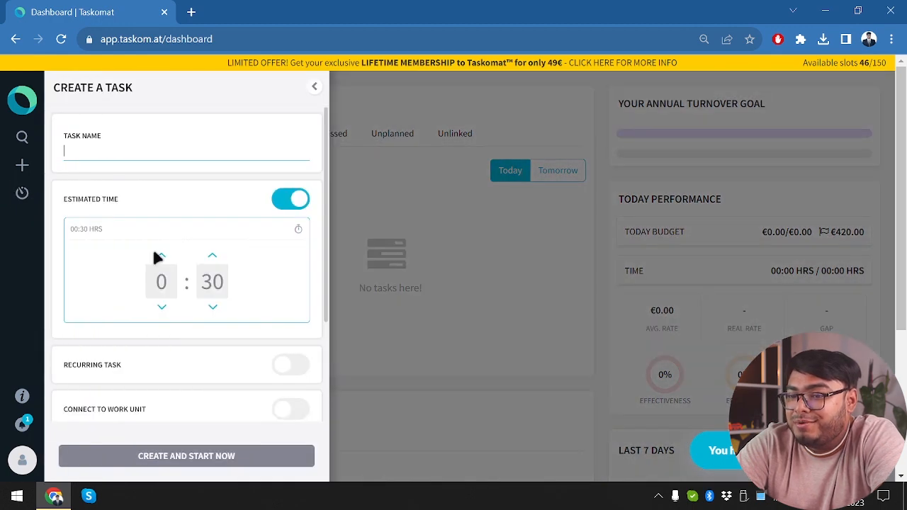
scroll("down", 3)
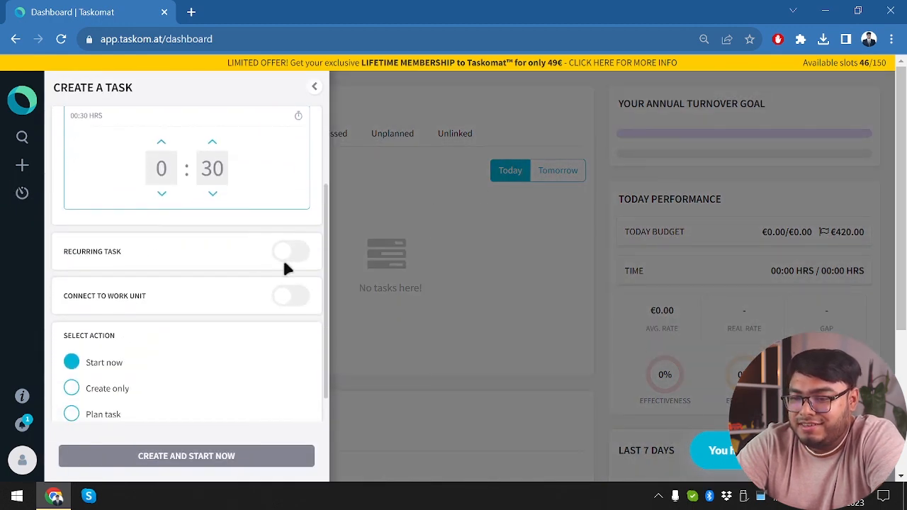
left_click(315, 87)
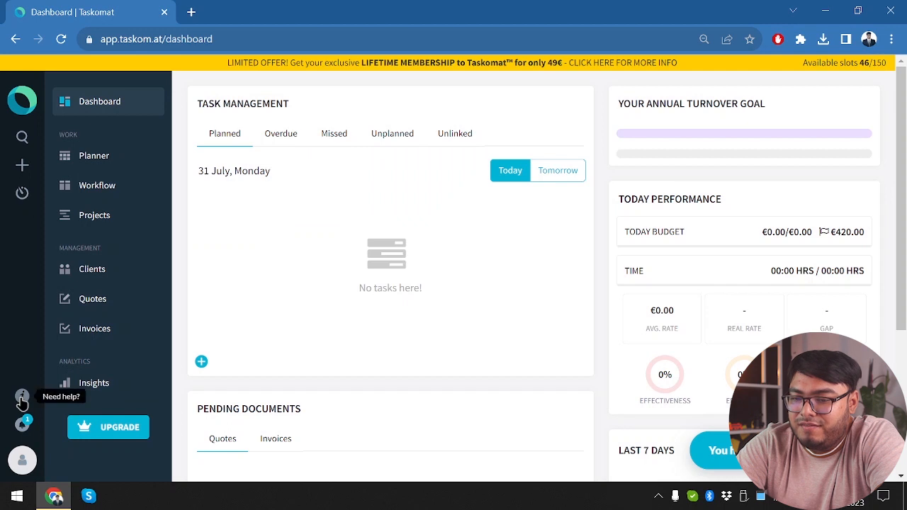
mouse_move(22, 425)
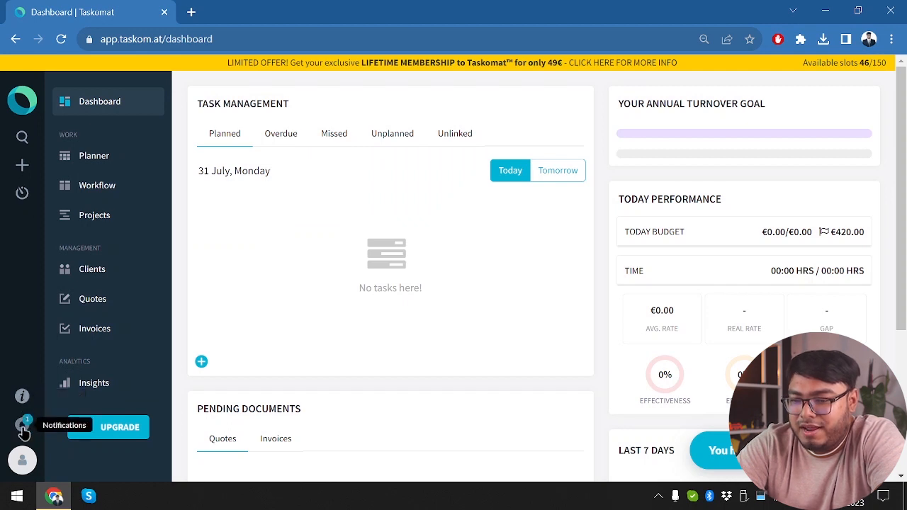
left_click(23, 425)
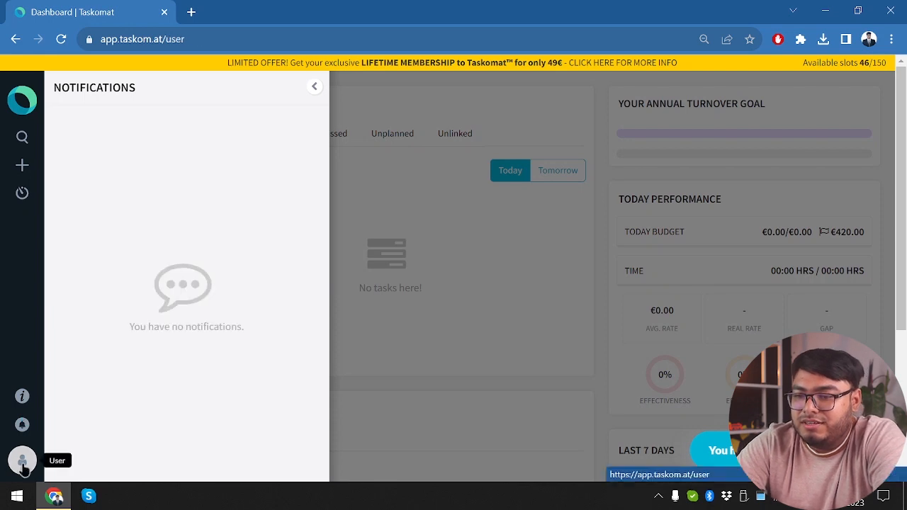
left_click(23, 459)
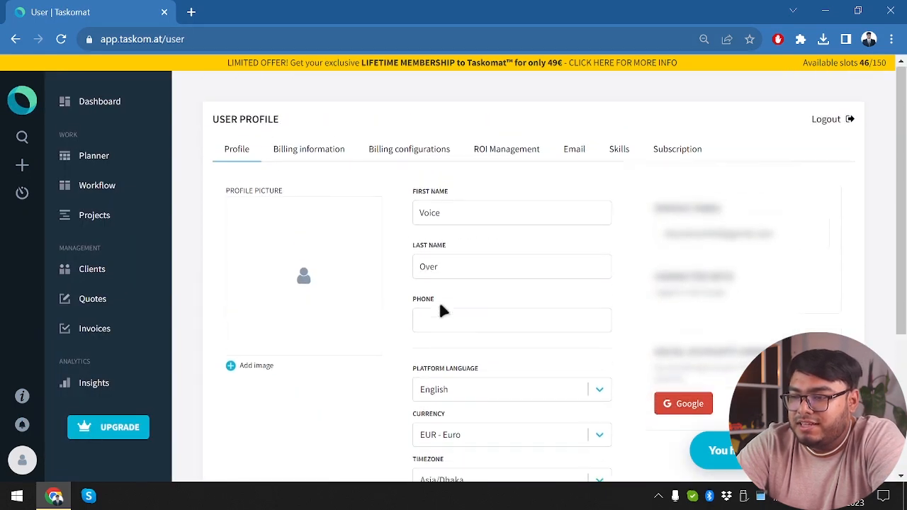
mouse_move(315, 341)
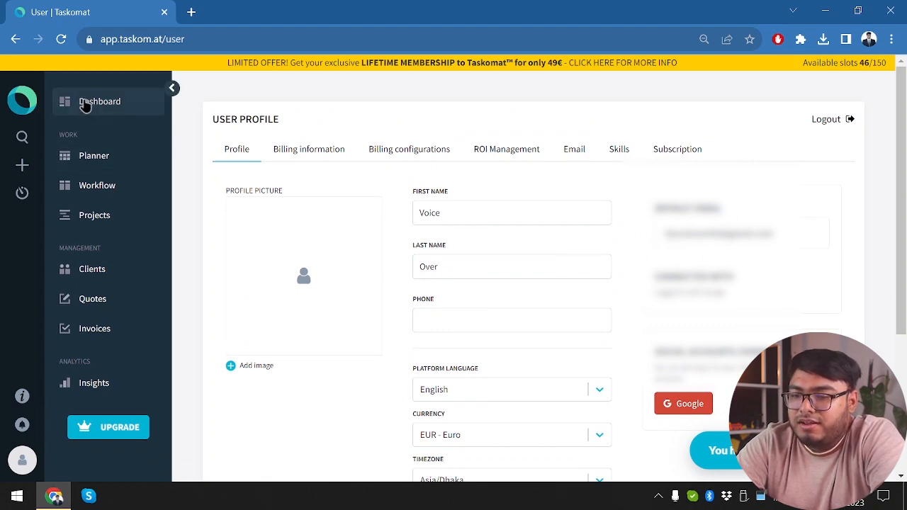
- Browse the dashboard, planner, workflow board, clients and invoices pages from the sidebar
left_click(99, 102)
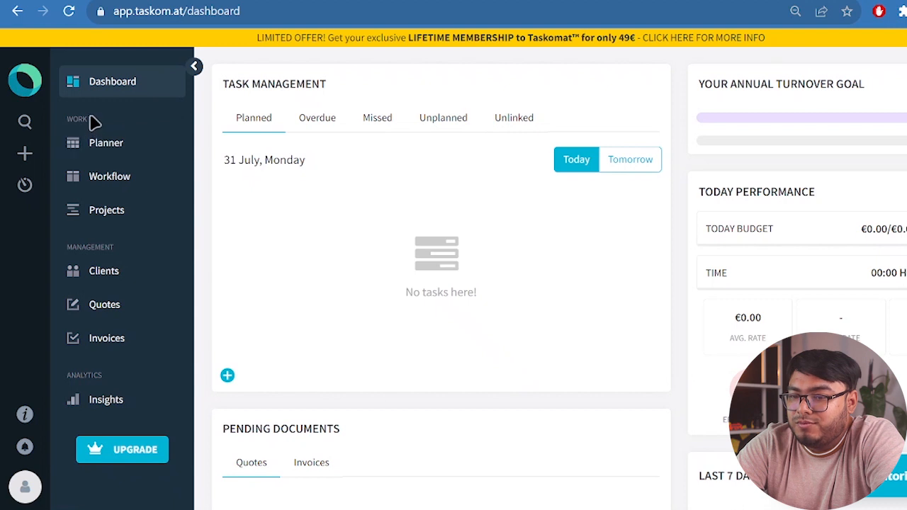
left_click(105, 142)
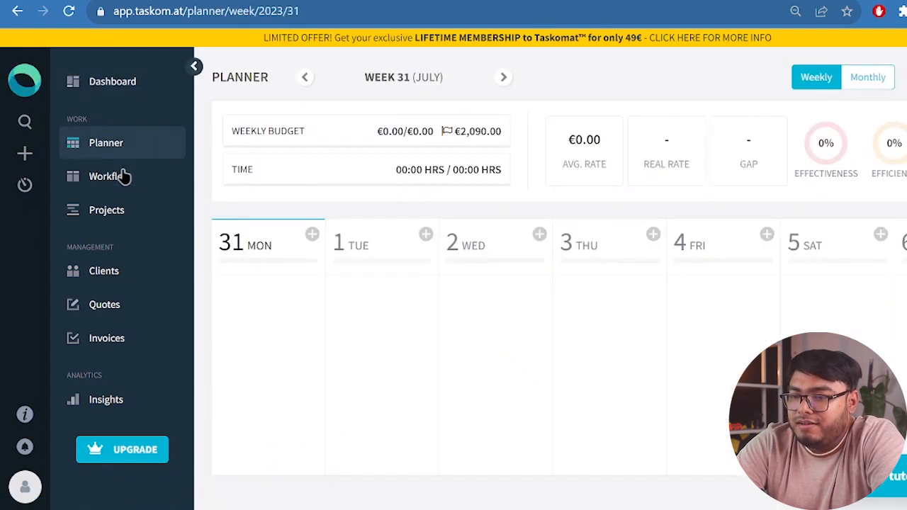
left_click(110, 175)
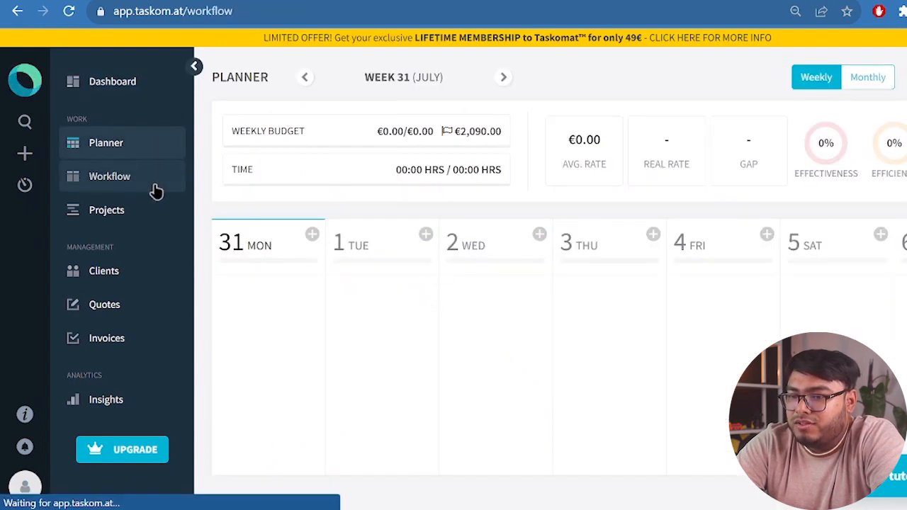
left_click(109, 175)
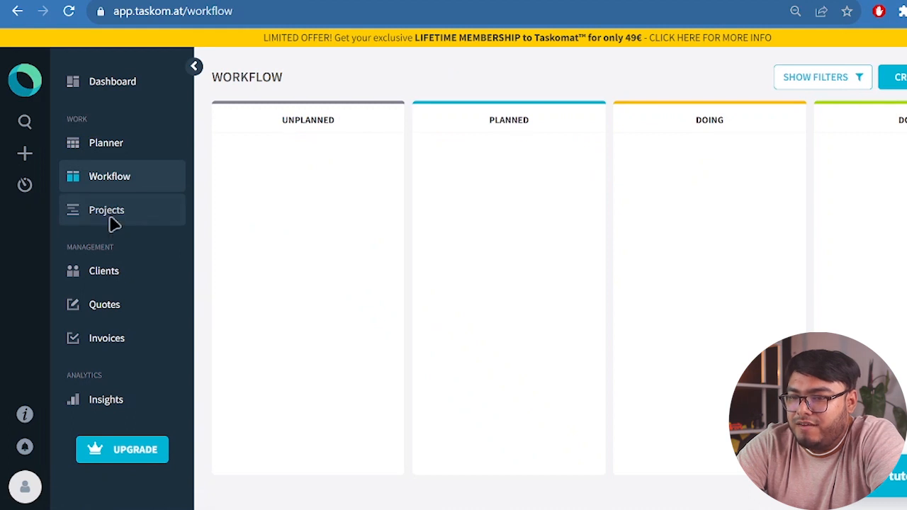
left_click(103, 271)
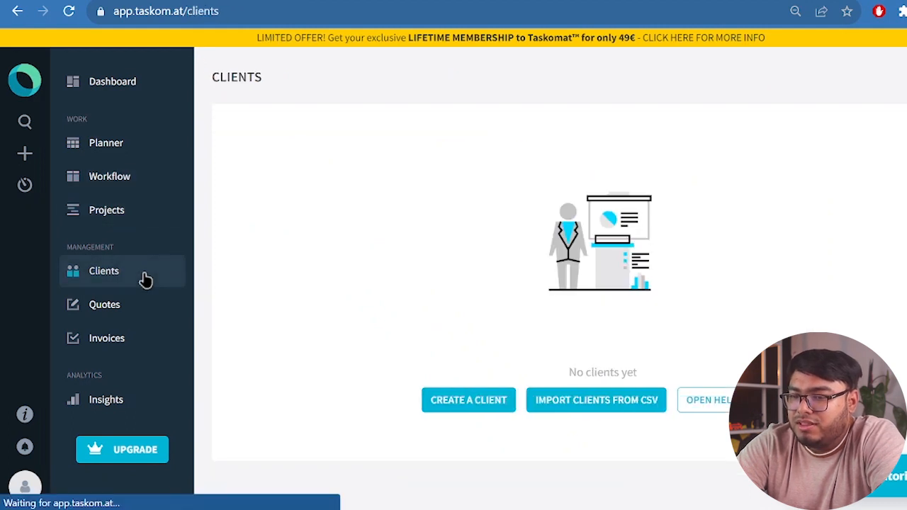
left_click(107, 337)
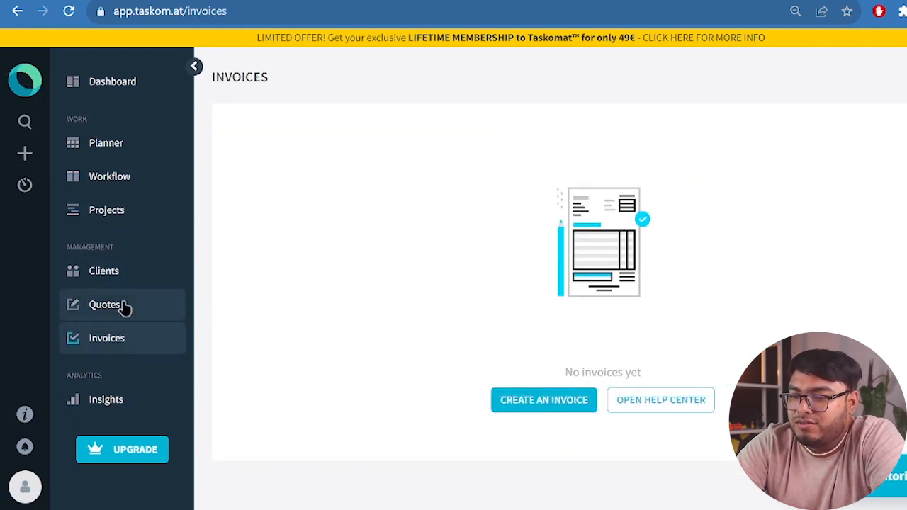
- Visit the quotes and insights pages, then return to the dashboard
left_click(105, 304)
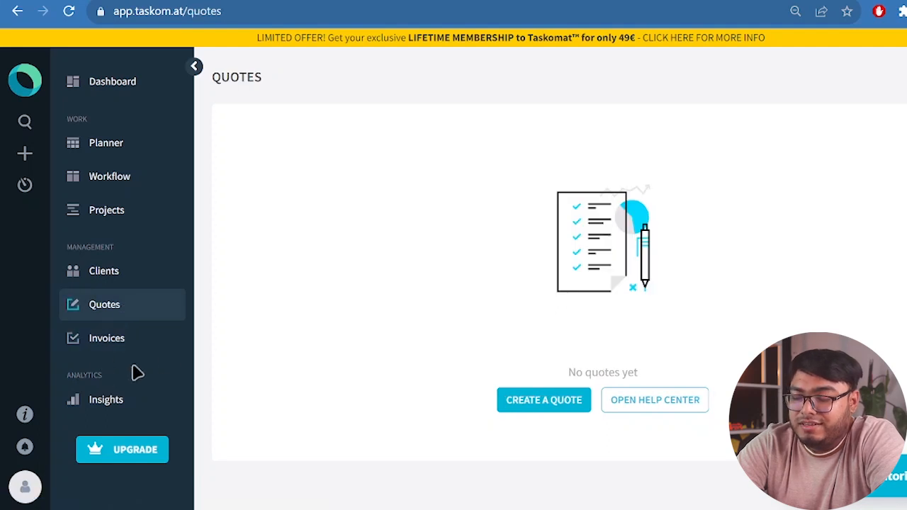
mouse_move(120, 400)
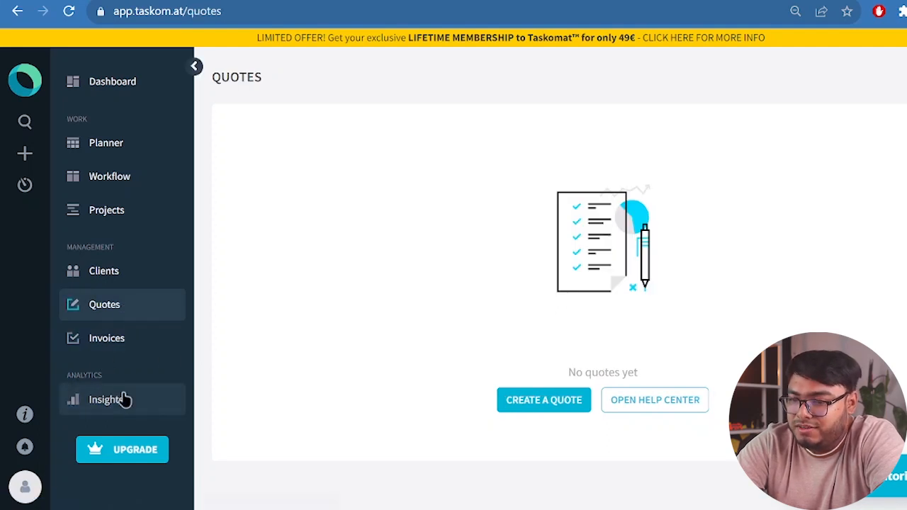
left_click(105, 399)
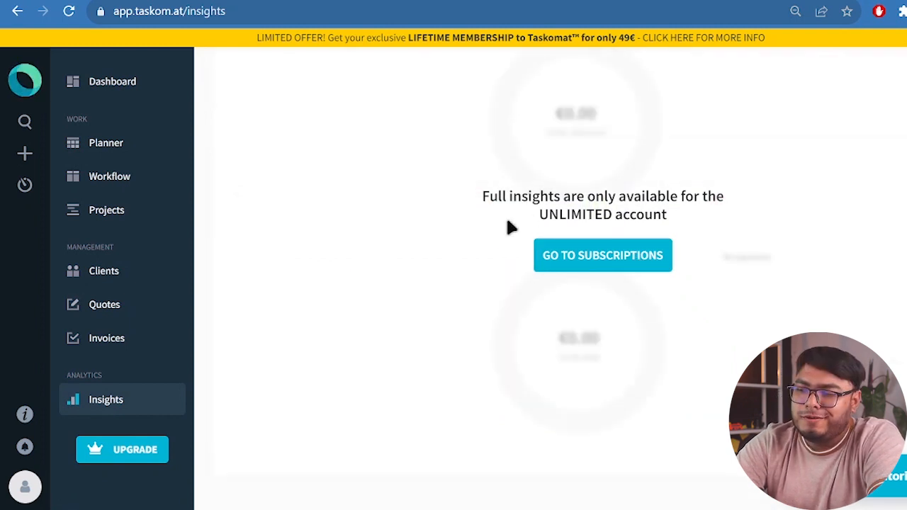
mouse_move(638, 314)
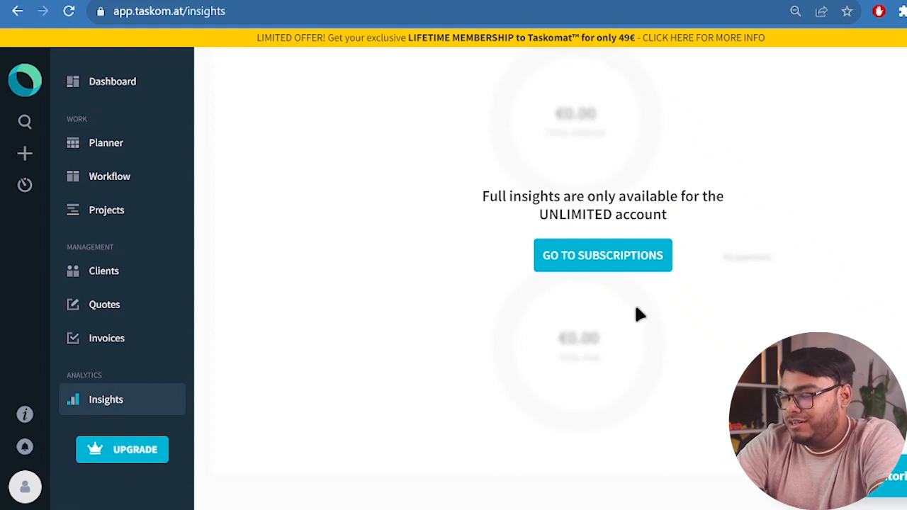
mouse_move(552, 275)
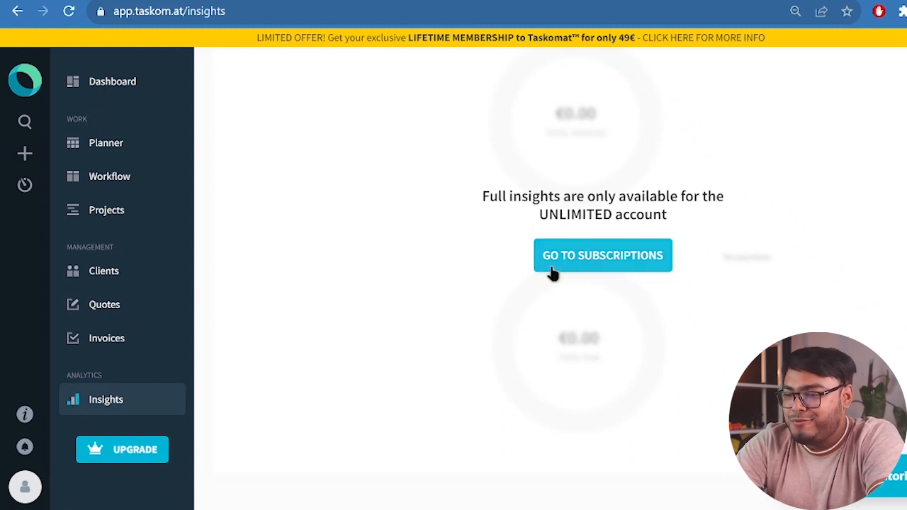
mouse_move(590, 78)
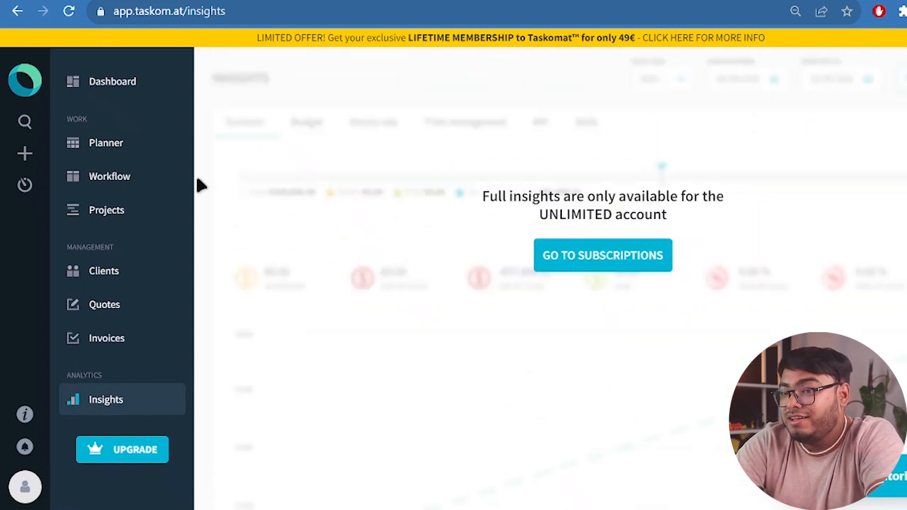
mouse_move(219, 291)
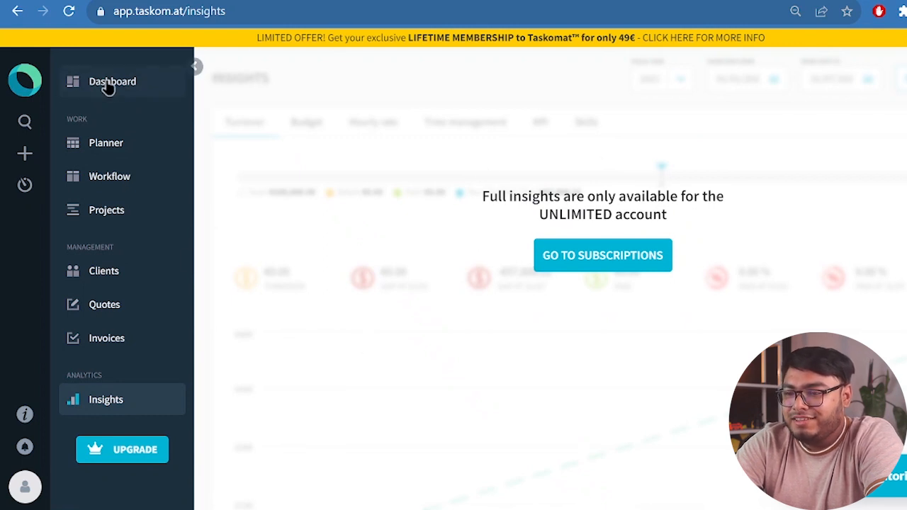
left_click(112, 80)
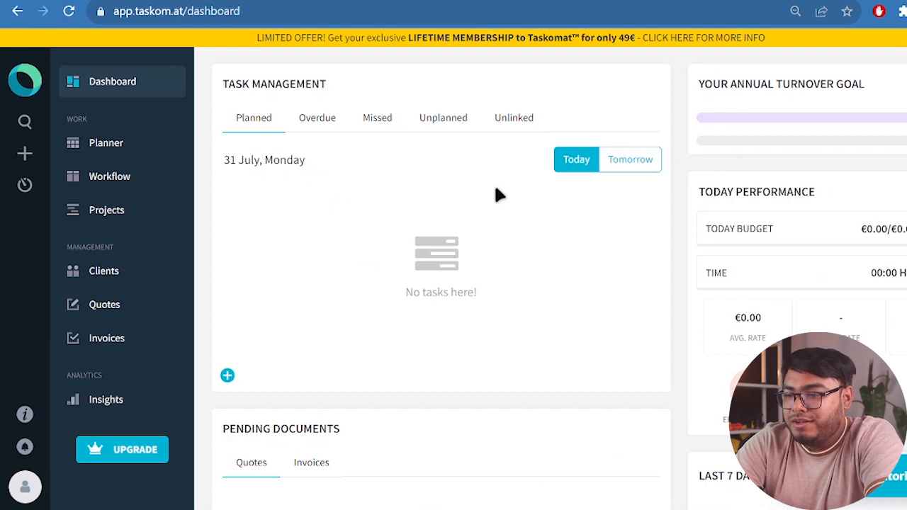
- Create today's task 'Make toys' with a 6:00 estimated time
scroll("down", 3)
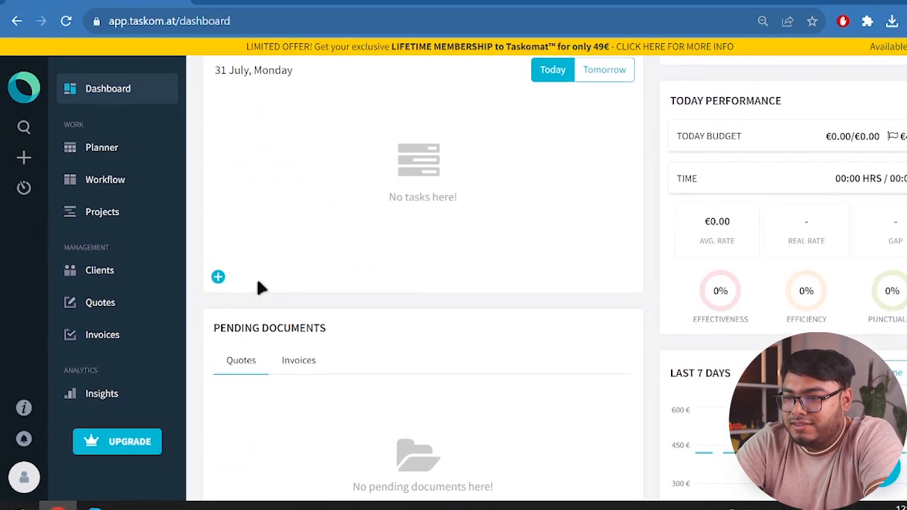
left_click(218, 276)
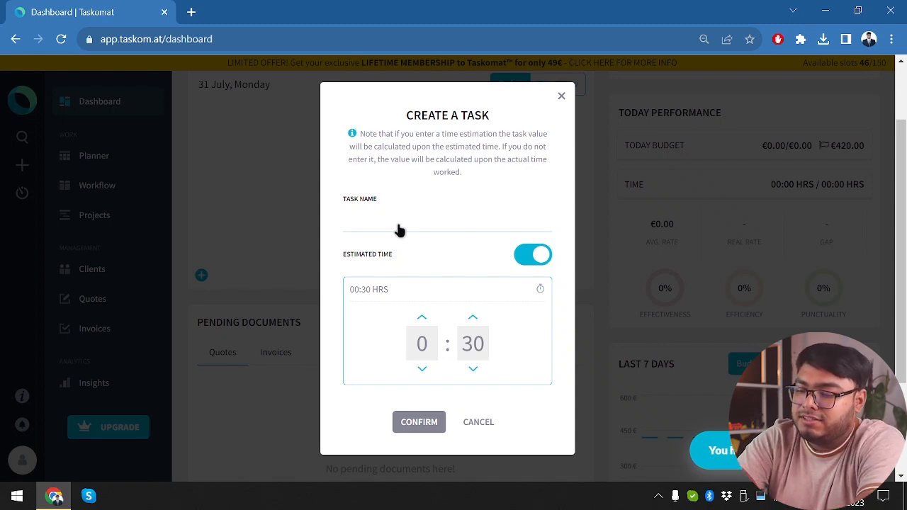
type("Make toys")
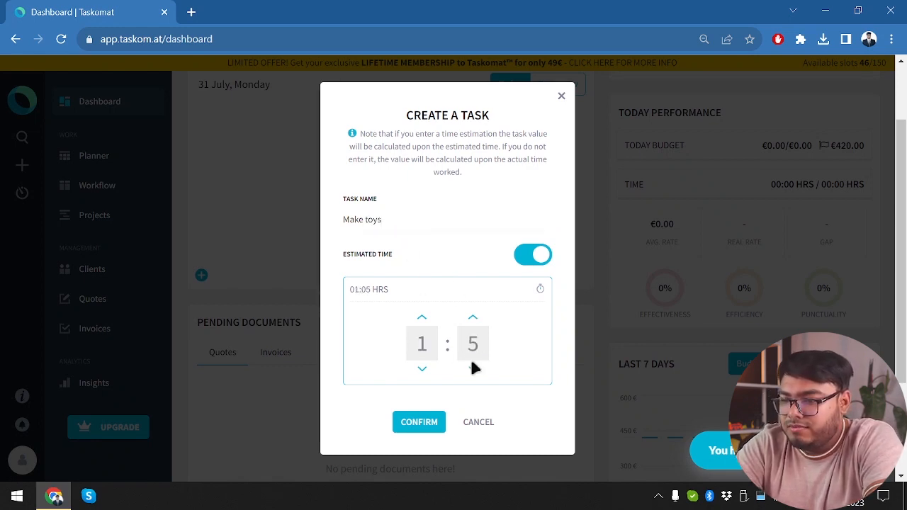
left_click(473, 369)
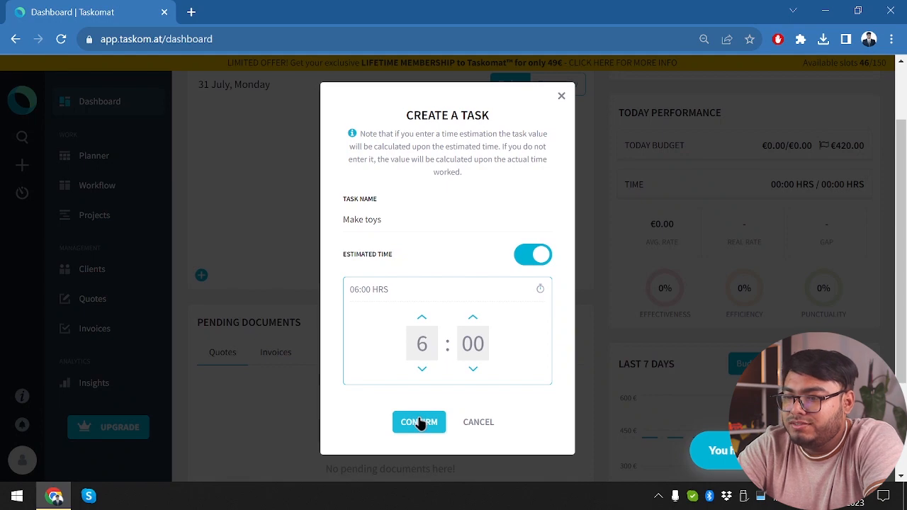
left_click(419, 423)
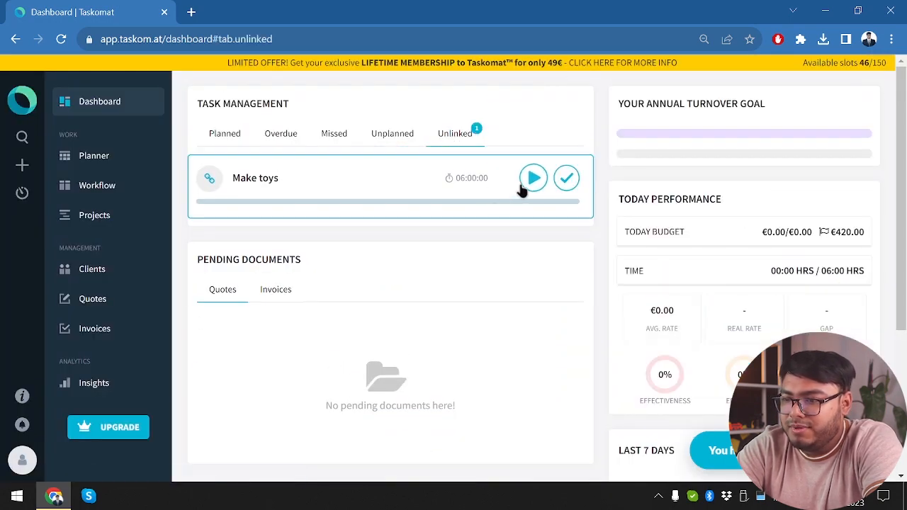
- Start the Make toys timer, mark the task complete, and bring up its details
left_click(533, 179)
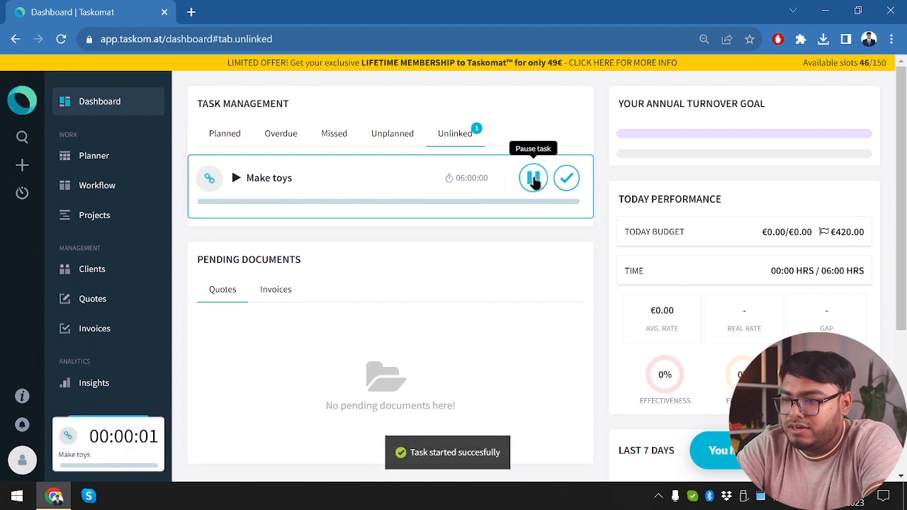
mouse_move(621, 221)
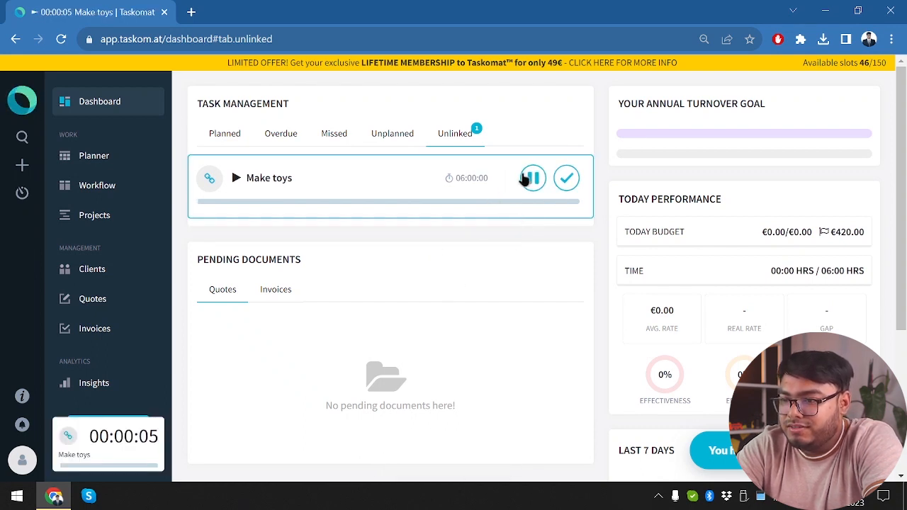
left_click(269, 178)
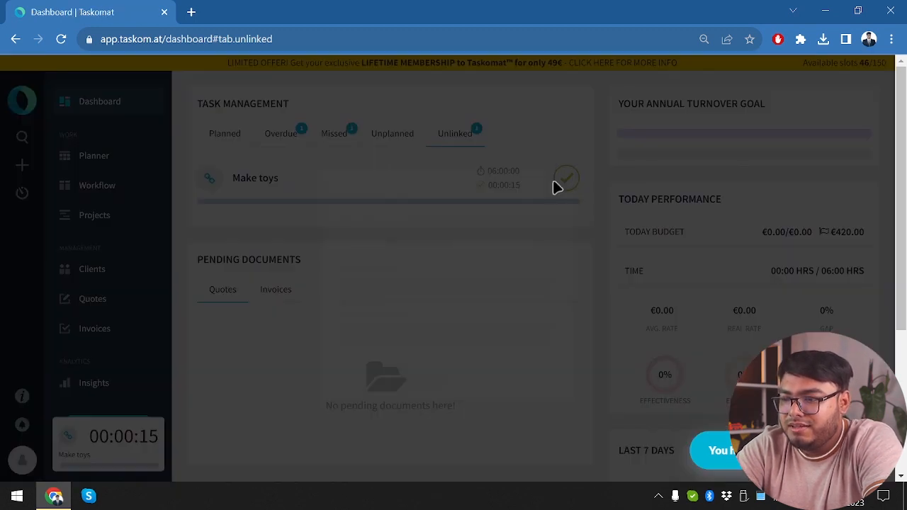
left_click(566, 177)
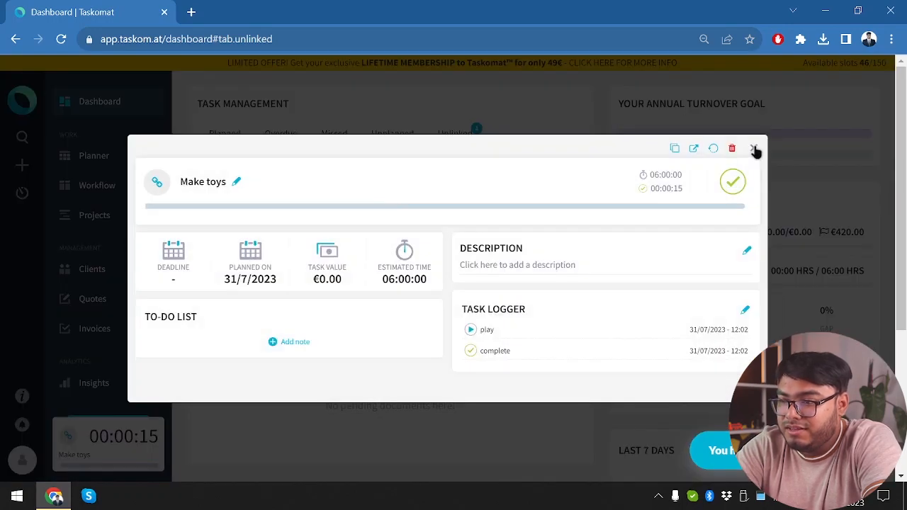
- Reset the task's logged worked time and return to the dashboard with the timer running afresh
left_click(713, 149)
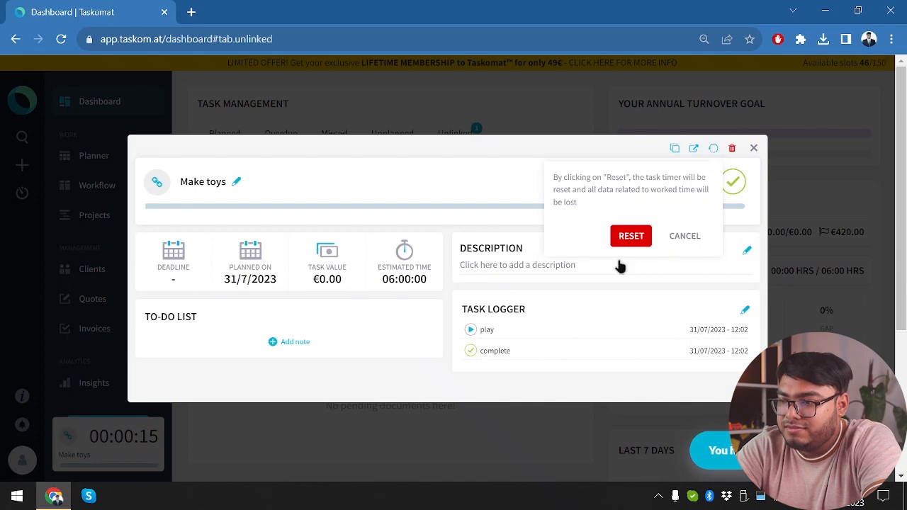
left_click(630, 235)
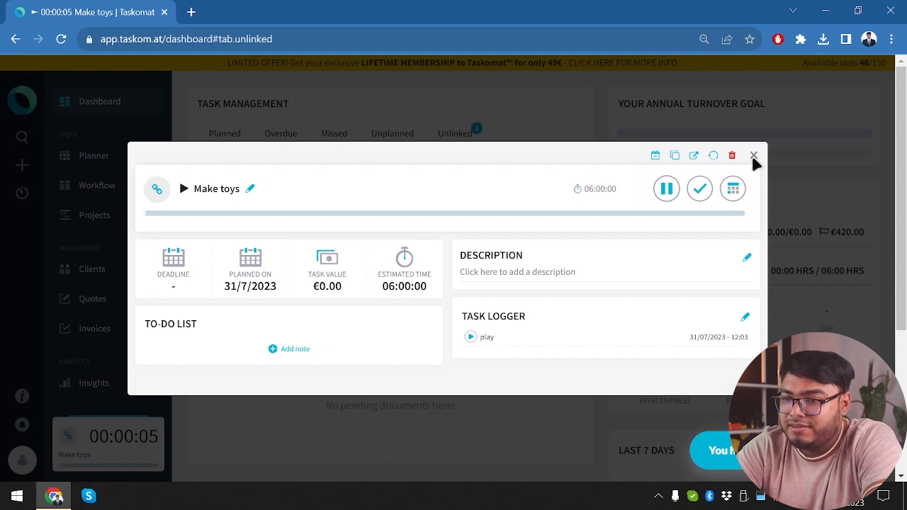
mouse_move(590, 153)
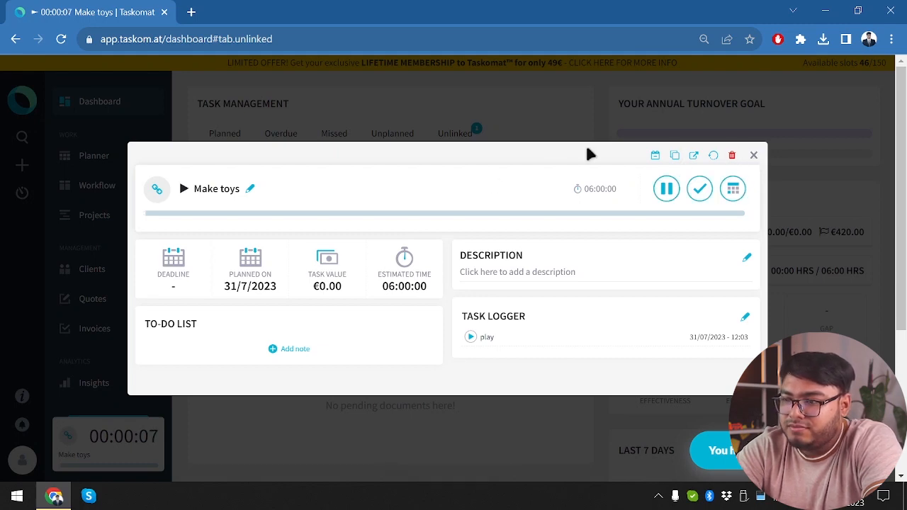
mouse_move(309, 348)
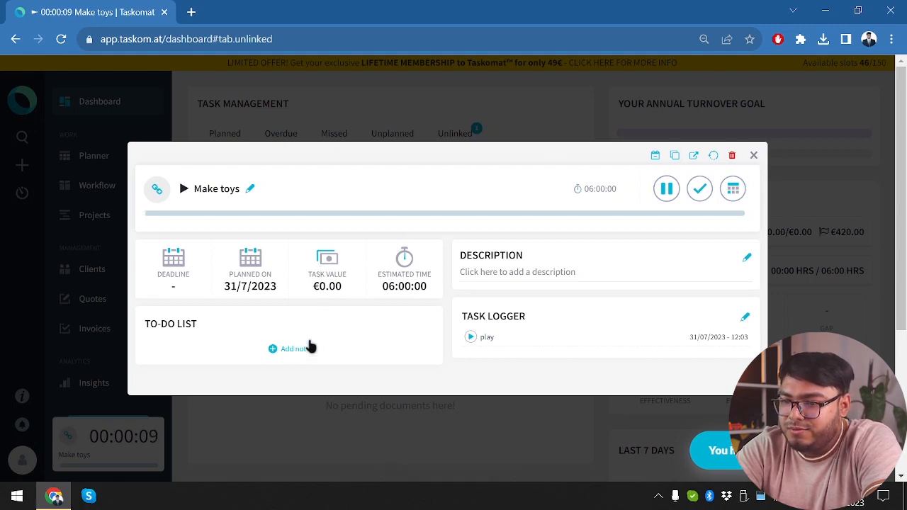
left_click(755, 154)
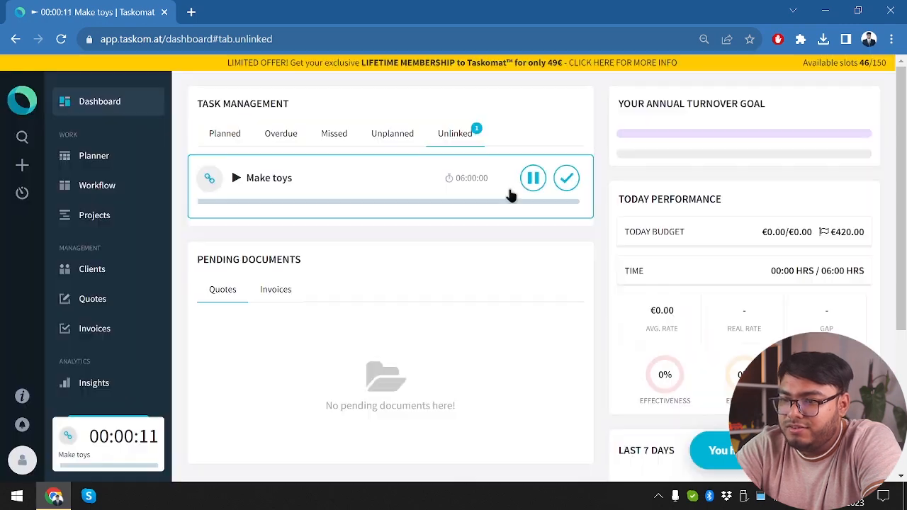
- Browse the planner, workflow and projects pages, then land on the clients page
left_click(94, 155)
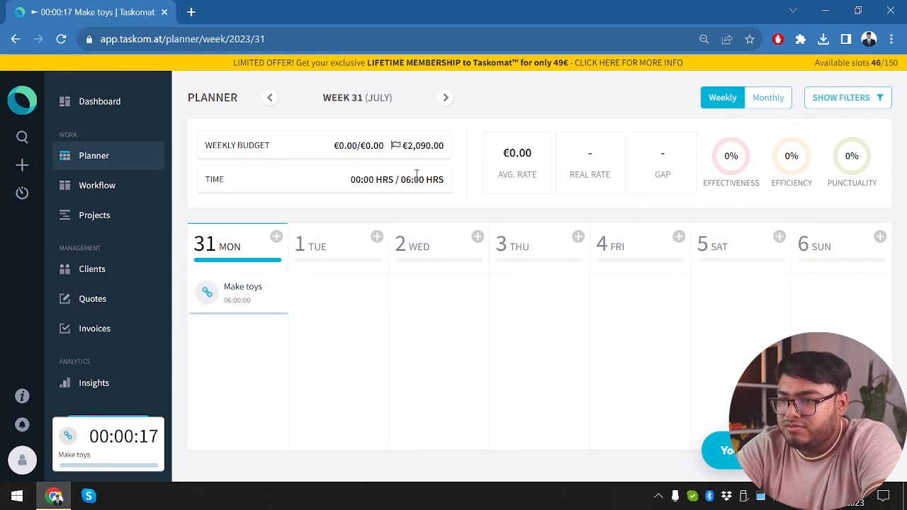
left_click(96, 184)
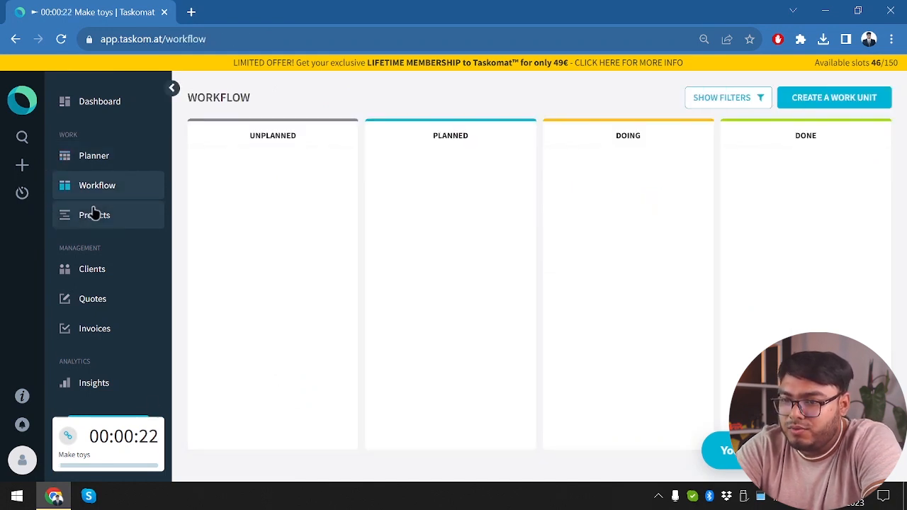
left_click(93, 216)
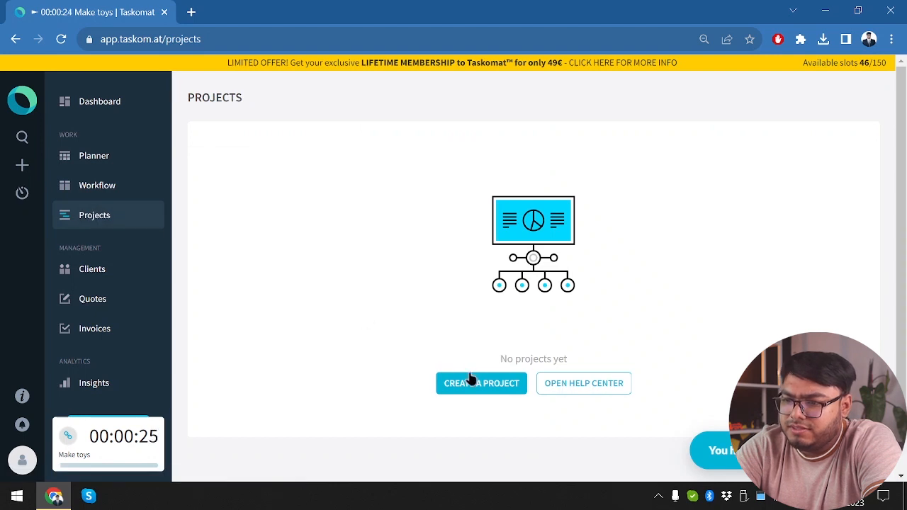
left_click(482, 383)
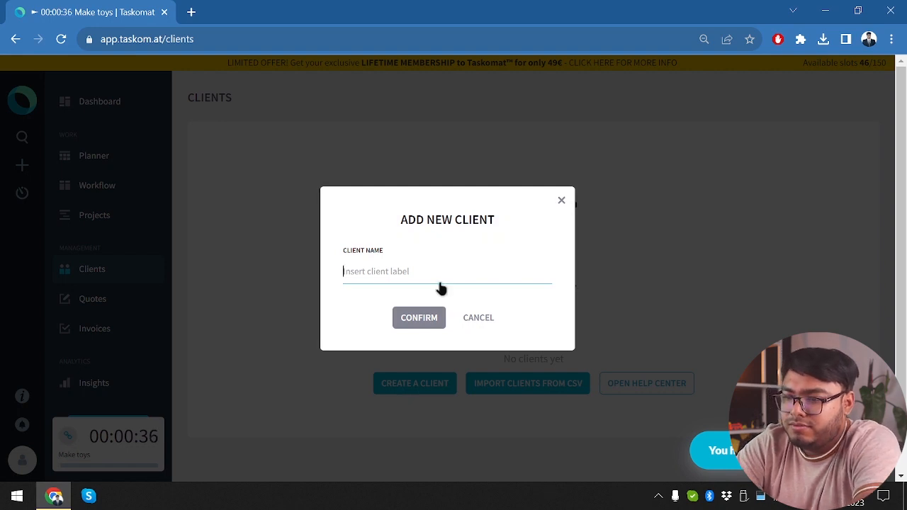
- Add three clients named Client 1, Client 2 and Client 3
left_click(418, 318)
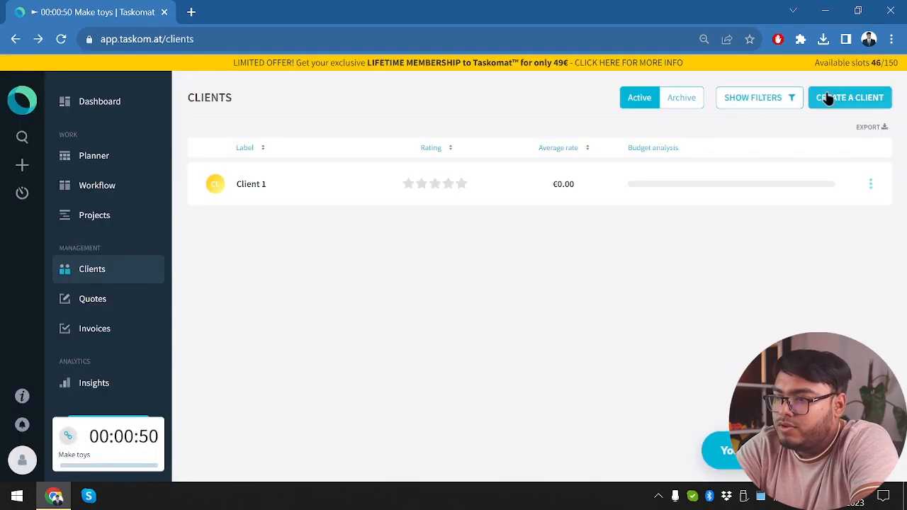
left_click(850, 97)
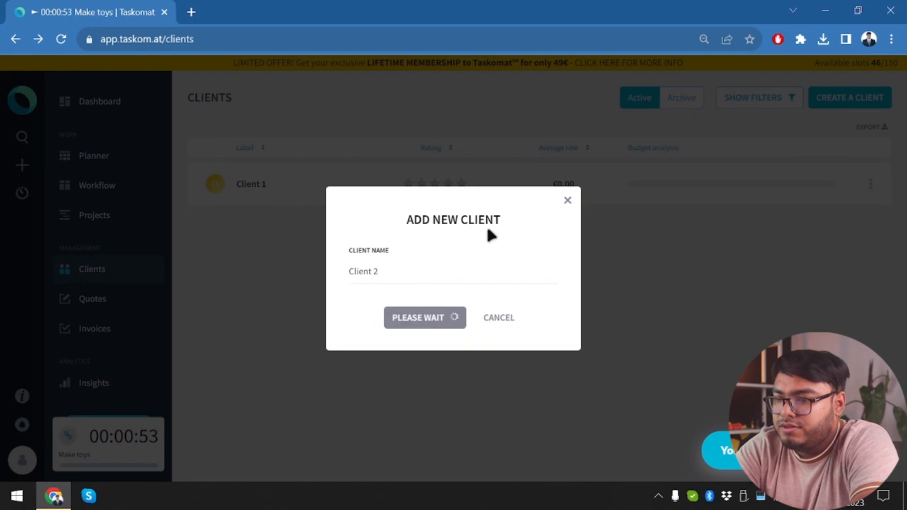
left_click(425, 317)
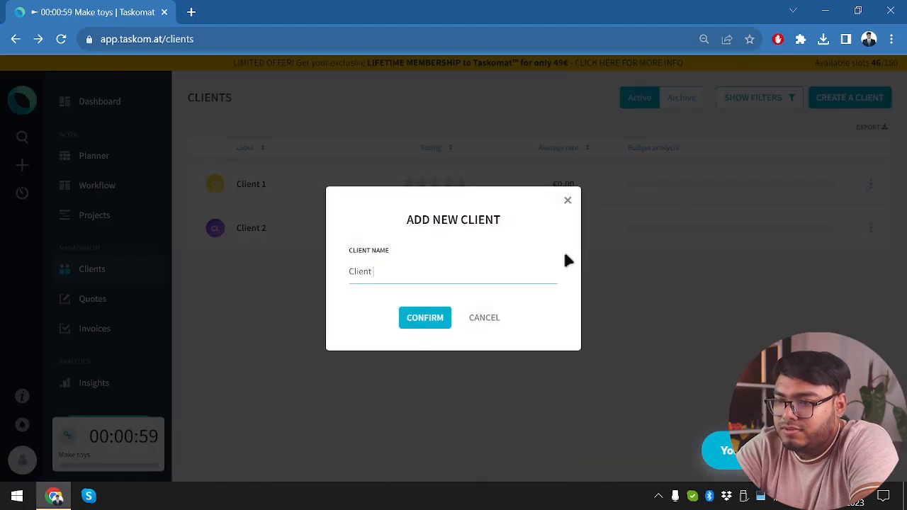
left_click(425, 318)
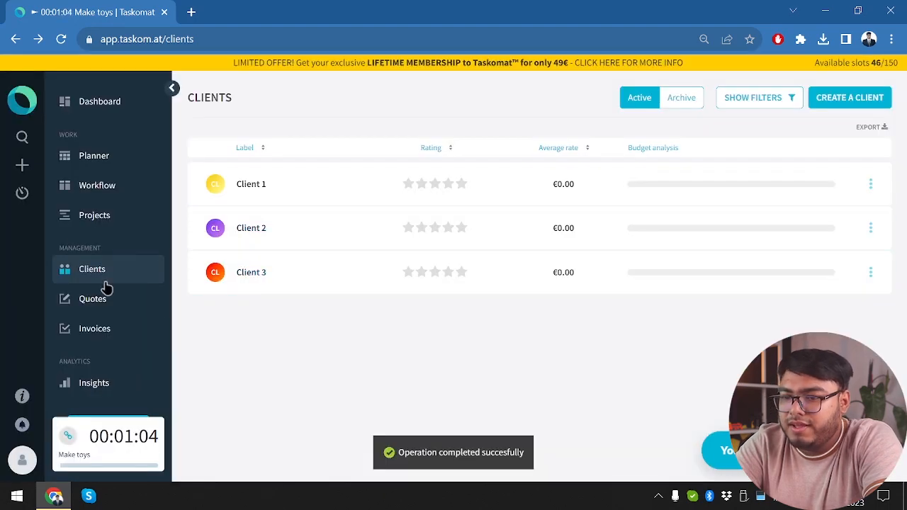
- Create a new quote named 'Inside city' for Client 1
left_click(92, 297)
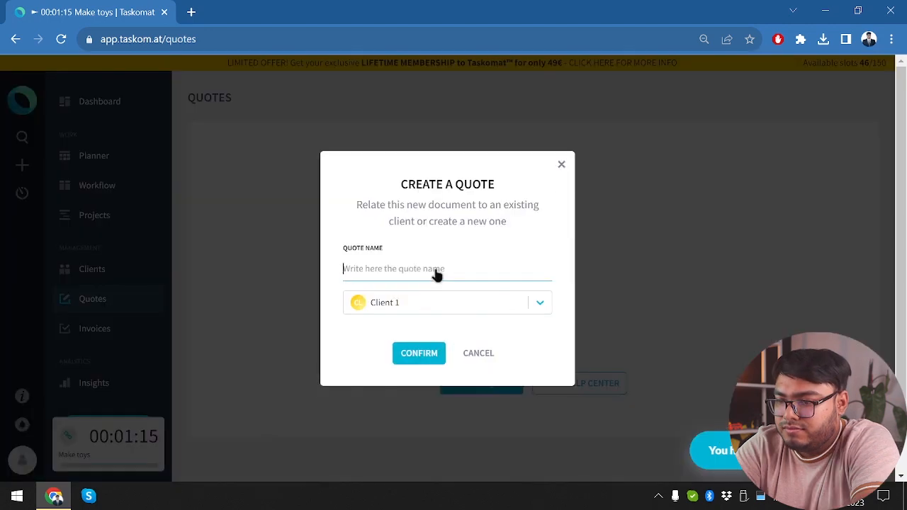
type("Inside")
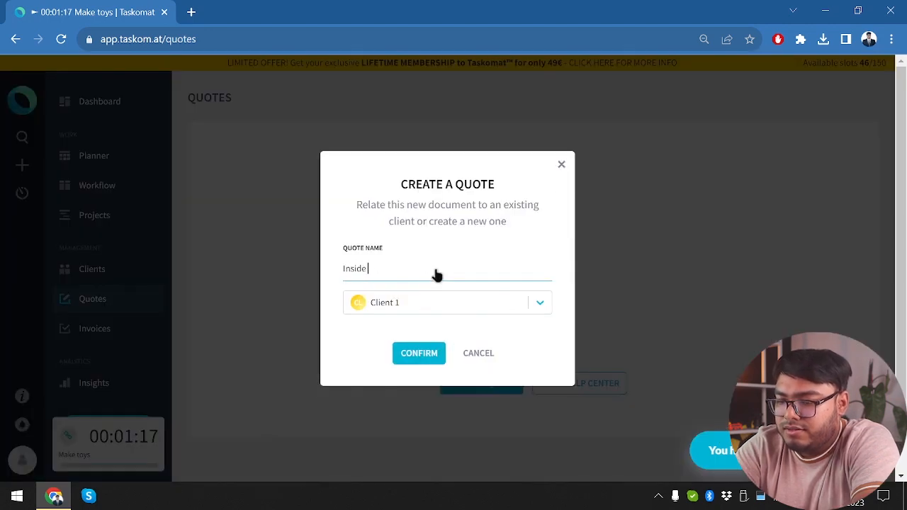
type("city")
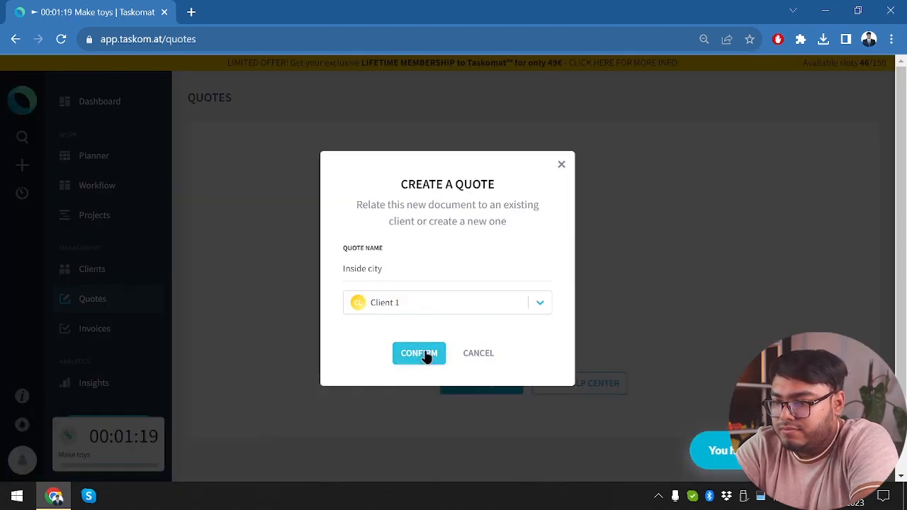
left_click(420, 353)
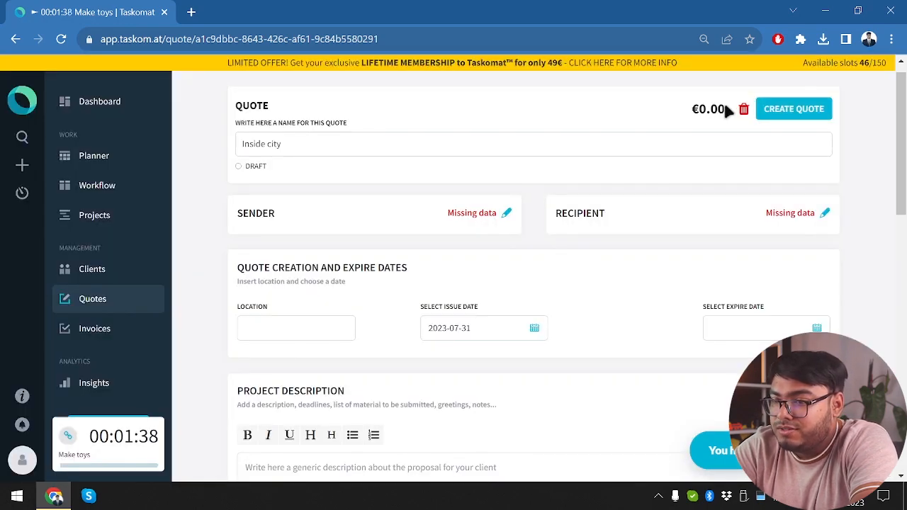
mouse_move(660, 227)
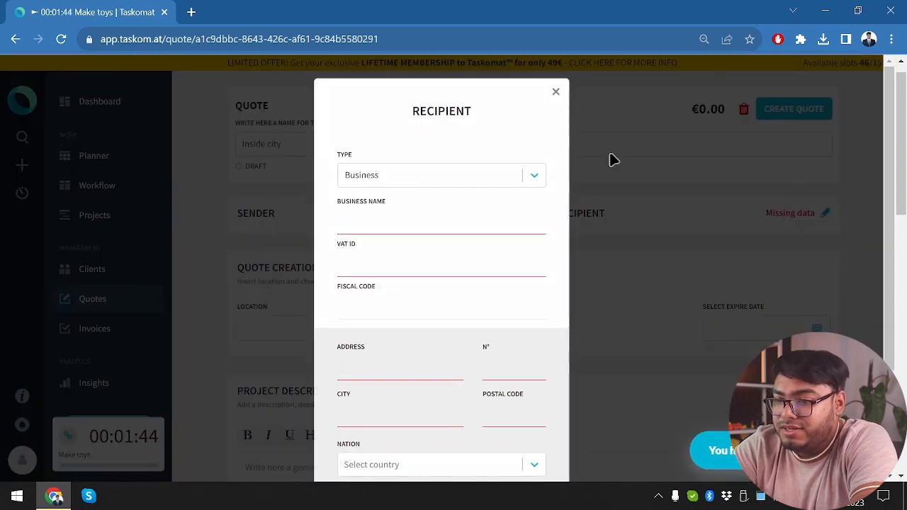
- Dismiss the recipient form and fill in the quote's location as 'Same City'
left_click(555, 91)
type("Same Cit")
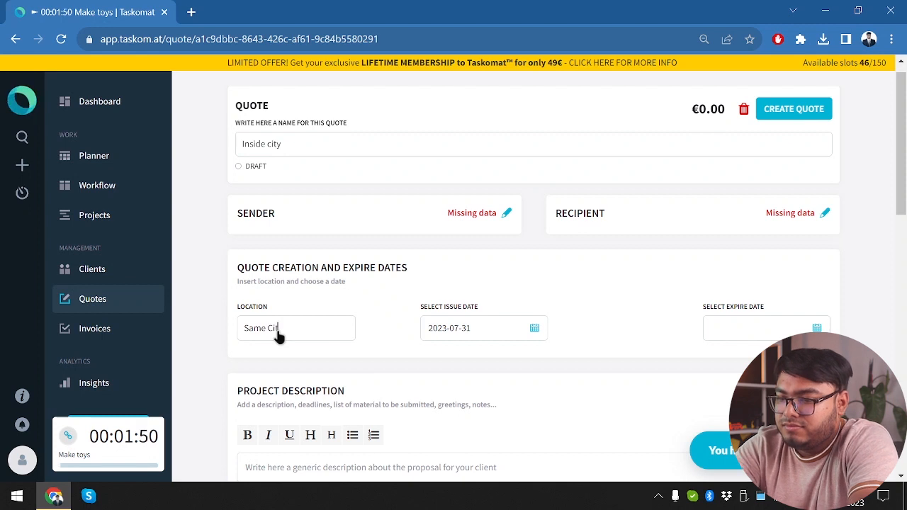
scroll("down", 3)
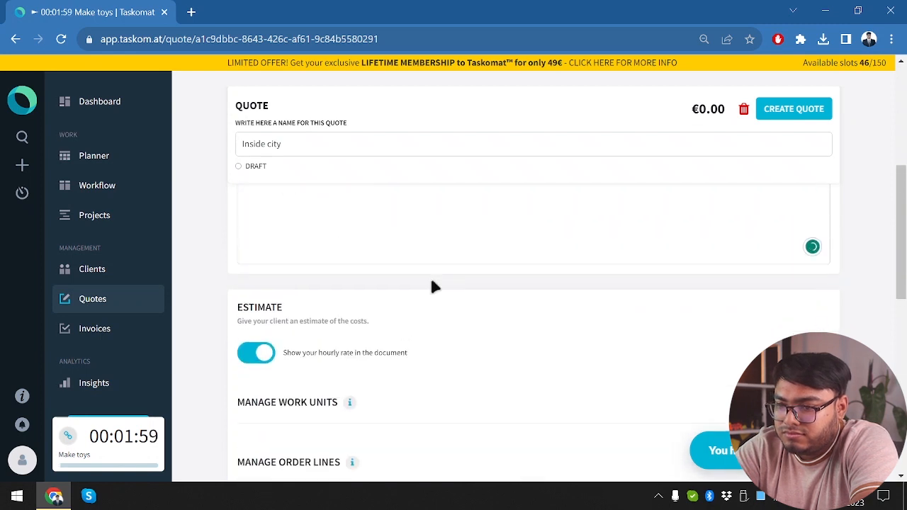
type("This")
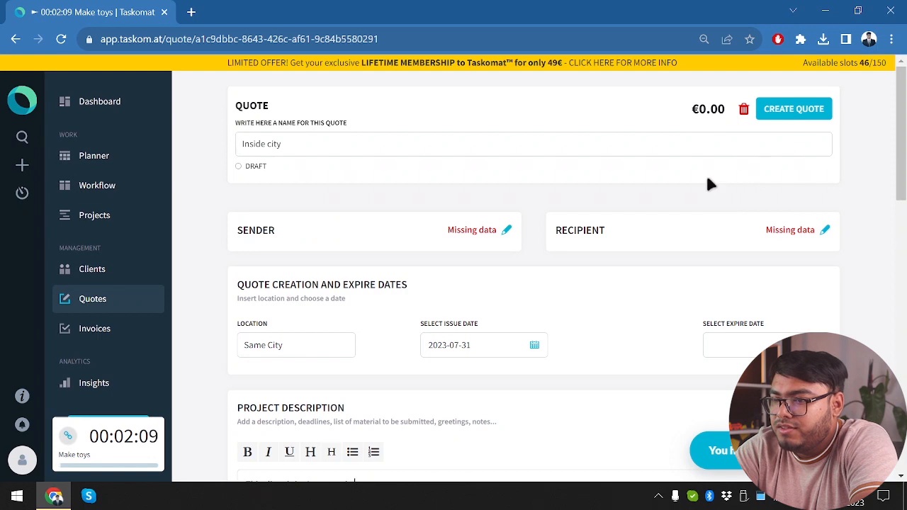
- Fill the recipient billing fields with test data and save them
left_click(793, 108)
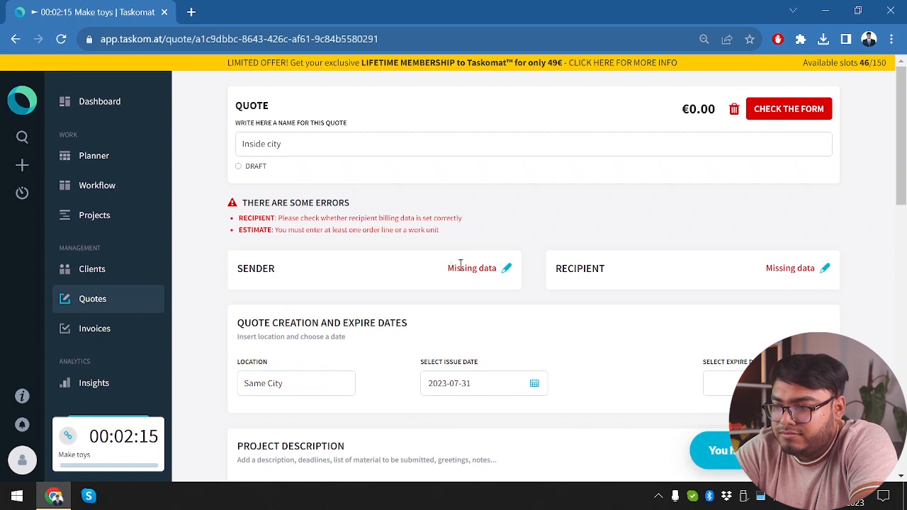
mouse_move(822, 272)
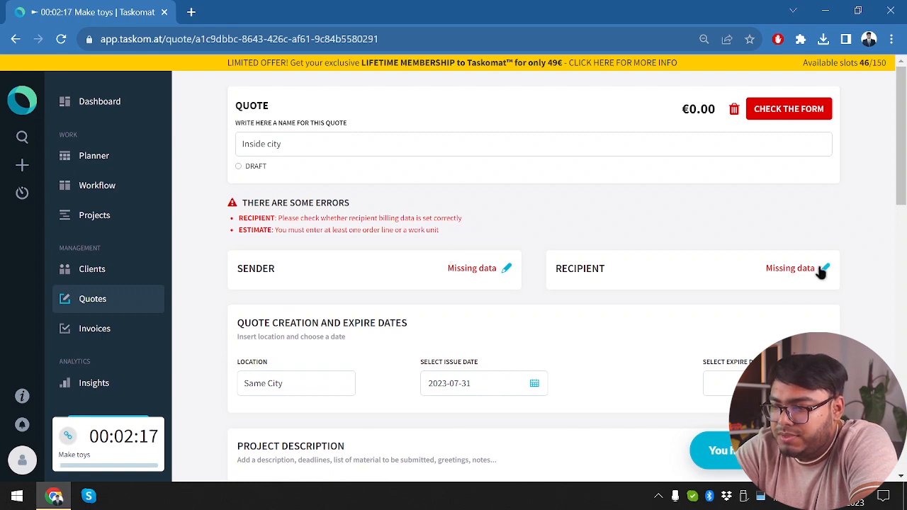
mouse_move(823, 269)
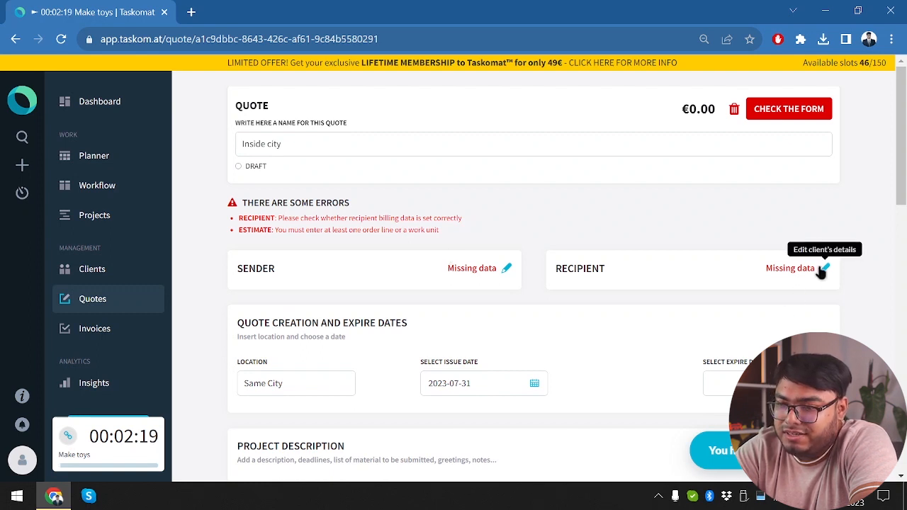
scroll("down", 3)
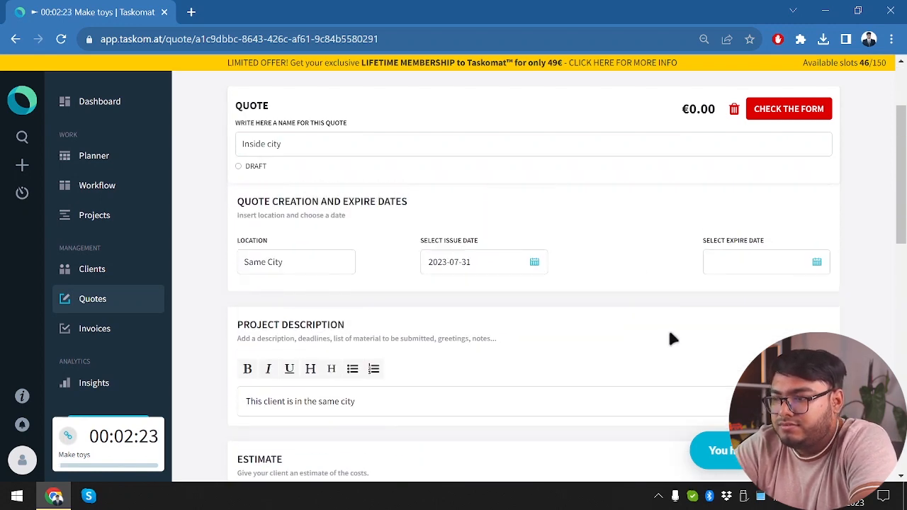
left_click(788, 108)
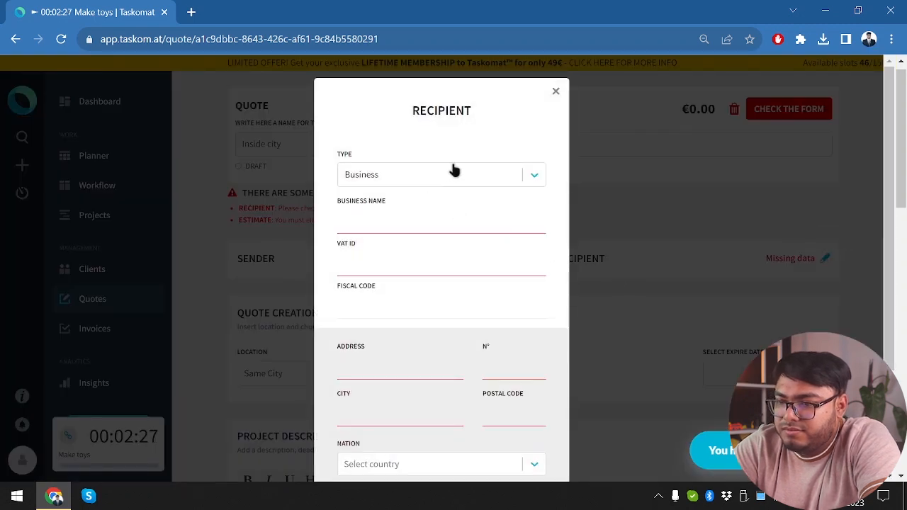
mouse_move(377, 244)
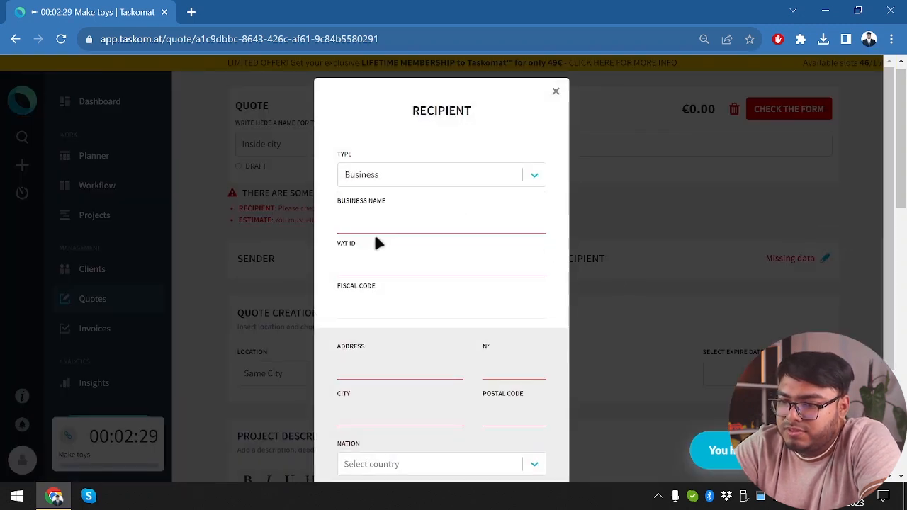
type("te")
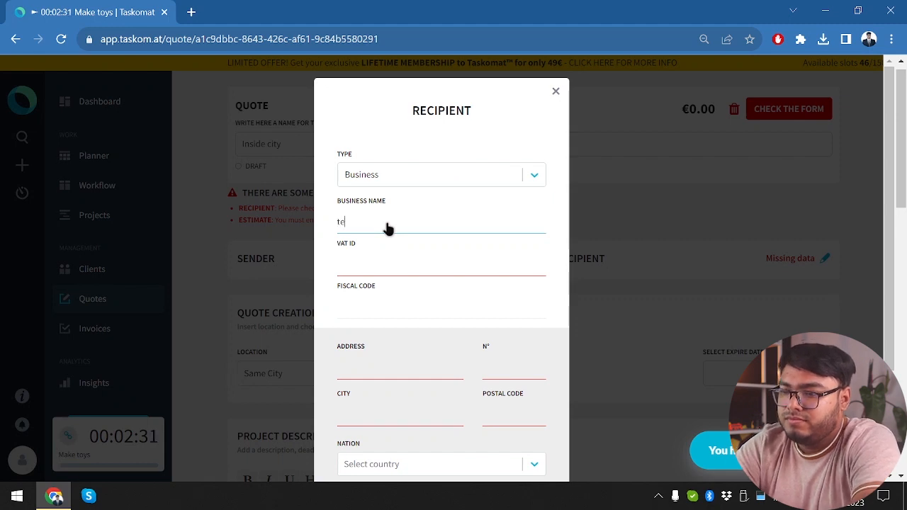
type("test")
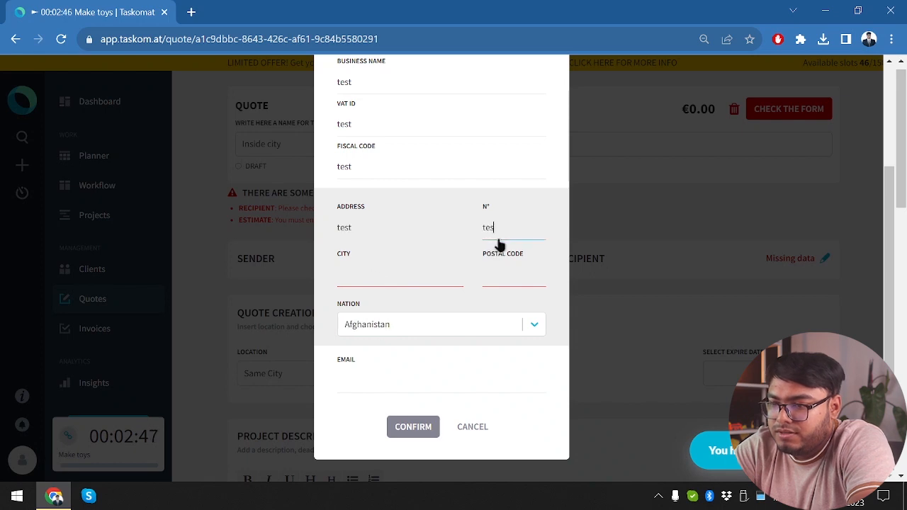
left_click(414, 427)
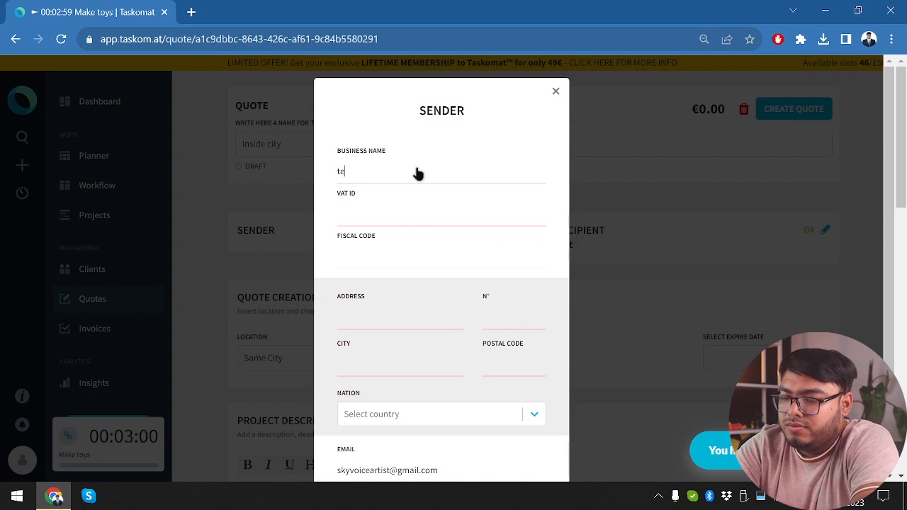
- Fill the sender billing details with test data and Afghanistan as nation, and save
type("test")
left_click(514, 365)
type("10001")
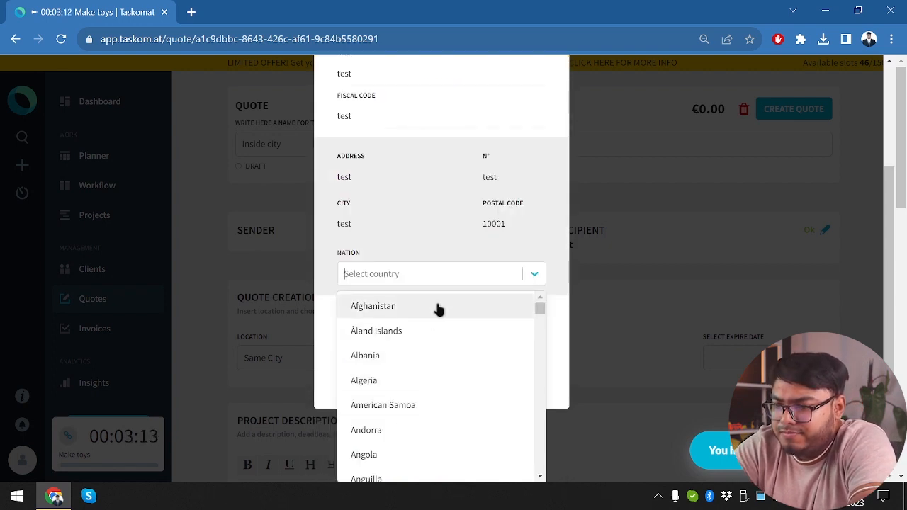
left_click(373, 306)
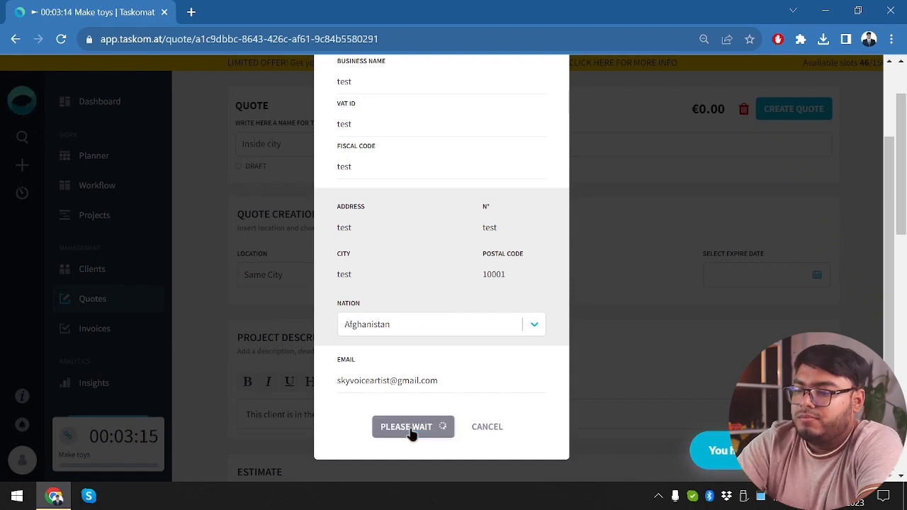
left_click(413, 426)
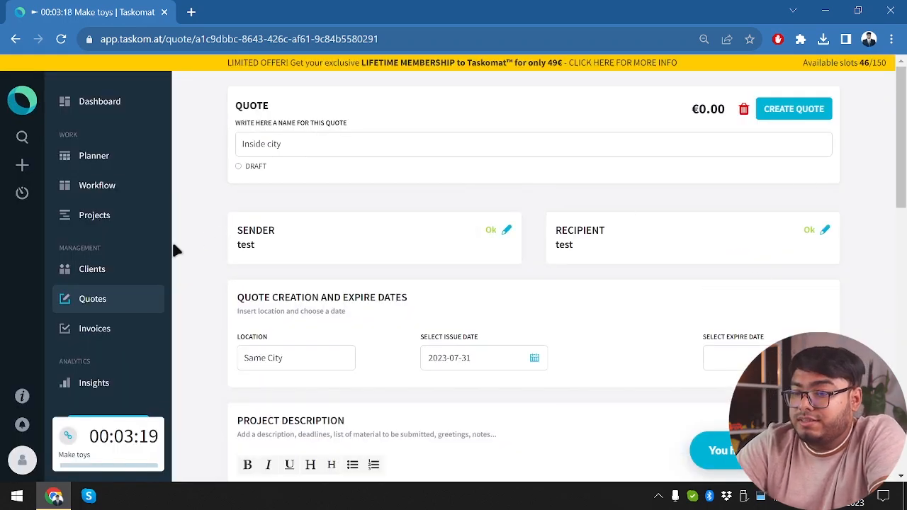
- Set the quote's fiscal summary tax rate to 12% and confirm it
scroll("down", 3)
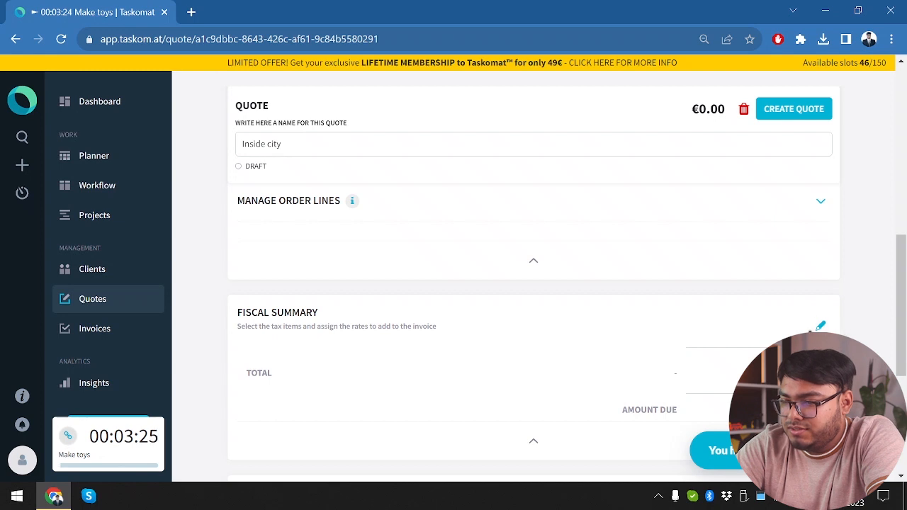
left_click(820, 325)
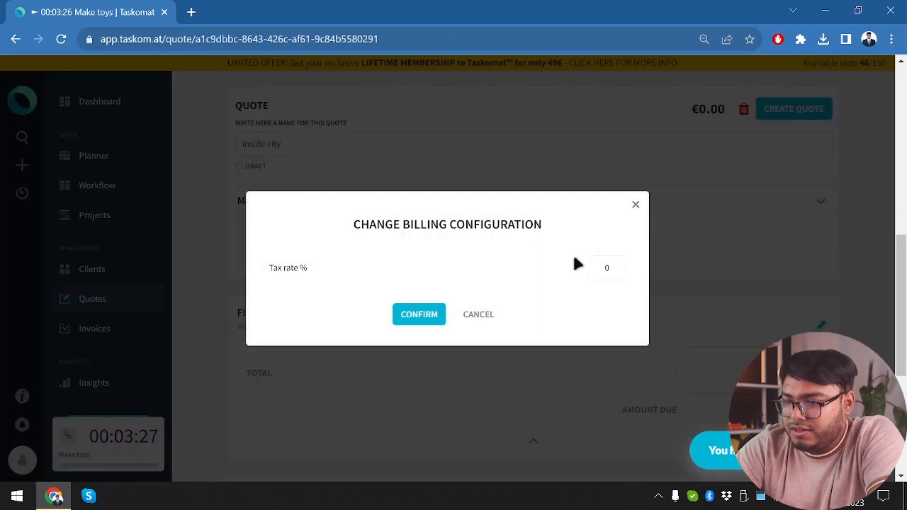
type("17")
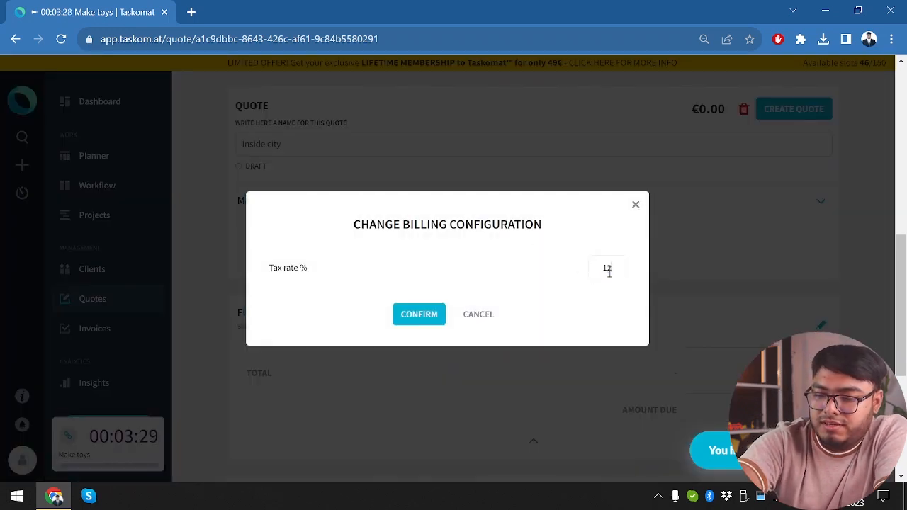
left_click(418, 314)
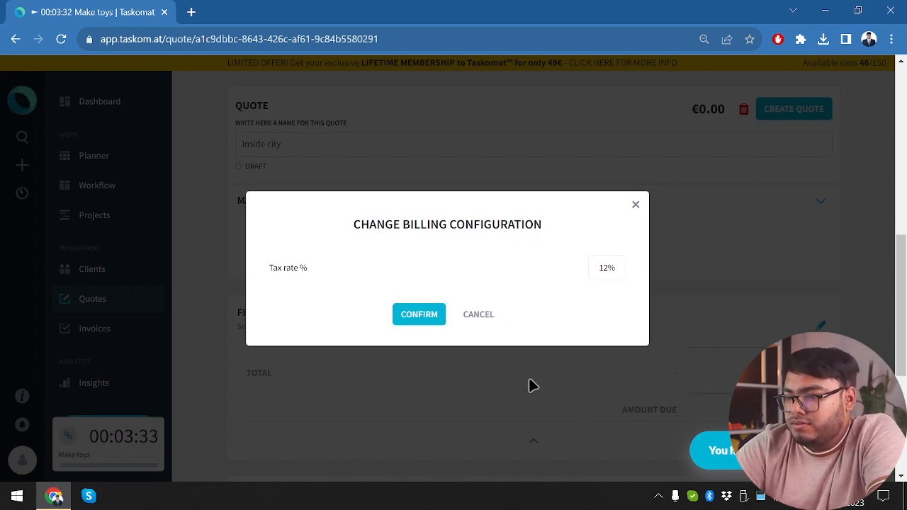
left_click(419, 315)
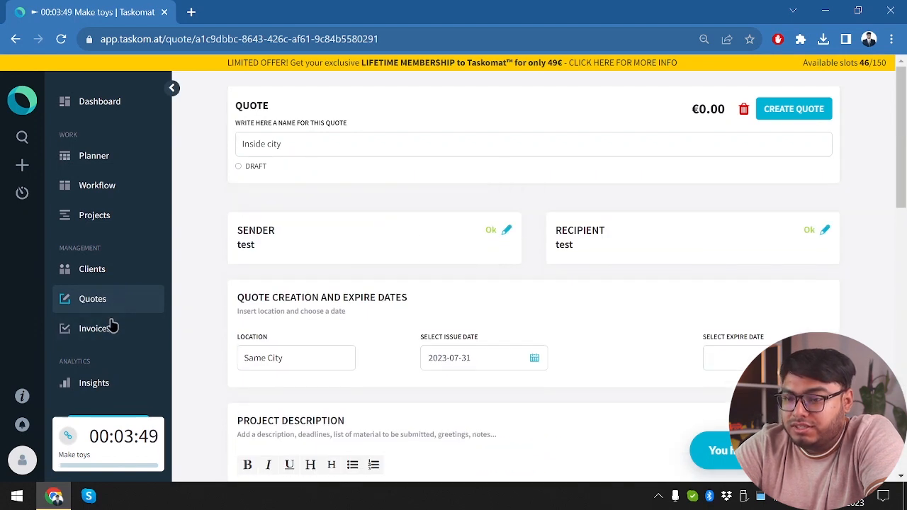
- Save the Inside city quote so it appears in the quotes list
left_click(794, 107)
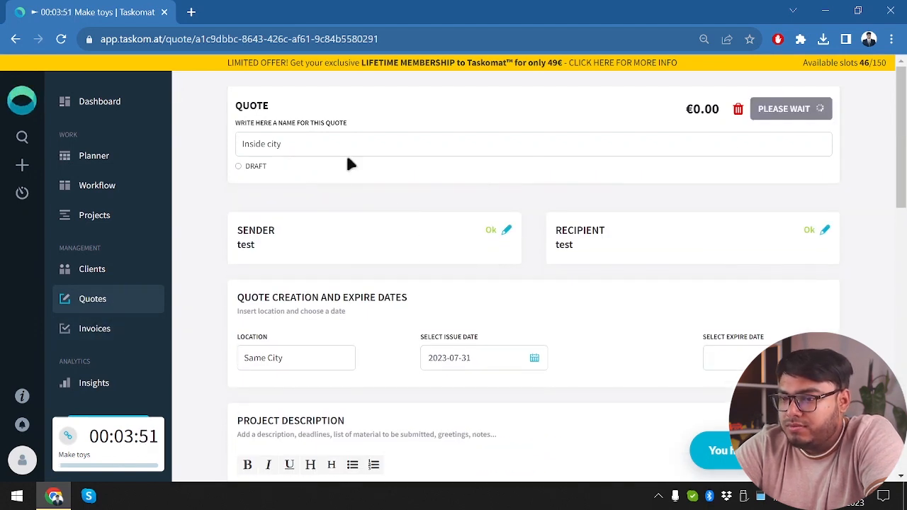
left_click(791, 107)
type("This client is in the same city")
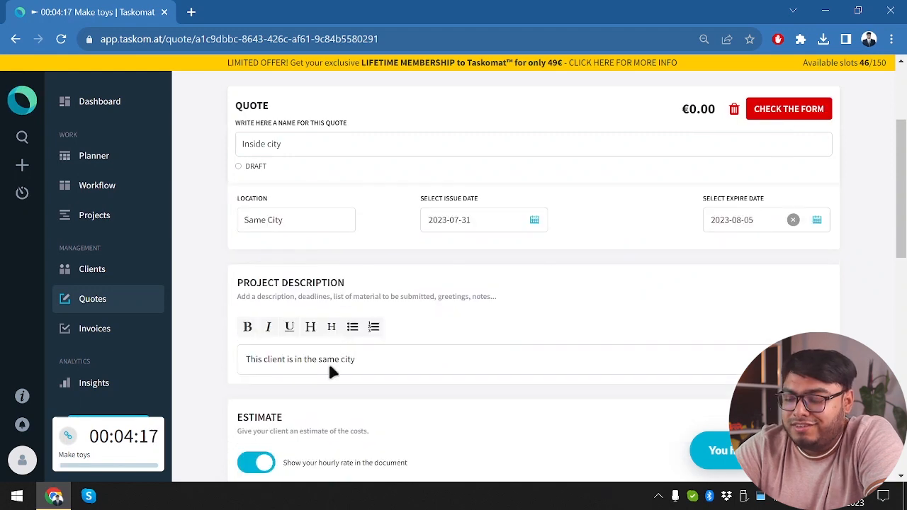
left_click(93, 297)
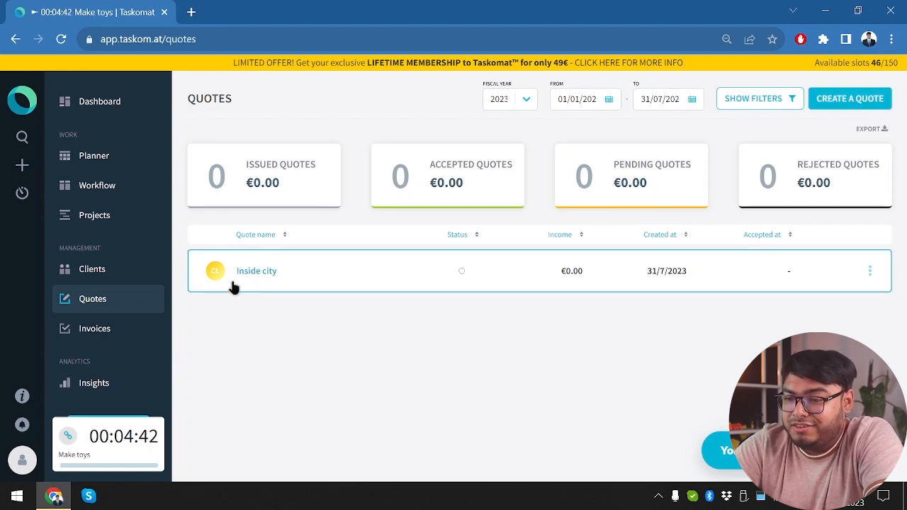
- Create a new invoice linked to Client 1
left_click(94, 329)
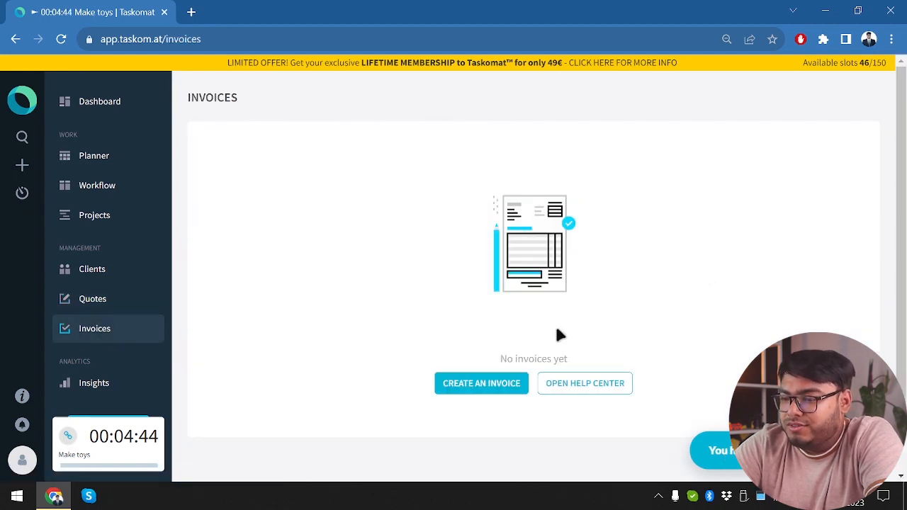
left_click(482, 383)
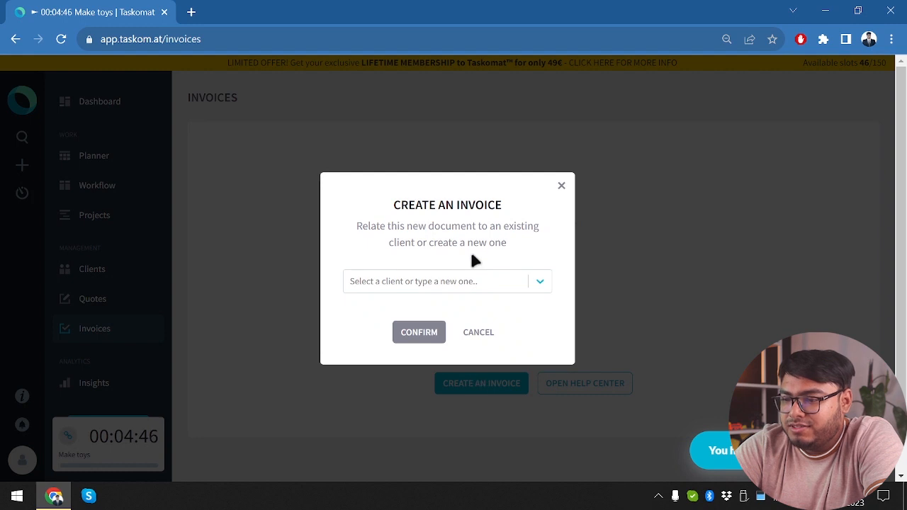
left_click(448, 281)
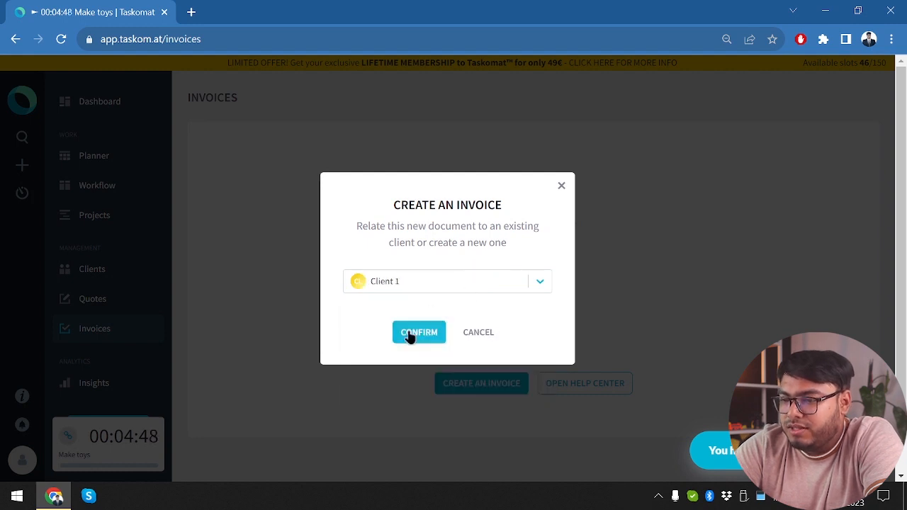
left_click(418, 331)
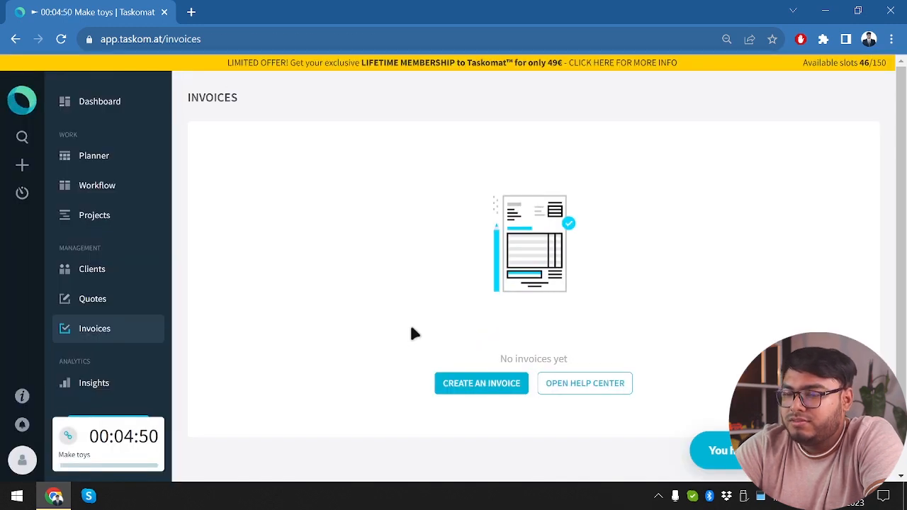
- Add a test description to the draft invoice and set its payment deadline to 2023-08-05
left_click(482, 383)
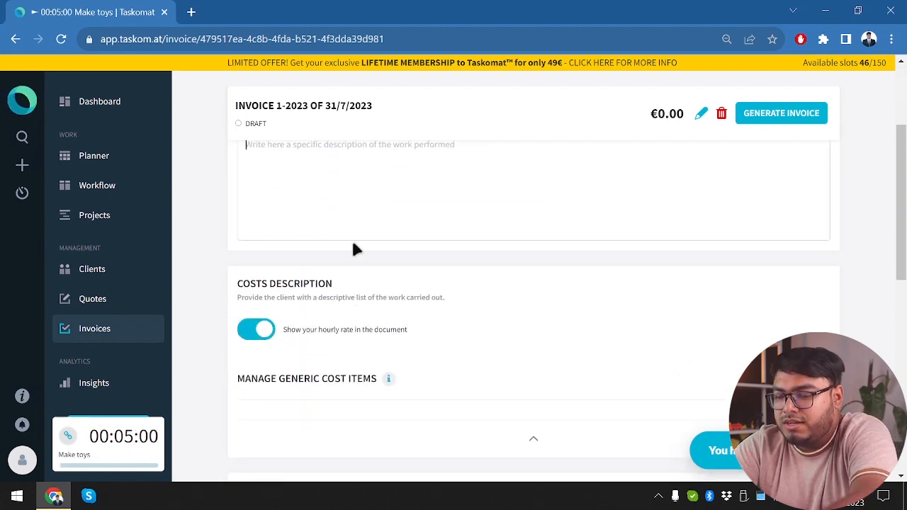
type("ate")
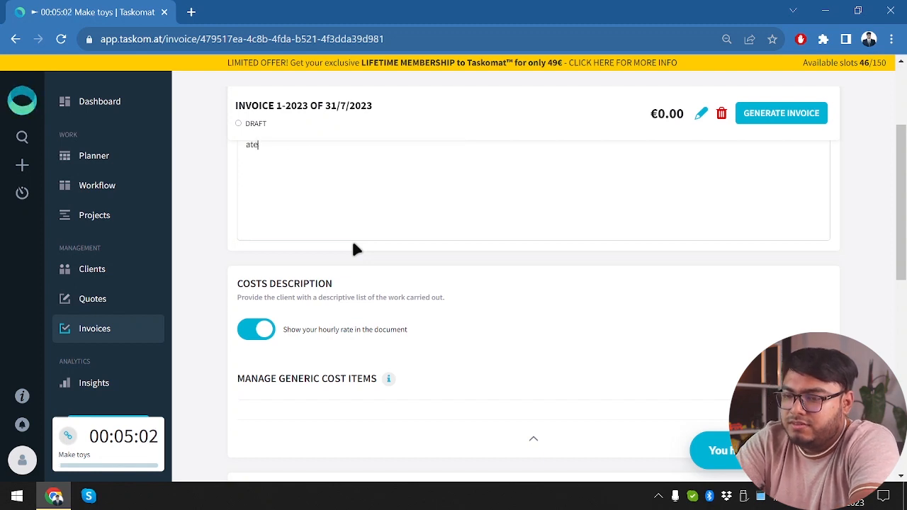
type("test")
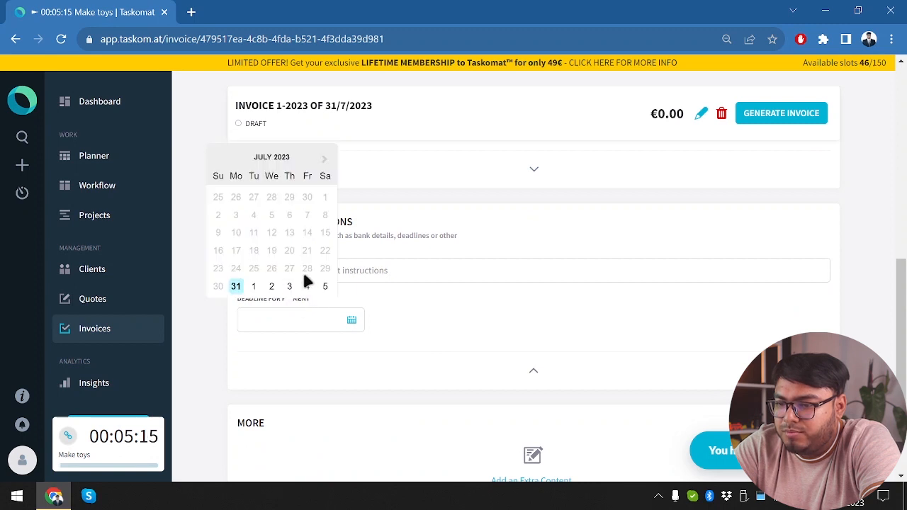
left_click(324, 286)
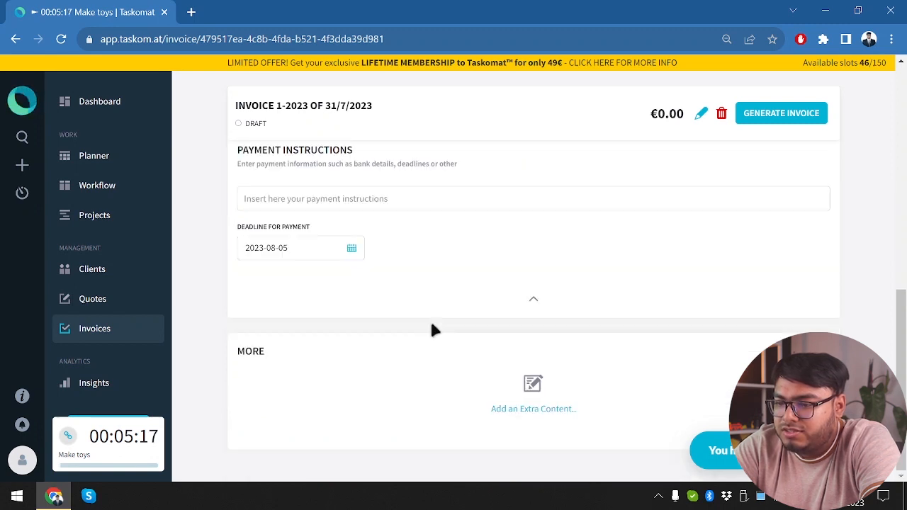
mouse_move(519, 418)
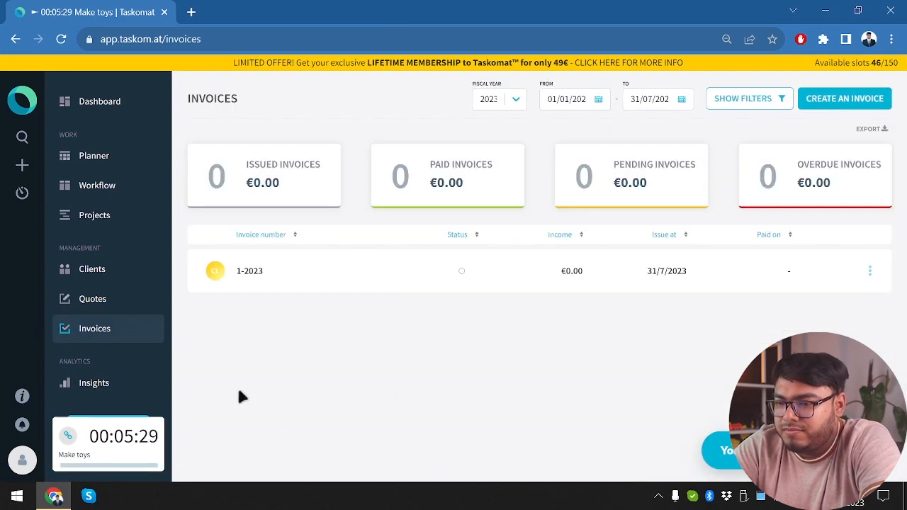
mouse_move(244, 157)
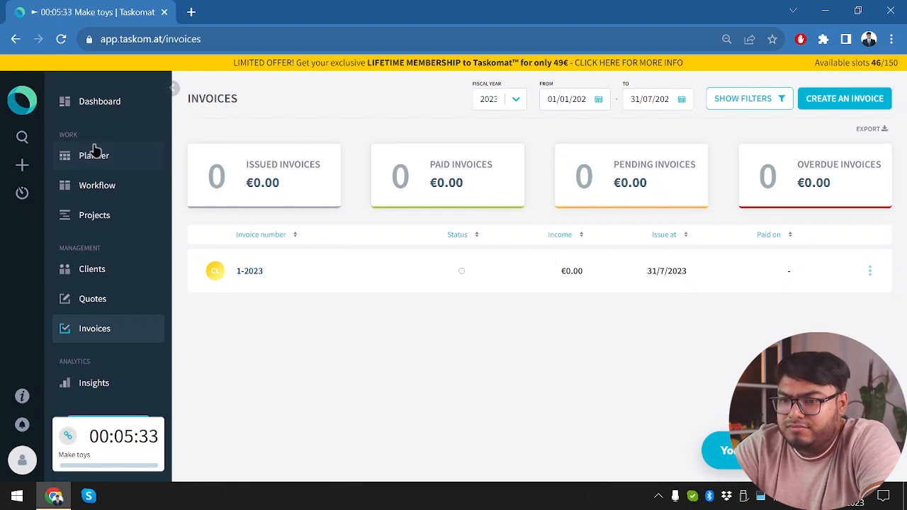
- From the planner, link Make toys to Client 1 under a new project named 'test'
left_click(93, 155)
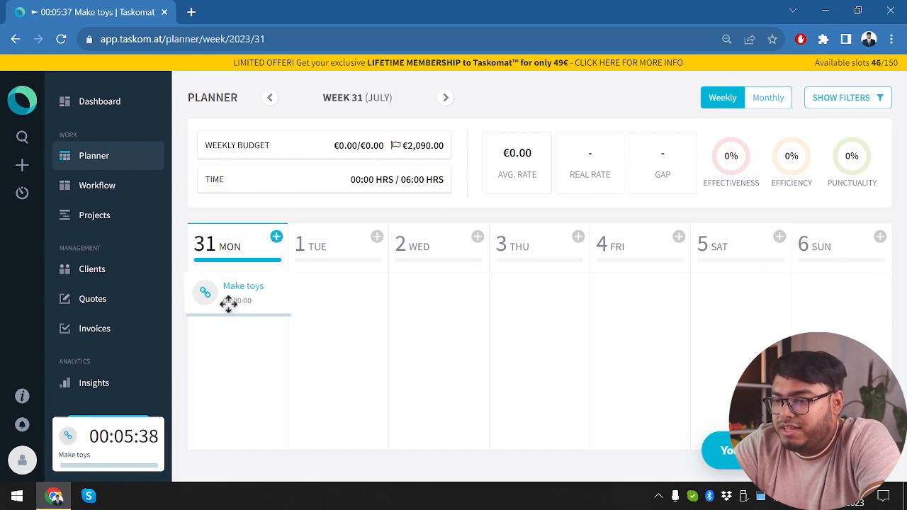
left_click(204, 292)
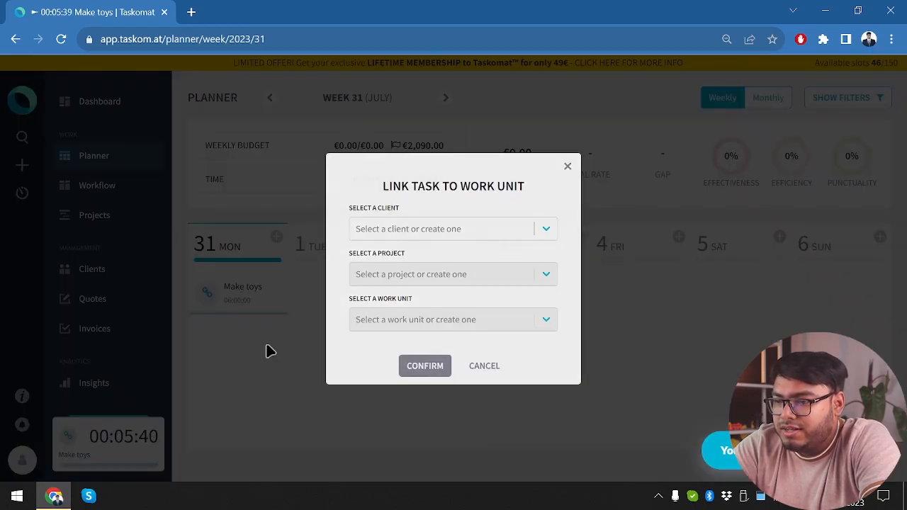
left_click(450, 228)
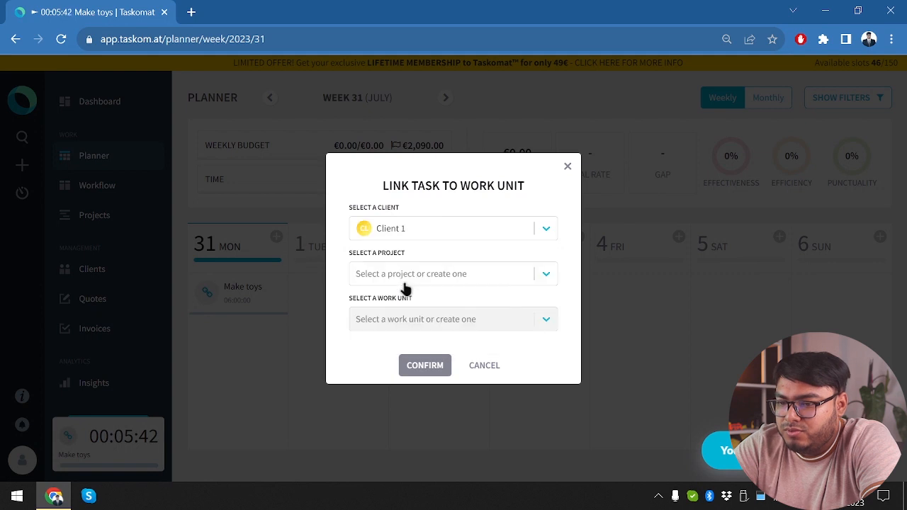
left_click(453, 273)
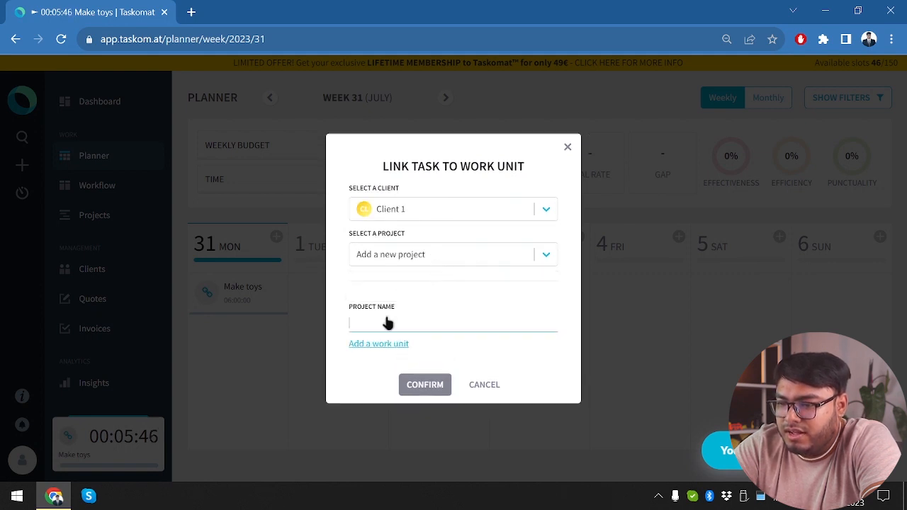
type("test")
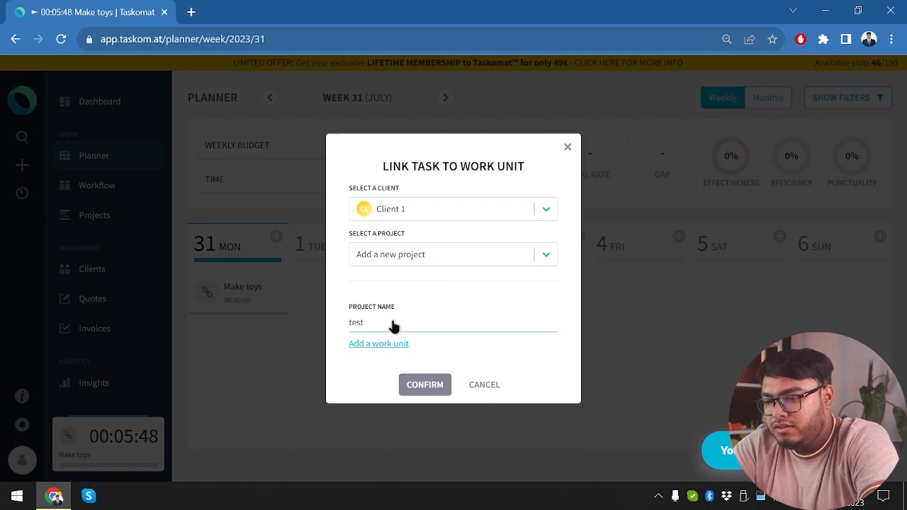
- Add a 'test' work unit in budget mode with 600 budget and 100 hourly rate, and confirm the link
left_click(379, 345)
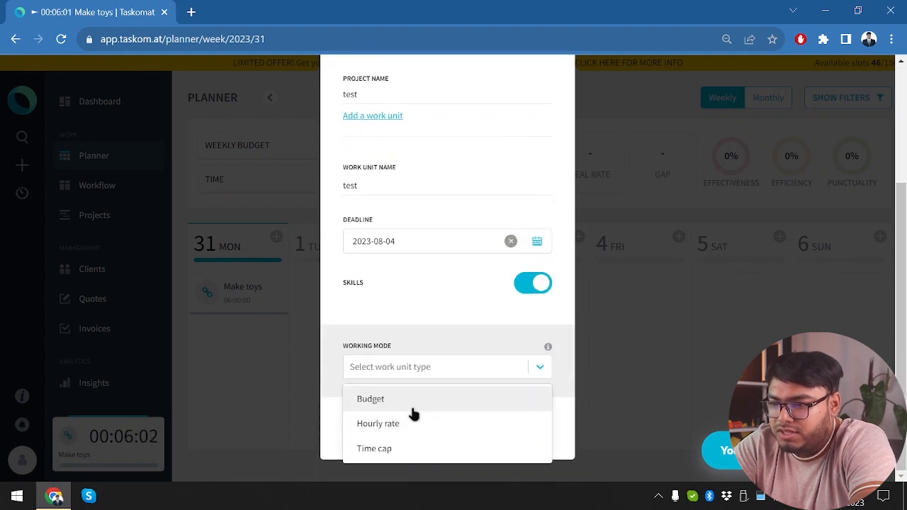
left_click(370, 398)
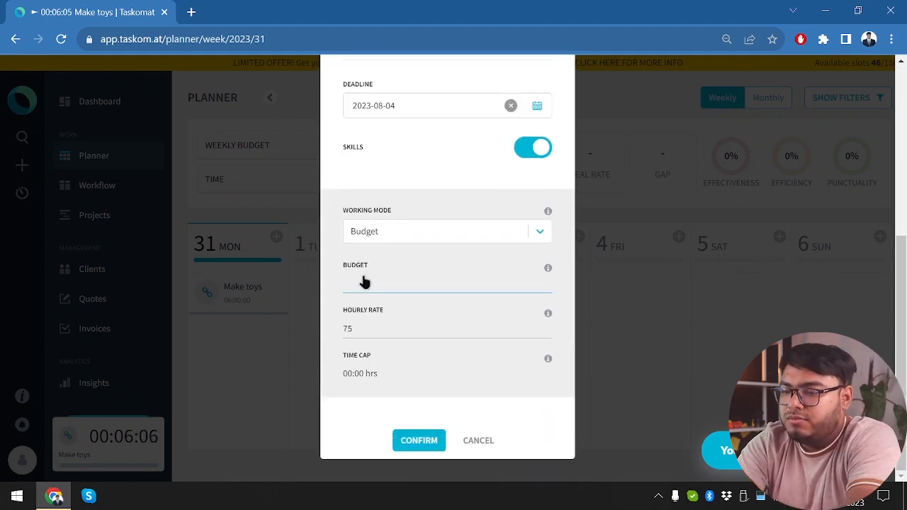
type("600$")
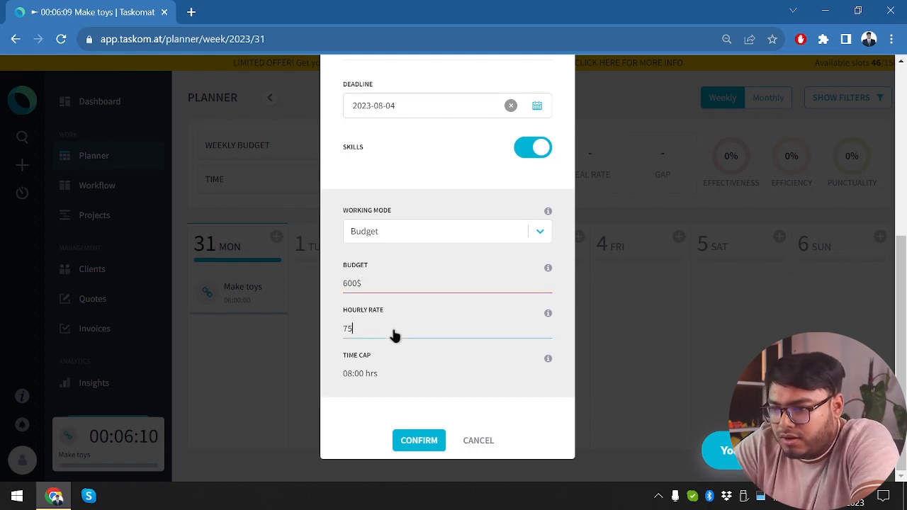
key("Backspace")
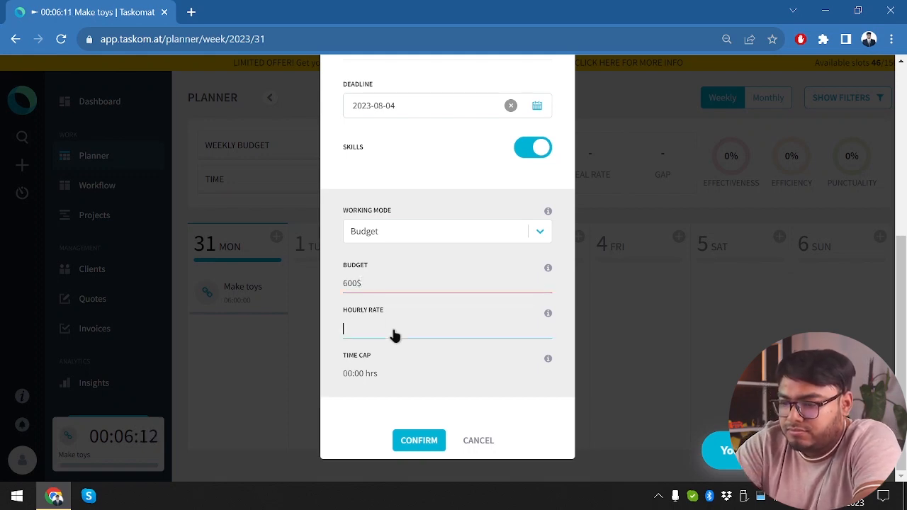
type("100$")
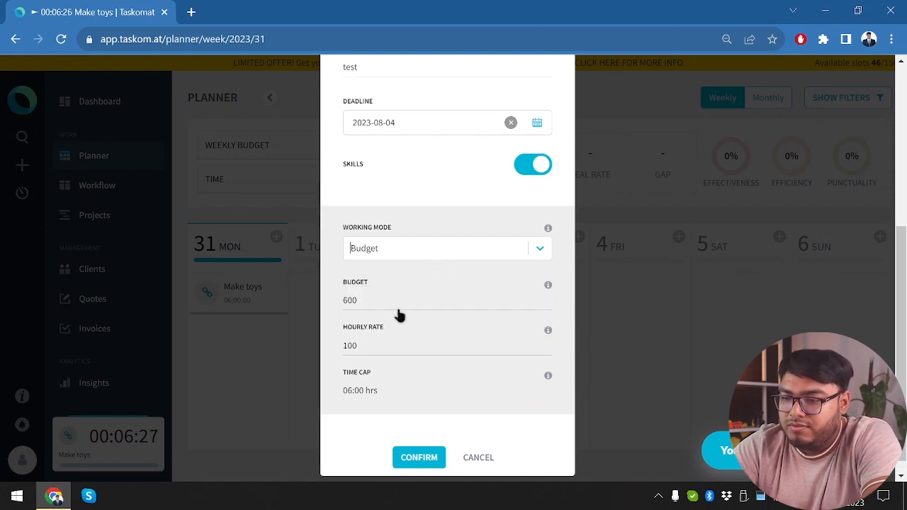
left_click(419, 456)
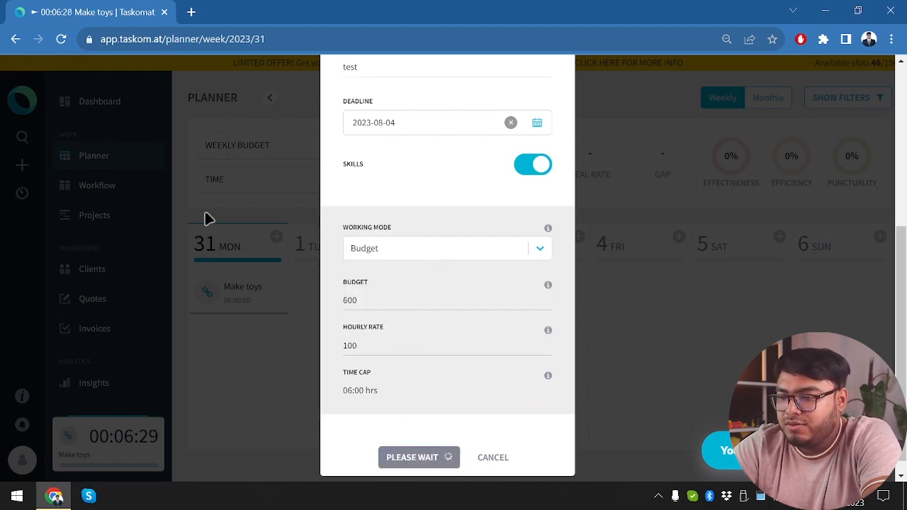
left_click(411, 456)
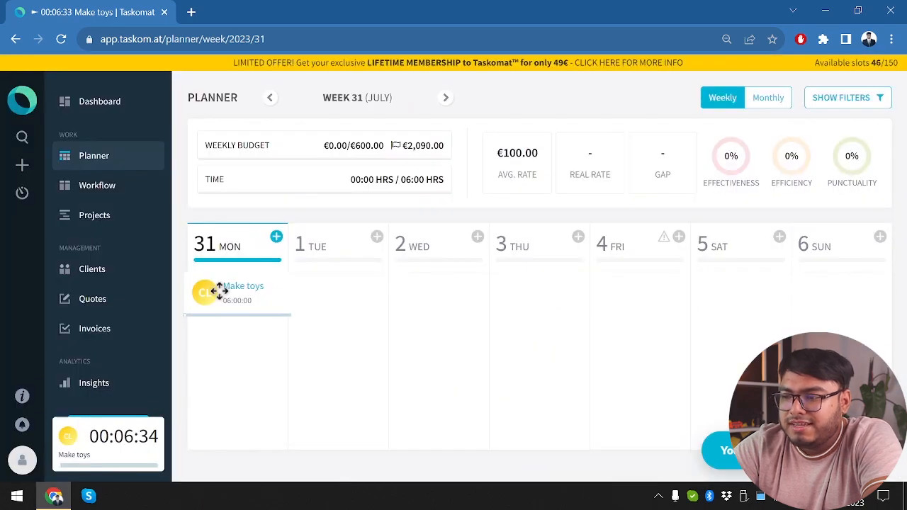
mouse_move(663, 247)
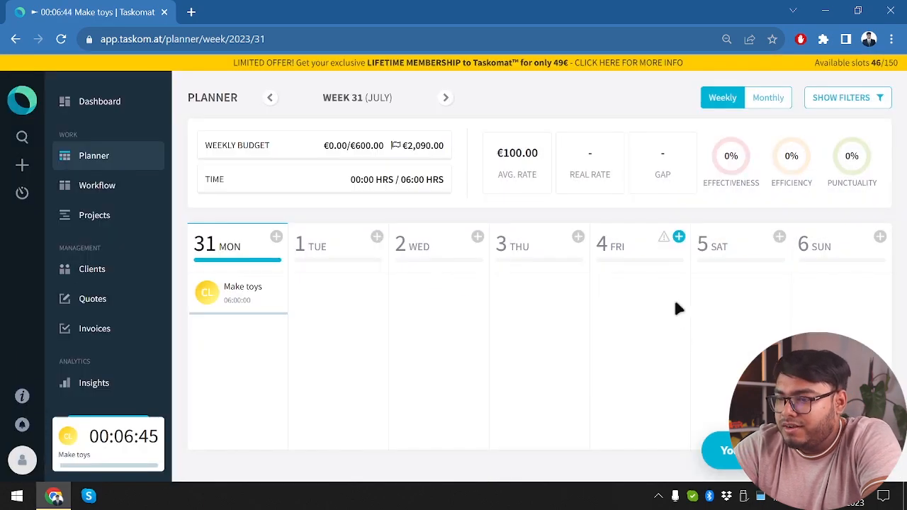
mouse_move(664, 235)
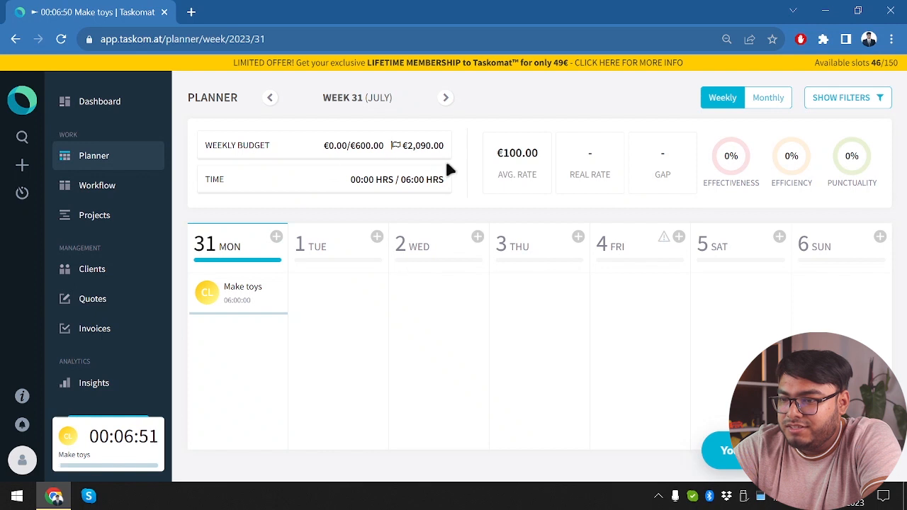
mouse_move(307, 162)
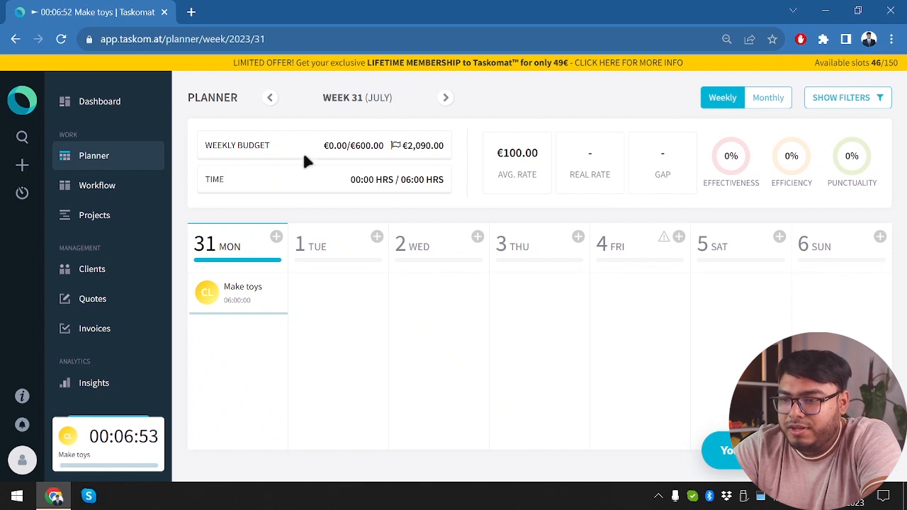
mouse_move(439, 144)
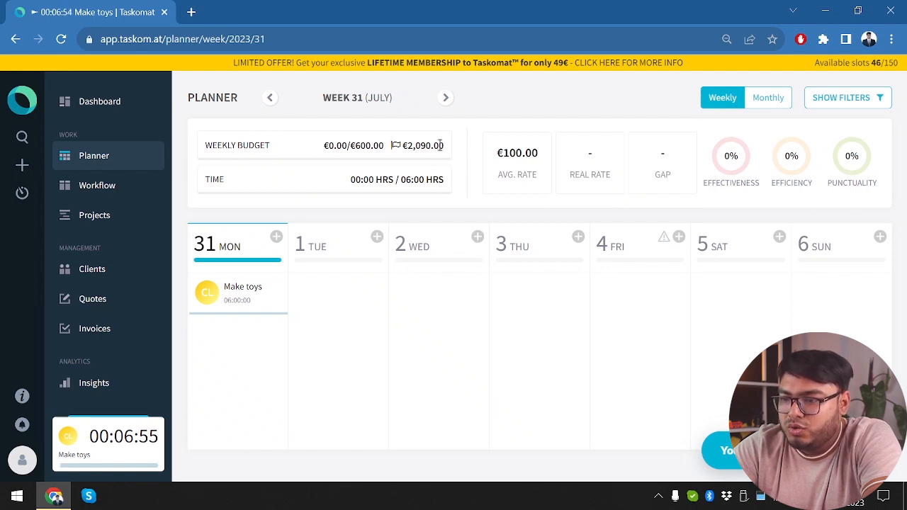
mouse_move(482, 157)
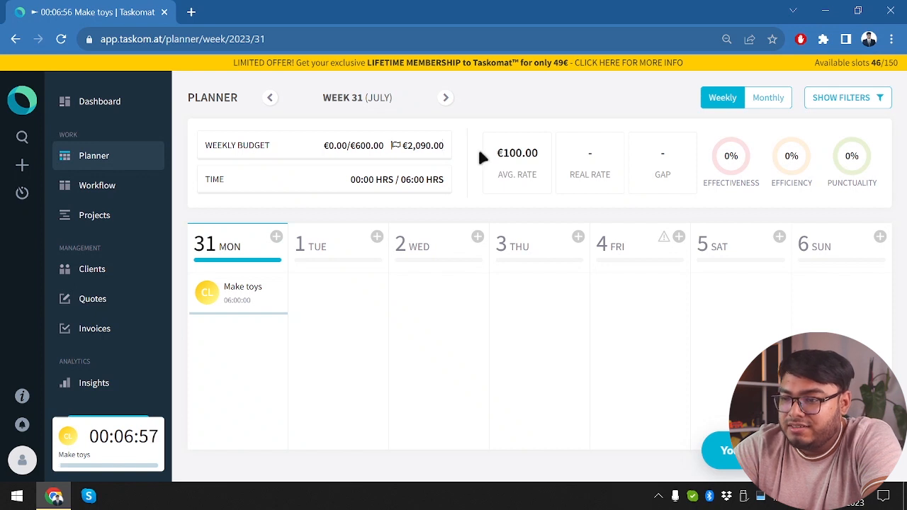
mouse_move(380, 195)
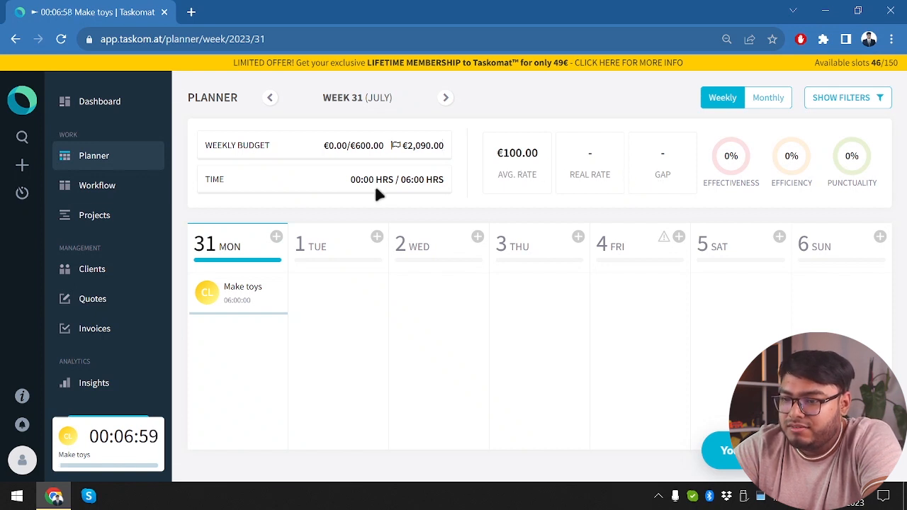
- Review the workflow board, projects list and clients list, then view Client 1's details
left_click(96, 184)
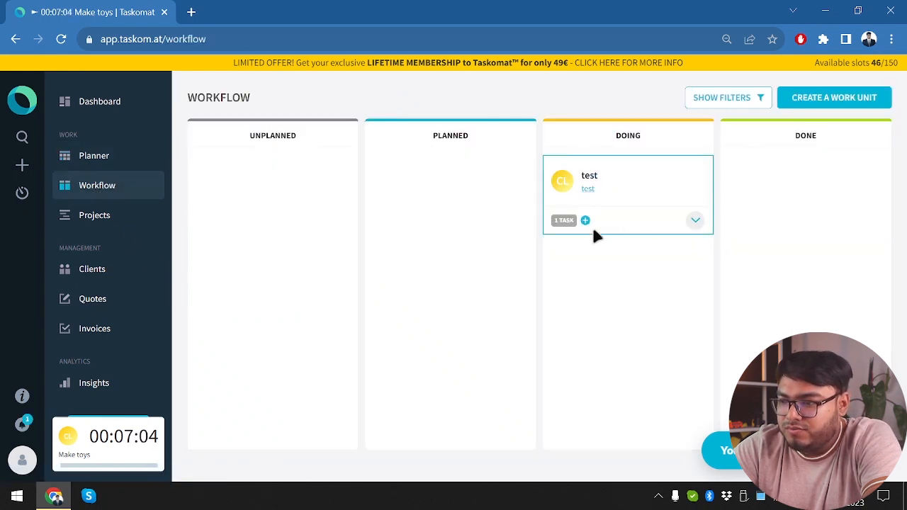
left_click(94, 215)
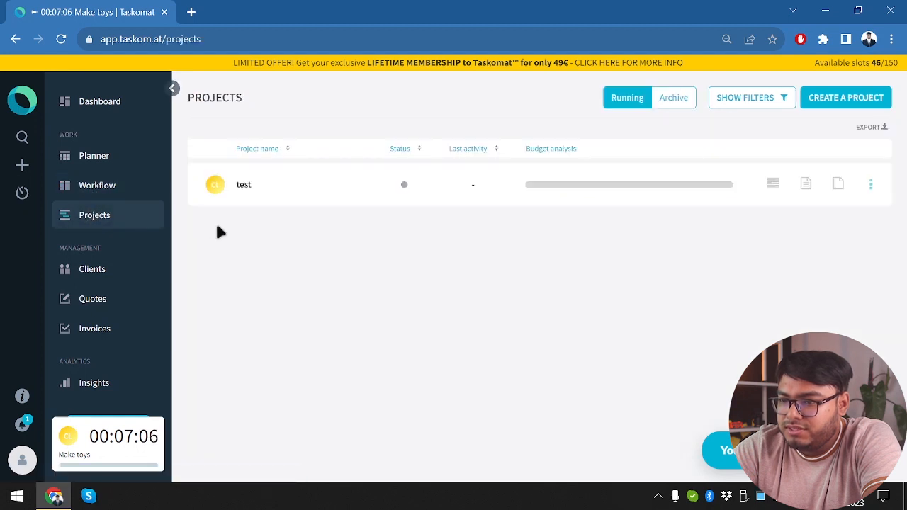
left_click(93, 269)
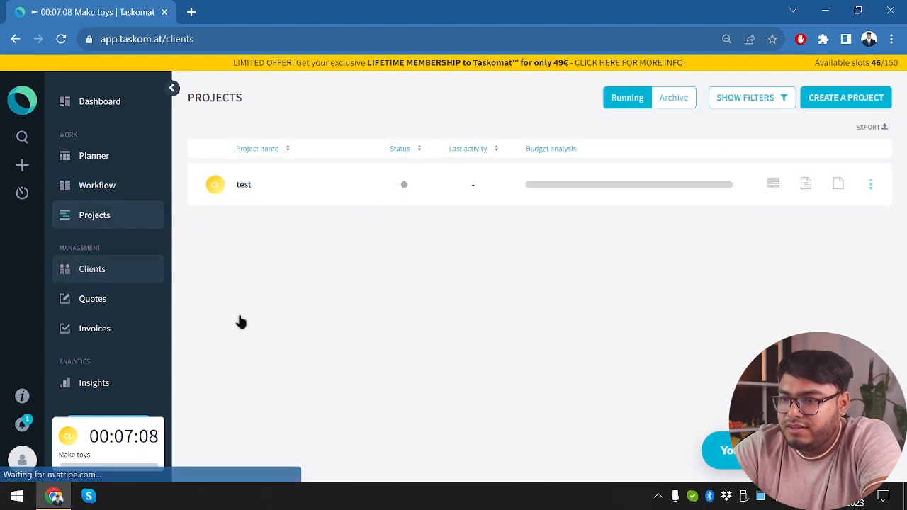
left_click(92, 270)
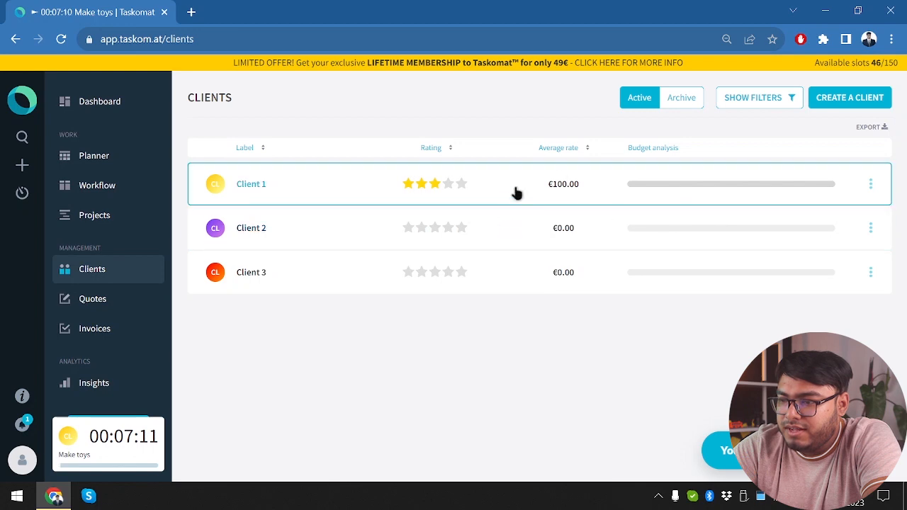
left_click(251, 184)
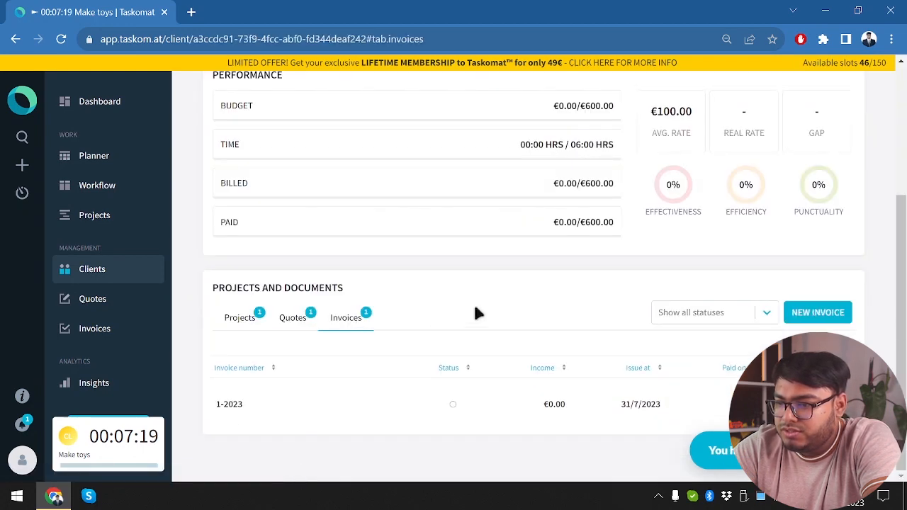
- View invoice 1-2023 and its tax rate settings, then return to the full invoices list
left_click(229, 404)
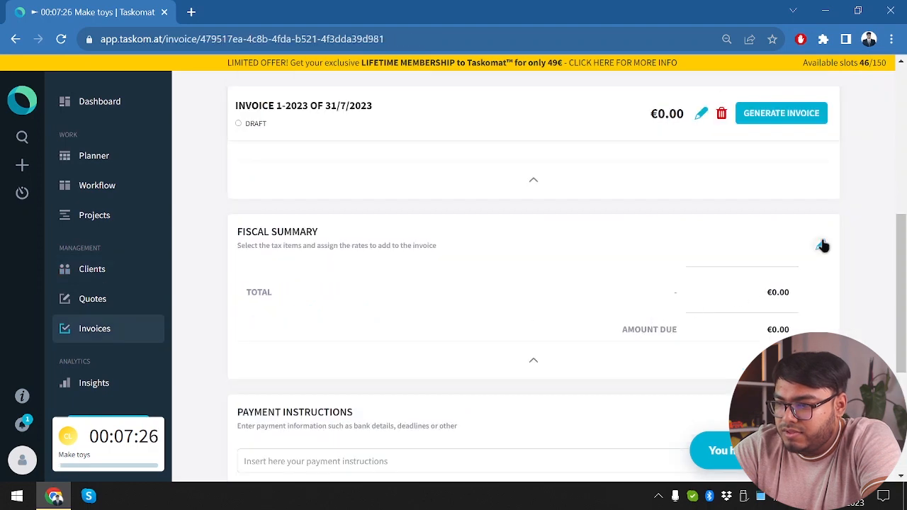
left_click(822, 245)
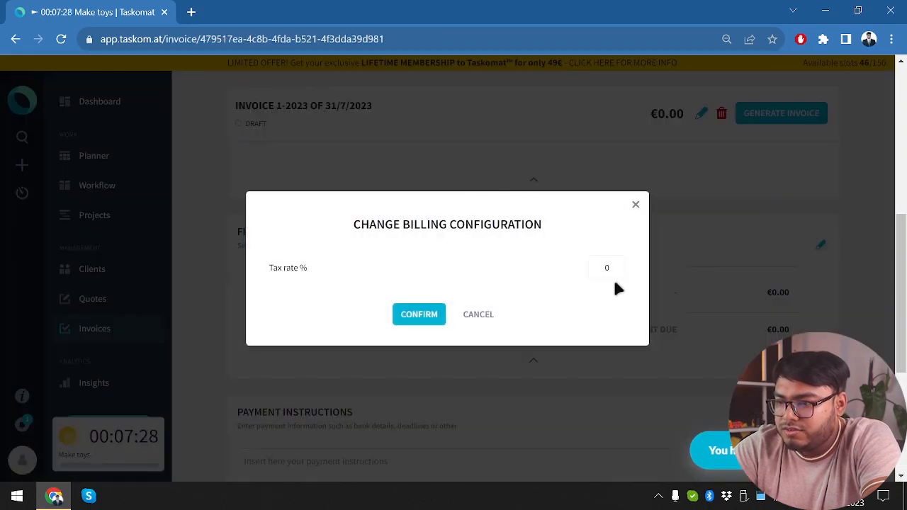
left_click(420, 315)
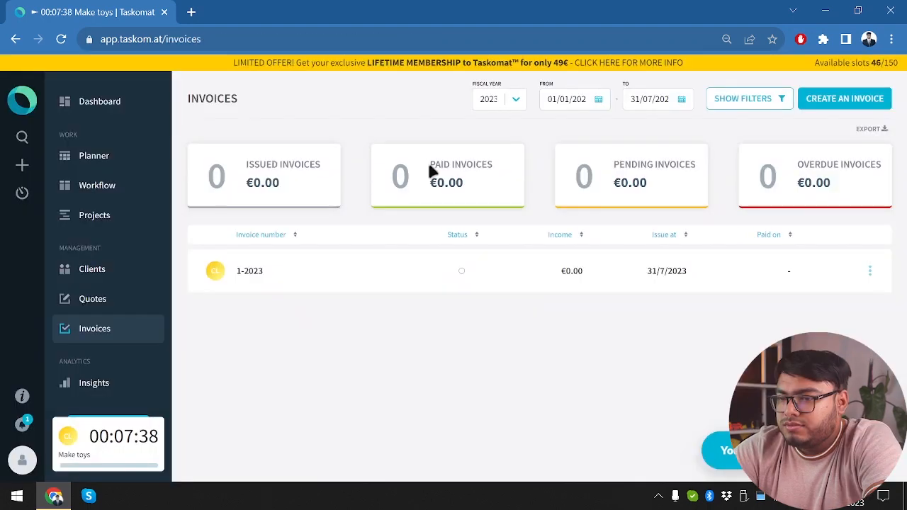
mouse_move(456, 216)
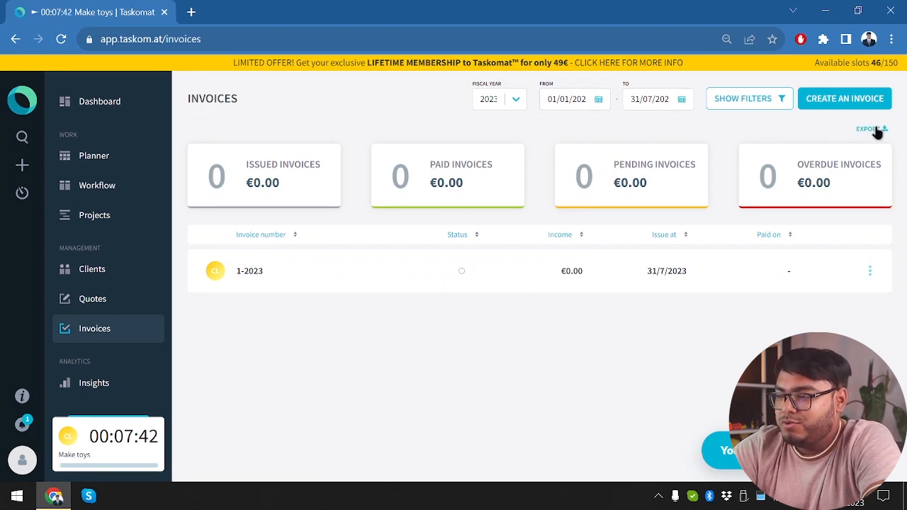
- Export invoice 1-2023 from the invoices list, then switch to the quotes overview with the Inside city quote
left_click(870, 128)
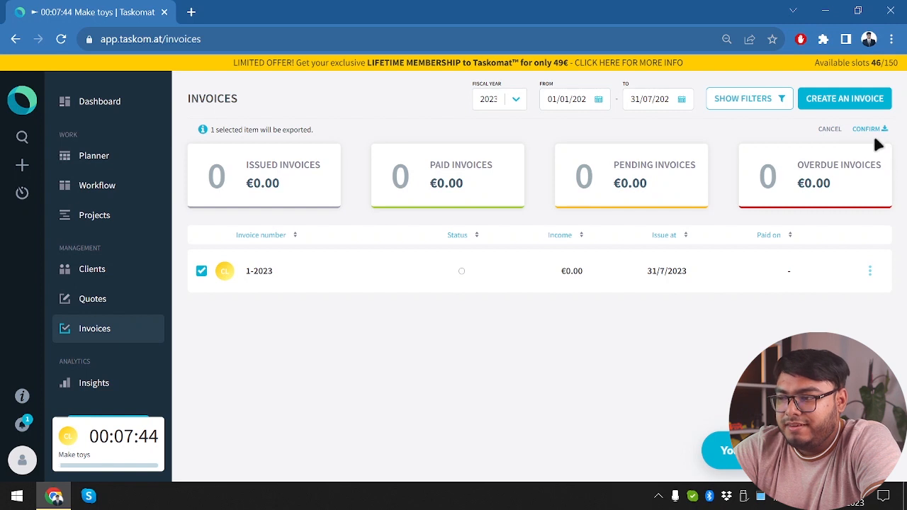
left_click(866, 128)
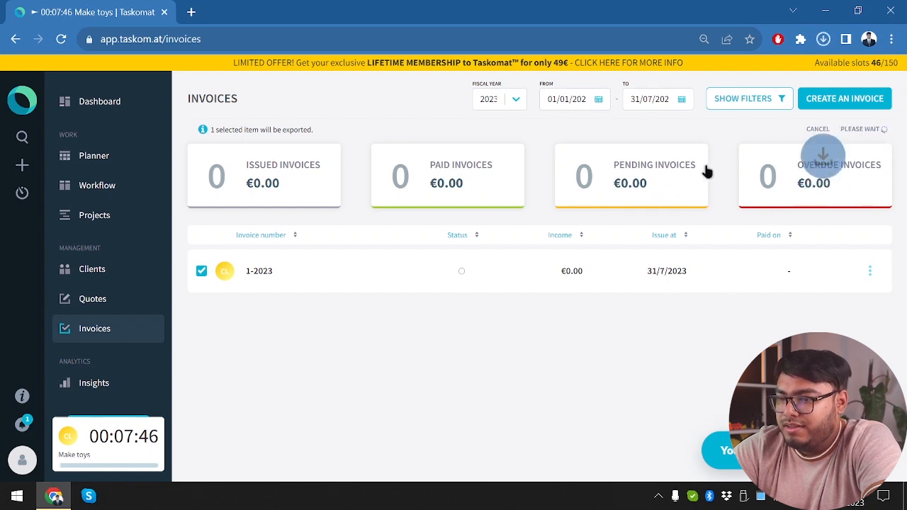
left_click(824, 39)
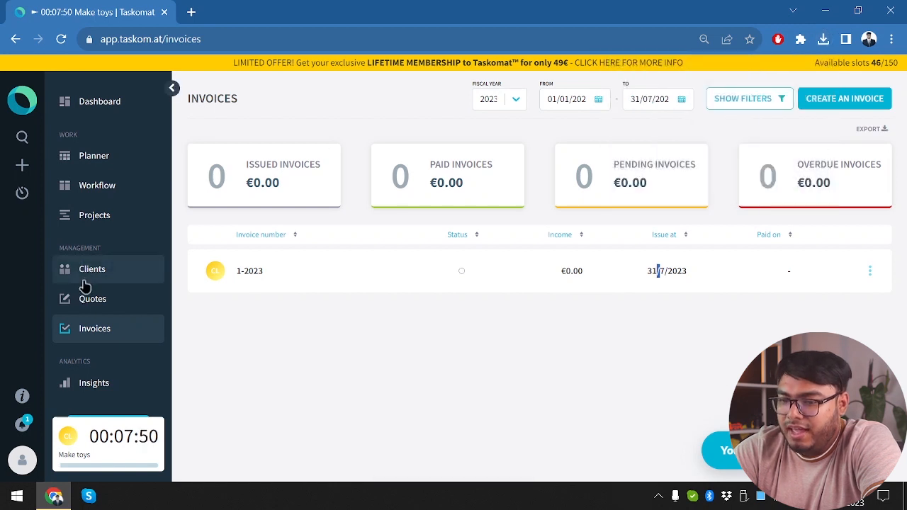
left_click(93, 298)
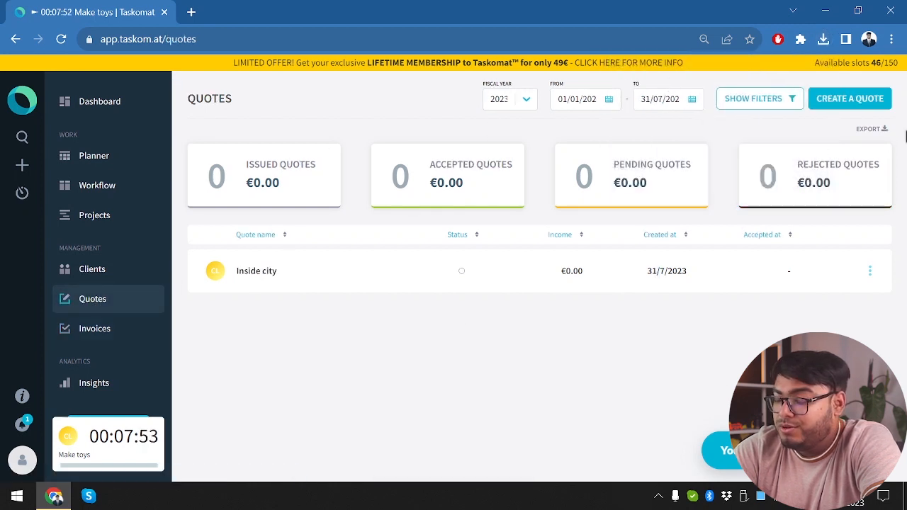
mouse_move(831, 65)
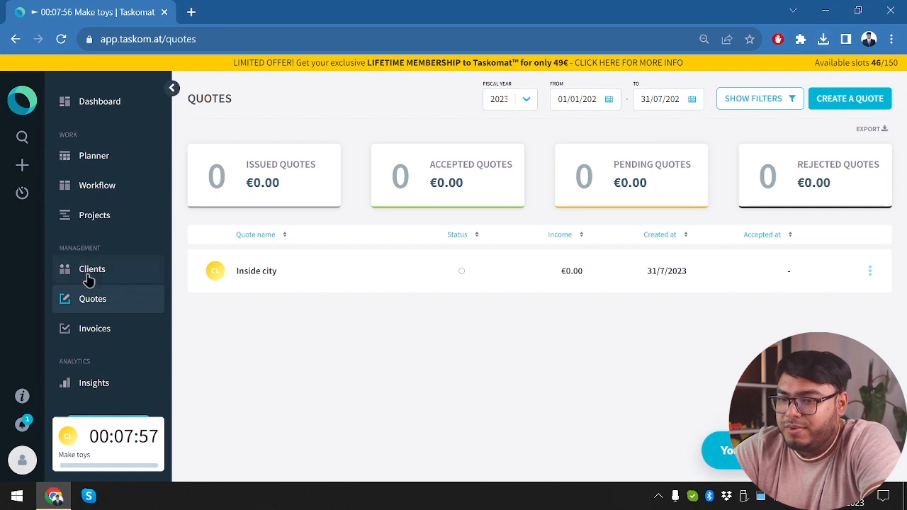
- View Client 1's details with expanded client information, then return to the clients list
left_click(92, 269)
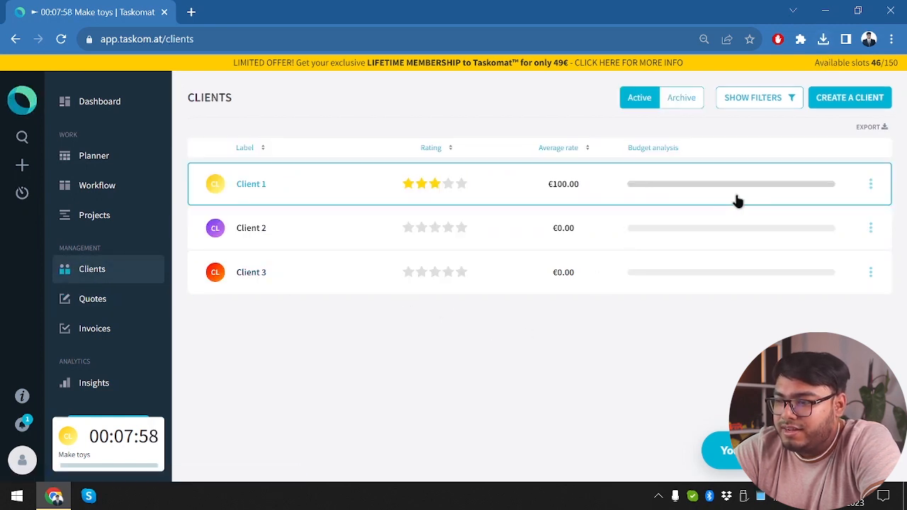
mouse_move(853, 177)
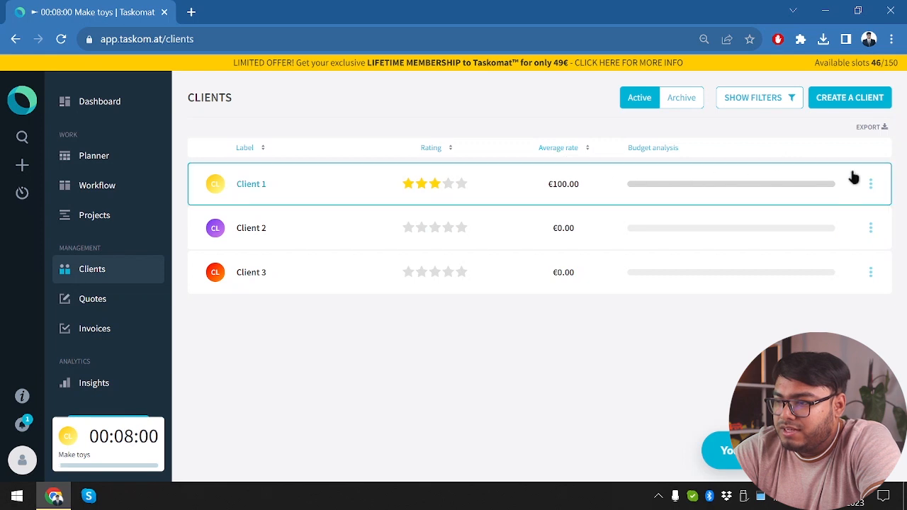
left_click(870, 185)
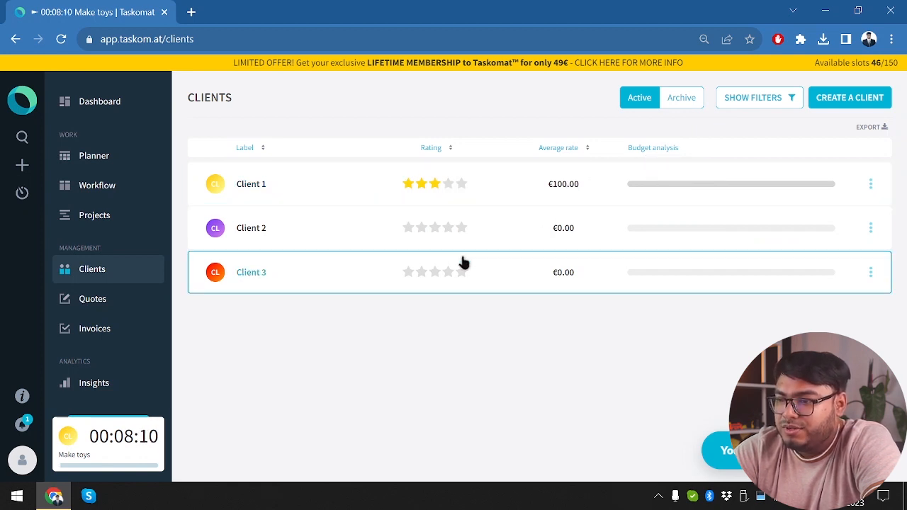
left_click(251, 184)
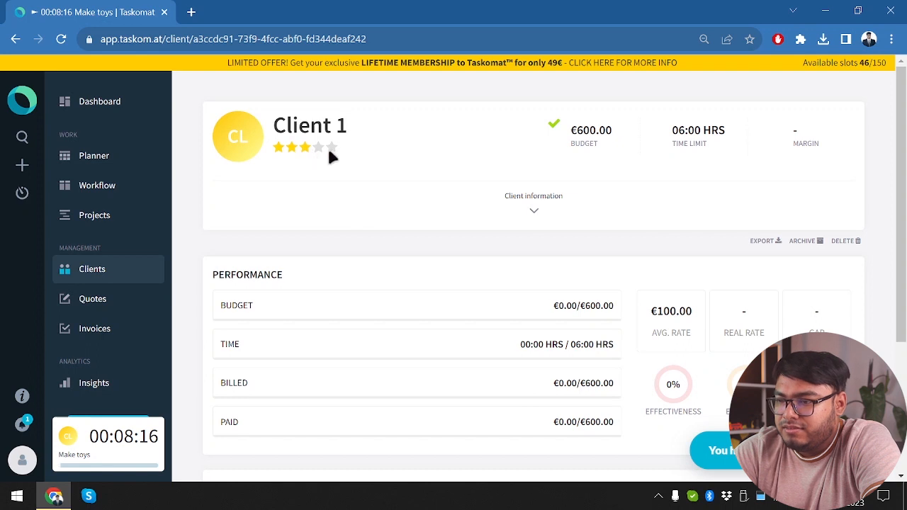
left_click(533, 210)
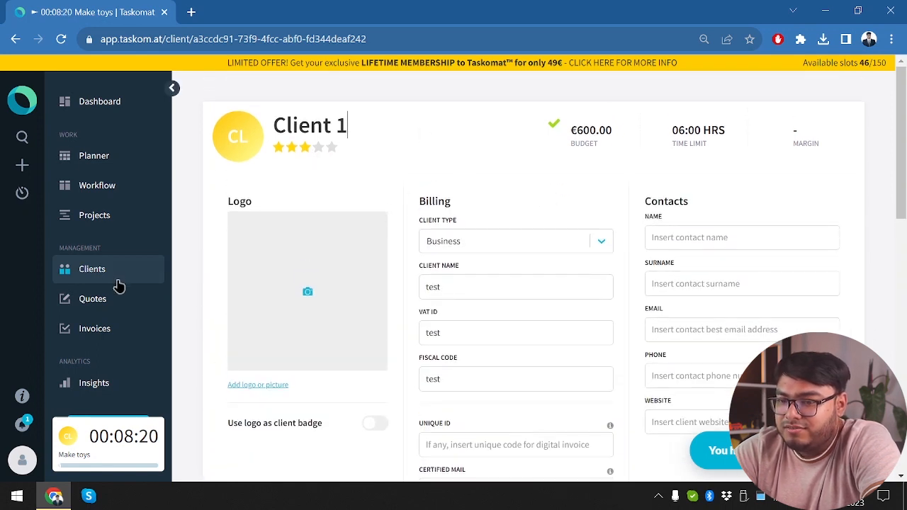
left_click(90, 270)
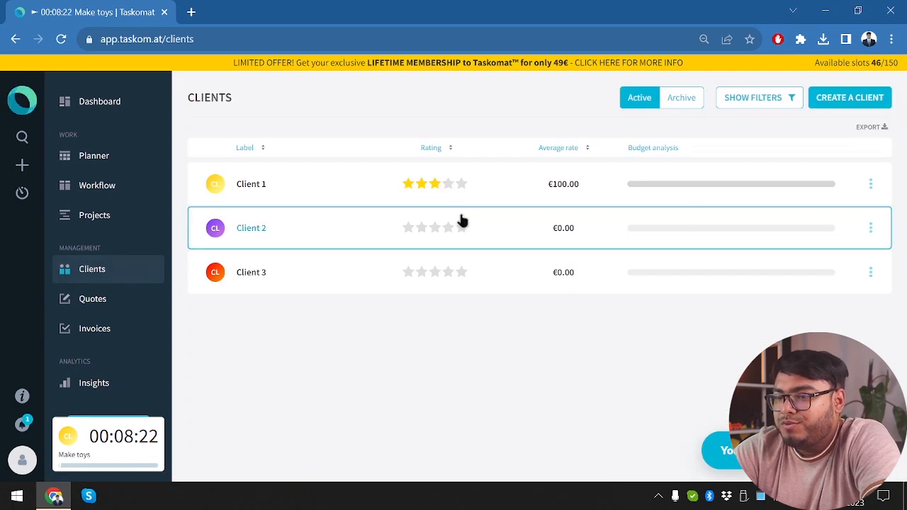
mouse_move(347, 159)
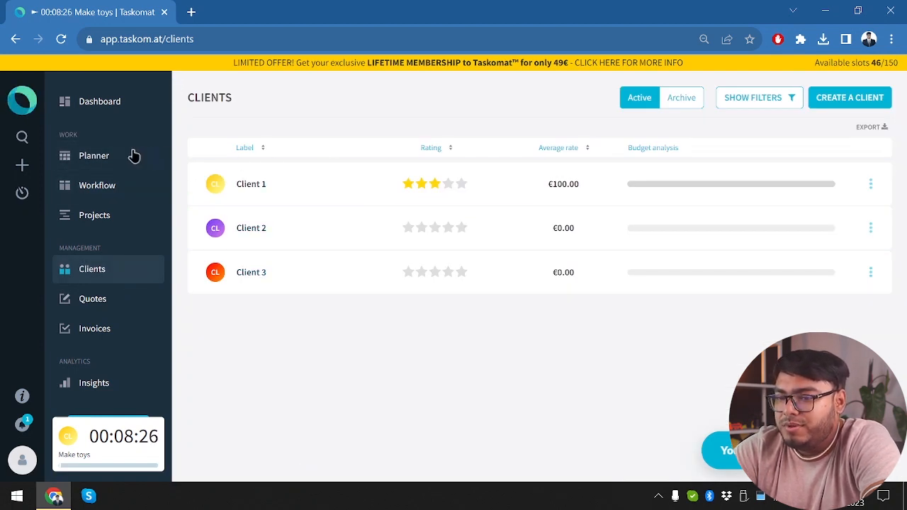
- Show the weekly planner for week 31 with Make toys on Monday and the €600 budget
left_click(94, 155)
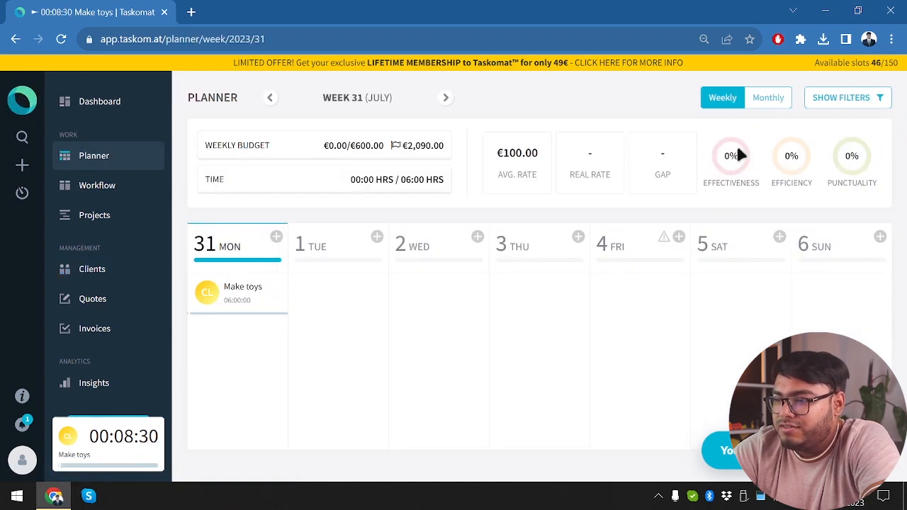
mouse_move(844, 164)
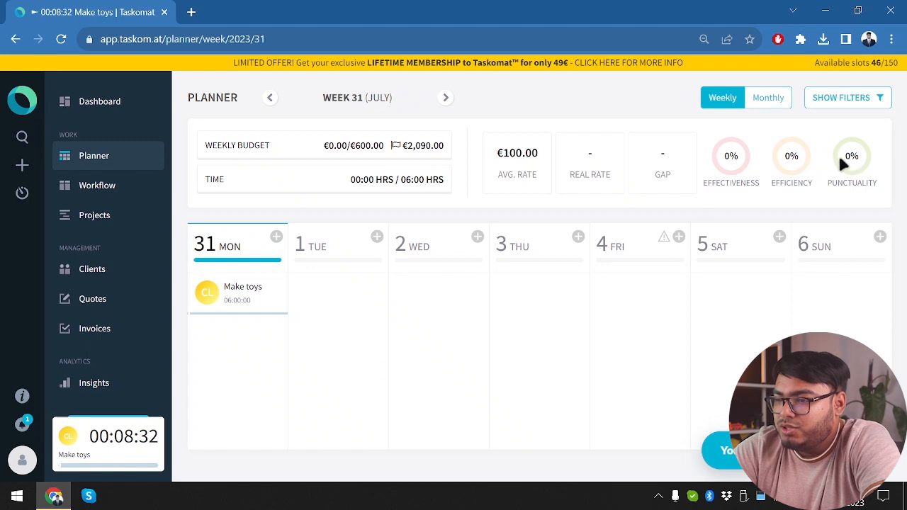
mouse_move(681, 187)
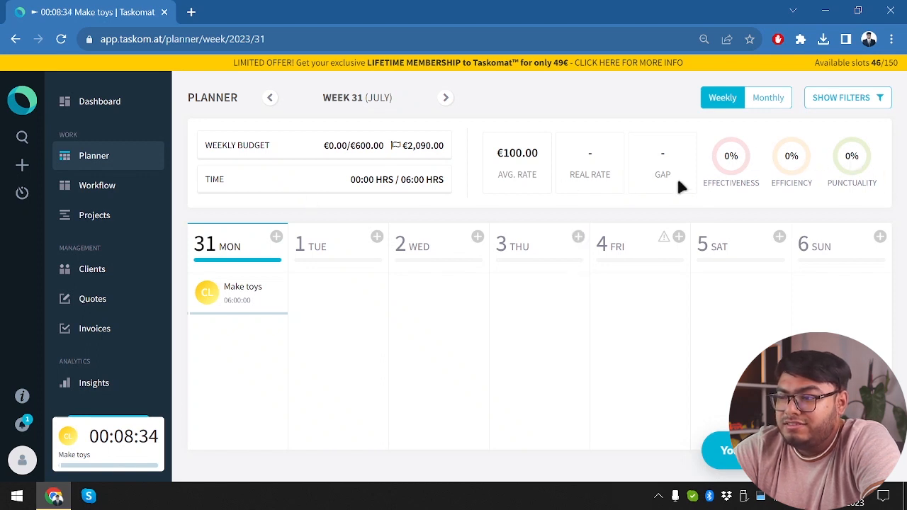
mouse_move(332, 130)
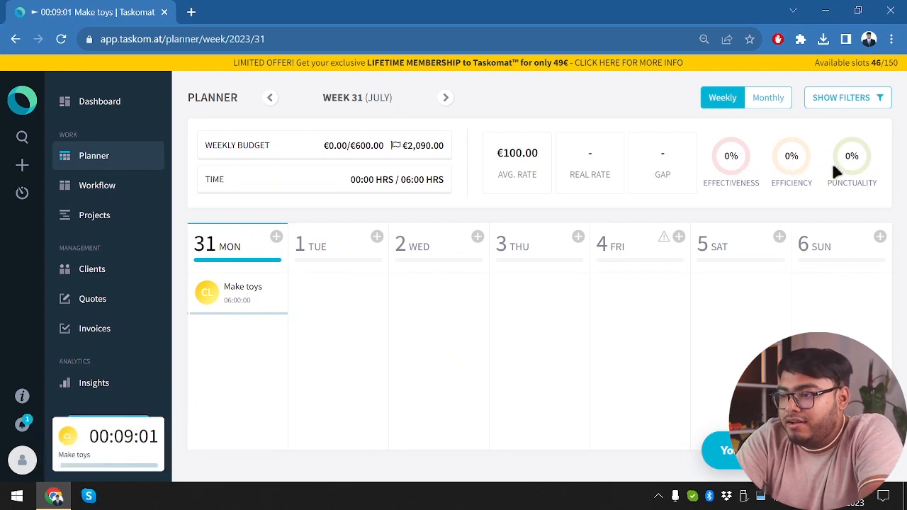
mouse_move(815, 190)
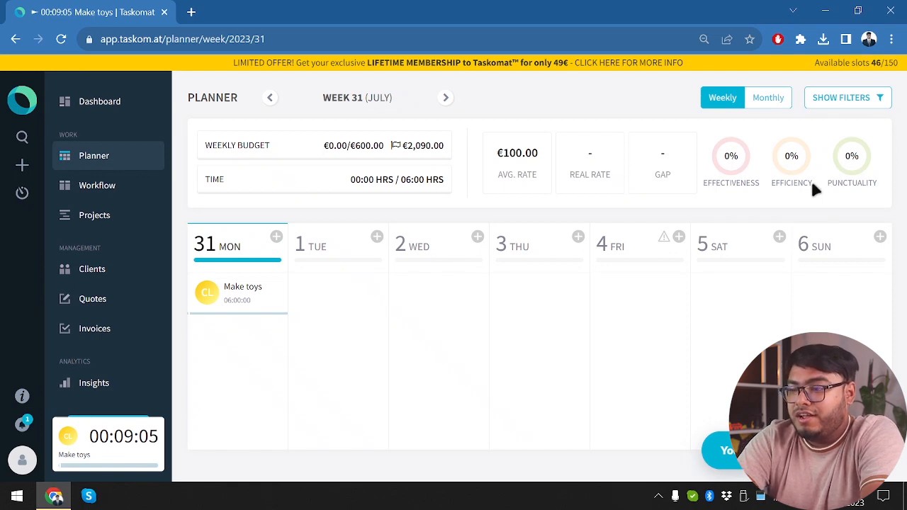
mouse_move(153, 413)
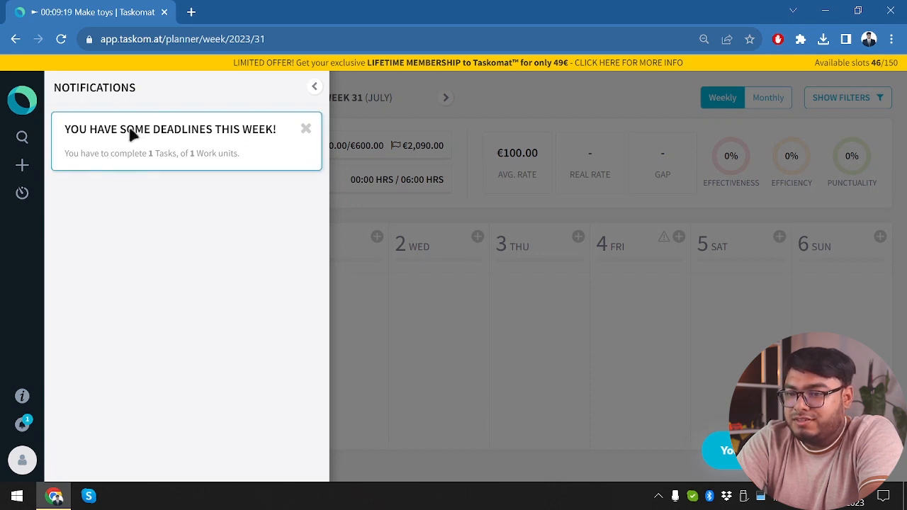
- Dismiss the deadline notification and close the notifications panel
left_click(306, 127)
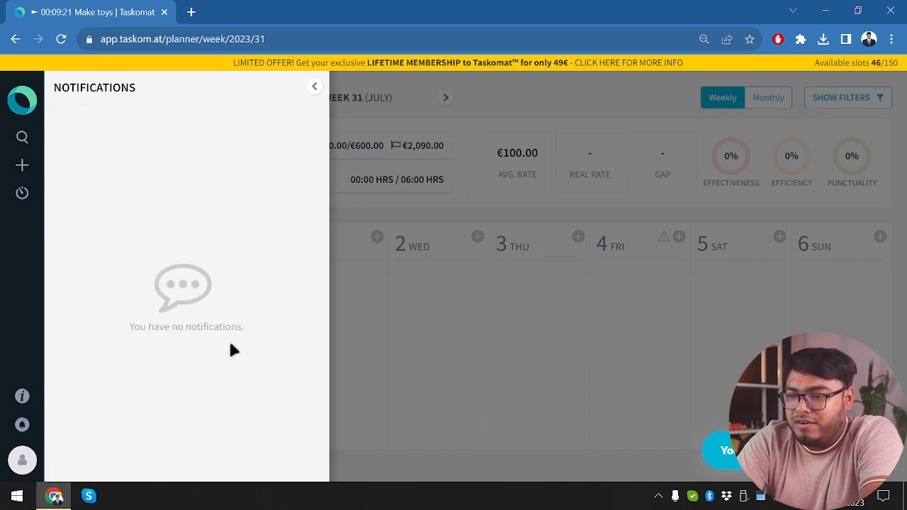
left_click(314, 86)
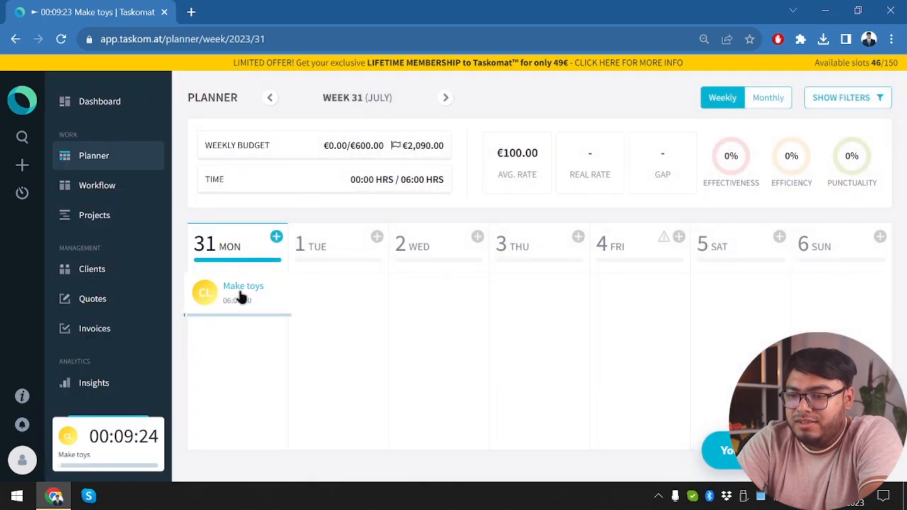
- Mark Make toys complete so effectiveness, efficiency and punctuality reach 100%
left_click(244, 291)
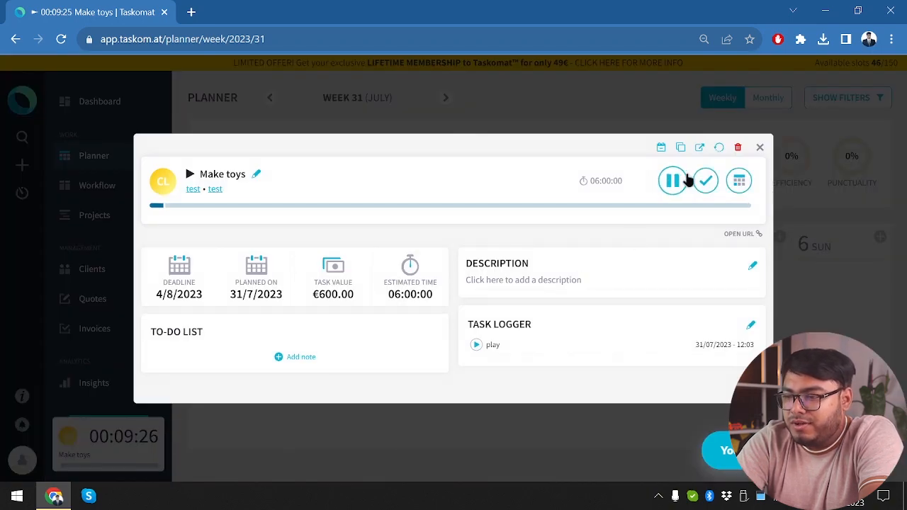
left_click(706, 182)
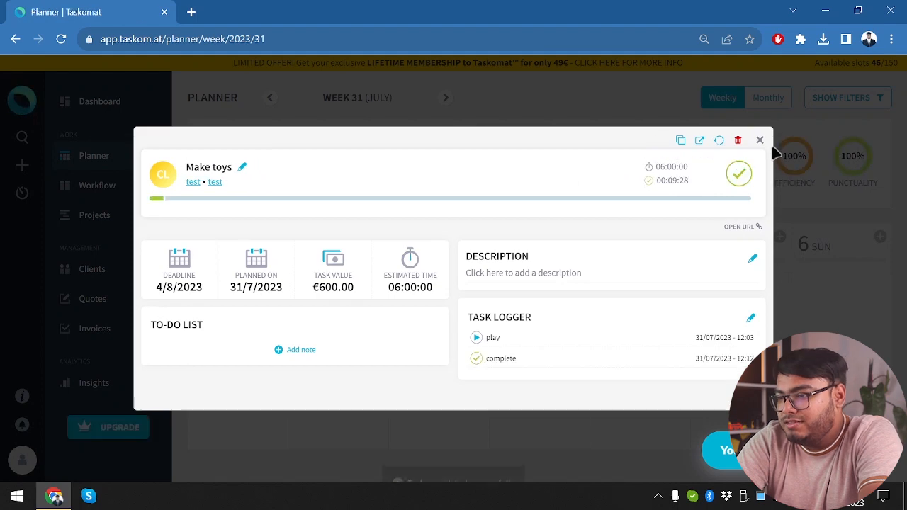
left_click(759, 141)
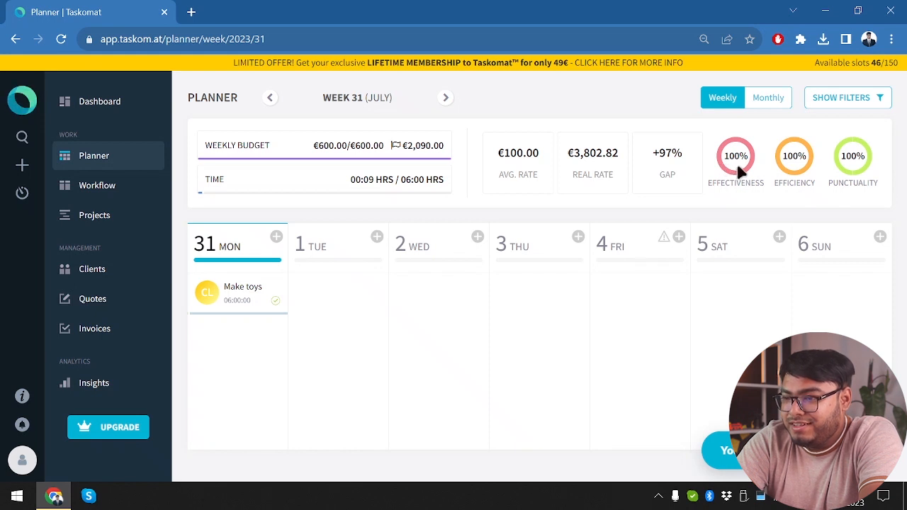
mouse_move(802, 157)
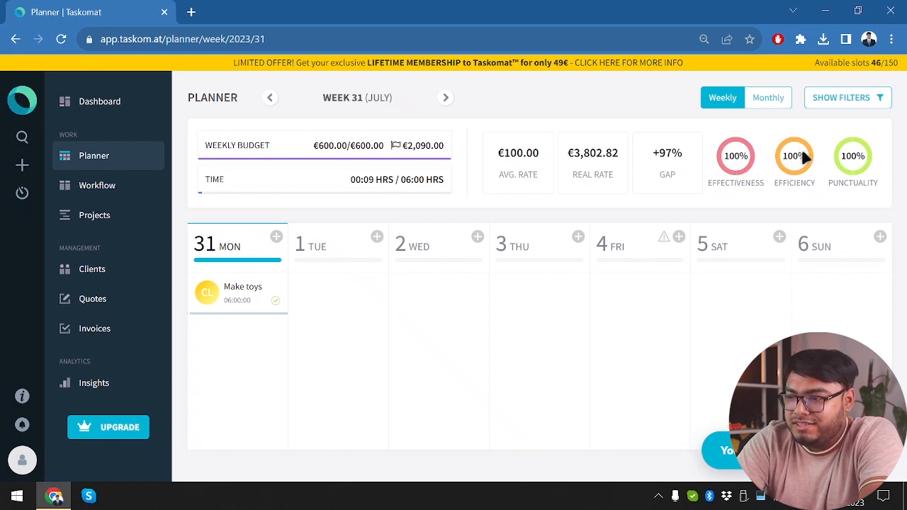
mouse_move(315, 210)
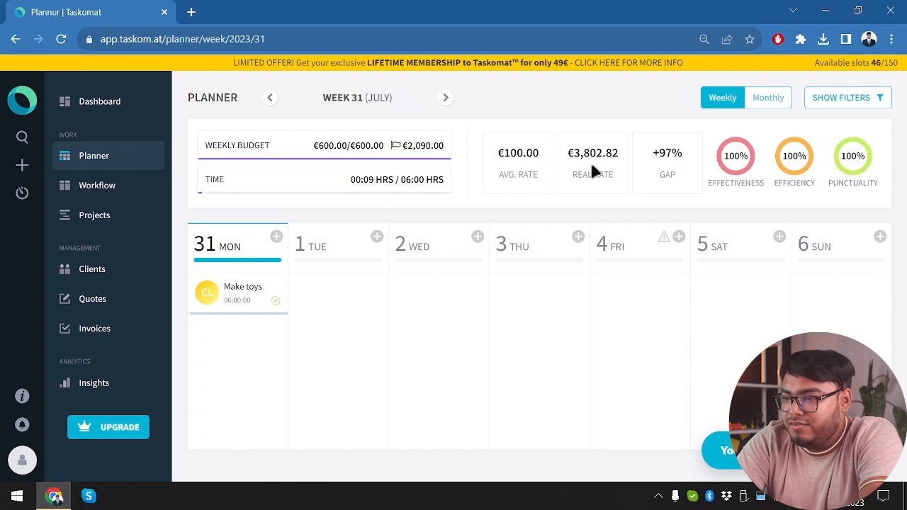
mouse_move(649, 167)
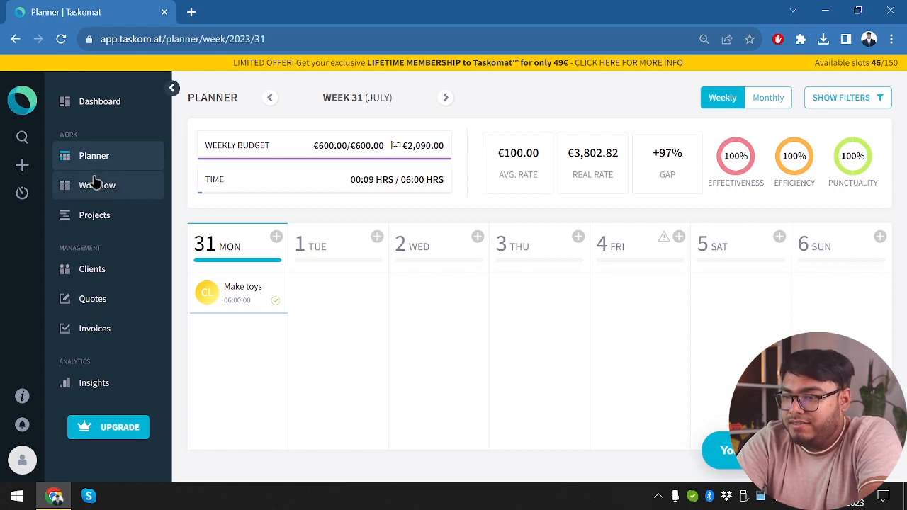
mouse_move(106, 276)
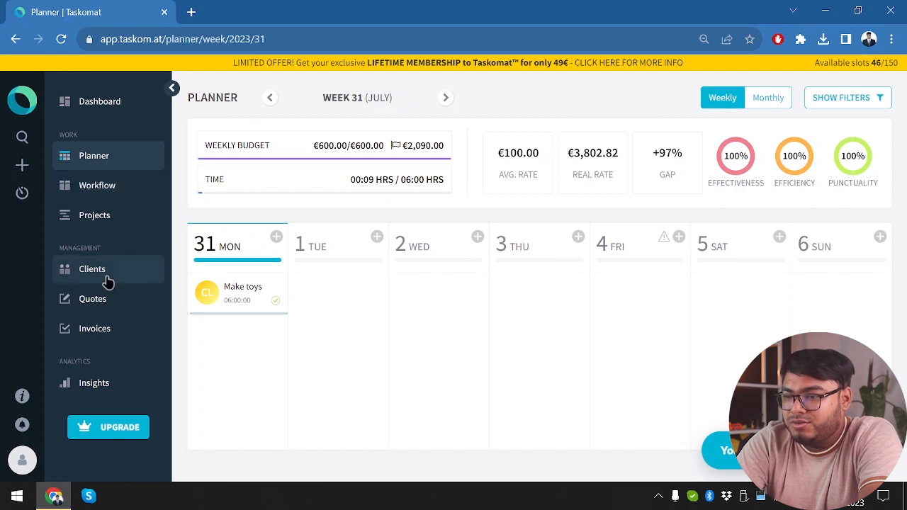
left_click(91, 269)
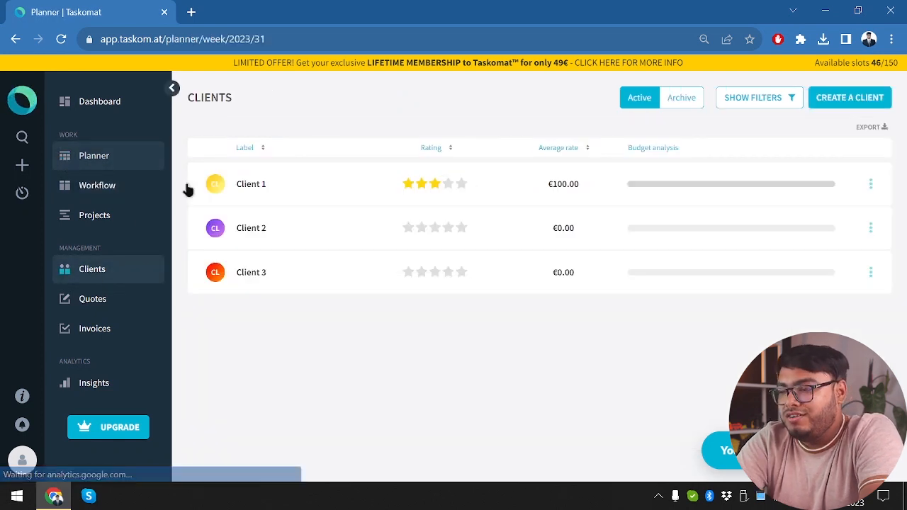
left_click(94, 154)
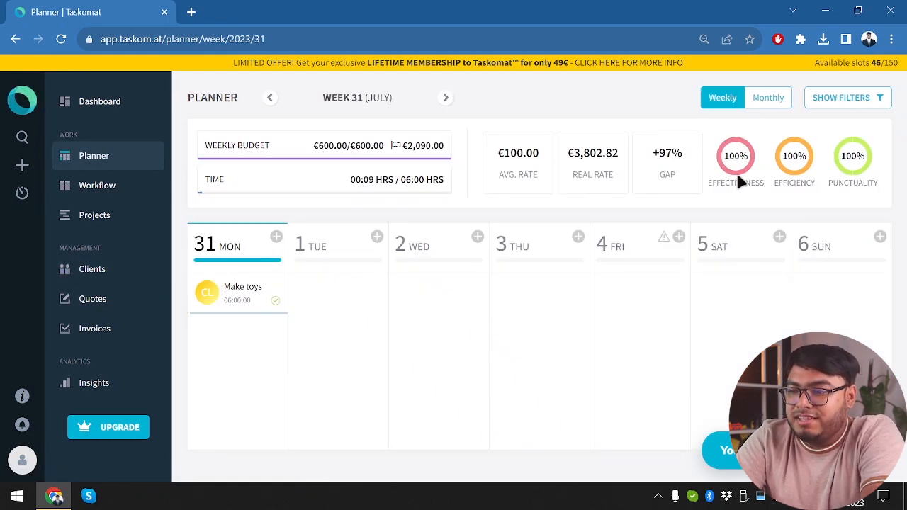
mouse_move(454, 170)
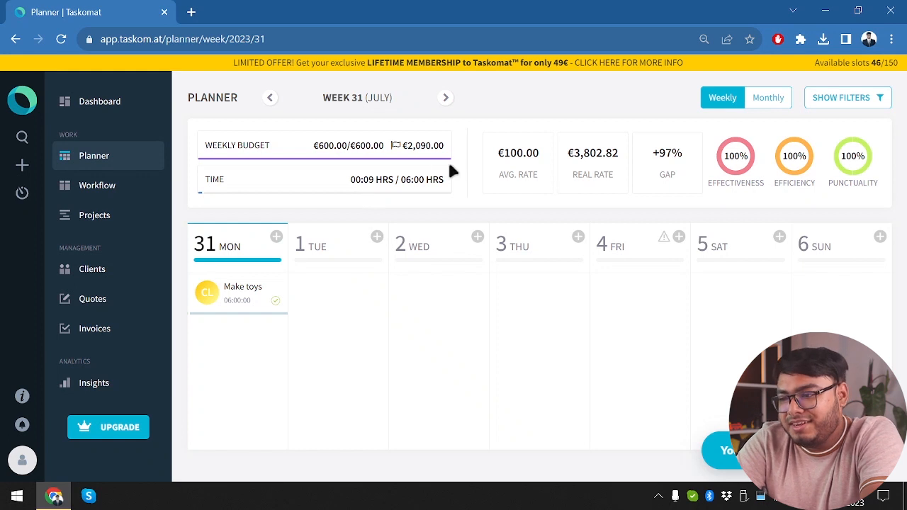
mouse_move(723, 170)
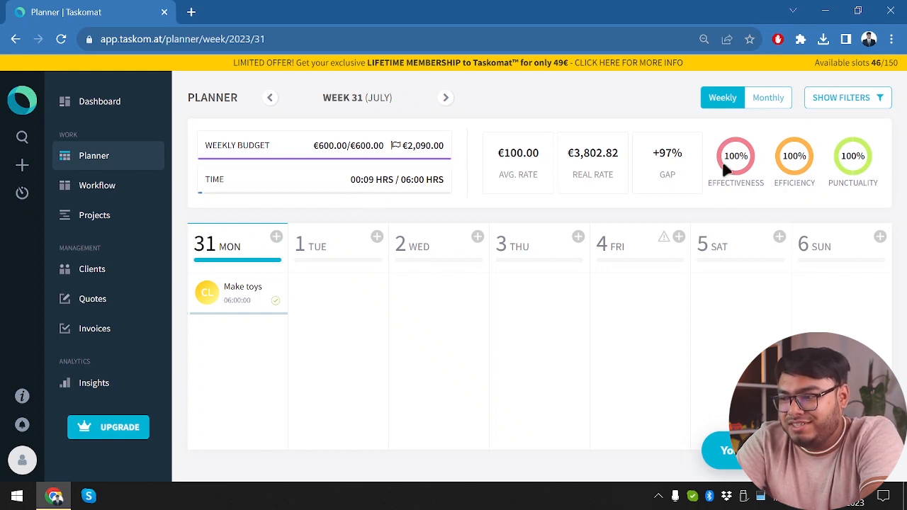
mouse_move(320, 201)
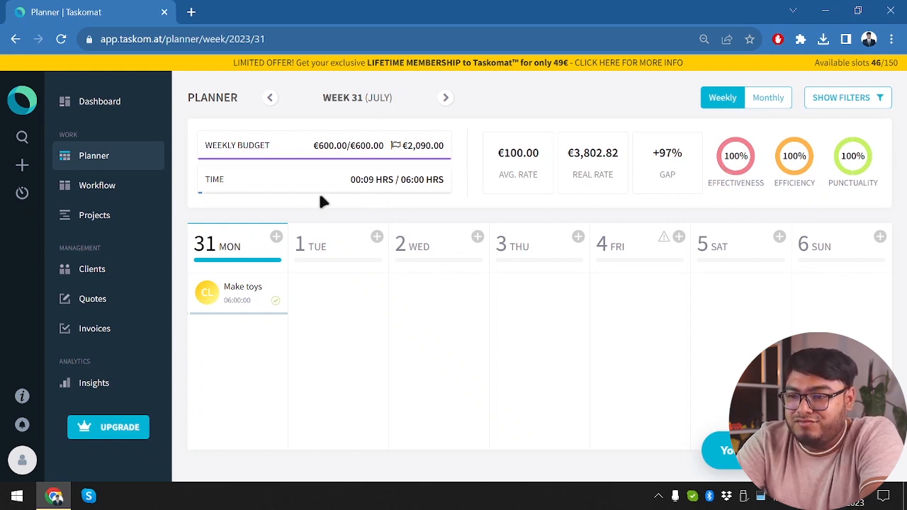
mouse_move(254, 310)
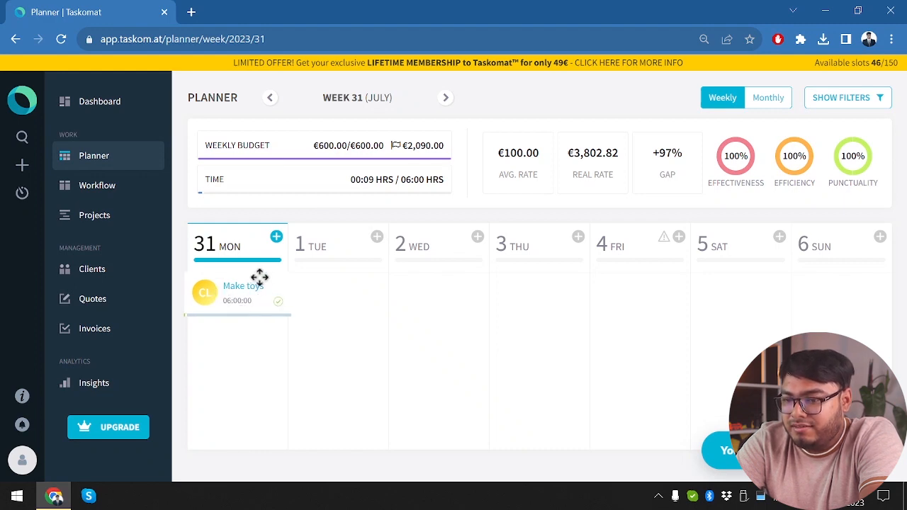
- Duplicate the Make toys task under the name 'copy' and confirm
left_click(243, 286)
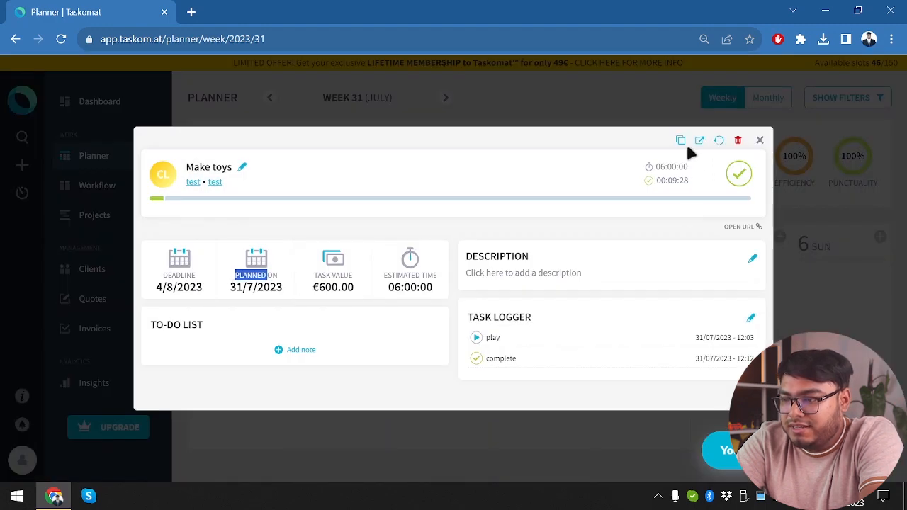
left_click(680, 141)
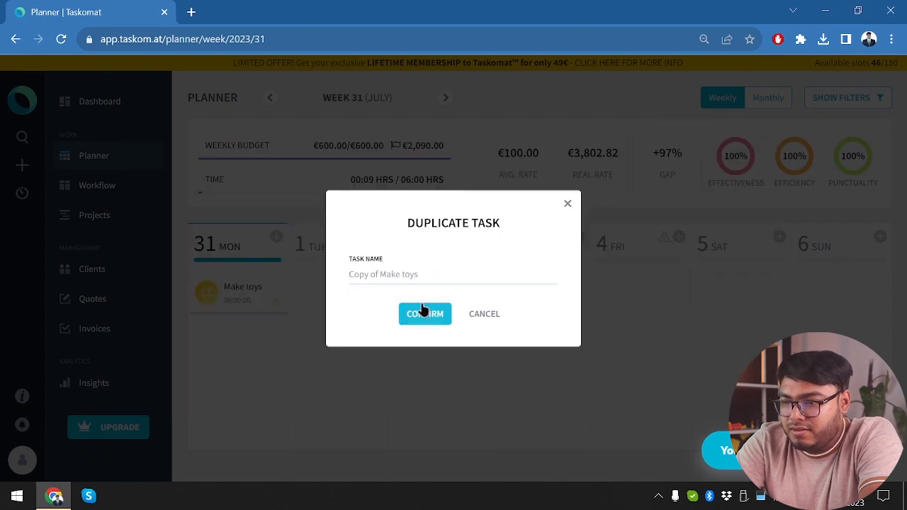
mouse_move(405, 294)
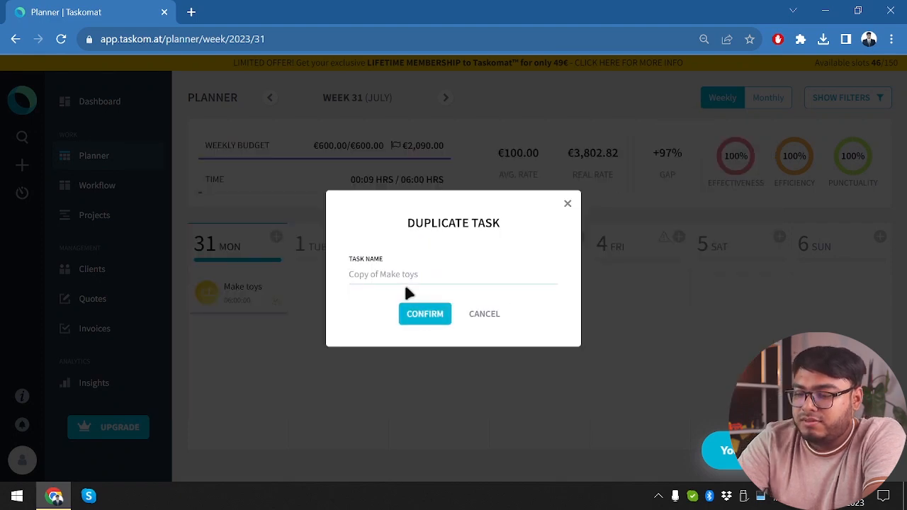
type("CO")
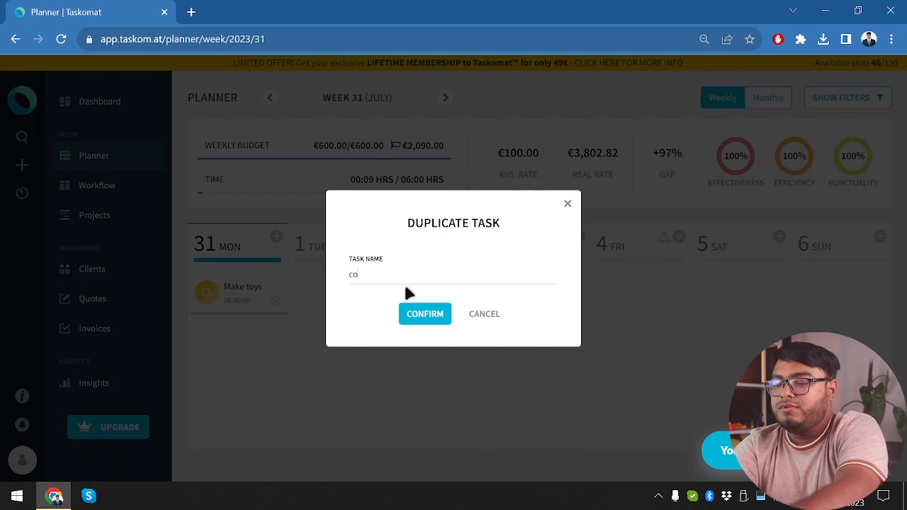
left_click(425, 313)
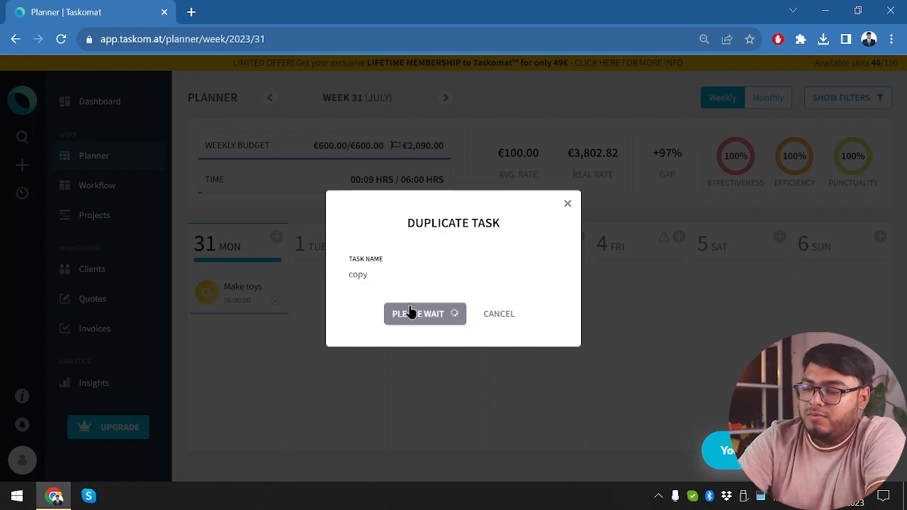
left_click(419, 313)
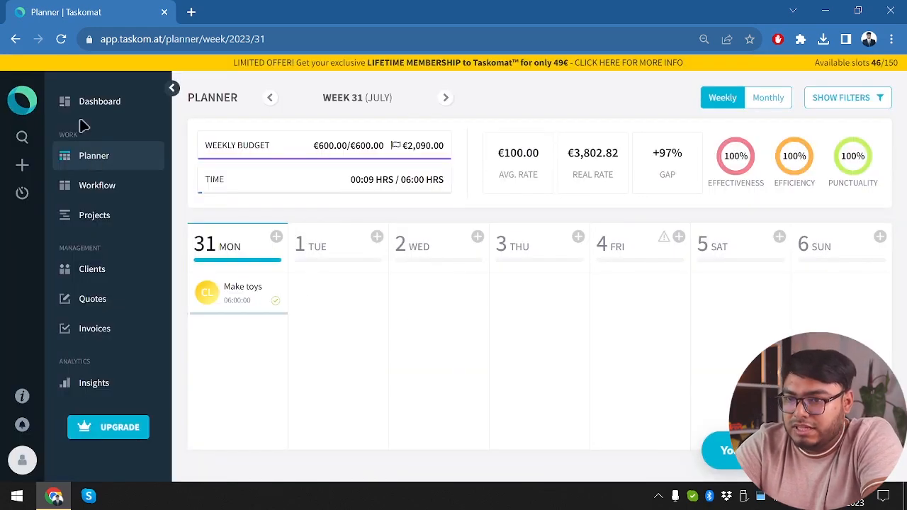
left_click(243, 291)
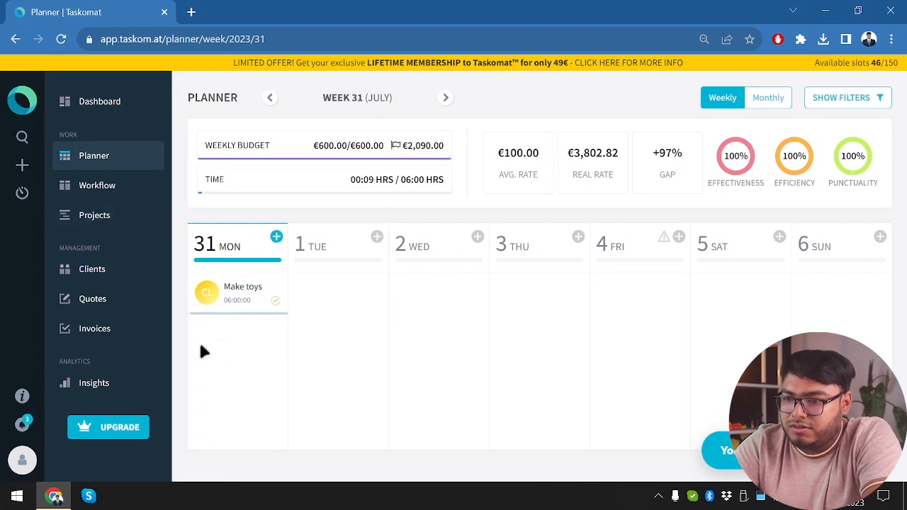
- Go via Projects to the workflow board and view the unplanned copy task's €600 details
left_click(93, 216)
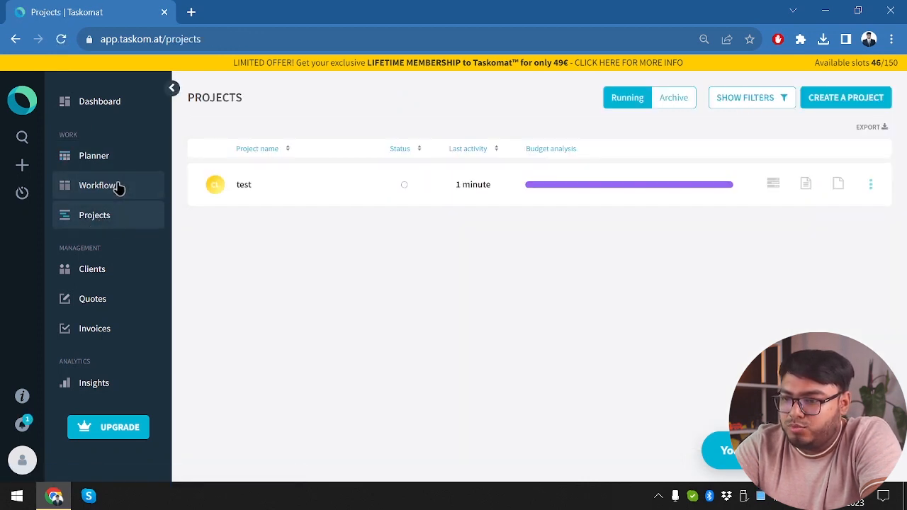
left_click(97, 184)
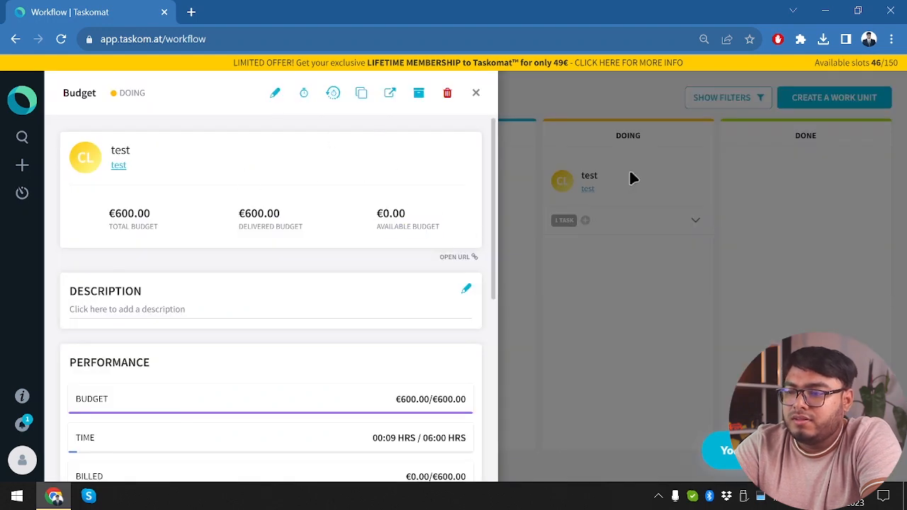
mouse_move(317, 178)
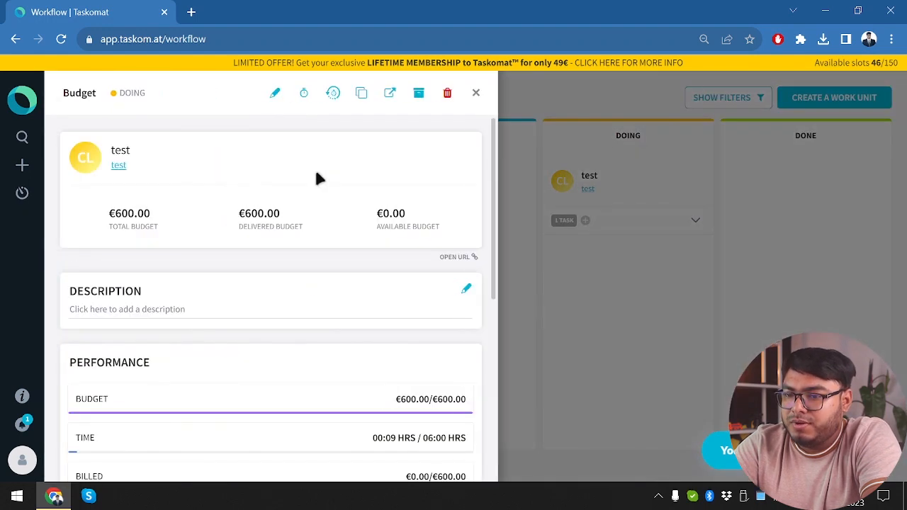
left_click(476, 92)
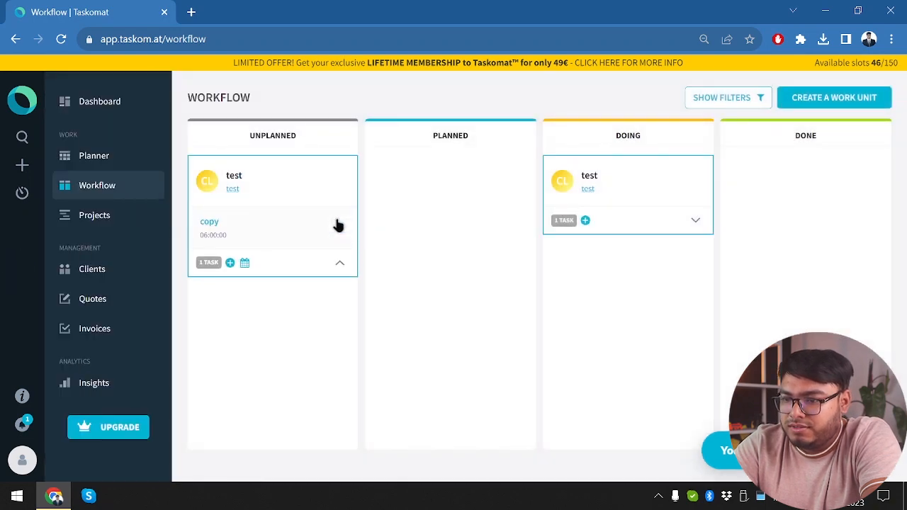
left_click(234, 227)
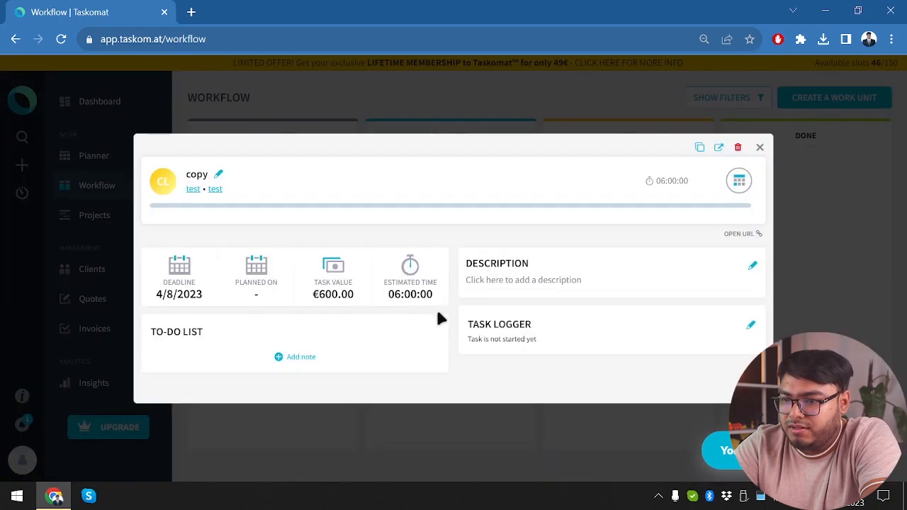
- Plan the copy task starting 31/07/2023 at four hours per day
left_click(739, 182)
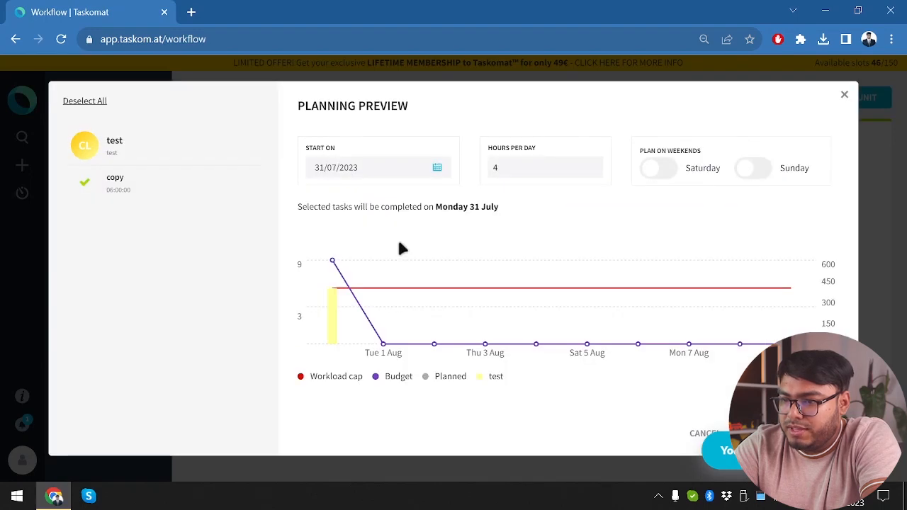
left_click(378, 167)
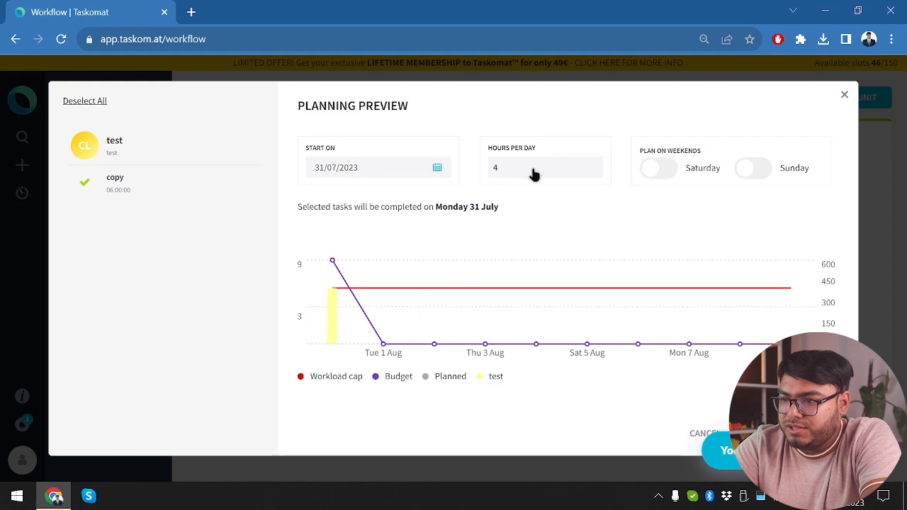
mouse_move(427, 227)
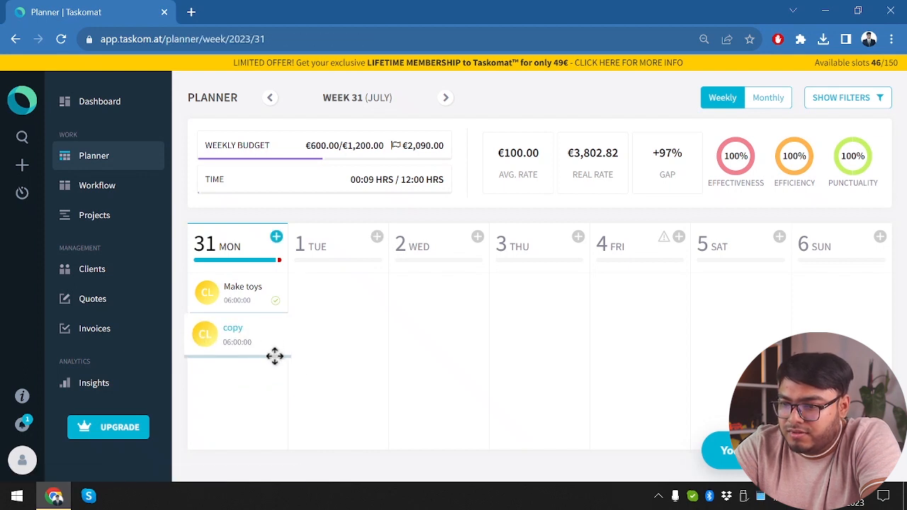
- Drag the copy task from Monday 31 to Wednesday 2 August in the week 31 planner
left_click_drag(238, 335, 408, 280)
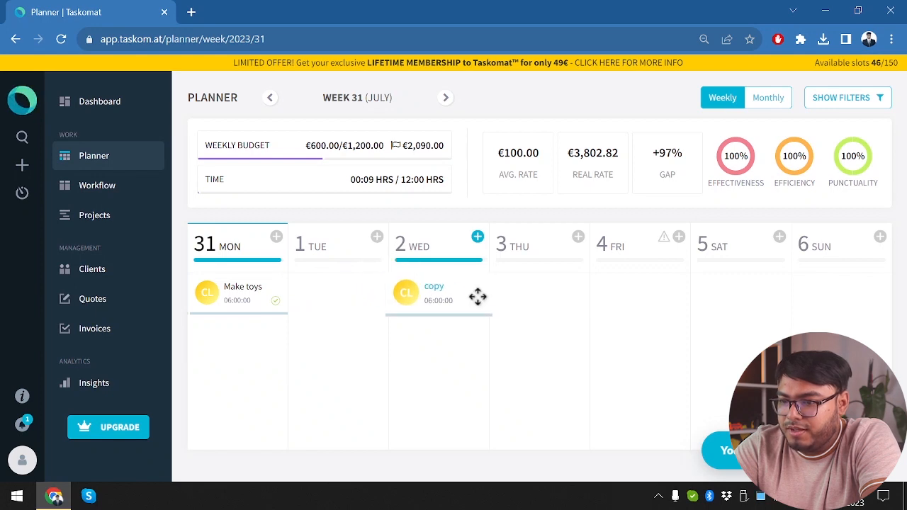
left_click(207, 292)
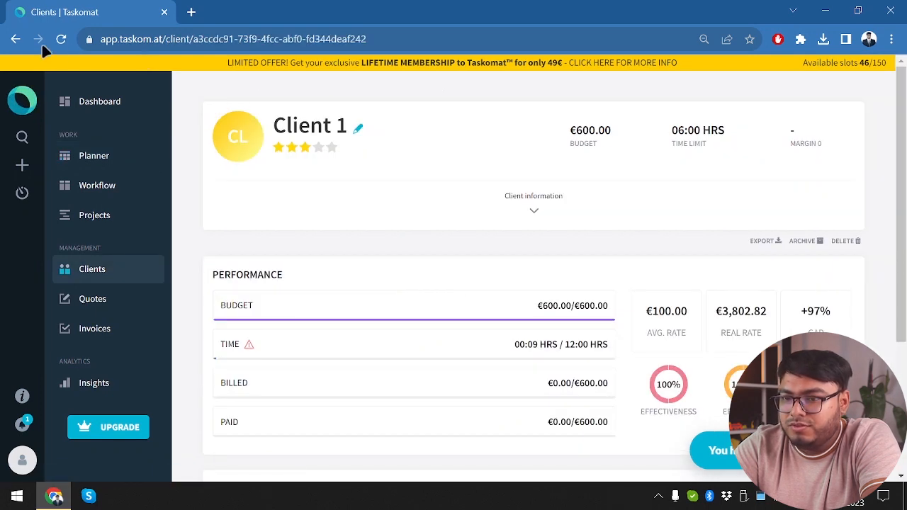
left_click(94, 155)
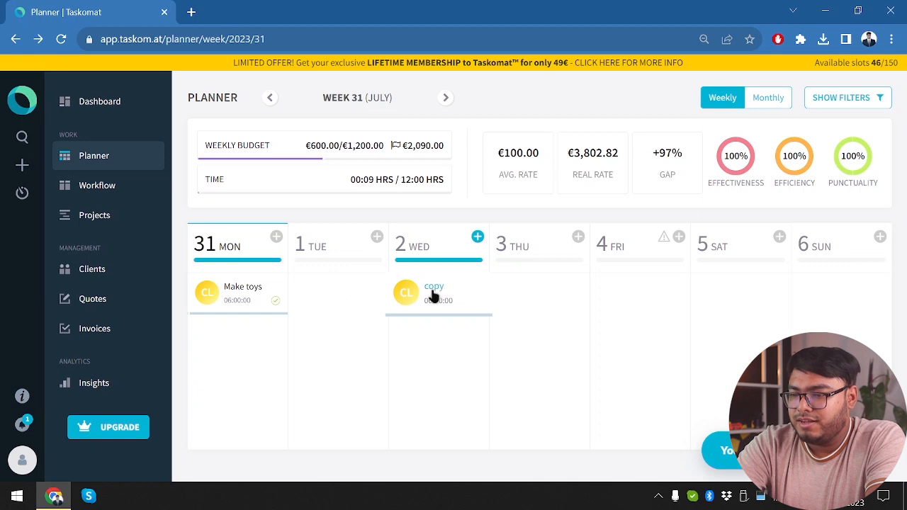
mouse_move(428, 293)
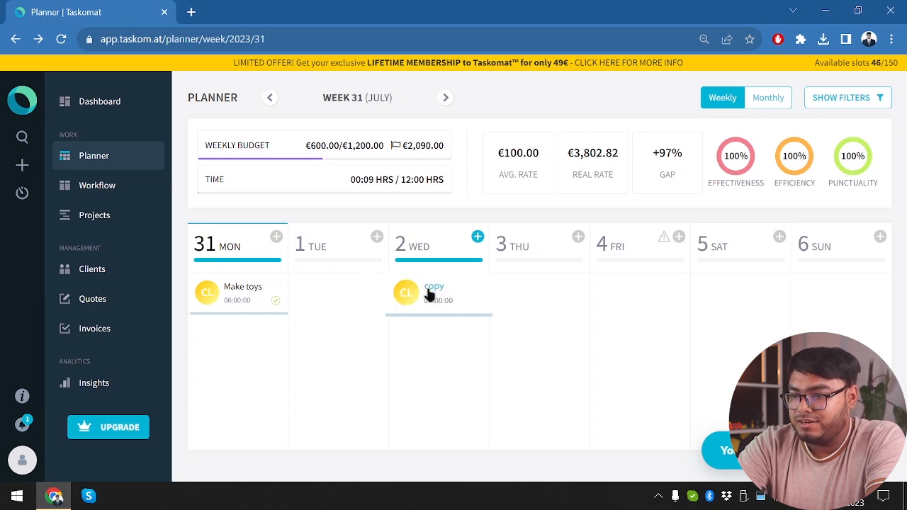
- Start the timer on the copy task and return to the week 31 planner
left_click(440, 292)
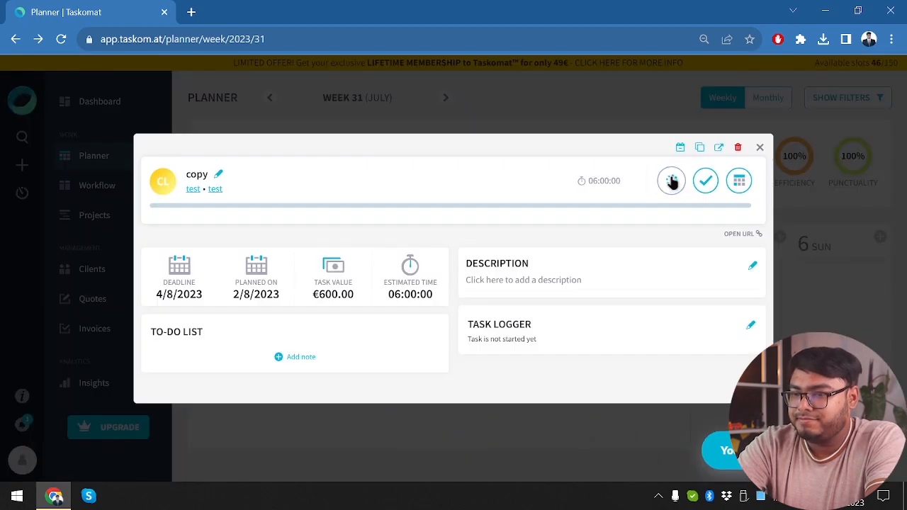
left_click(672, 180)
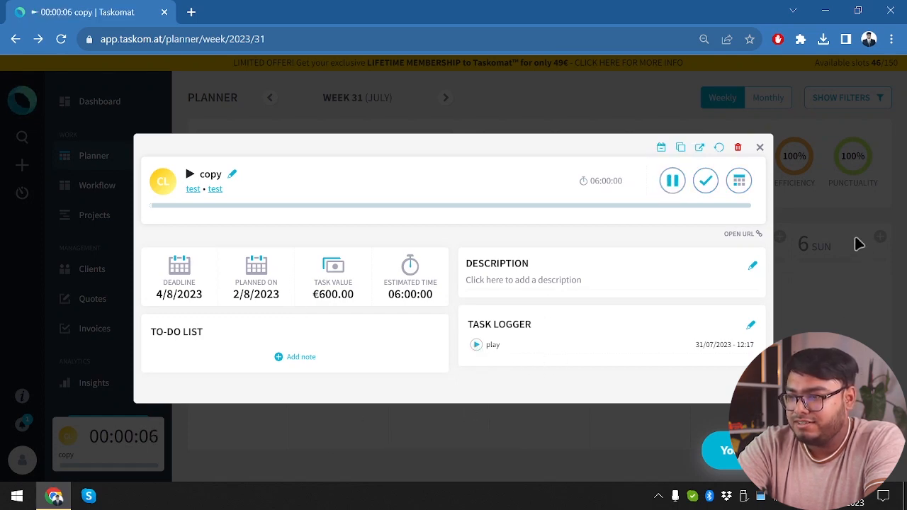
left_click(760, 148)
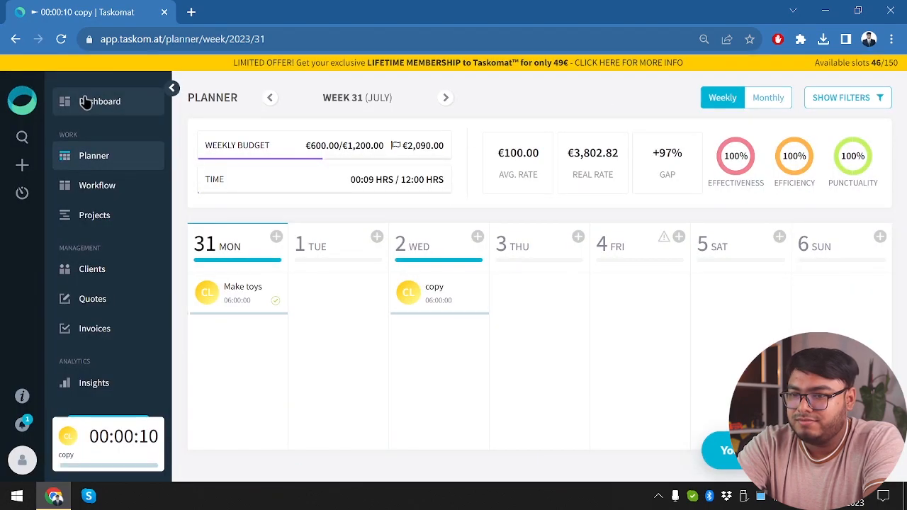
- Show the dashboard's Overdue tab under Task Management, listing no overdue tasks
left_click(99, 102)
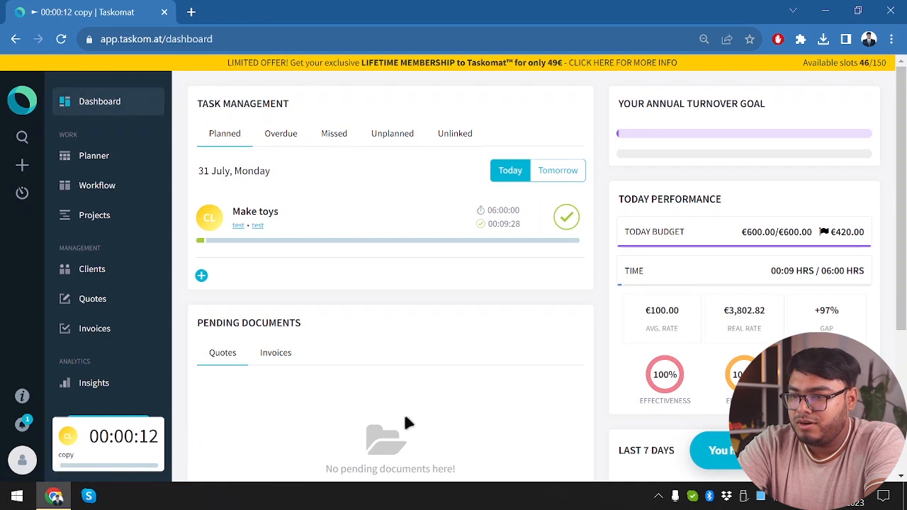
scroll("down", 3)
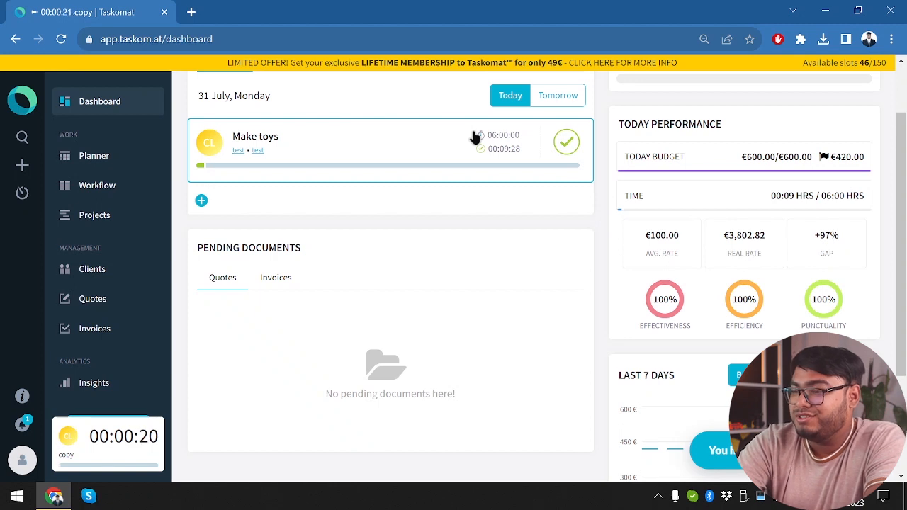
mouse_move(397, 128)
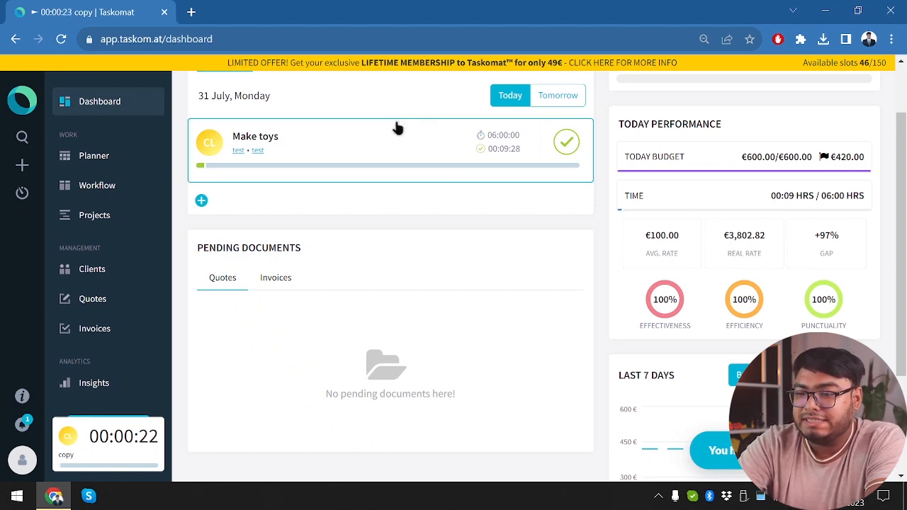
left_click(281, 134)
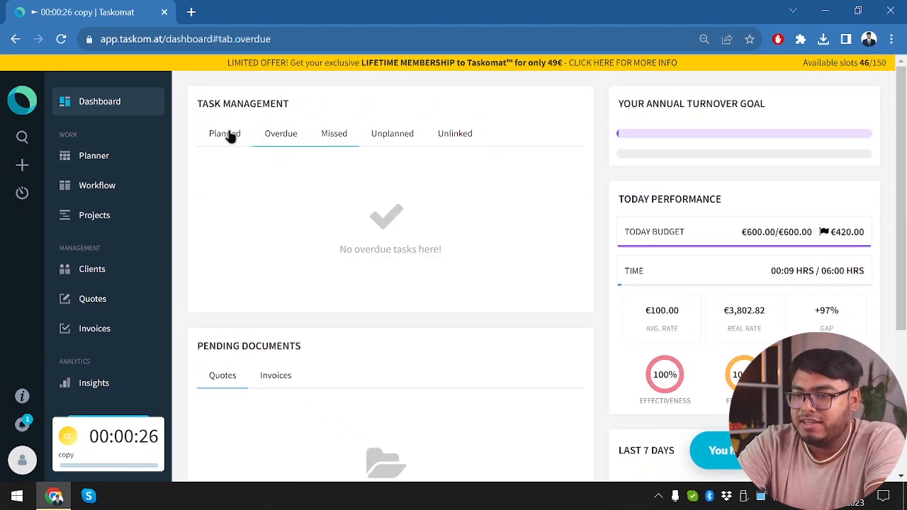
- Reopen the copy task from the week 31 planner and start its timer
left_click(94, 154)
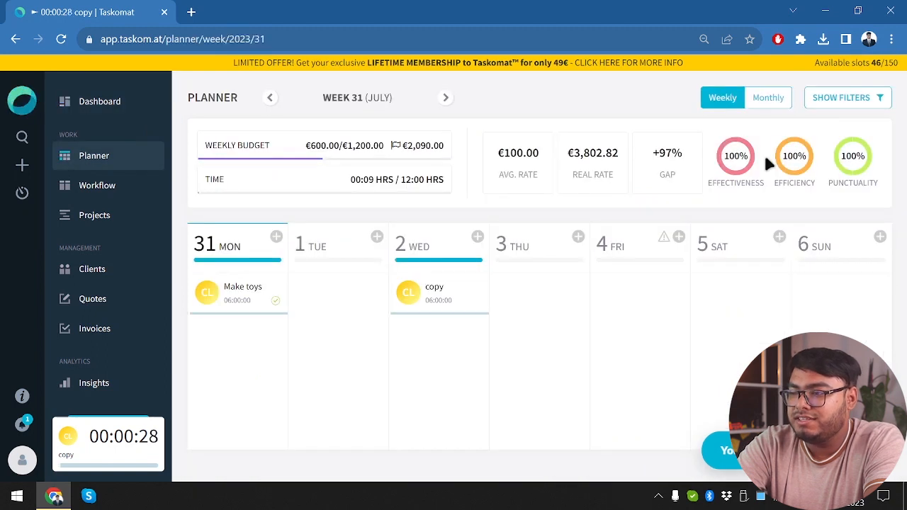
mouse_move(850, 181)
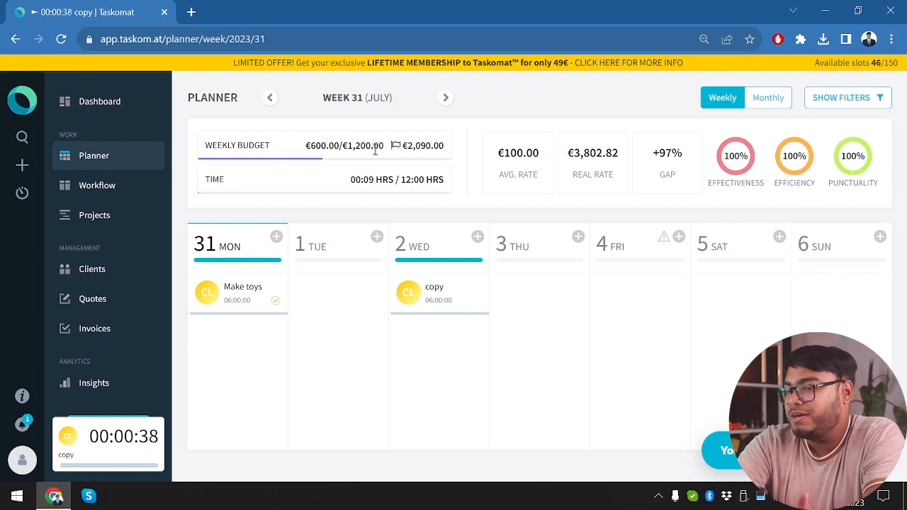
mouse_move(806, 198)
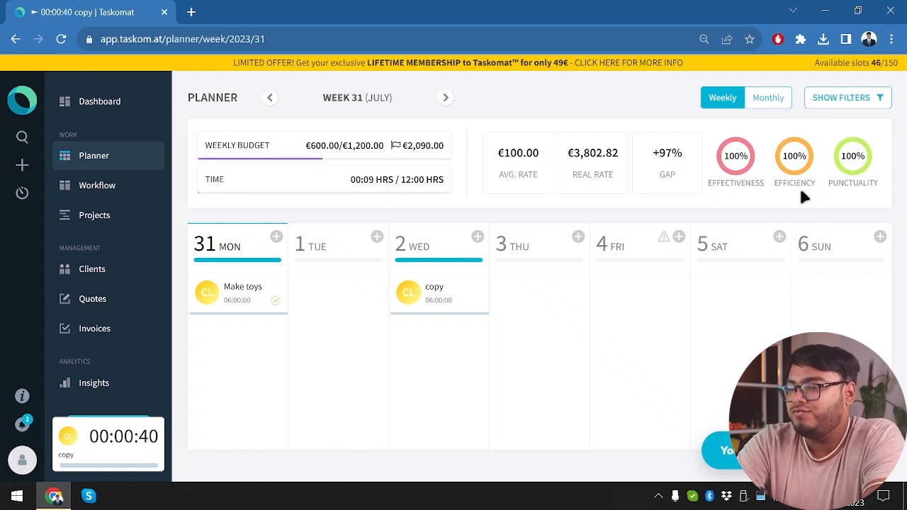
mouse_move(795, 214)
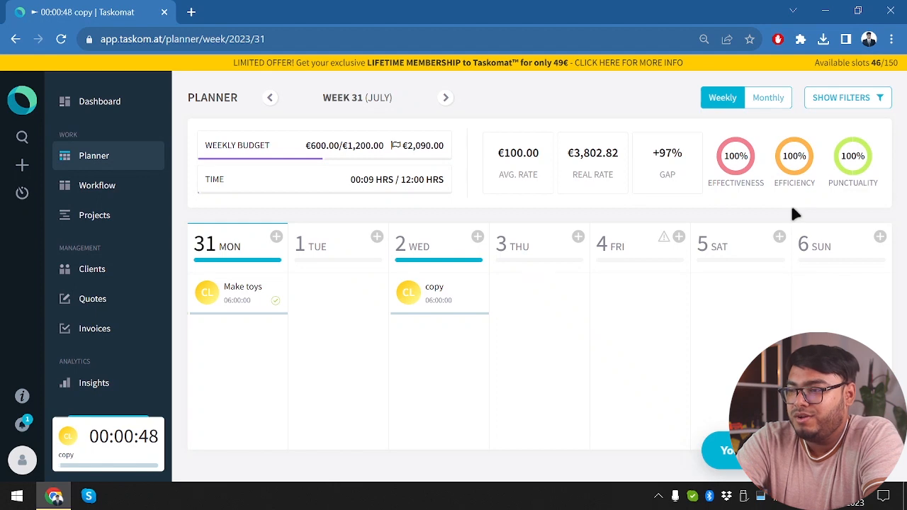
left_click(434, 292)
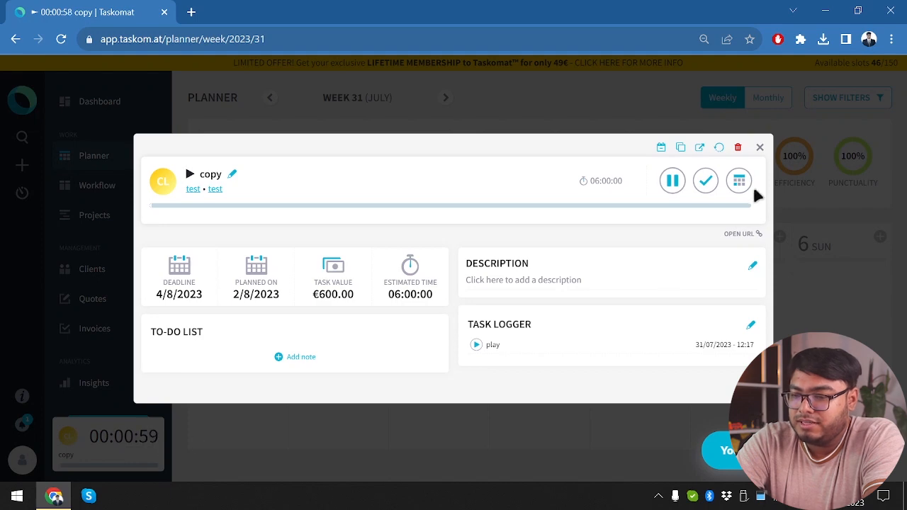
- Complete the copy task with one minute logged and confirm it back on the planner
left_click(706, 182)
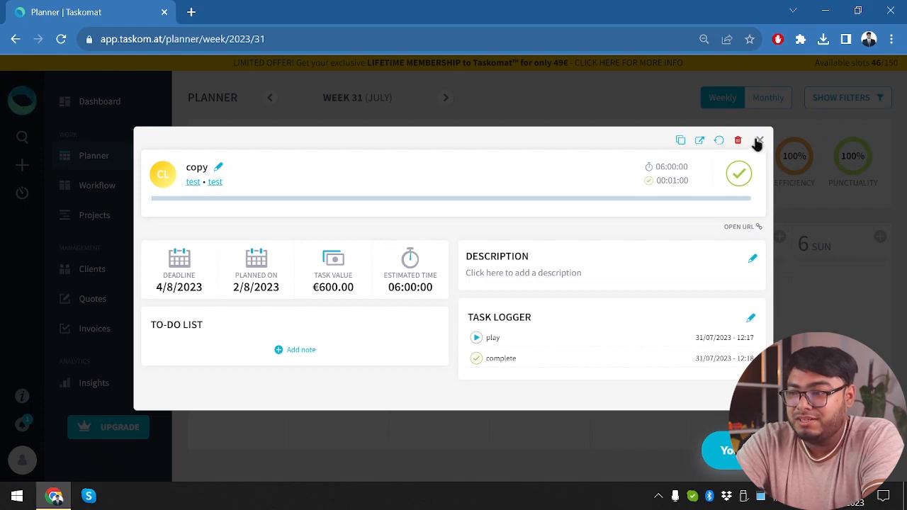
left_click(757, 140)
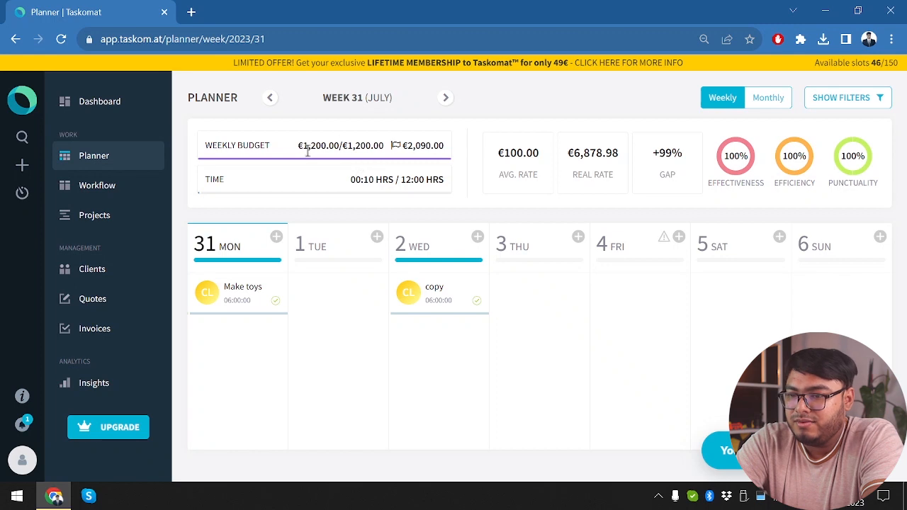
left_click(434, 292)
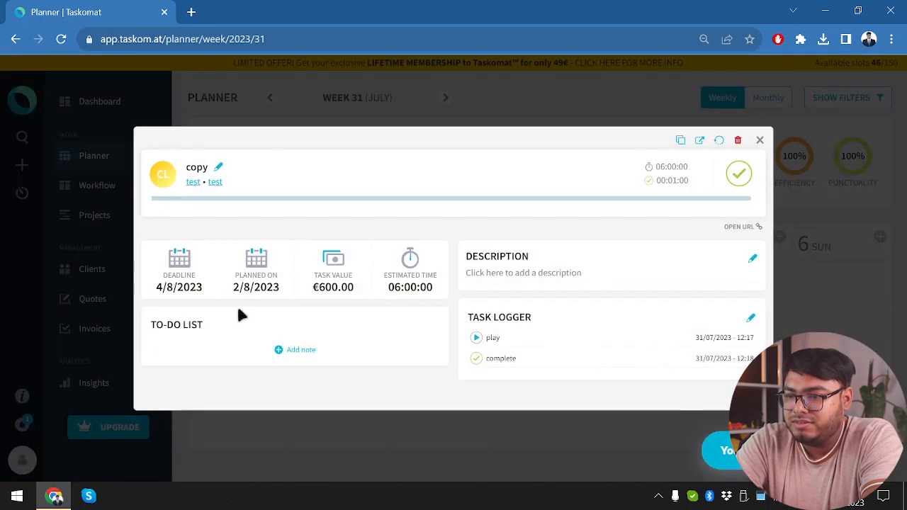
mouse_move(564, 258)
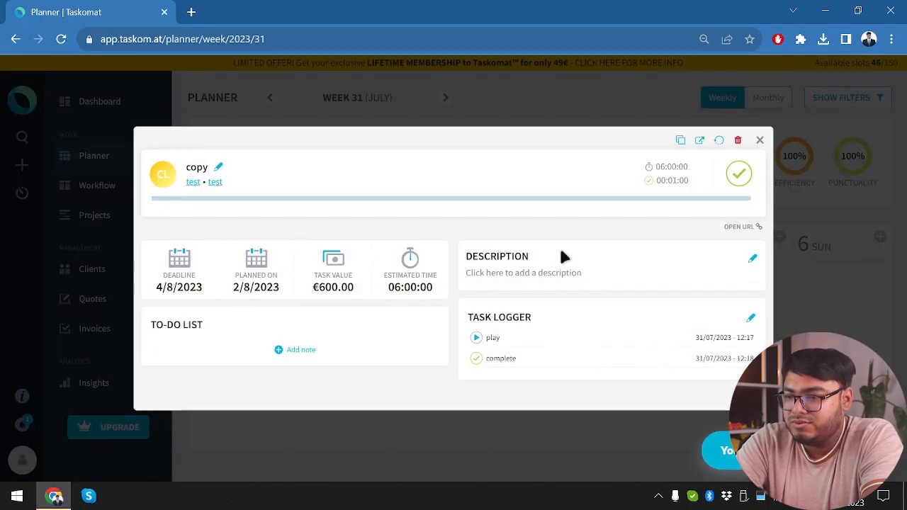
left_click(760, 140)
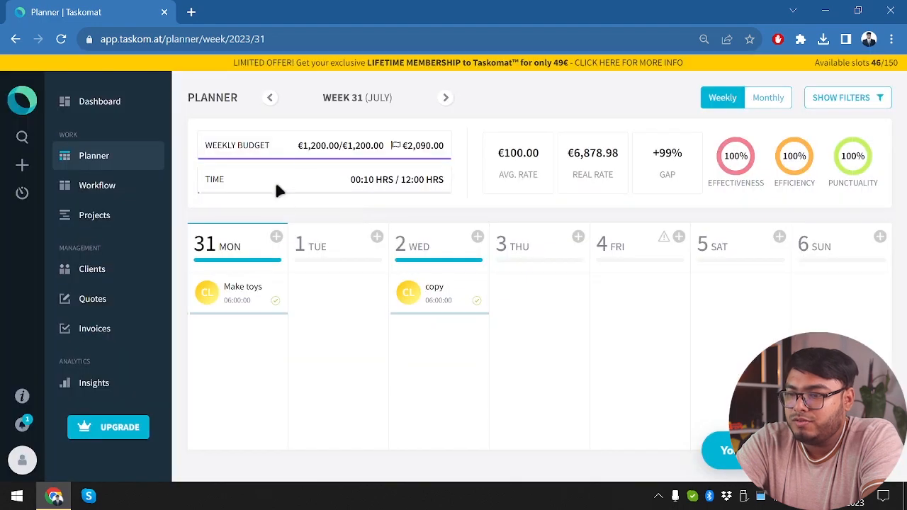
mouse_move(400, 150)
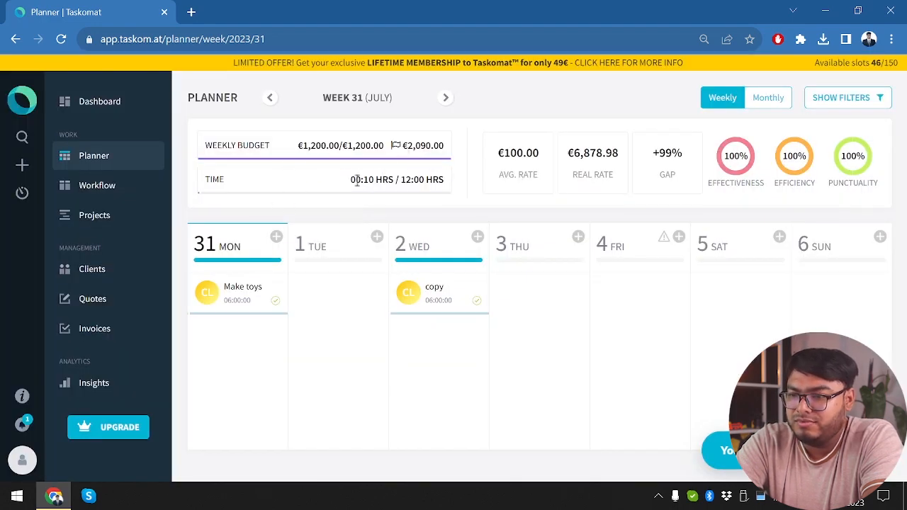
mouse_move(368, 201)
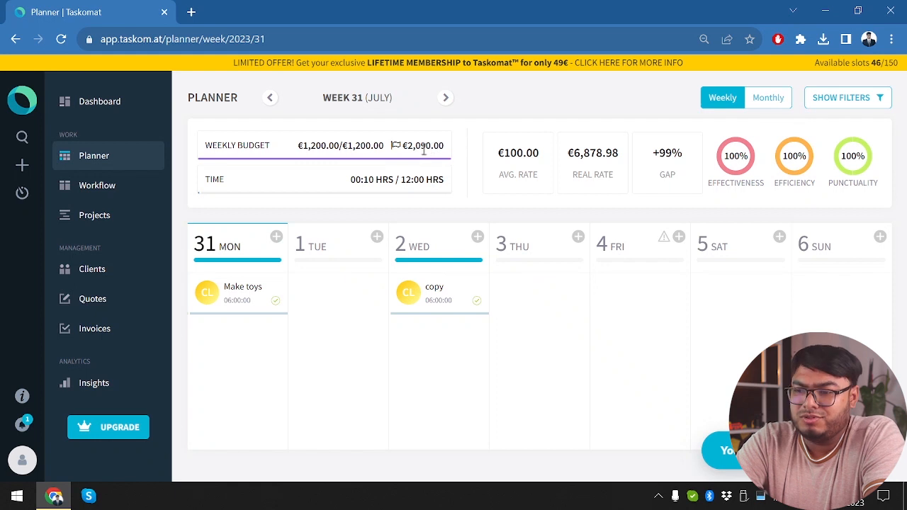
mouse_move(397, 146)
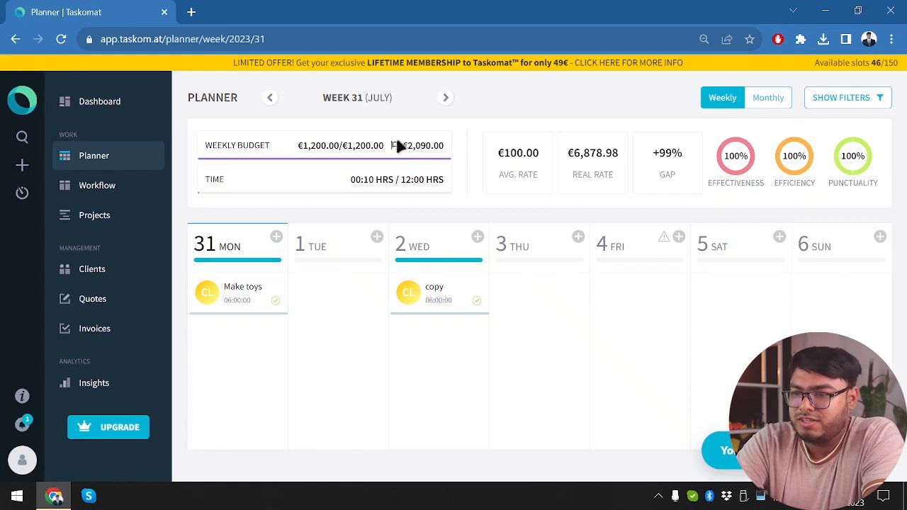
mouse_move(594, 207)
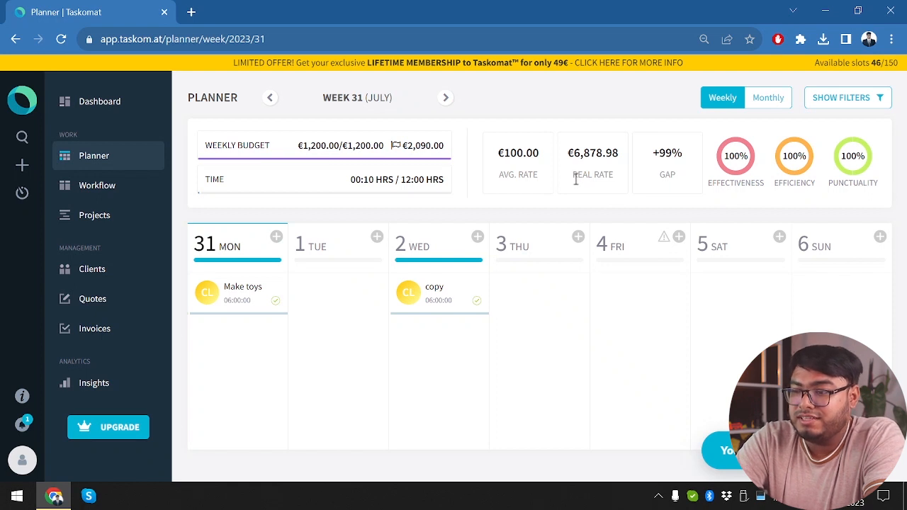
mouse_move(643, 170)
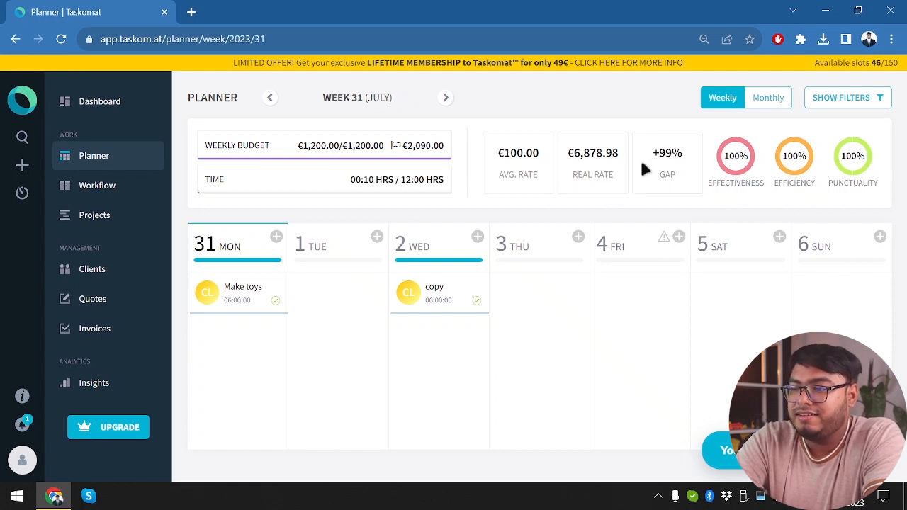
mouse_move(539, 187)
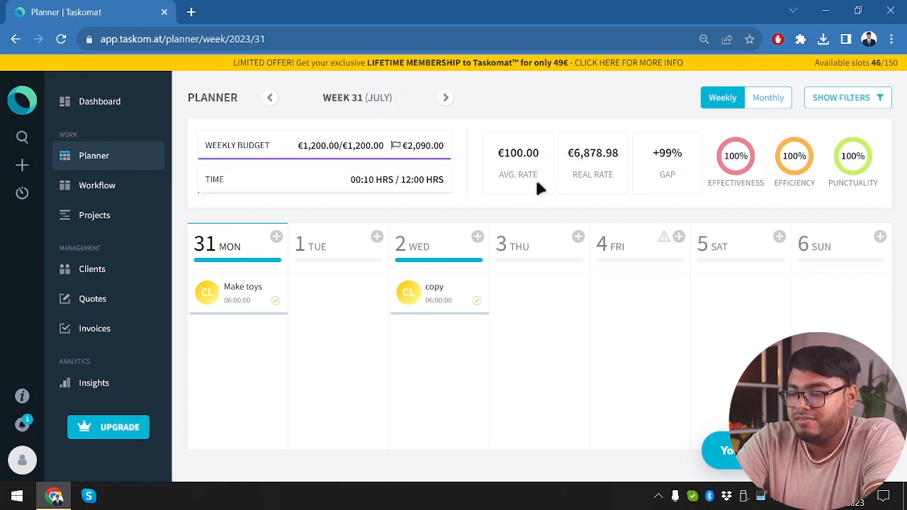
- Review Client 1's details page and its 100% performance figures worth €600
left_click(92, 270)
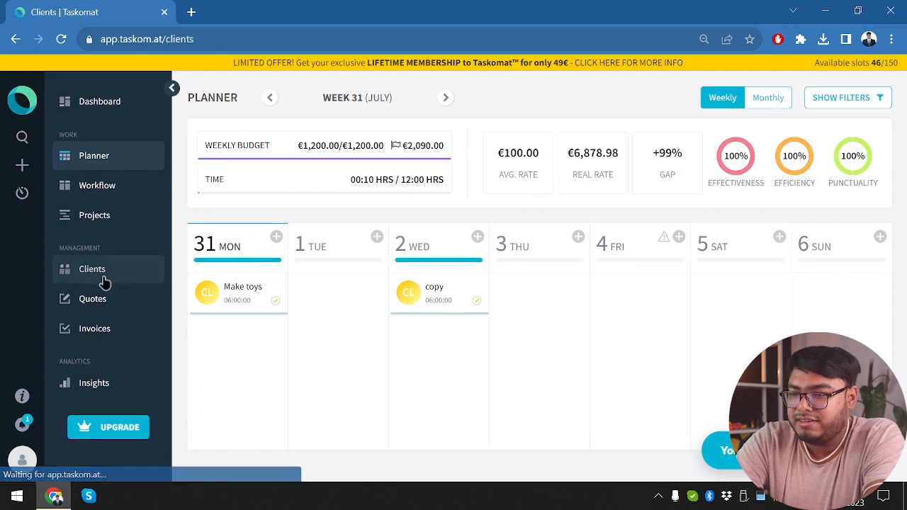
left_click(90, 269)
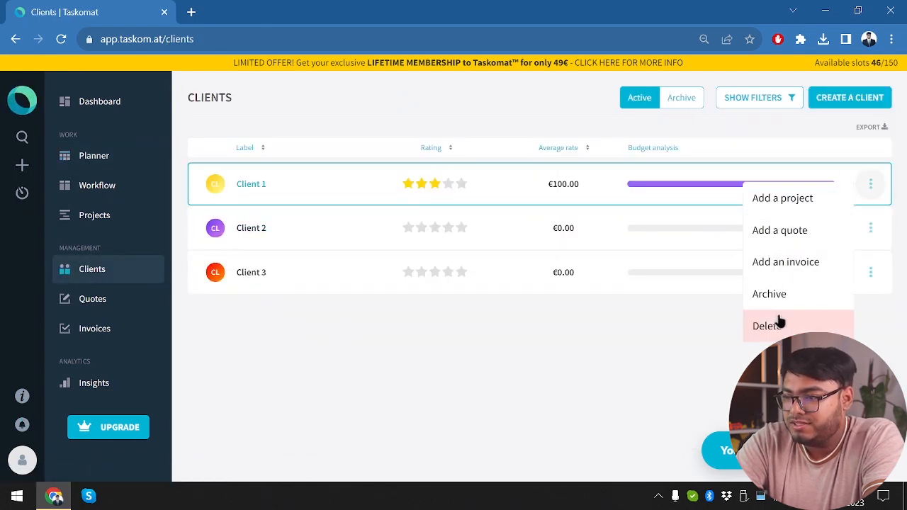
left_click(251, 184)
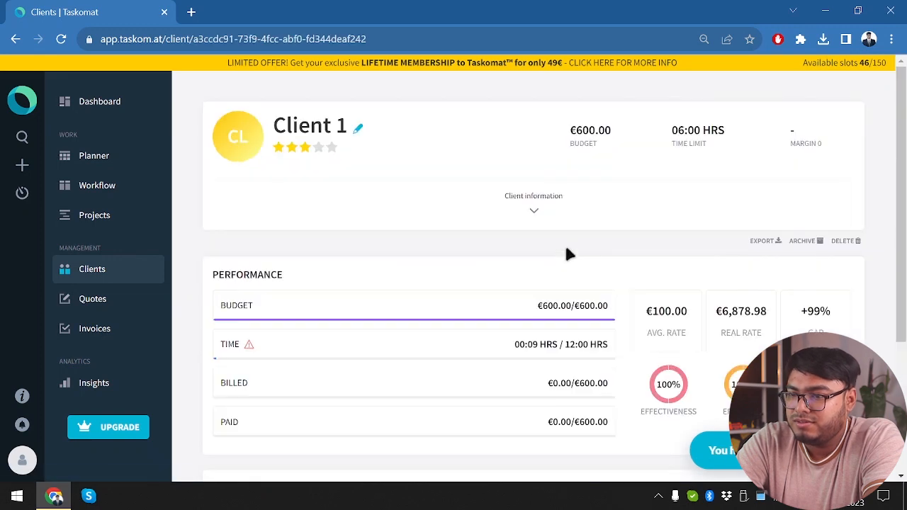
scroll("down", 3)
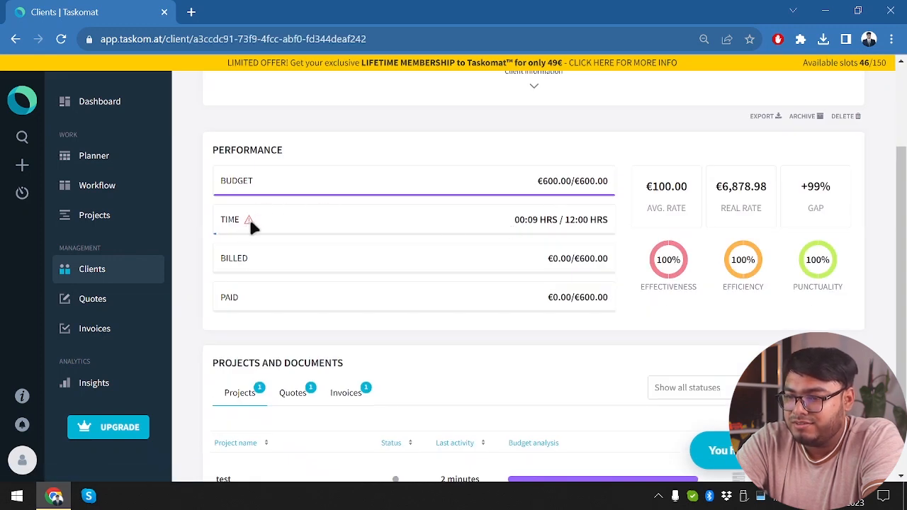
mouse_move(659, 303)
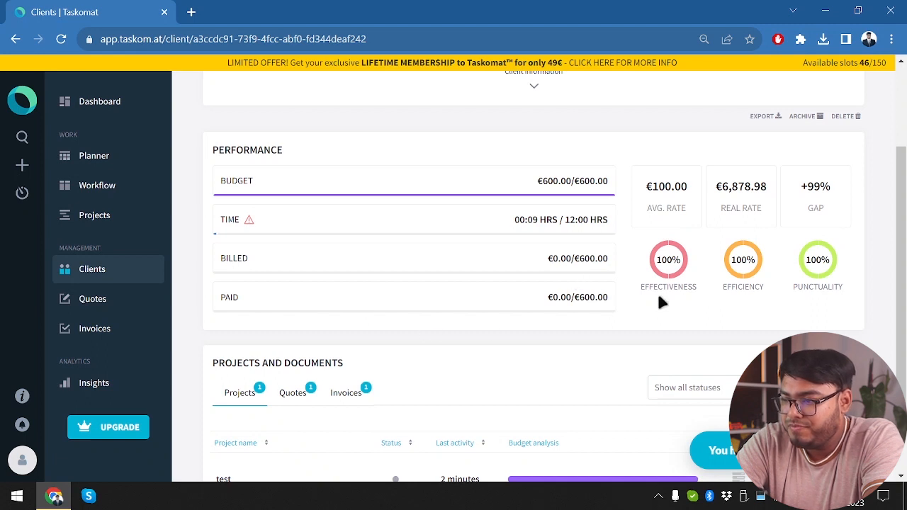
scroll("down", 3)
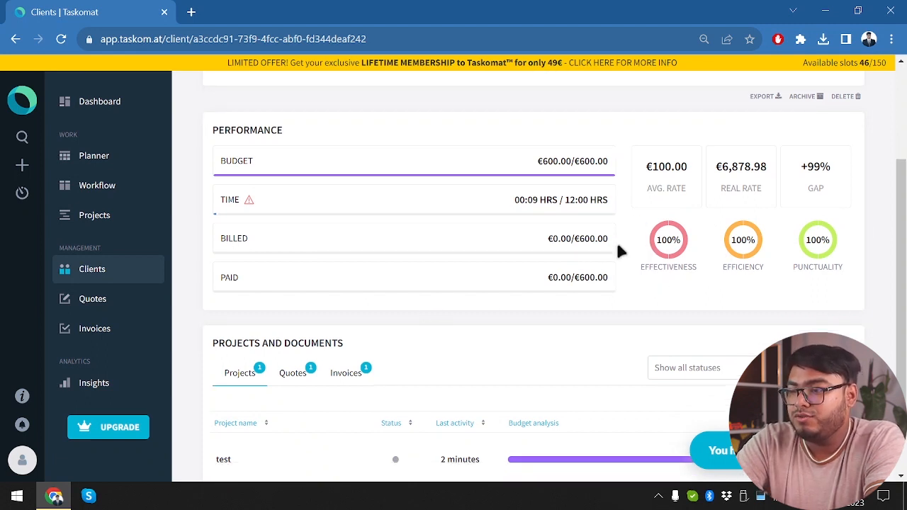
mouse_move(659, 210)
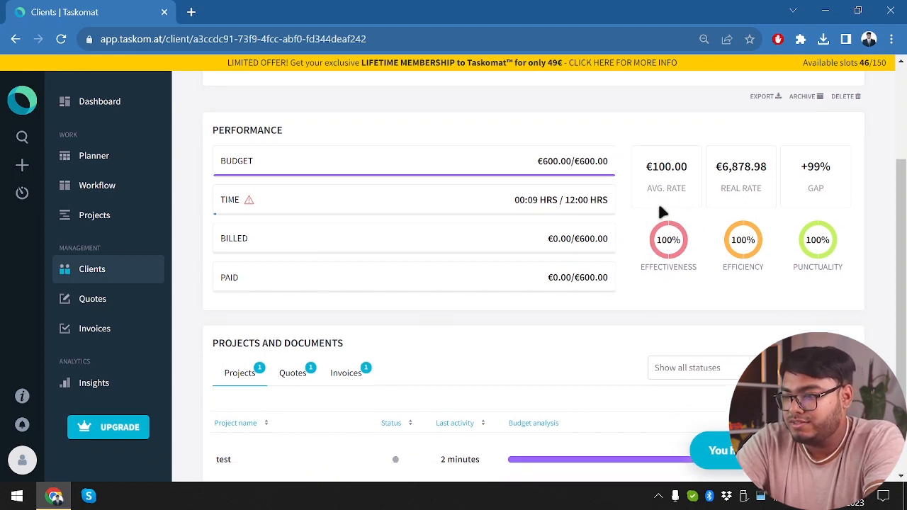
mouse_move(836, 287)
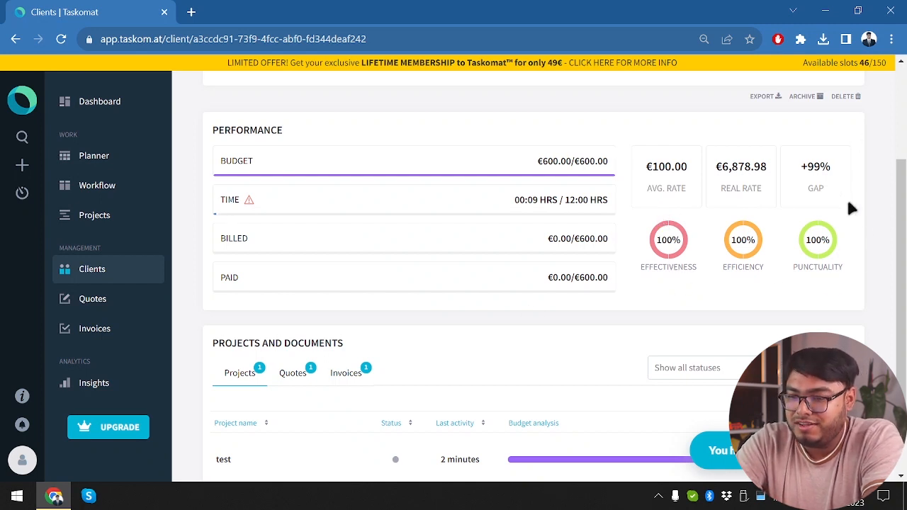
scroll("down", 3)
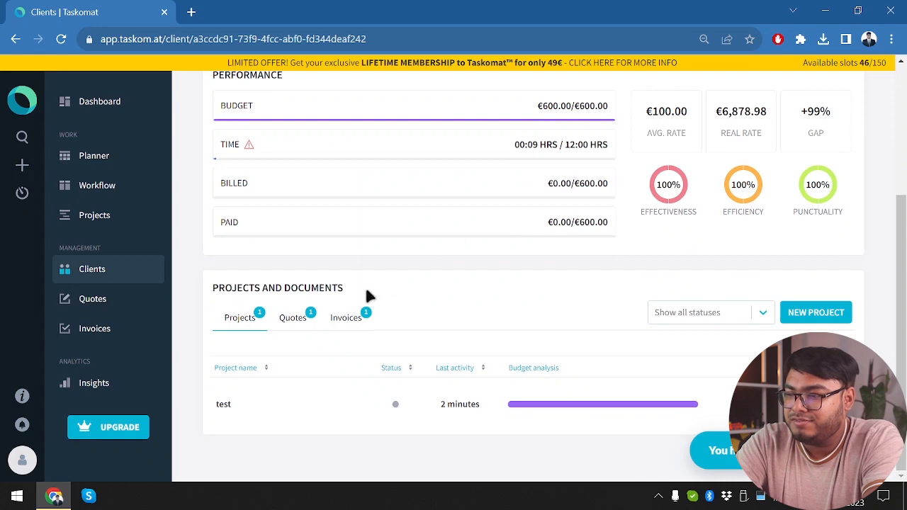
- Check Client 1's Quotes and Projects, then view the dashboard listing copy completed today
left_click(292, 318)
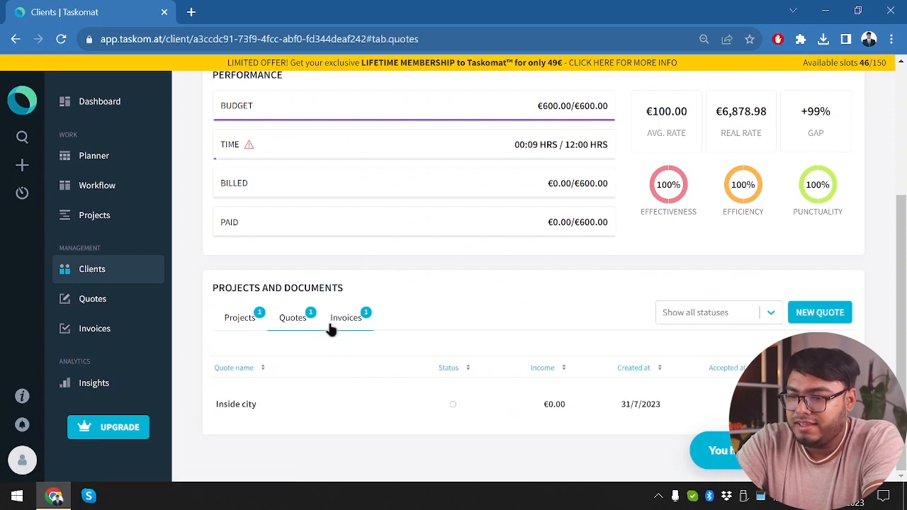
left_click(239, 317)
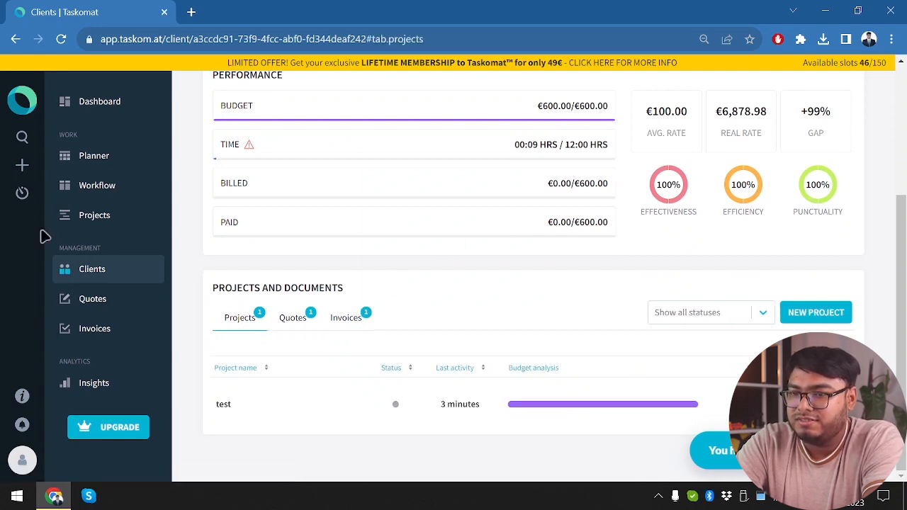
left_click(99, 100)
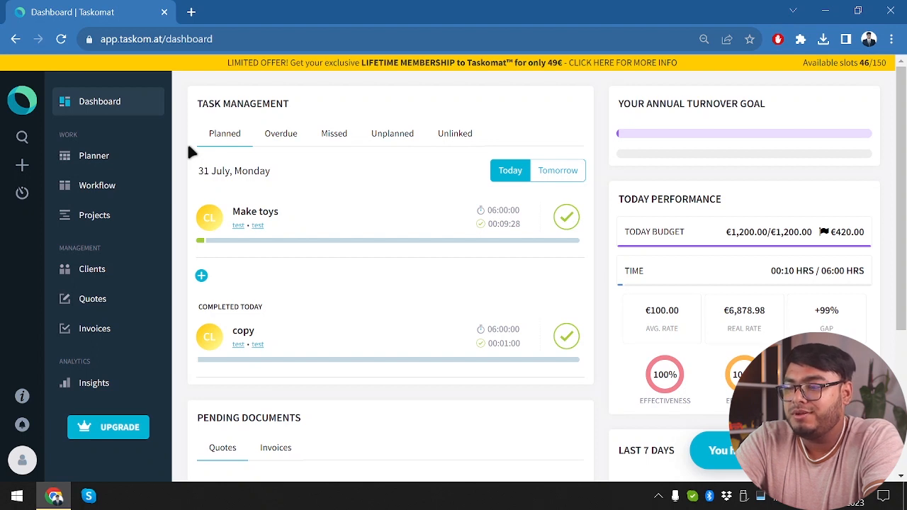